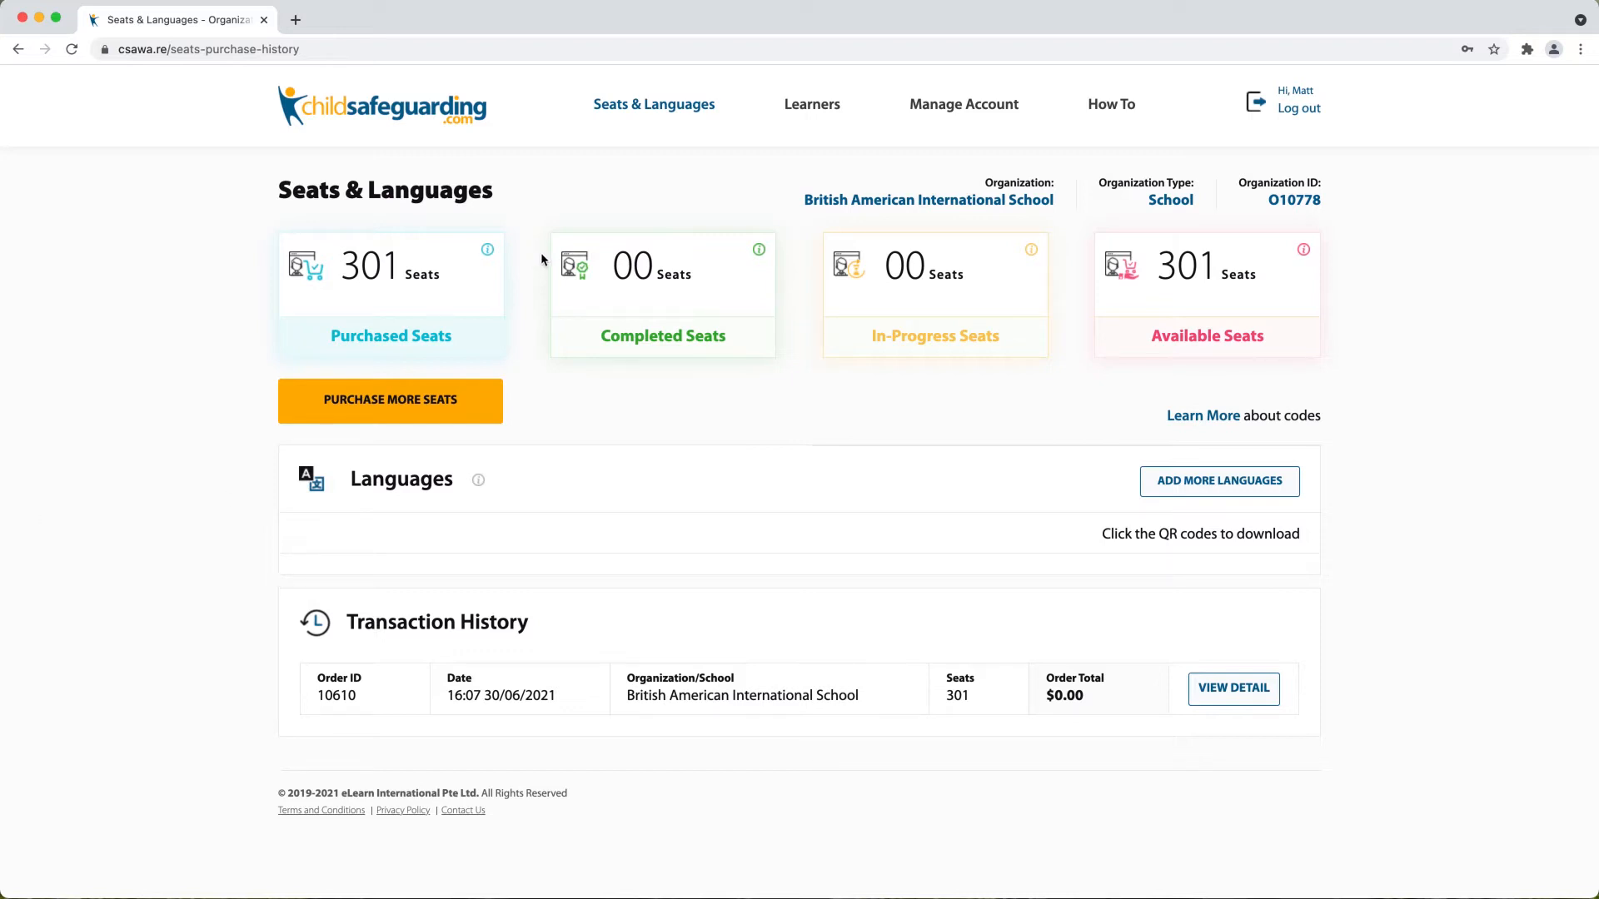
mouse_move(679, 123)
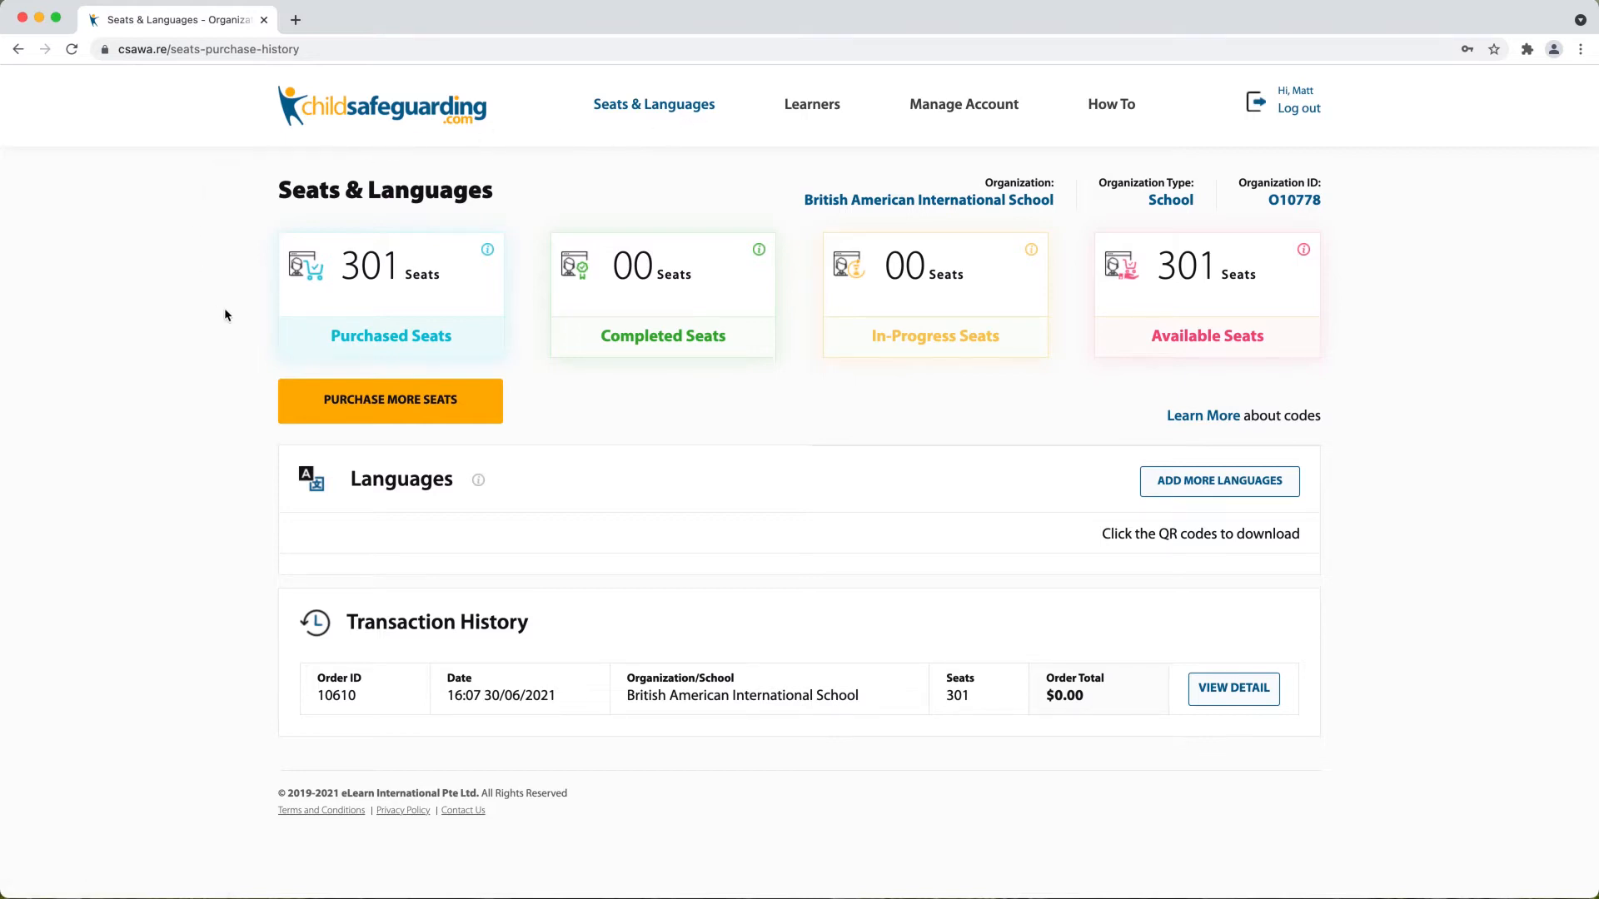
mouse_move(441, 311)
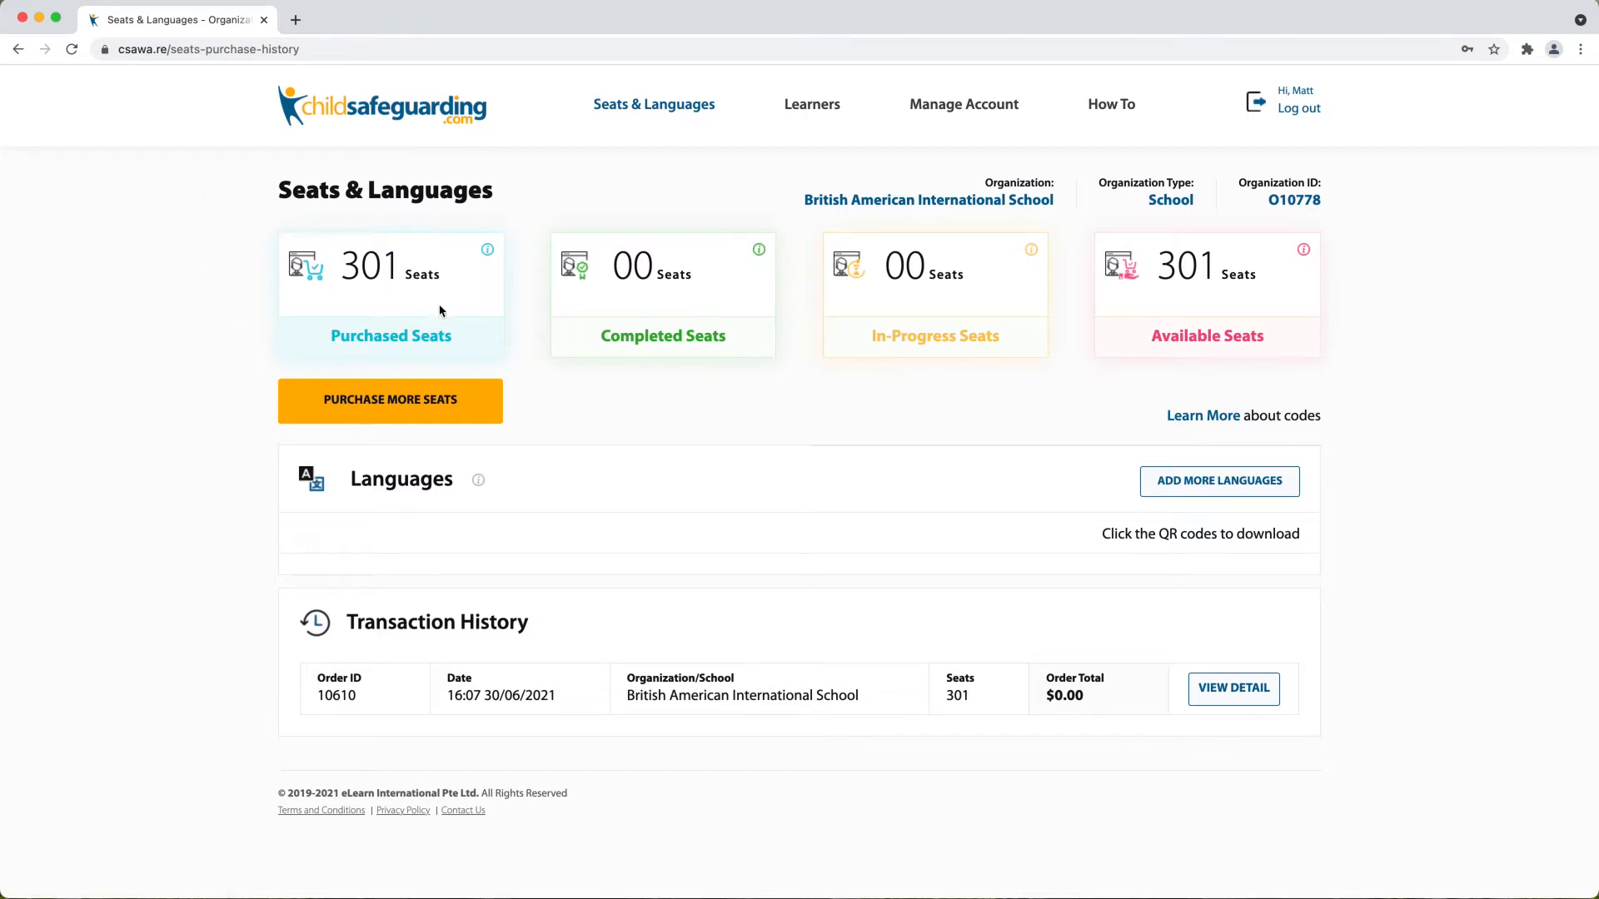
mouse_move(671, 301)
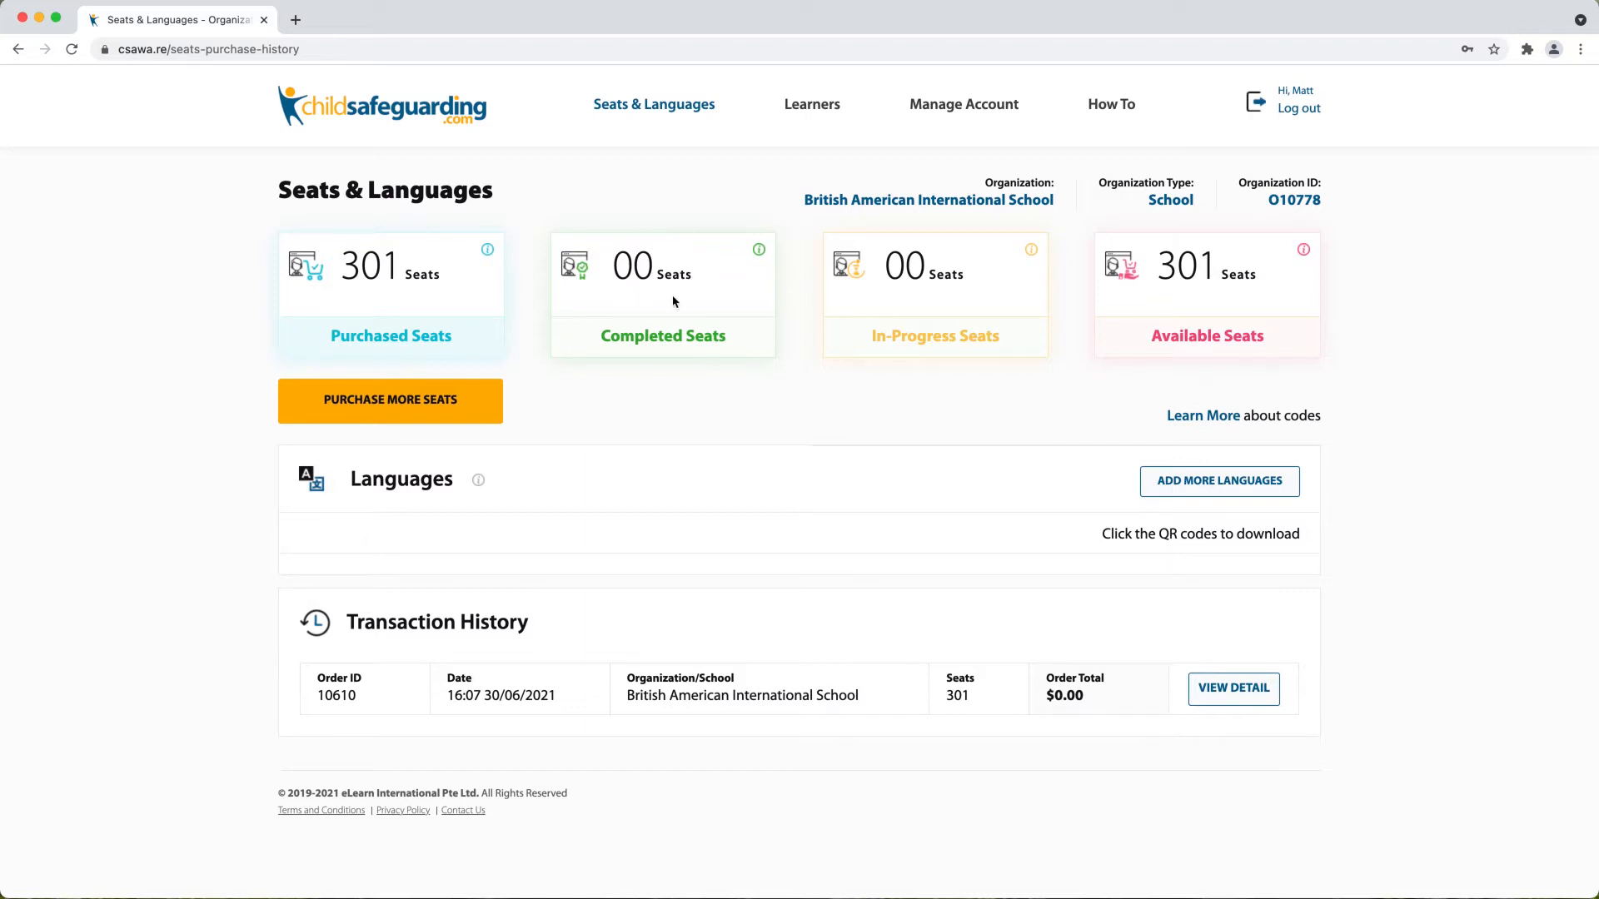
mouse_move(661, 280)
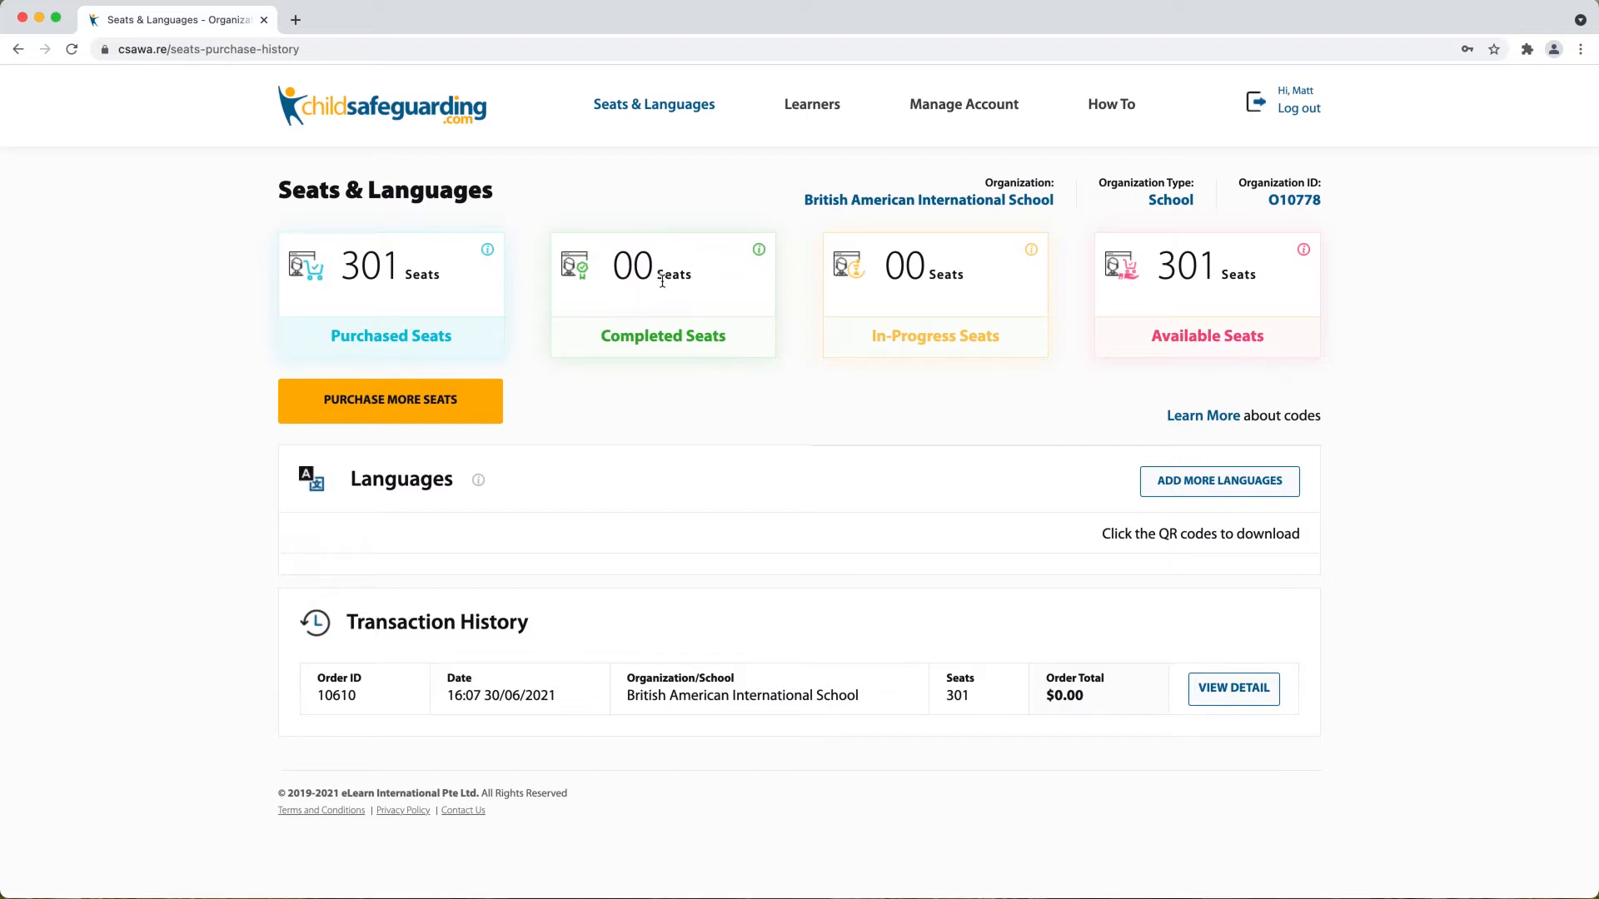
mouse_move(934, 278)
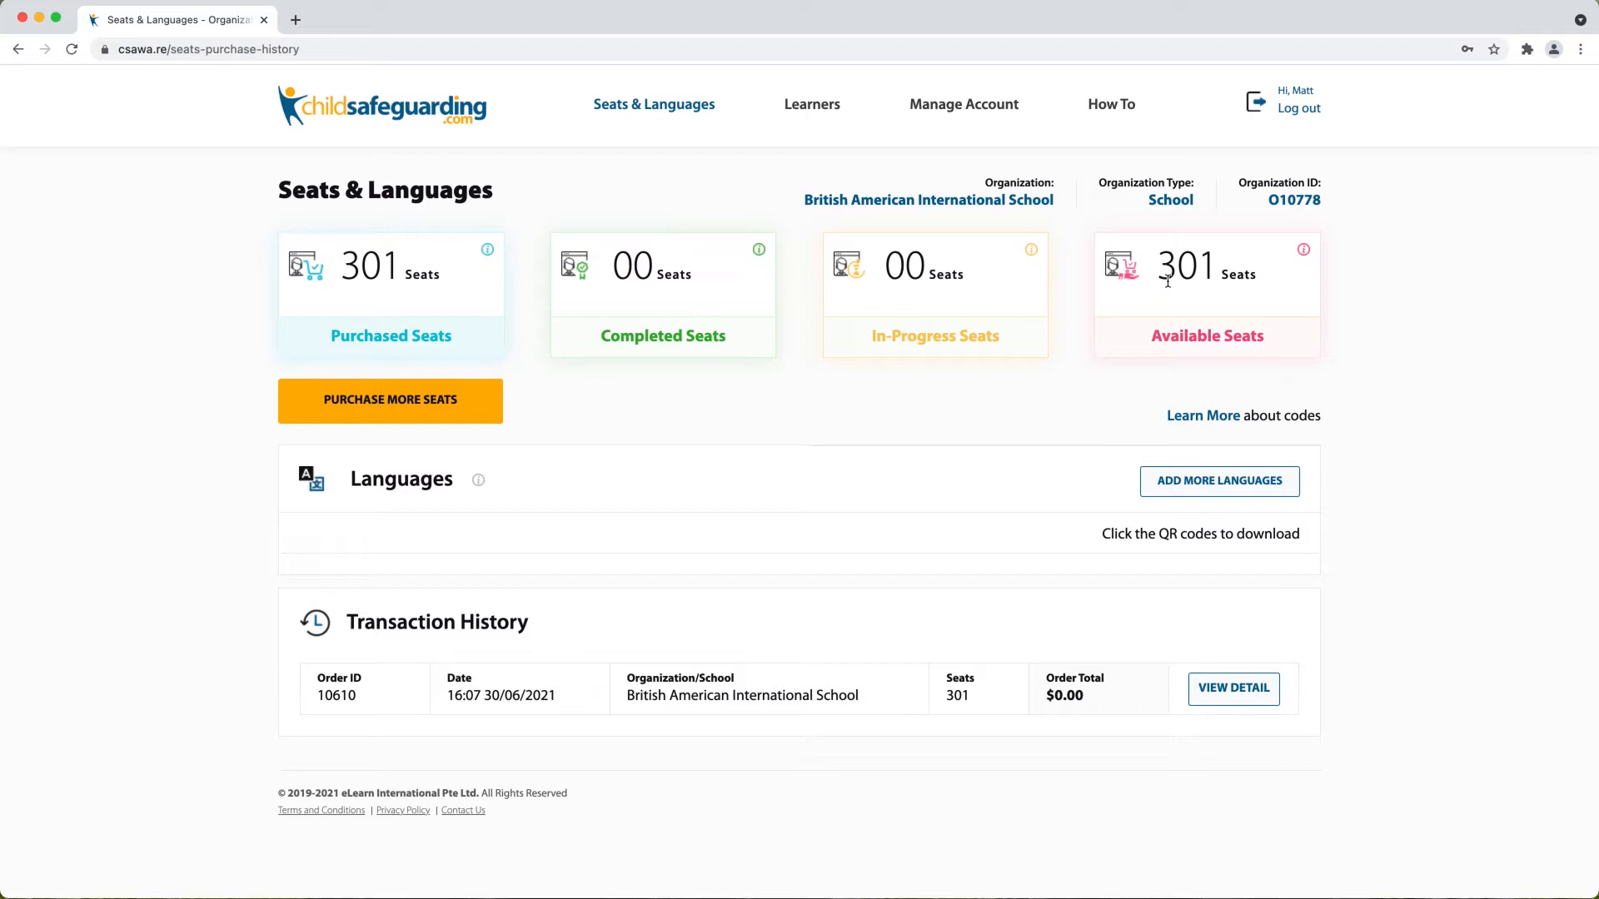
mouse_move(1143, 290)
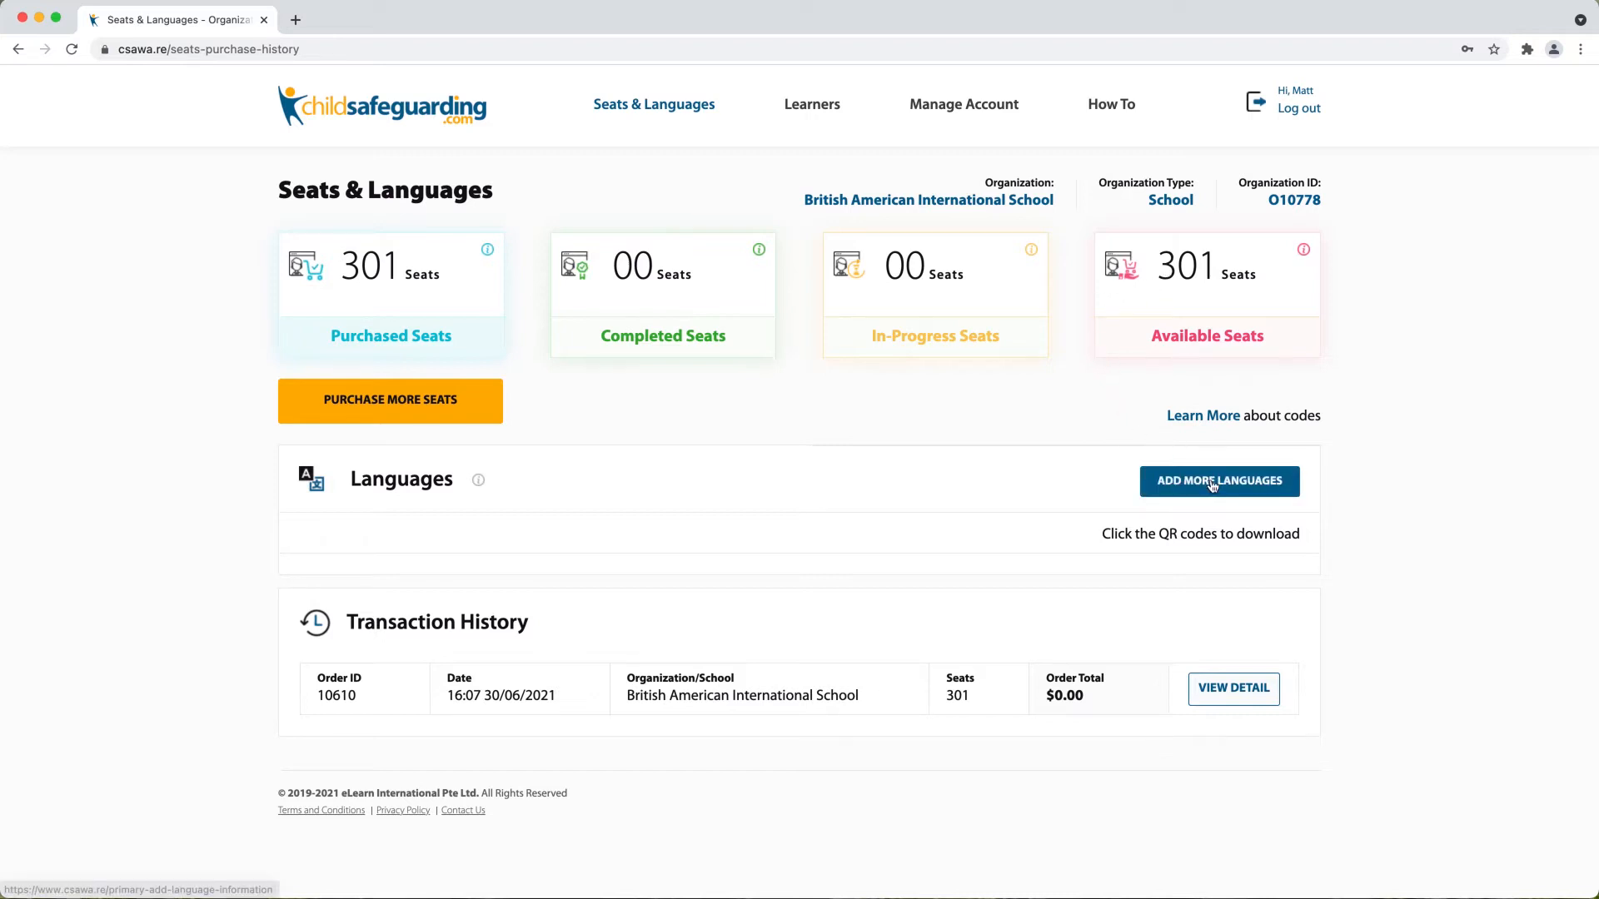
mouse_move(1208, 496)
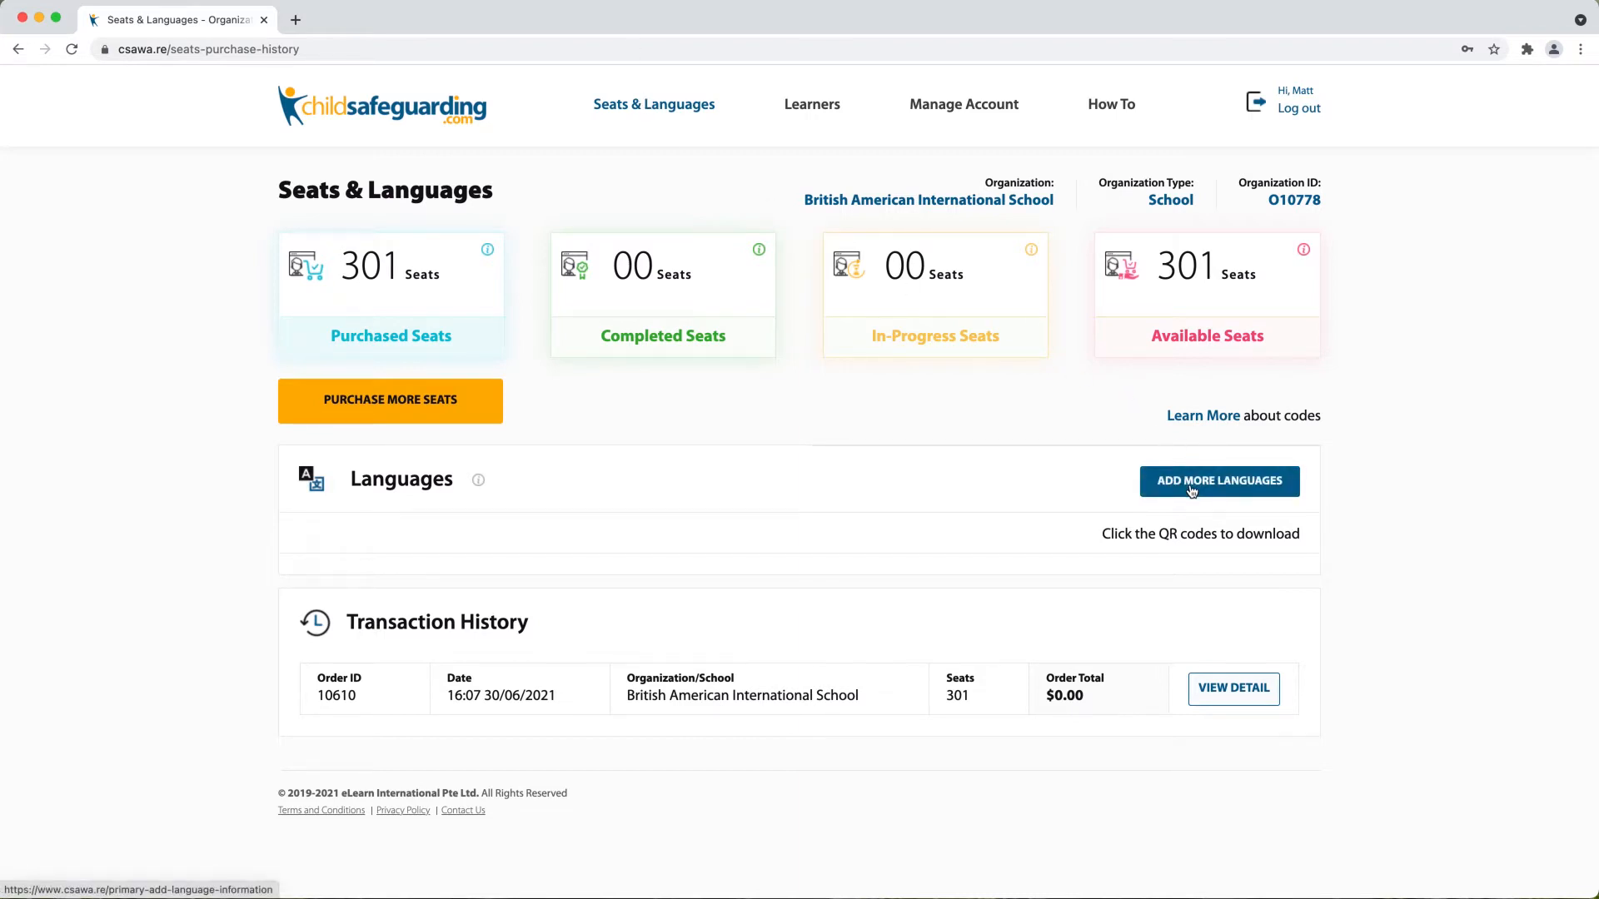
Start adding more languages for the school and review the Verify Information page
left_click(1217, 479)
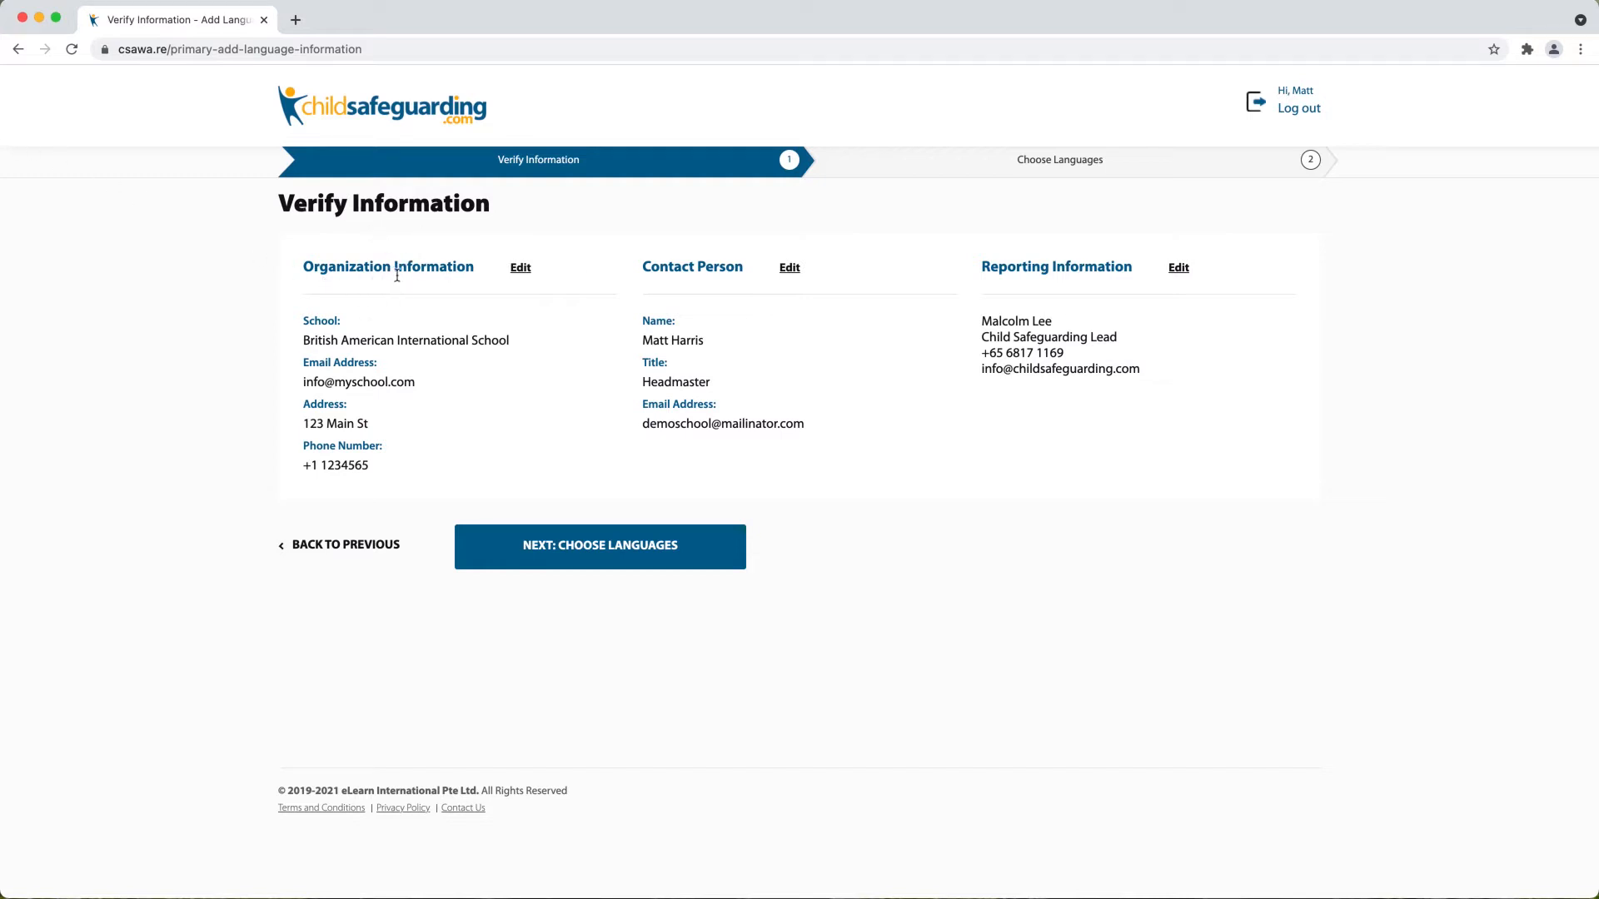
mouse_move(627, 252)
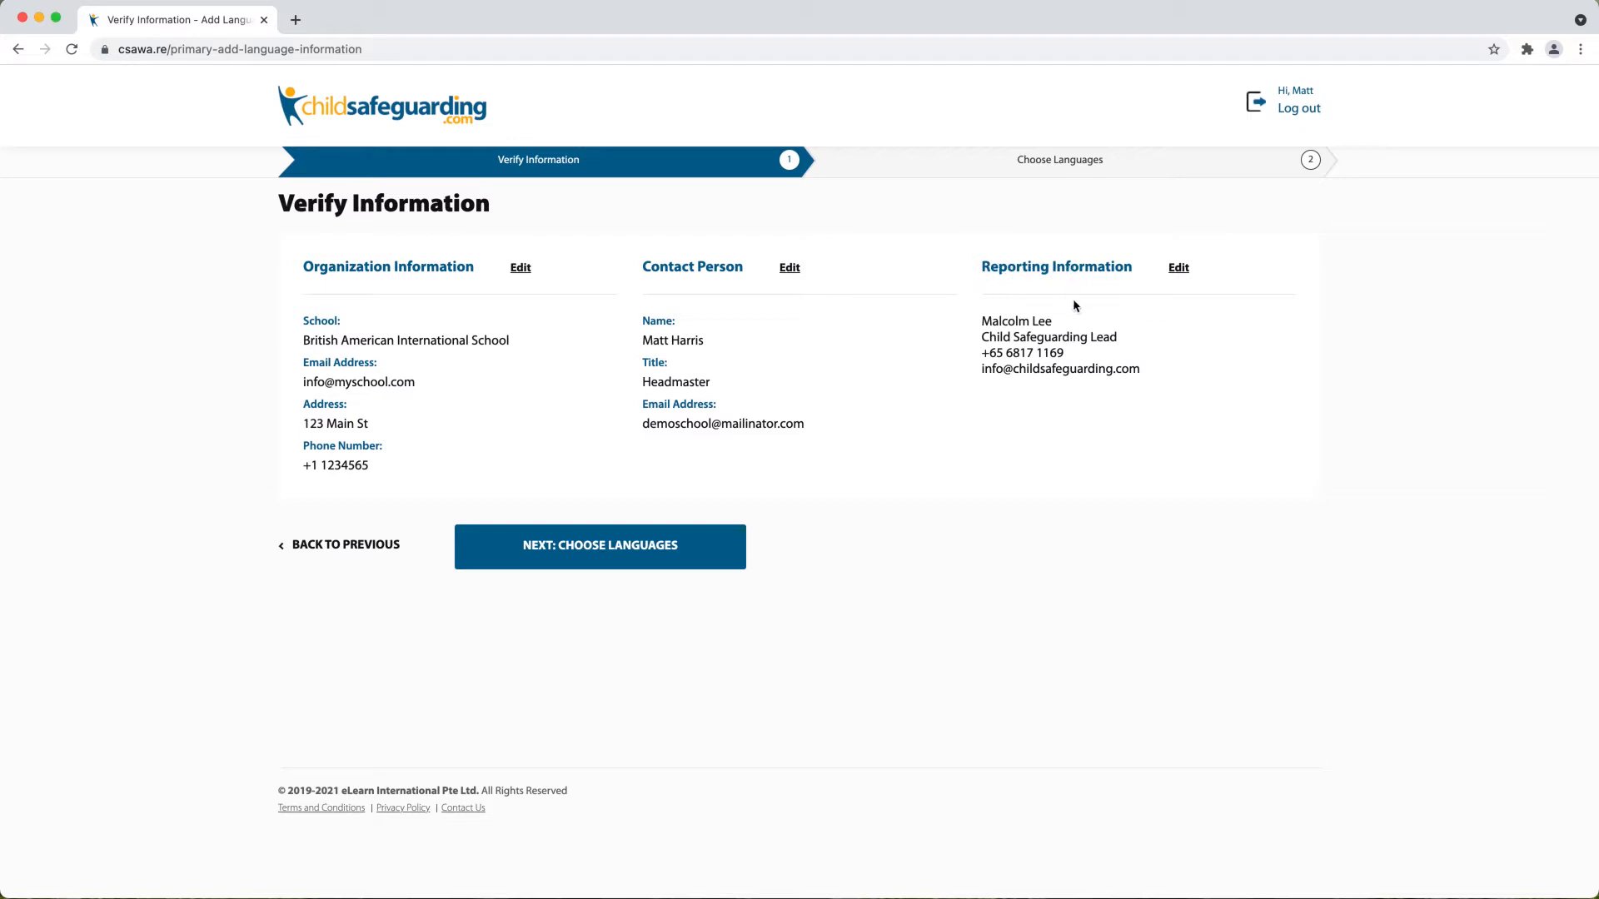
mouse_move(1038, 317)
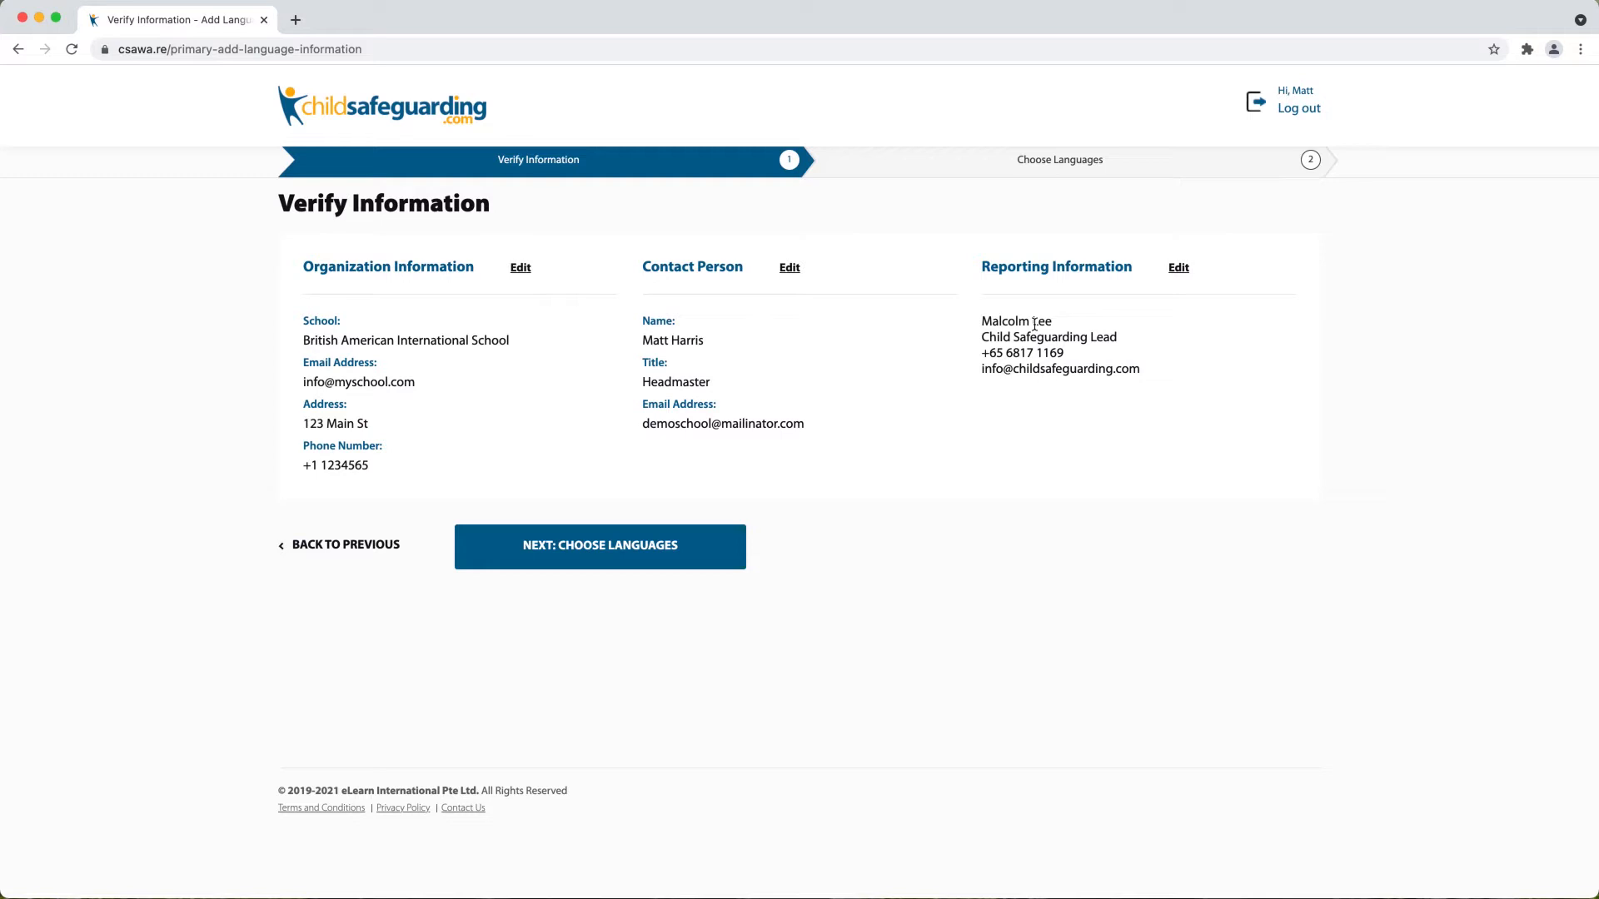
mouse_move(1098, 300)
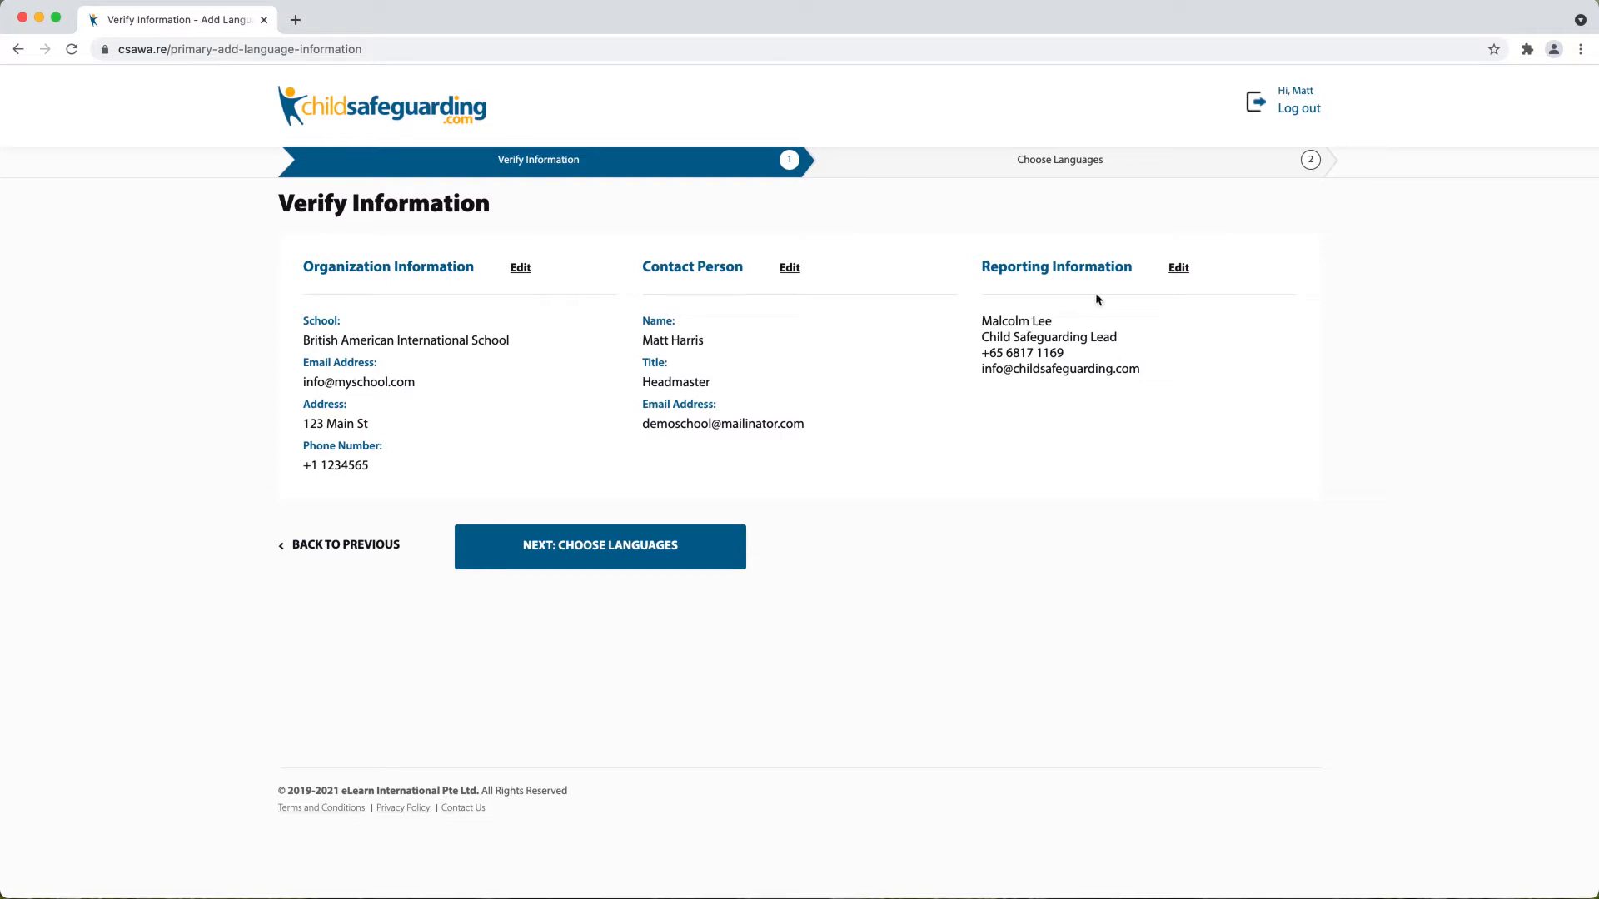
mouse_move(826, 316)
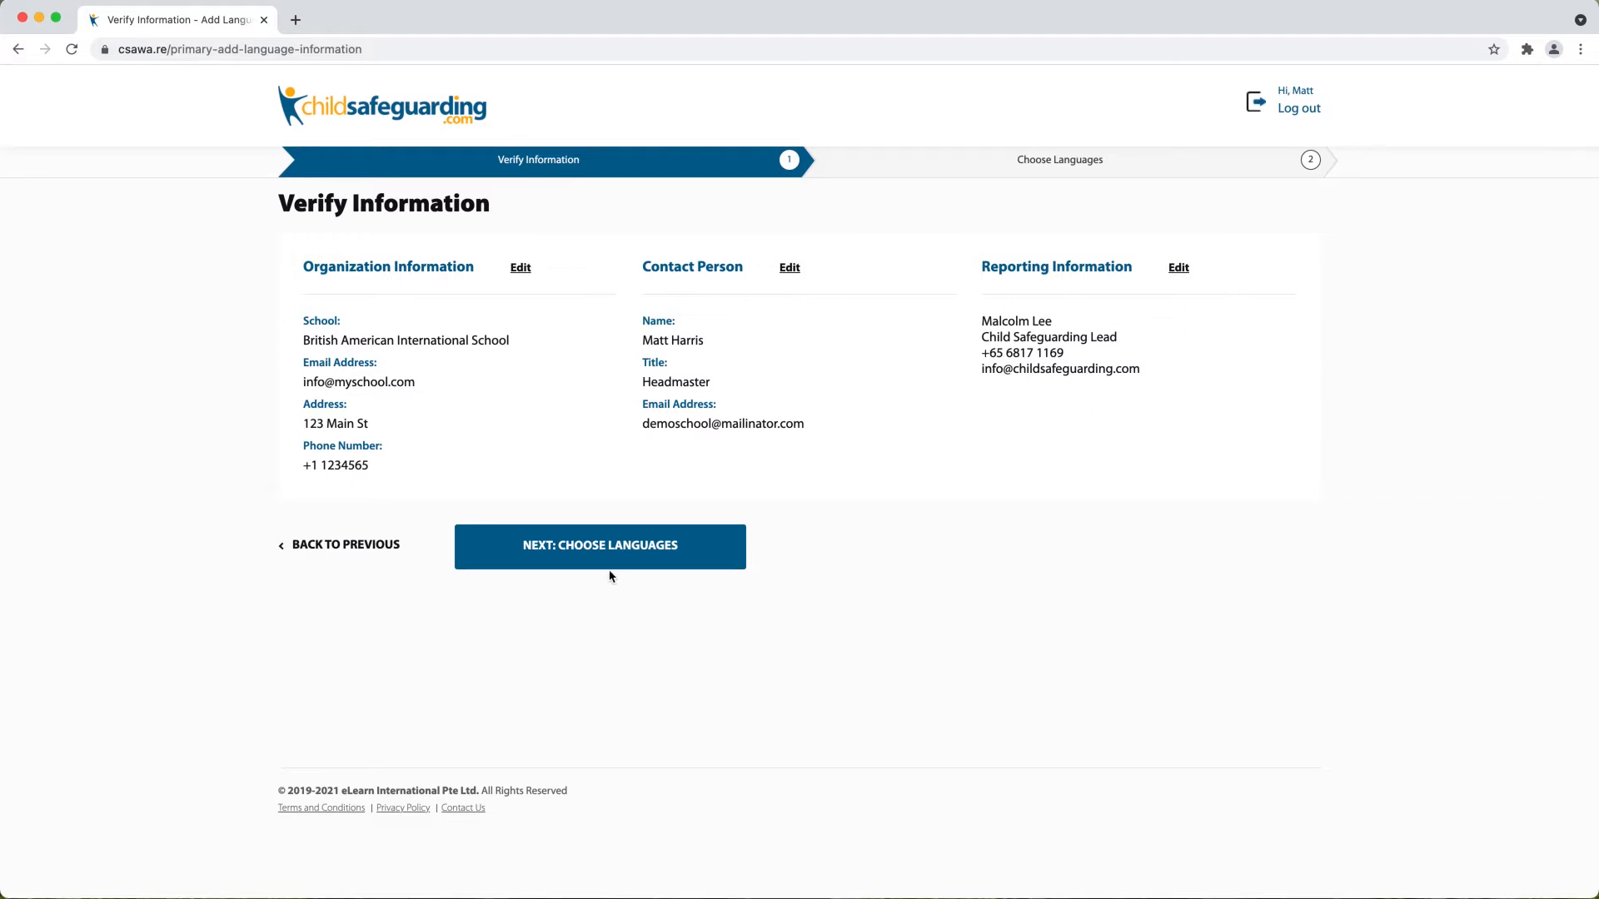
Tick Arabic, English, Mandarin (Simplified) and Spanish and submit them as course languages
left_click(597, 546)
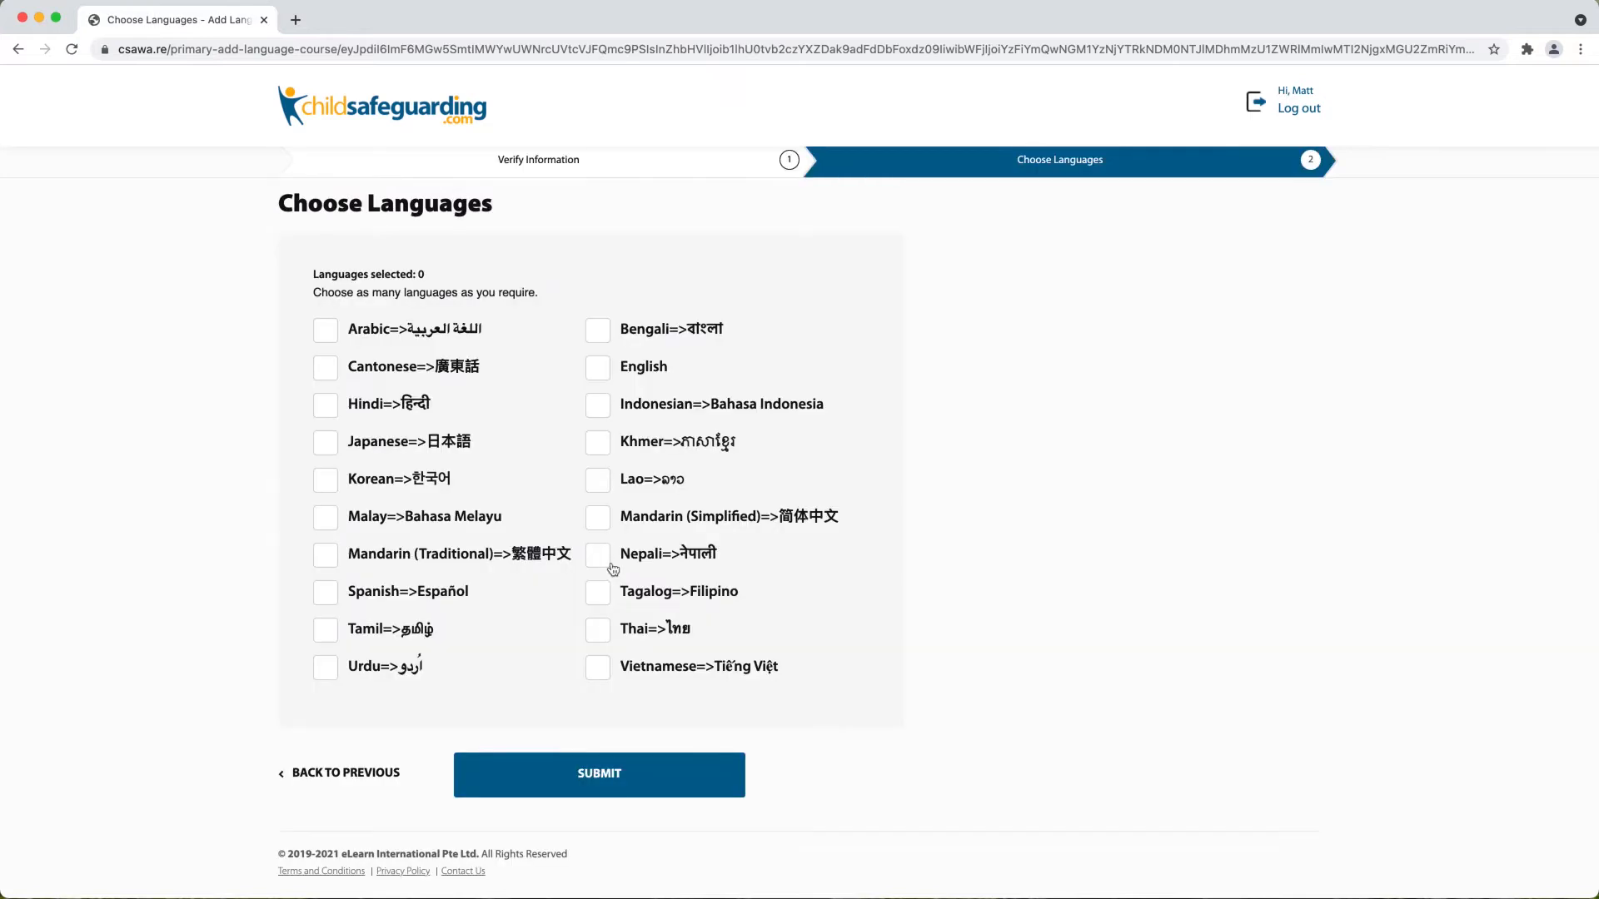
mouse_move(189, 293)
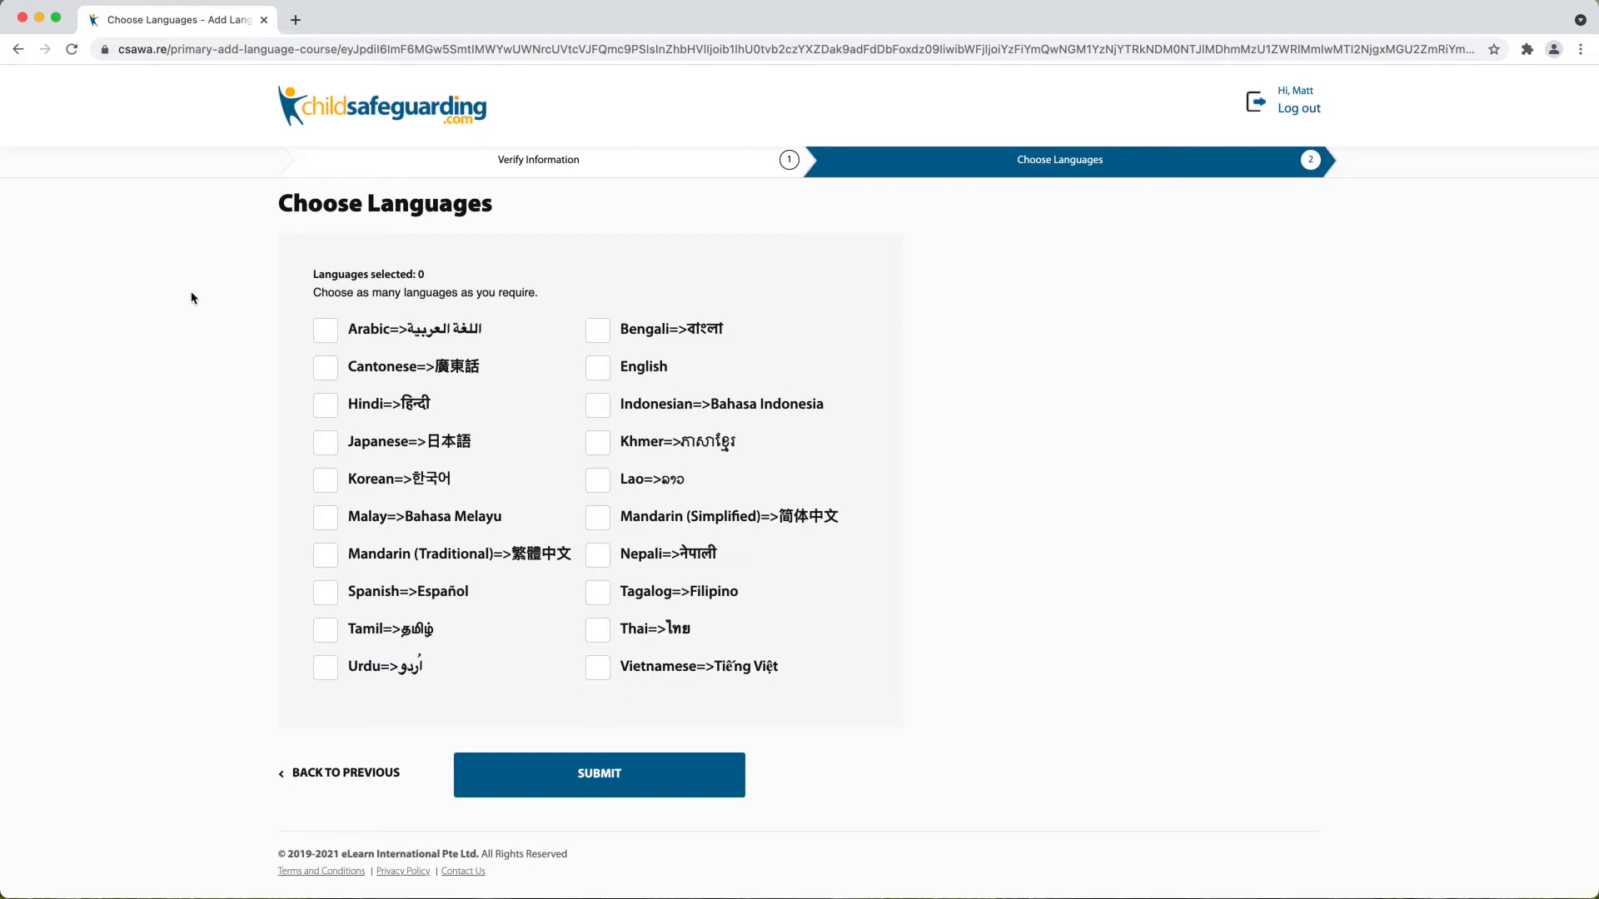
mouse_move(200, 286)
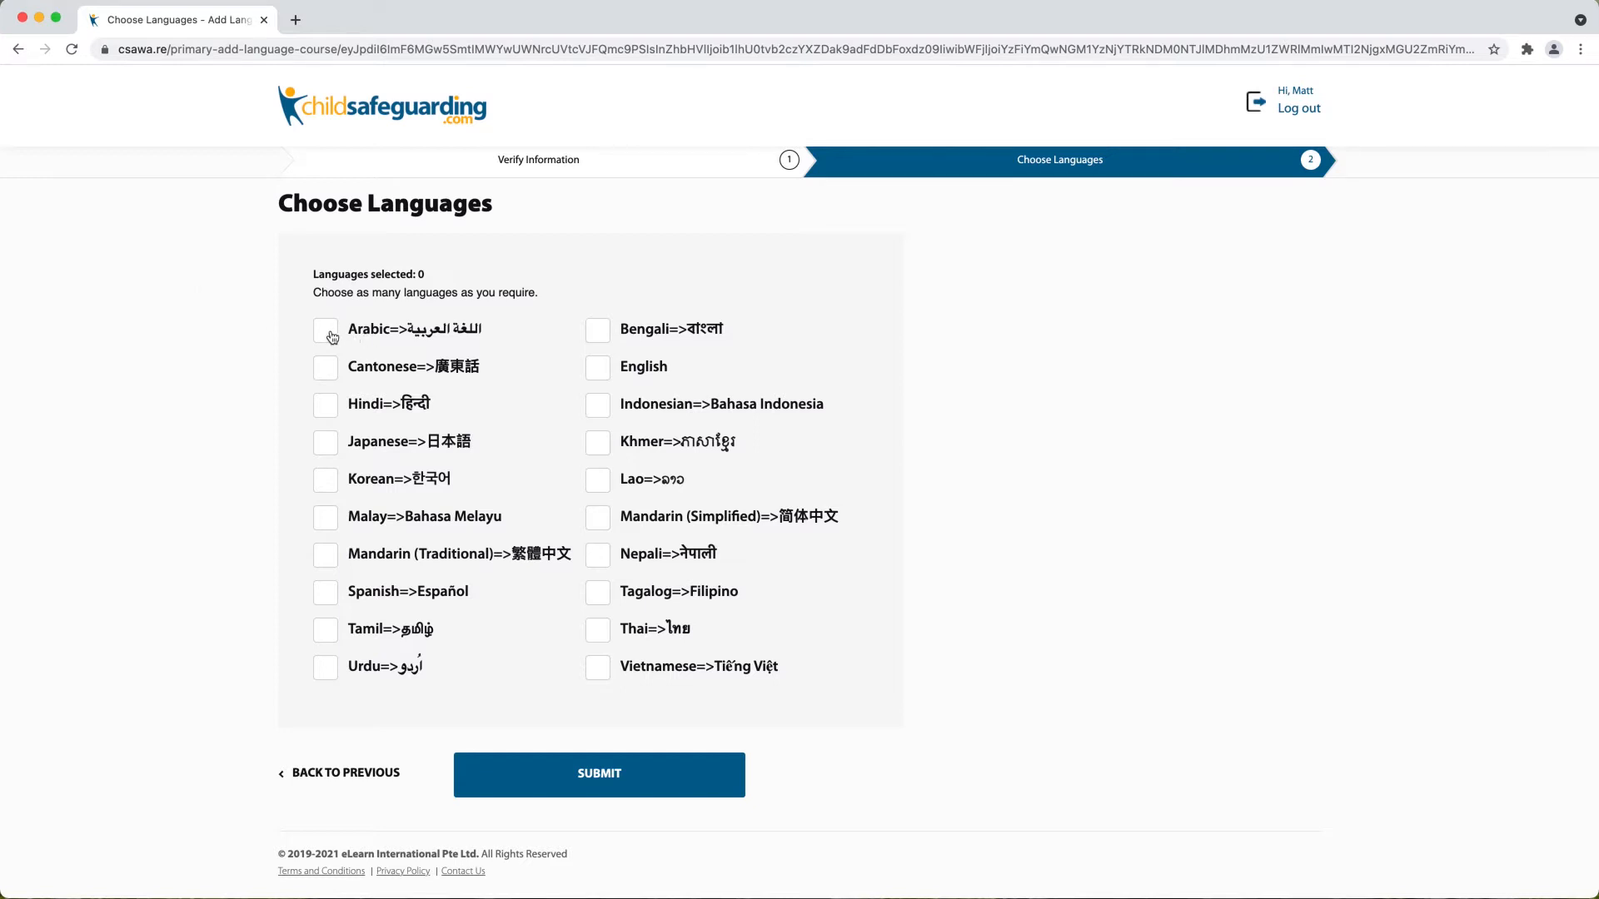
left_click(325, 330)
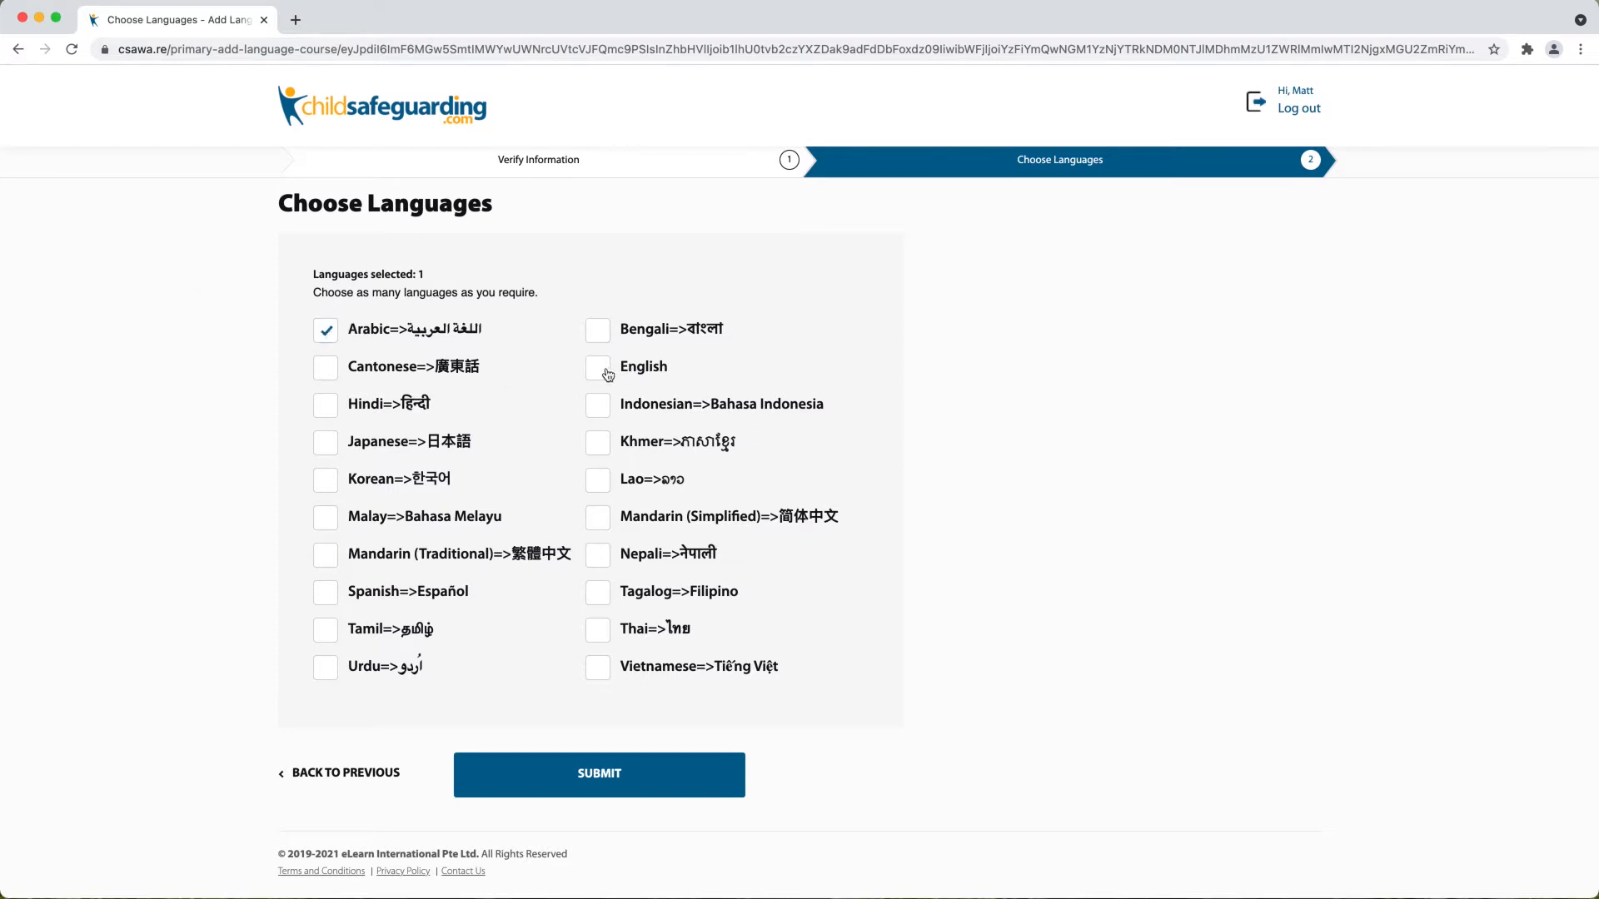
left_click(596, 367)
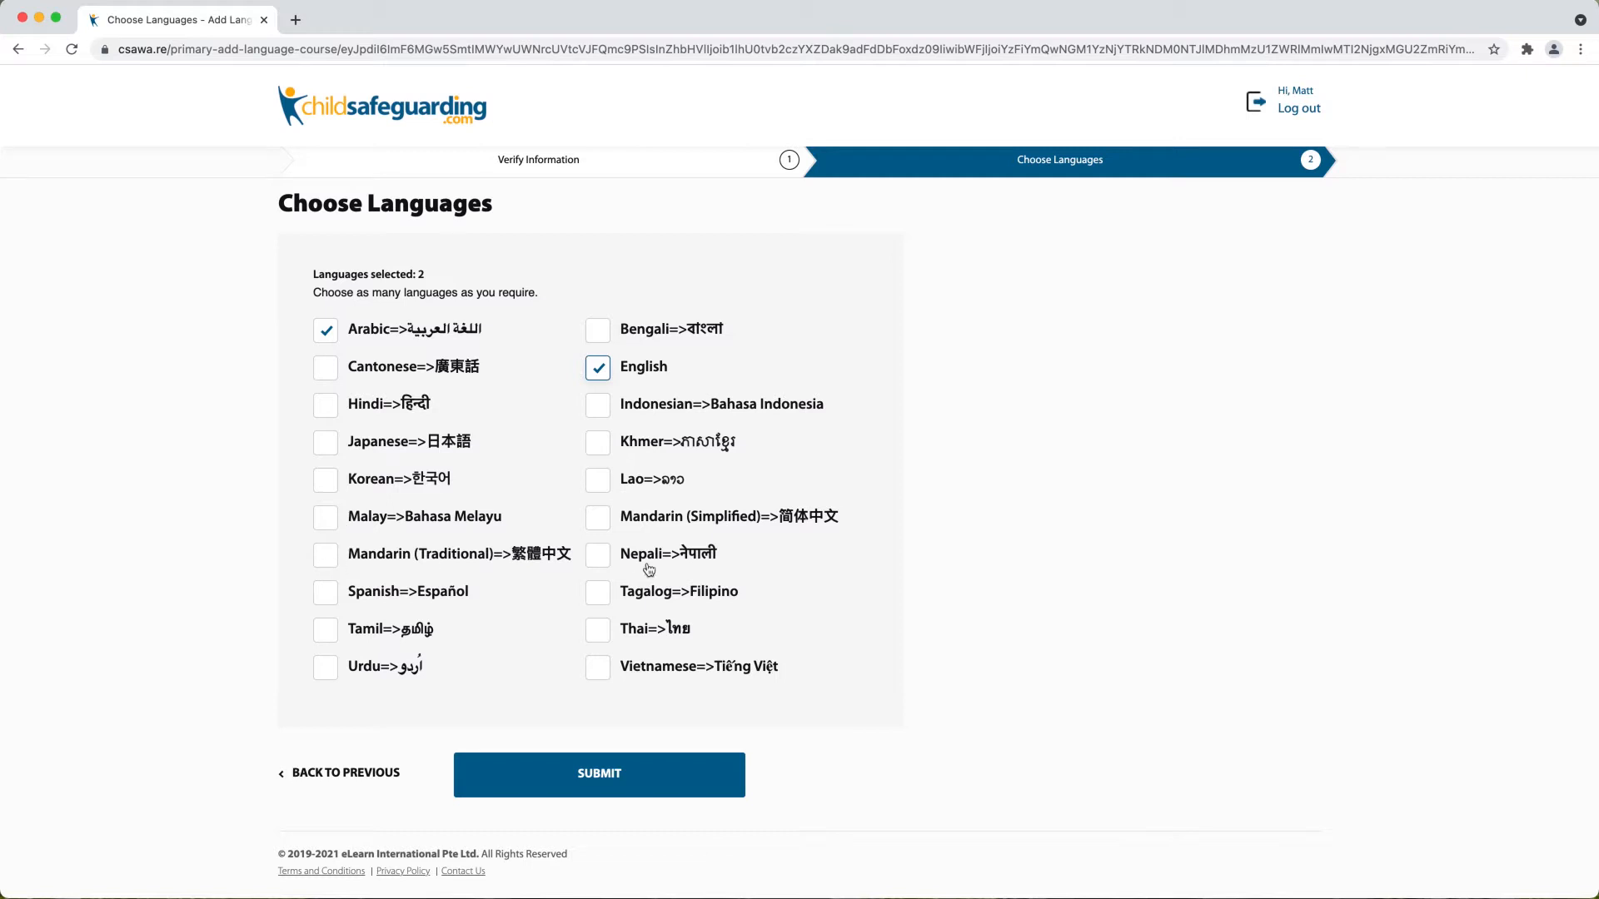
left_click(597, 516)
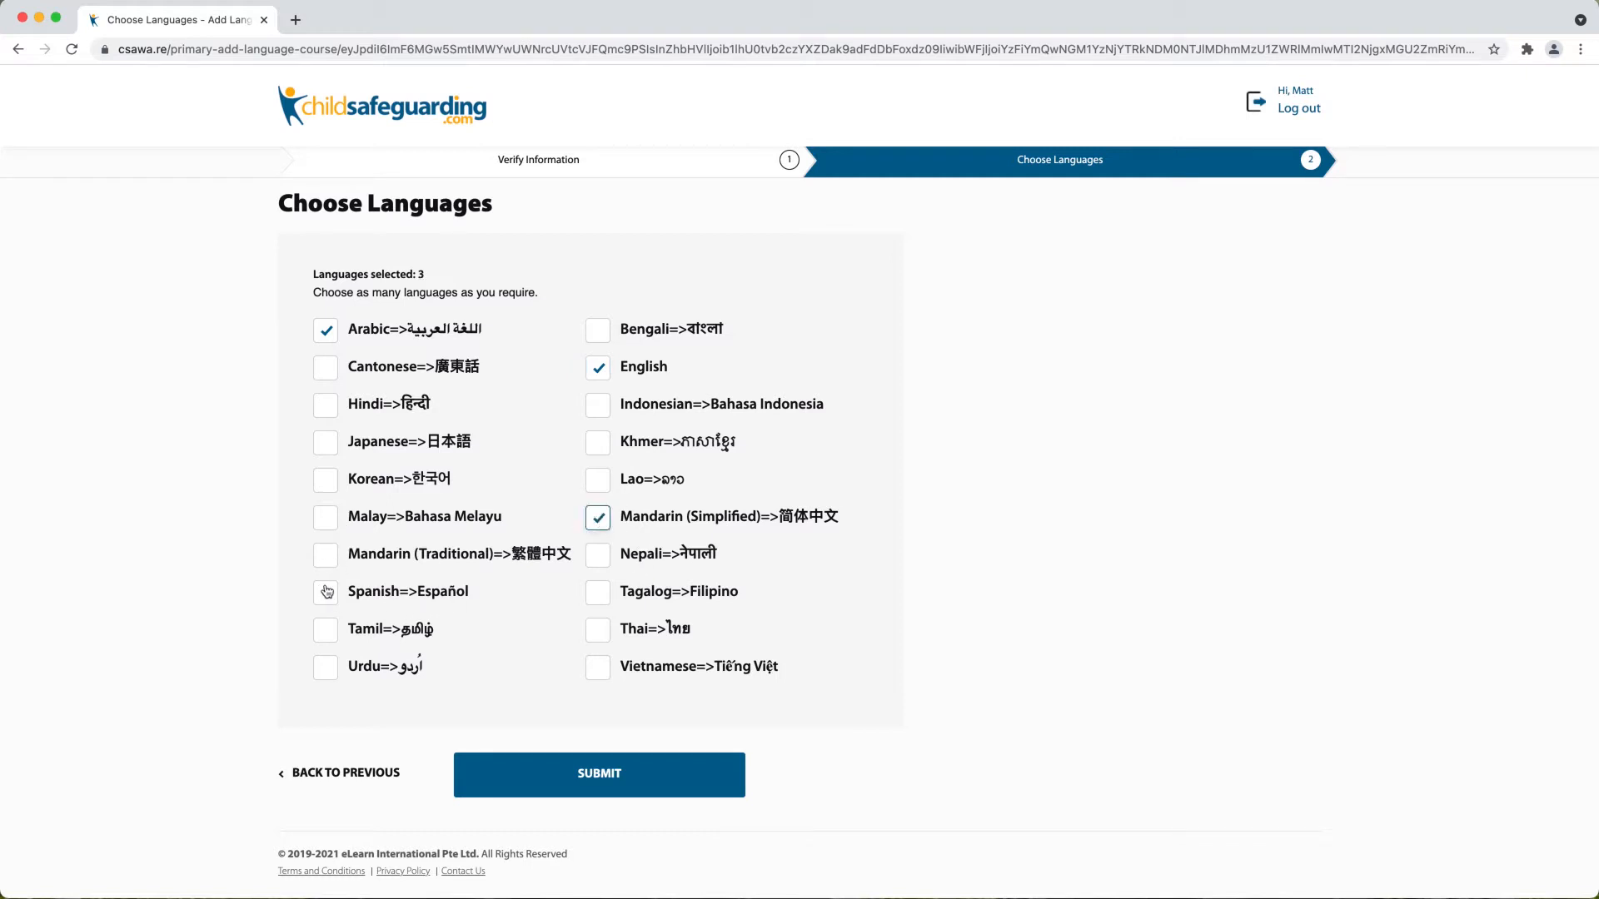
left_click(324, 591)
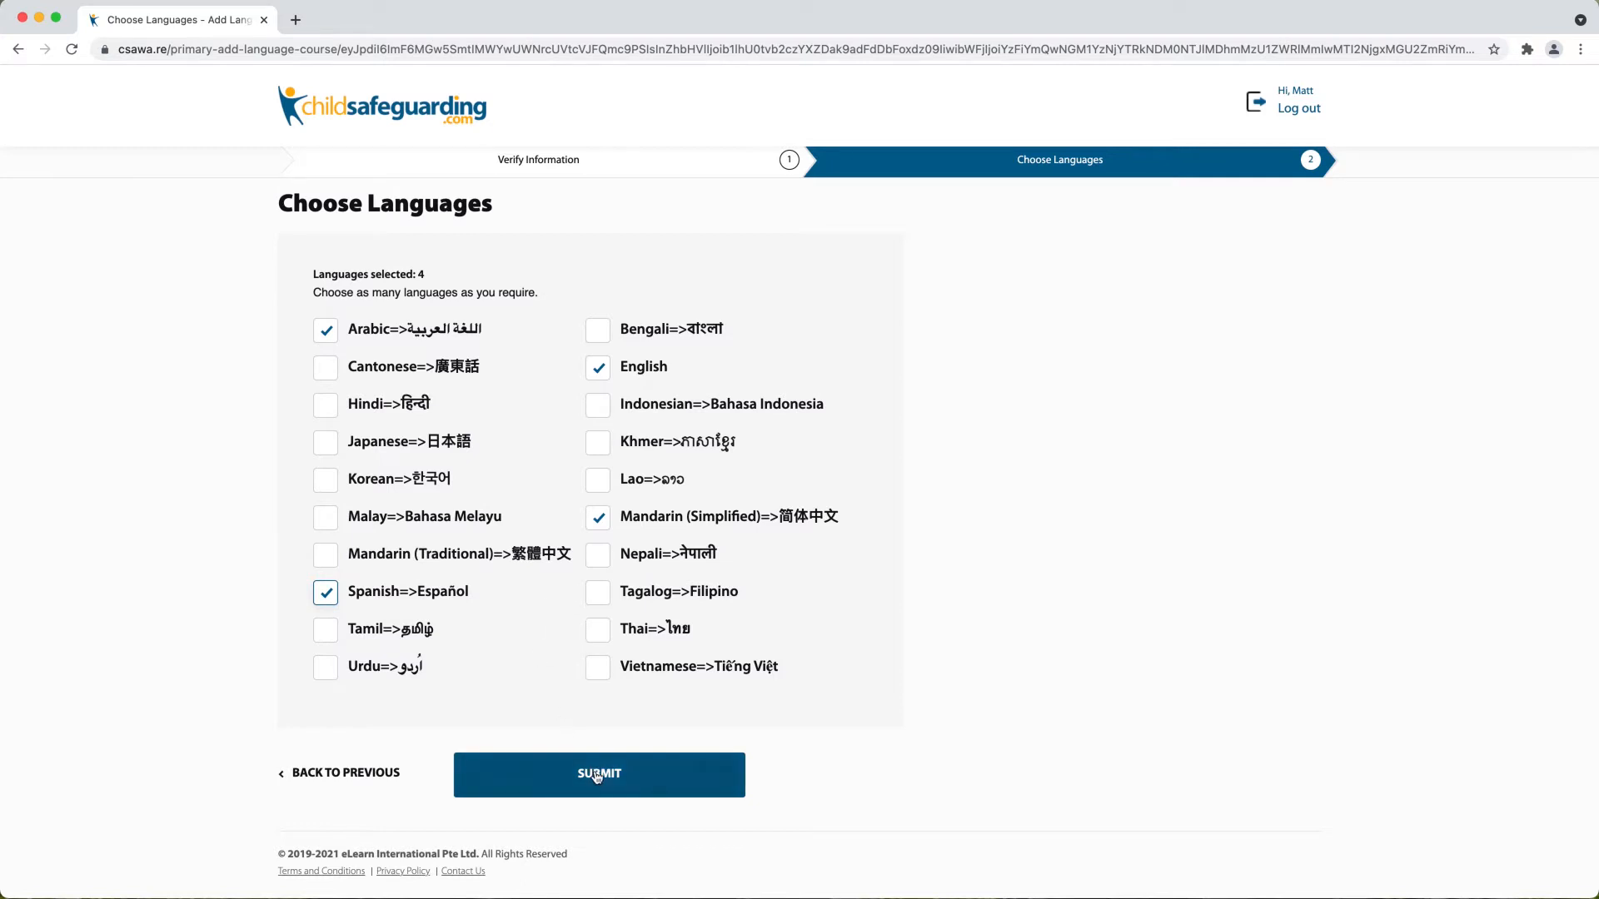
left_click(598, 775)
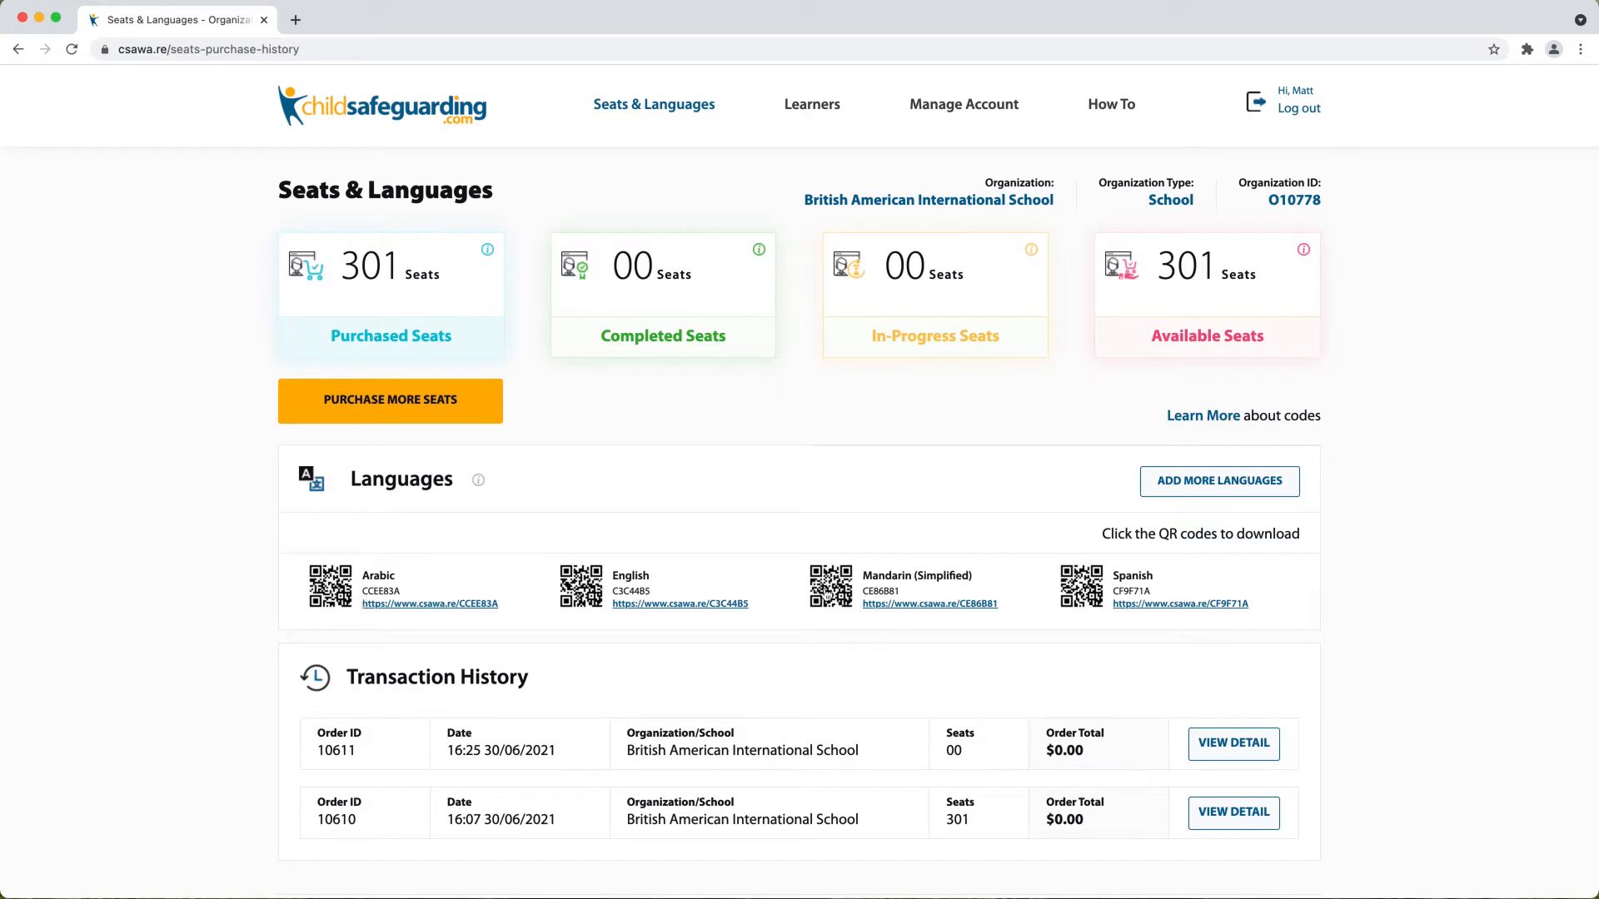
mouse_move(615, 566)
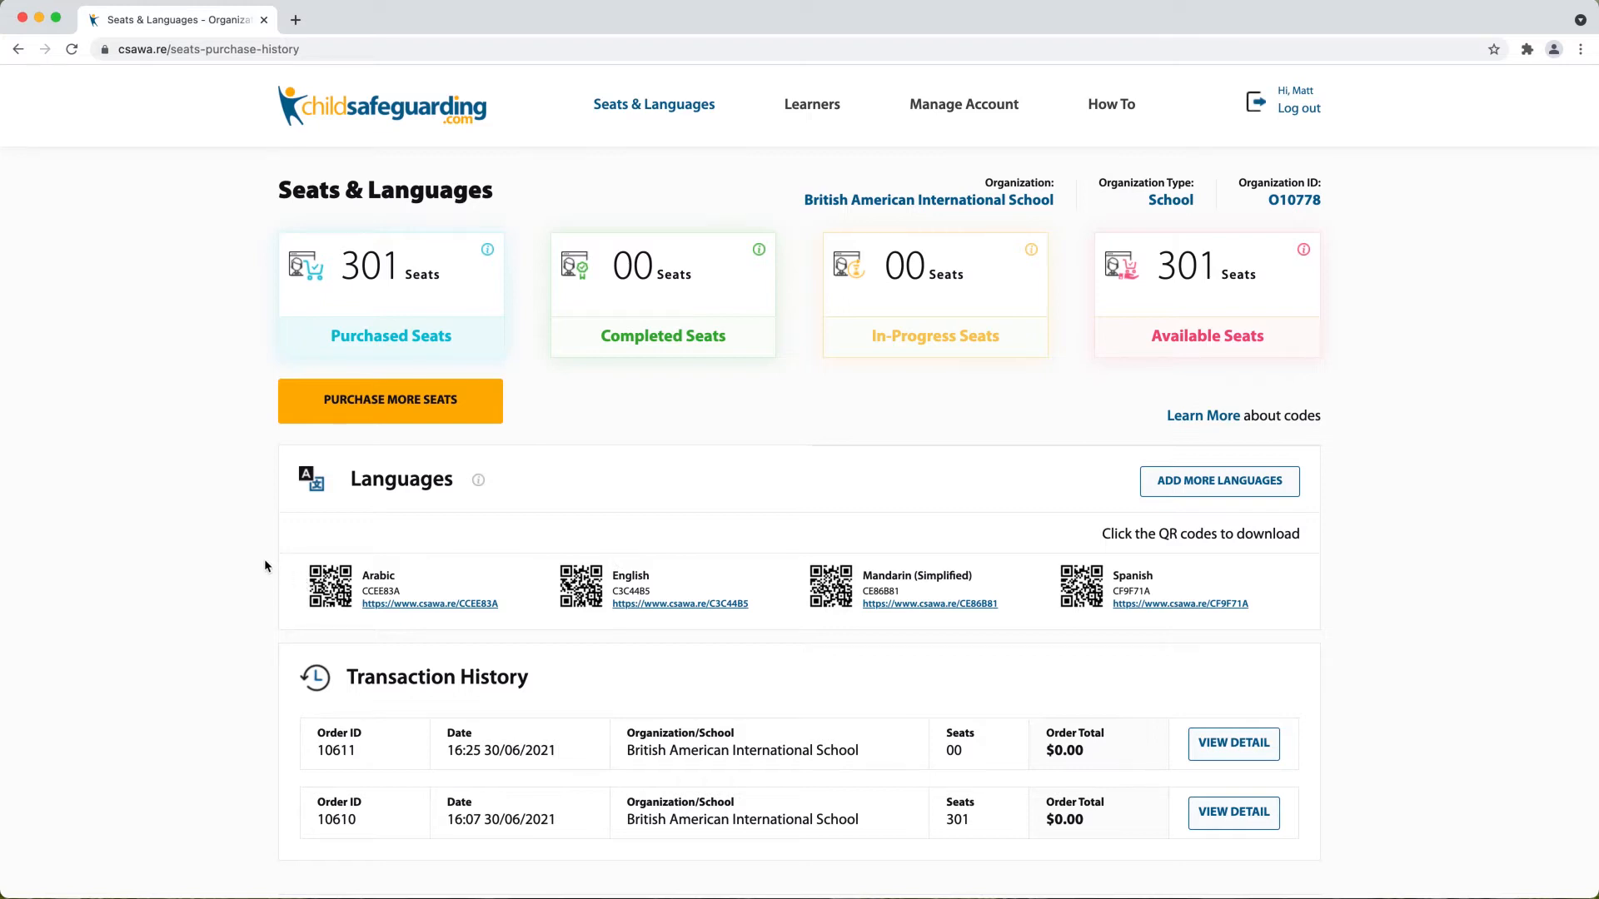
mouse_move(383, 593)
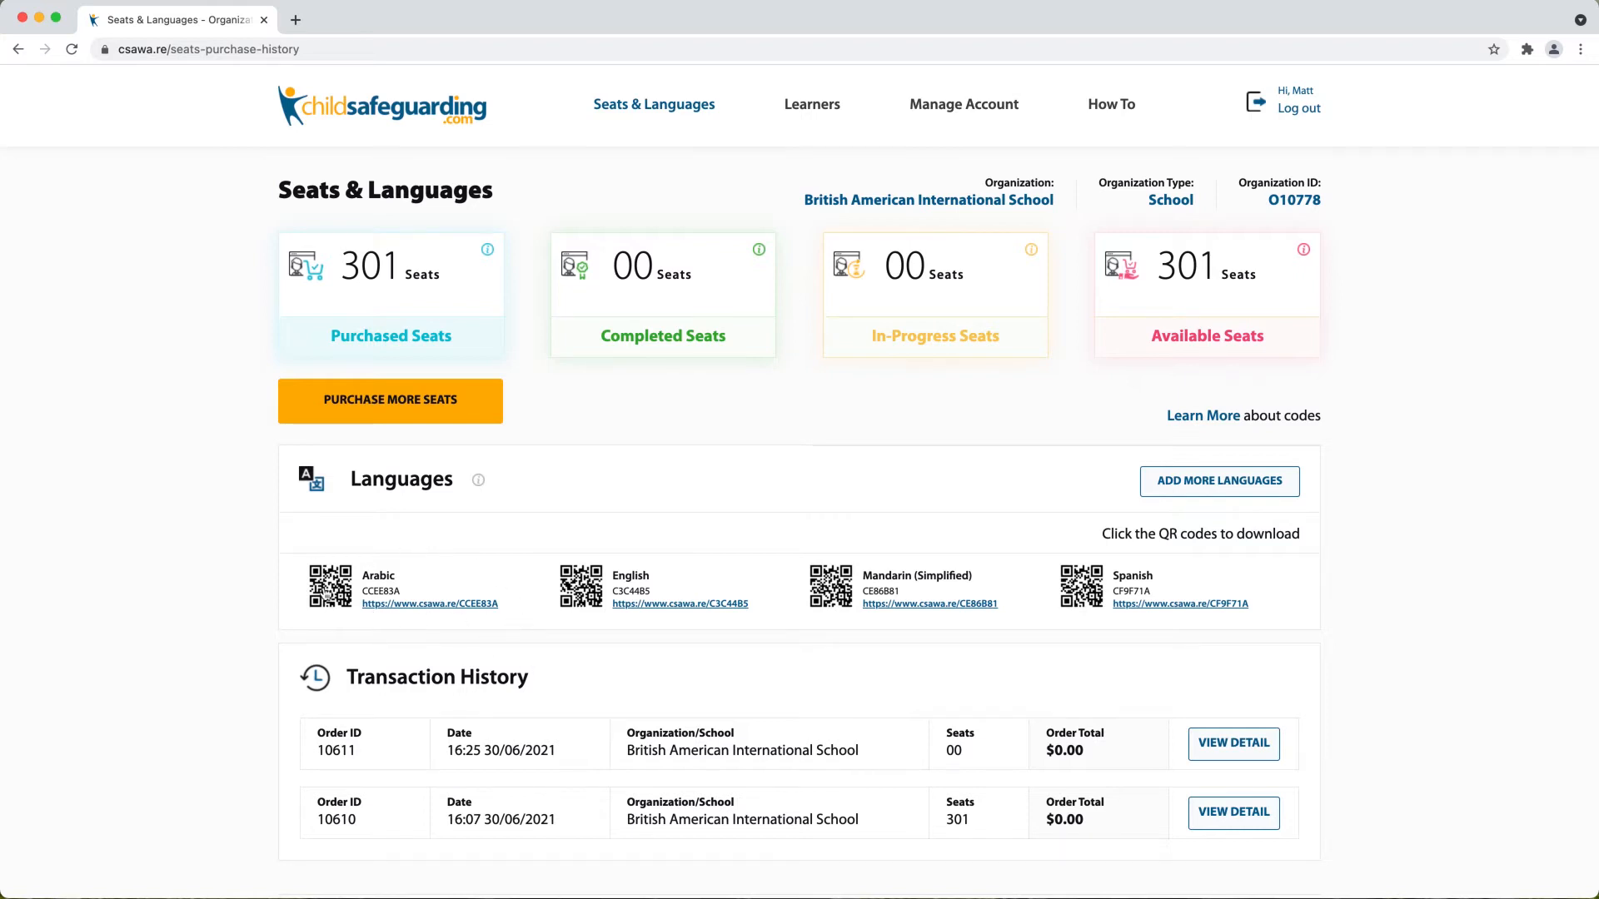
mouse_move(417, 613)
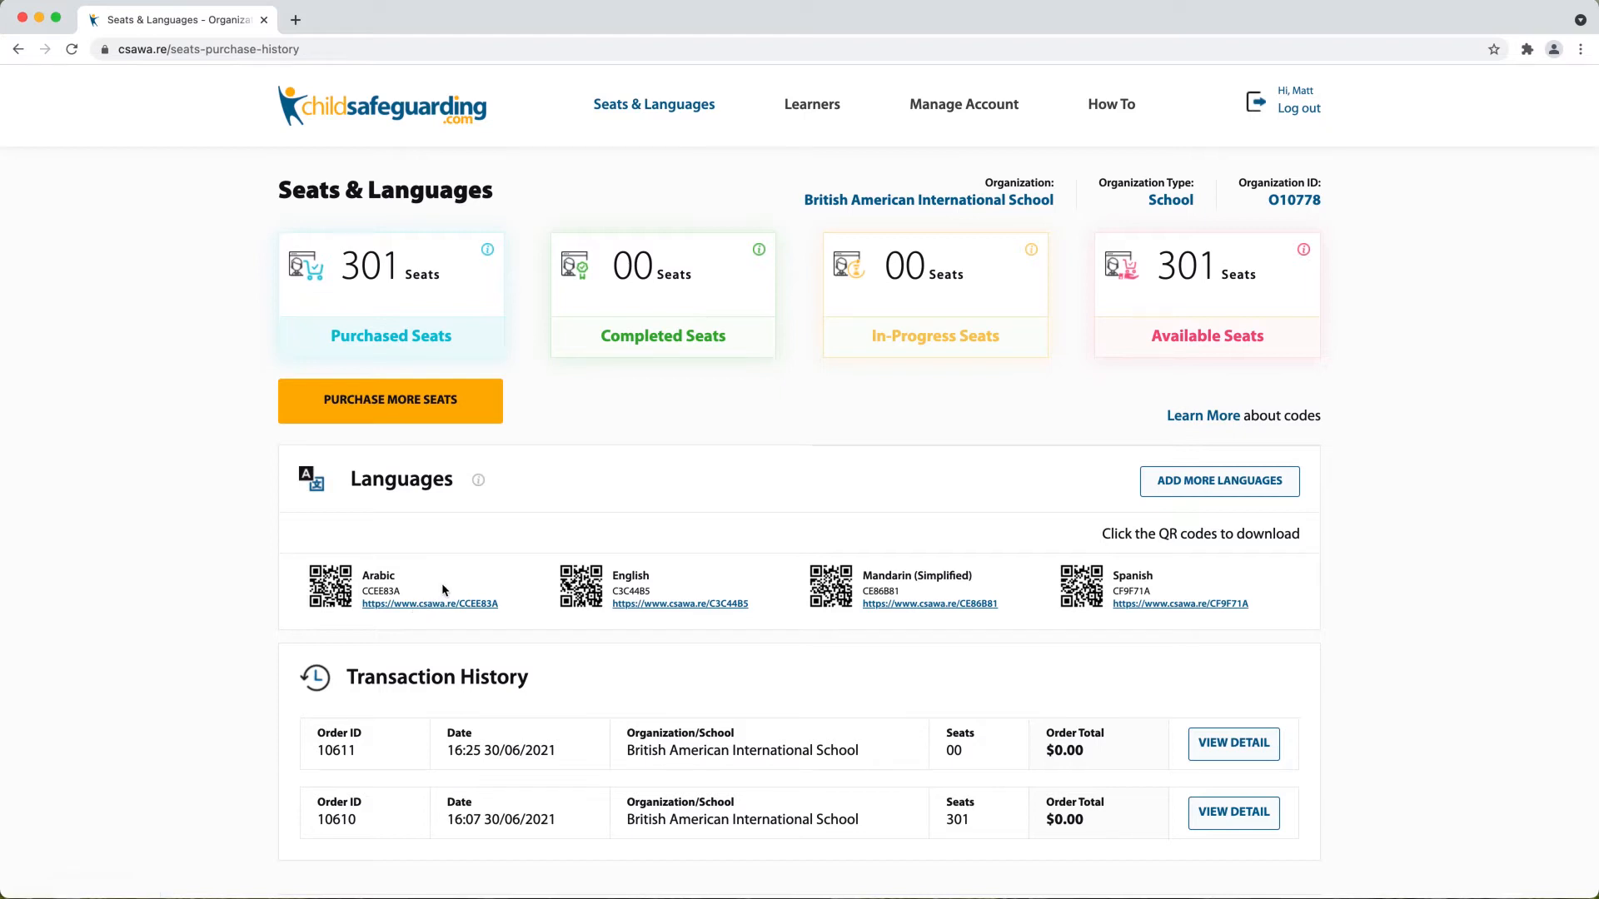
mouse_move(338, 540)
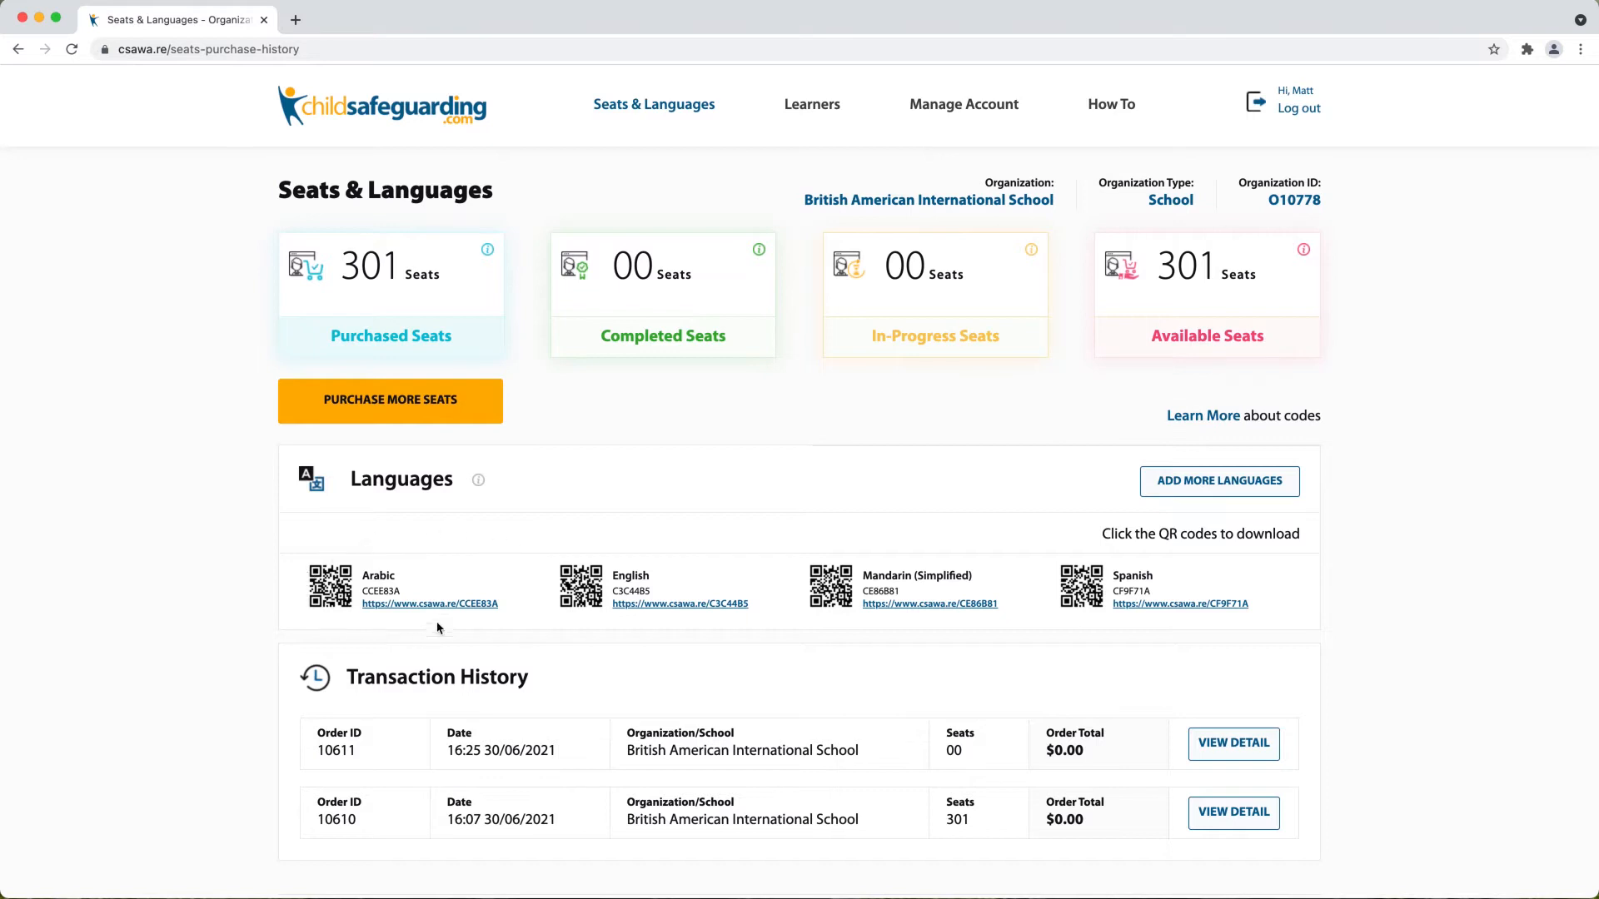
mouse_move(684, 616)
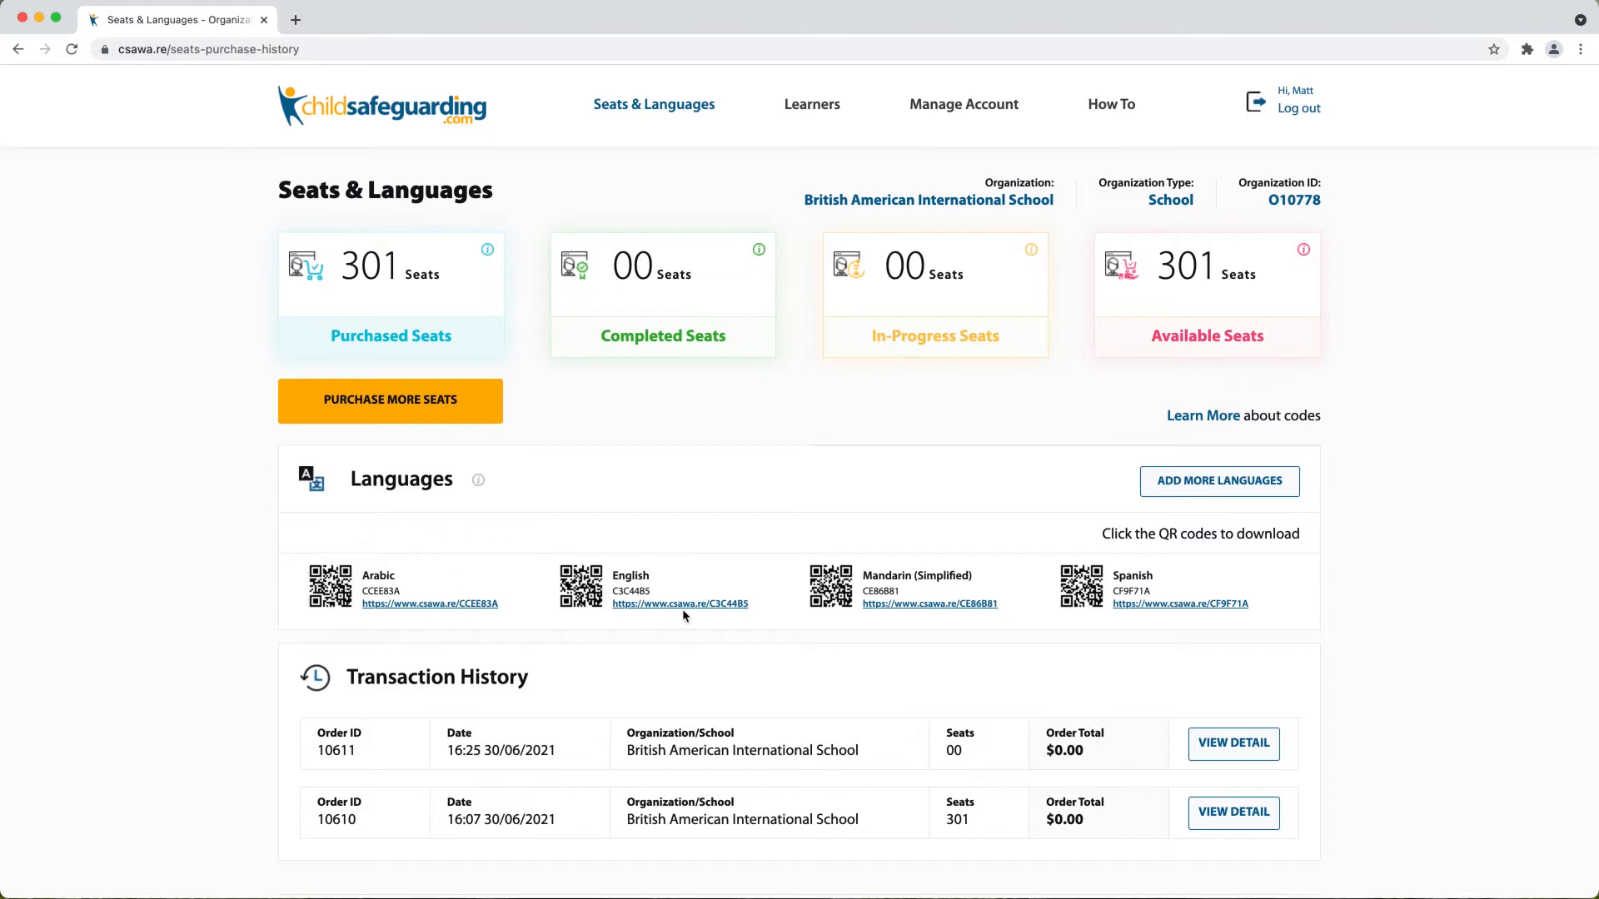
mouse_move(653, 551)
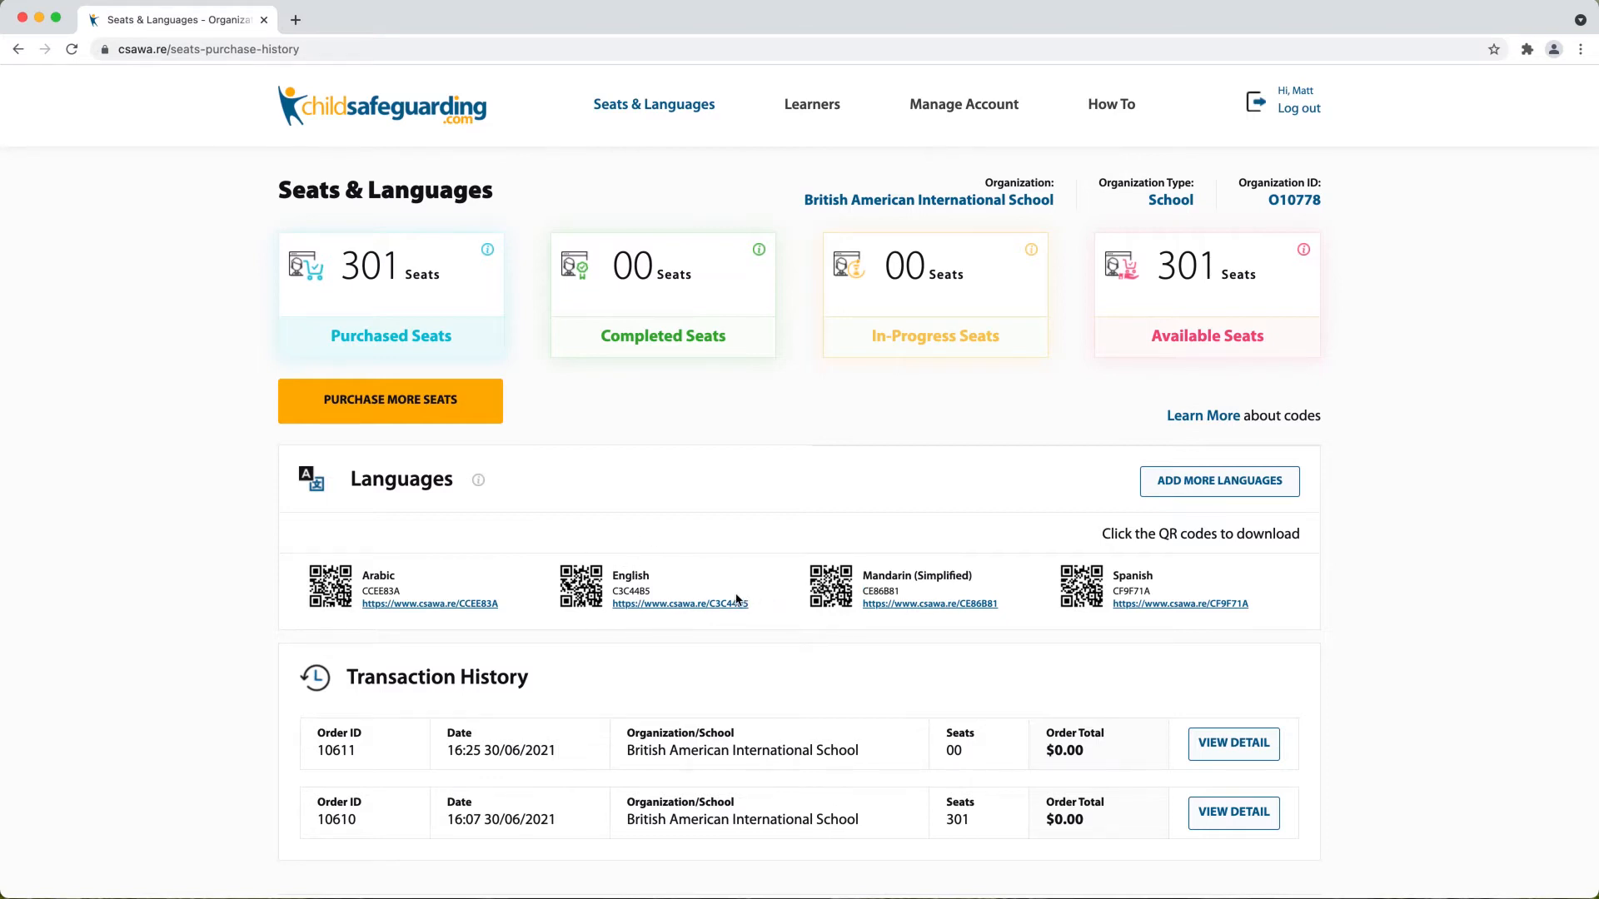
mouse_move(760, 585)
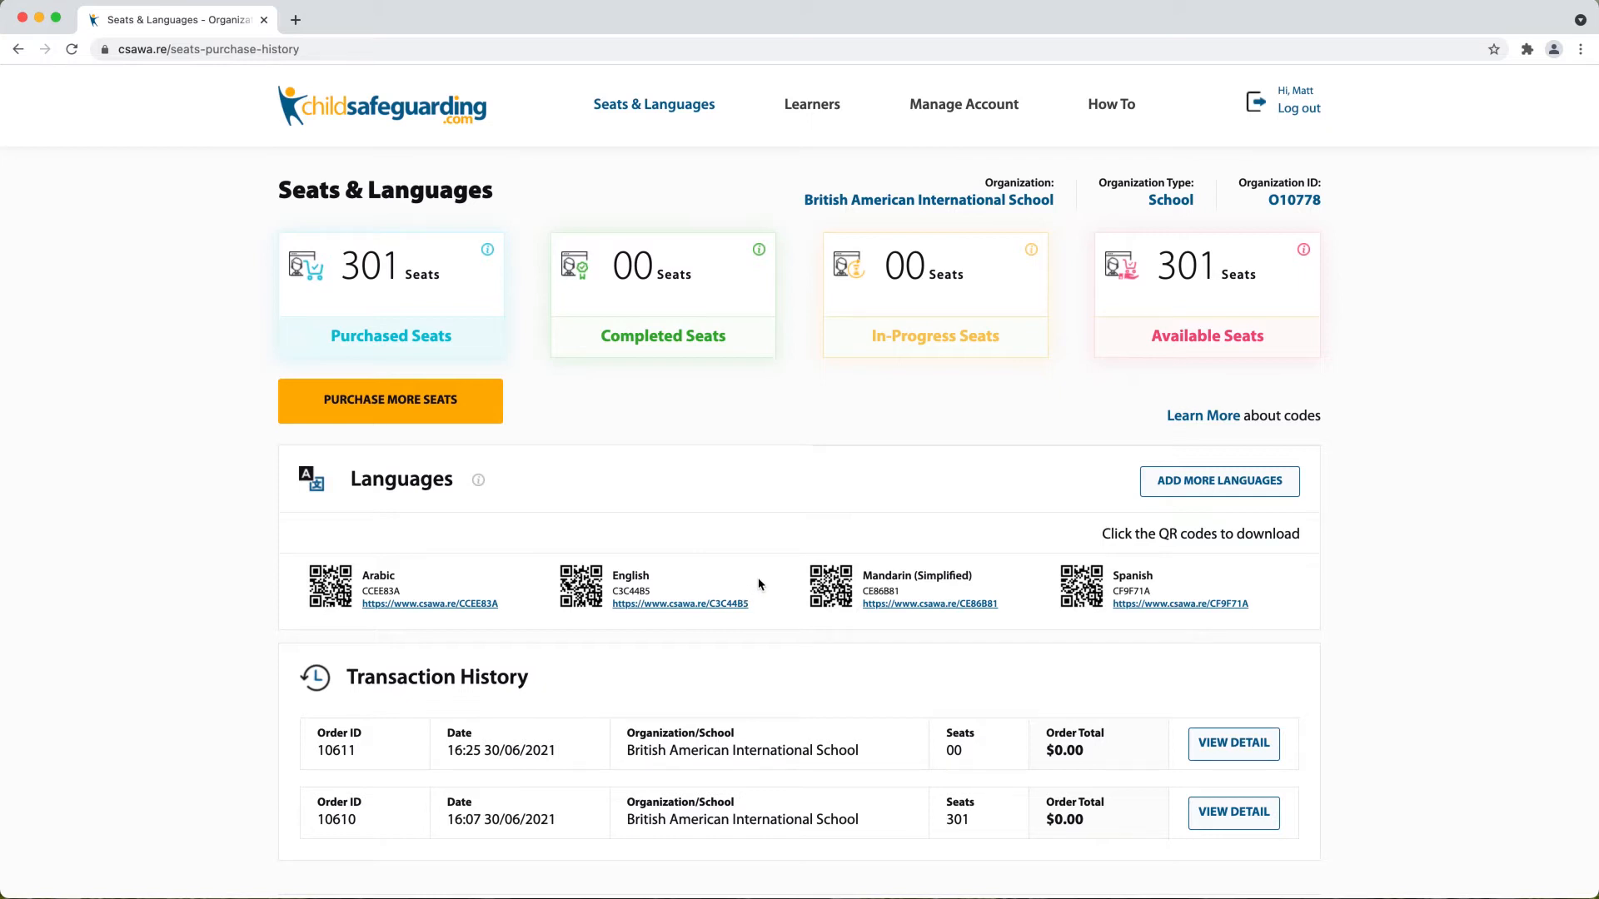
mouse_move(769, 588)
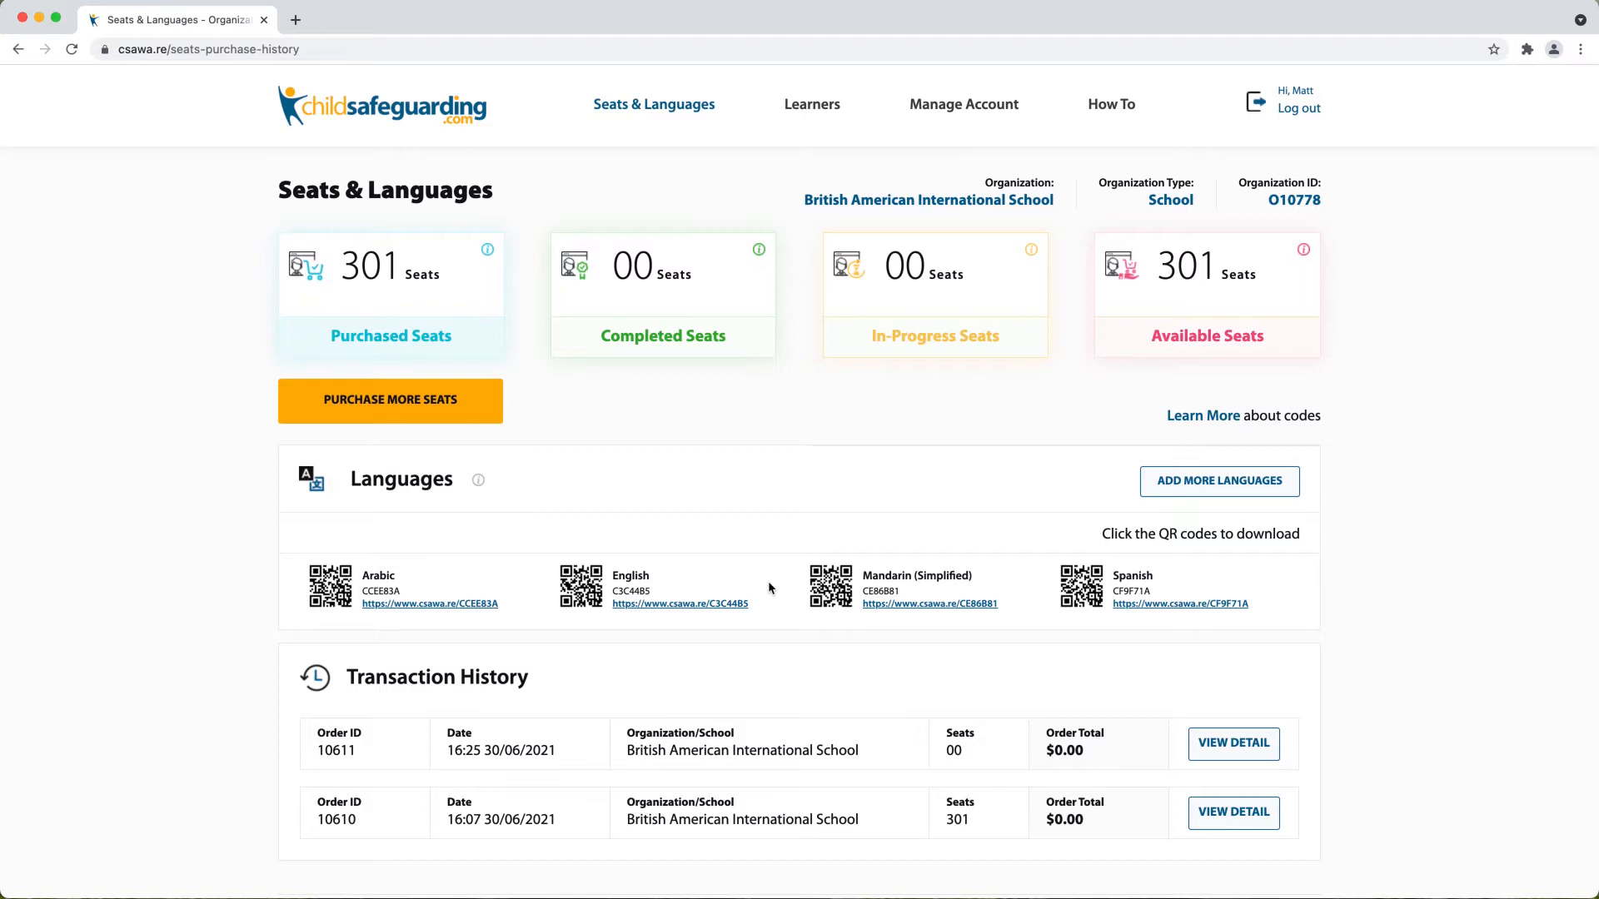
mouse_move(496, 502)
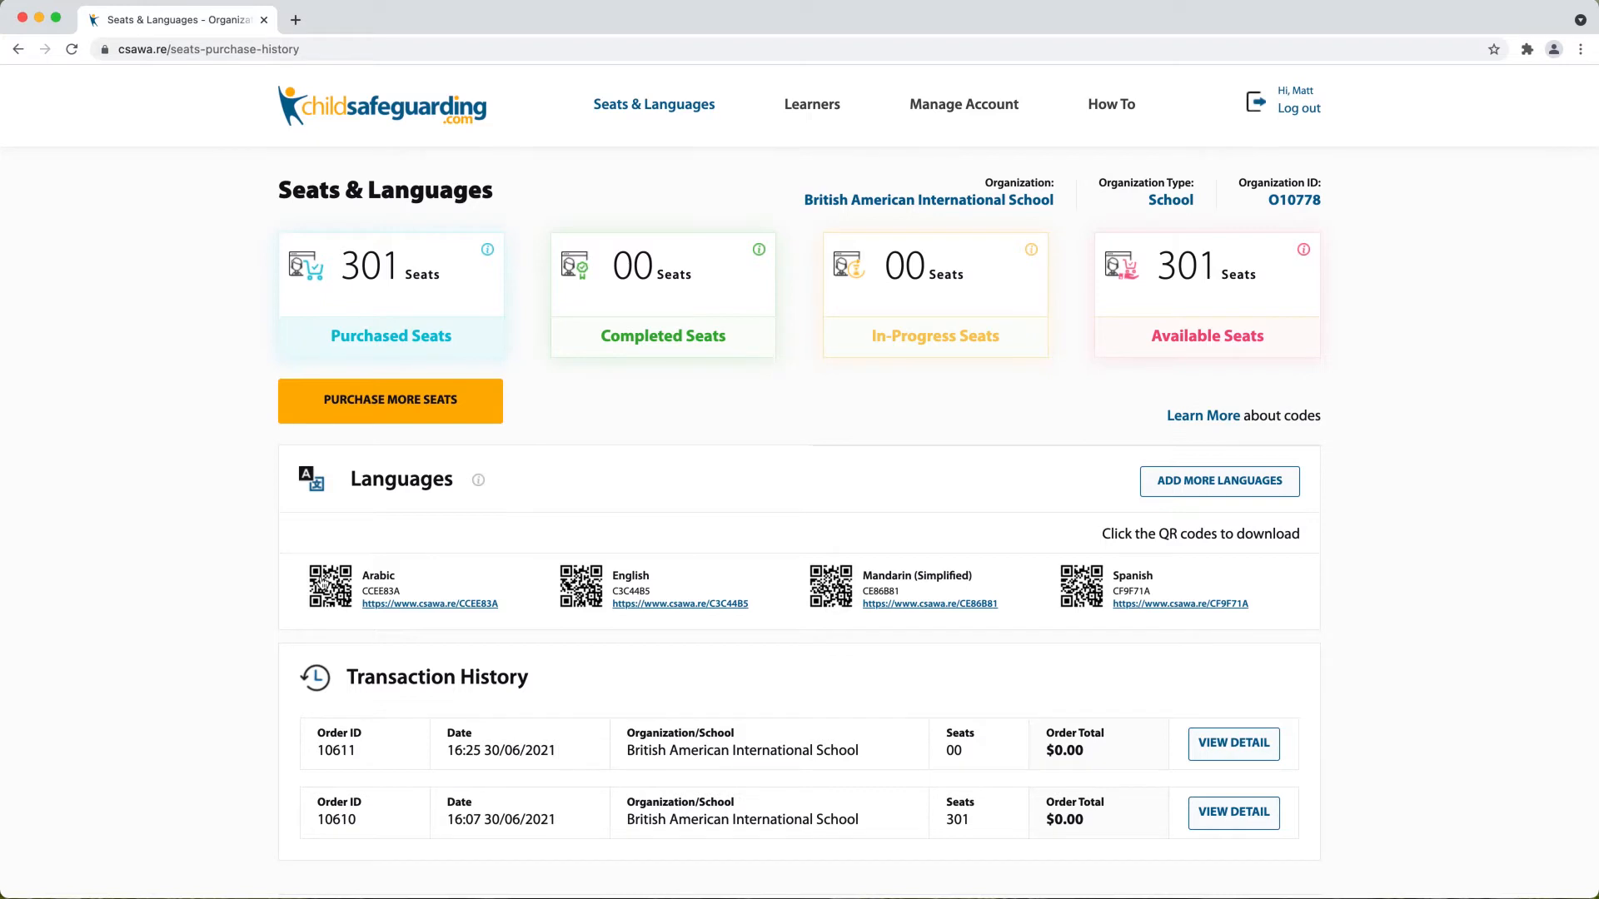
mouse_move(328, 584)
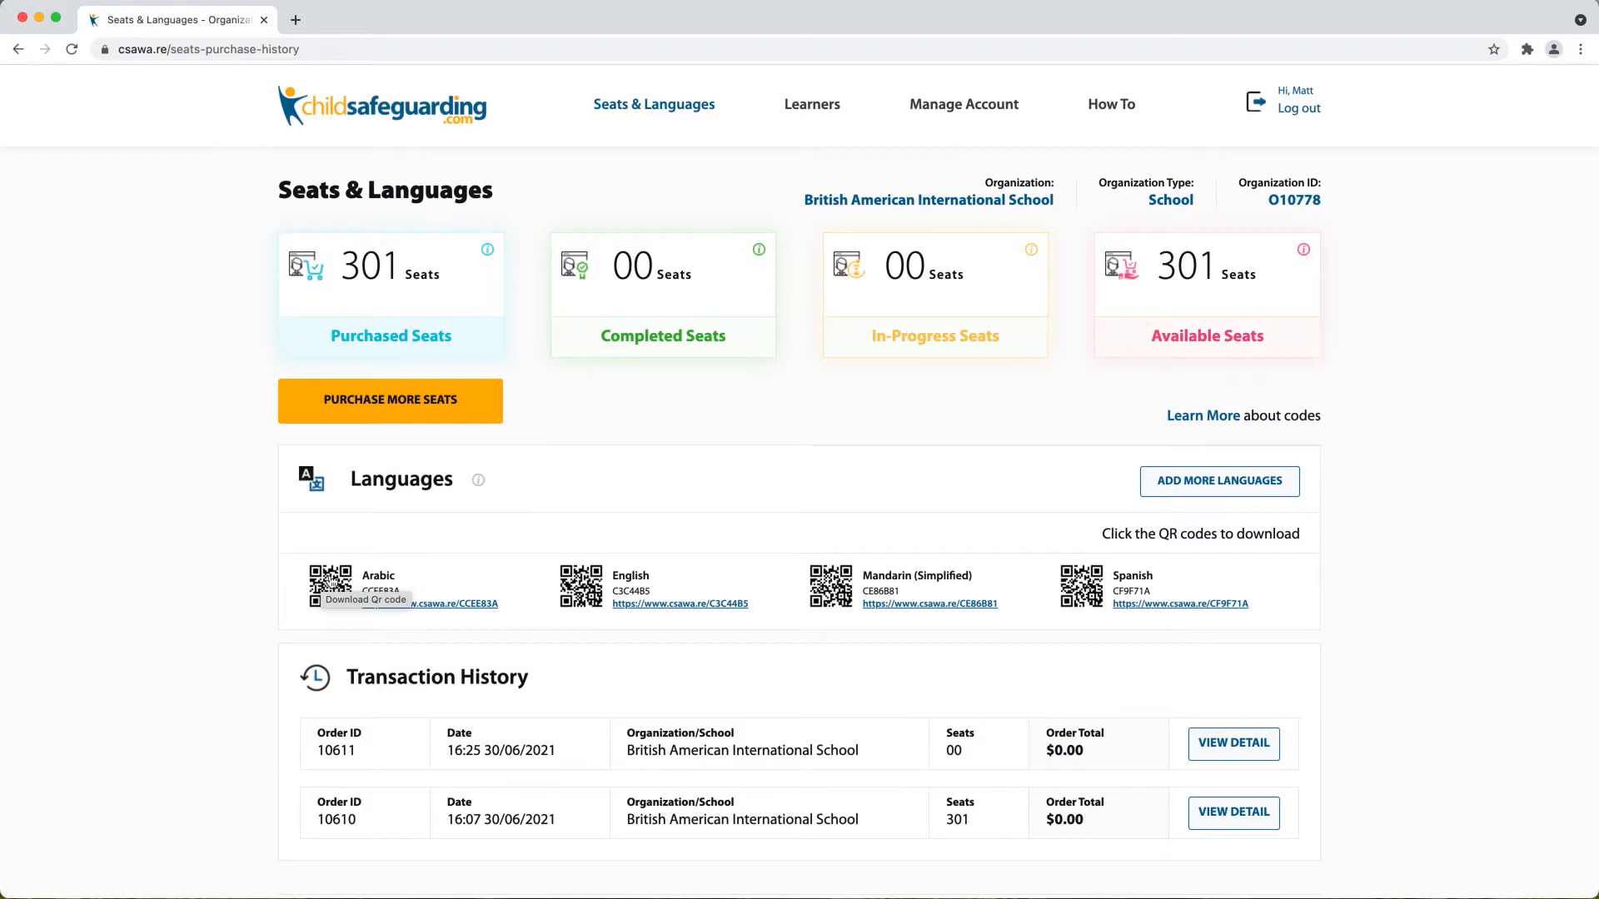
Download the Arabic QR code, view CCEE83A.png from the download bar, then close it
left_click(330, 586)
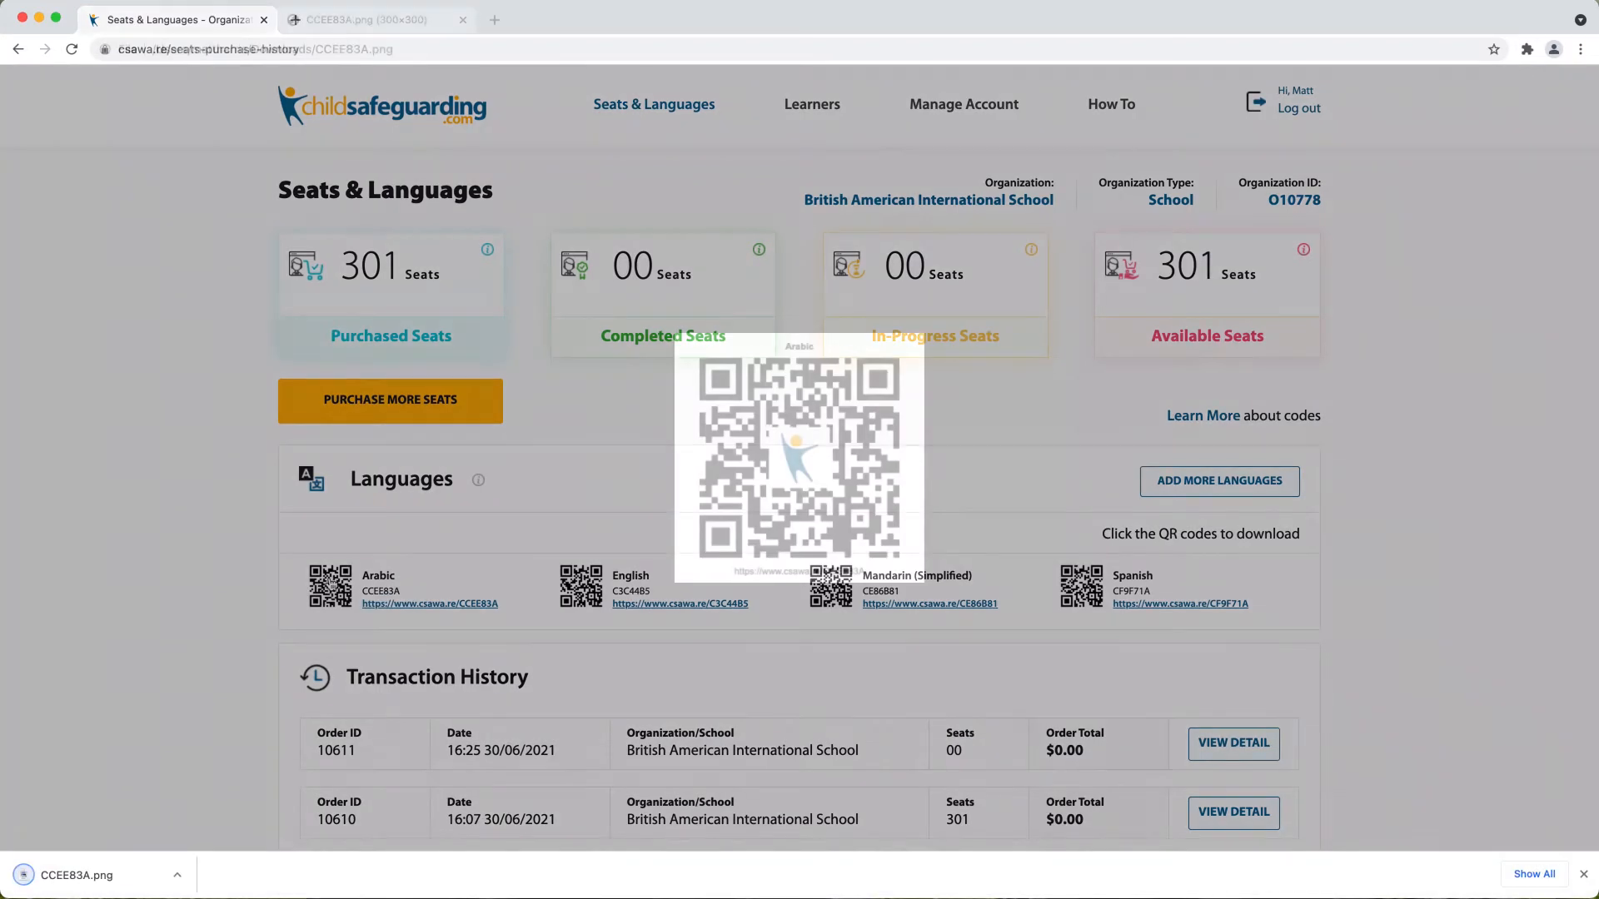
left_click(375, 20)
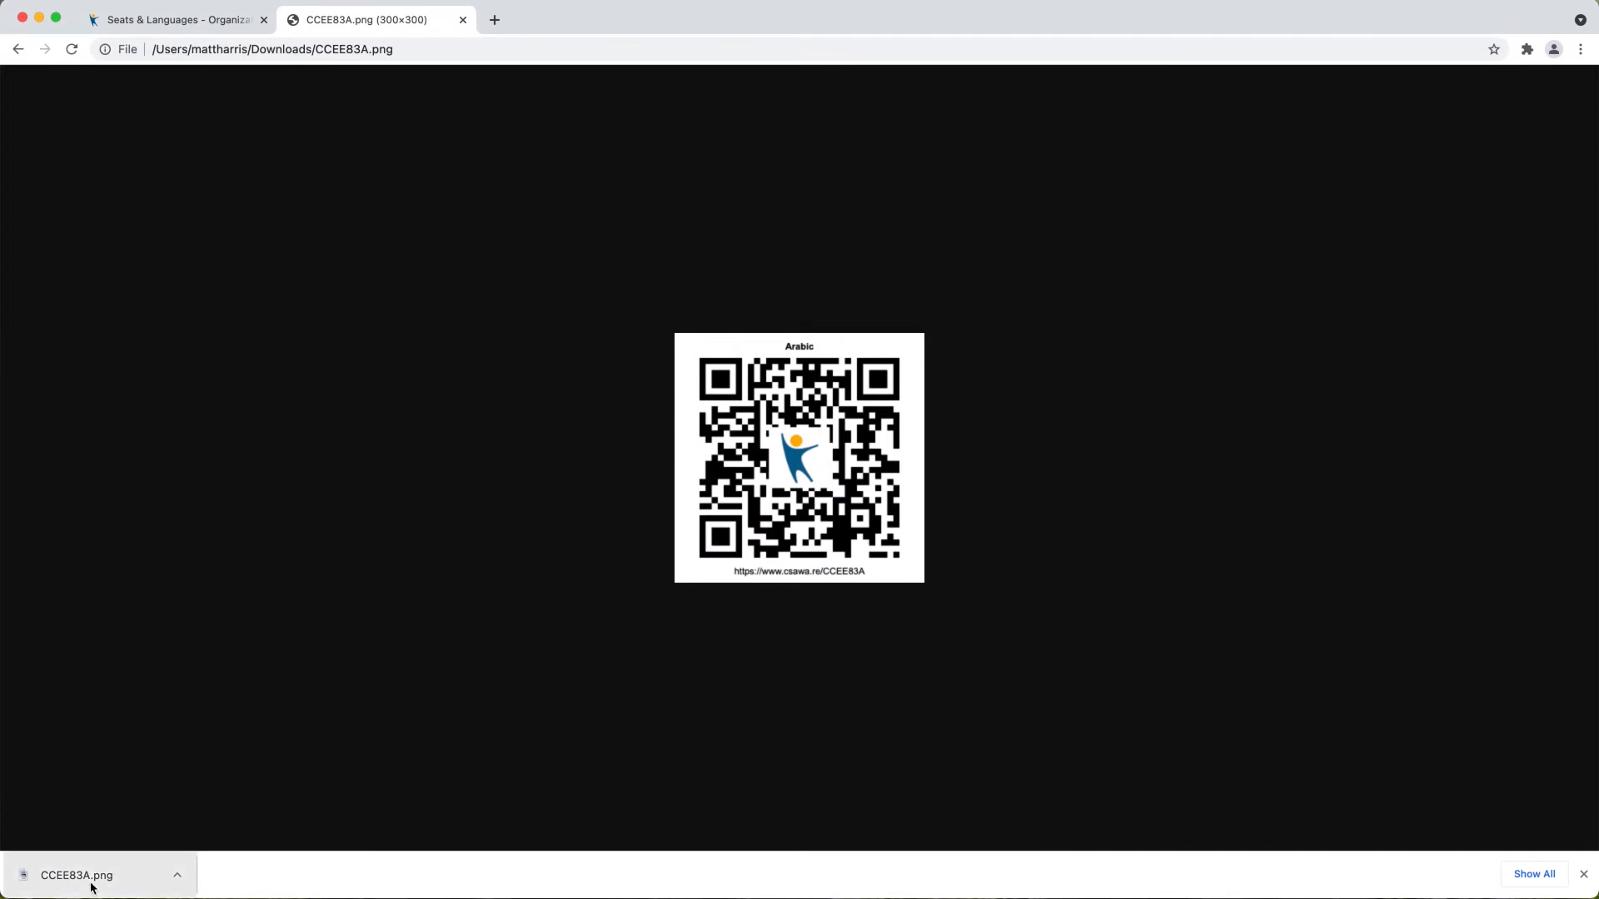
mouse_move(889, 503)
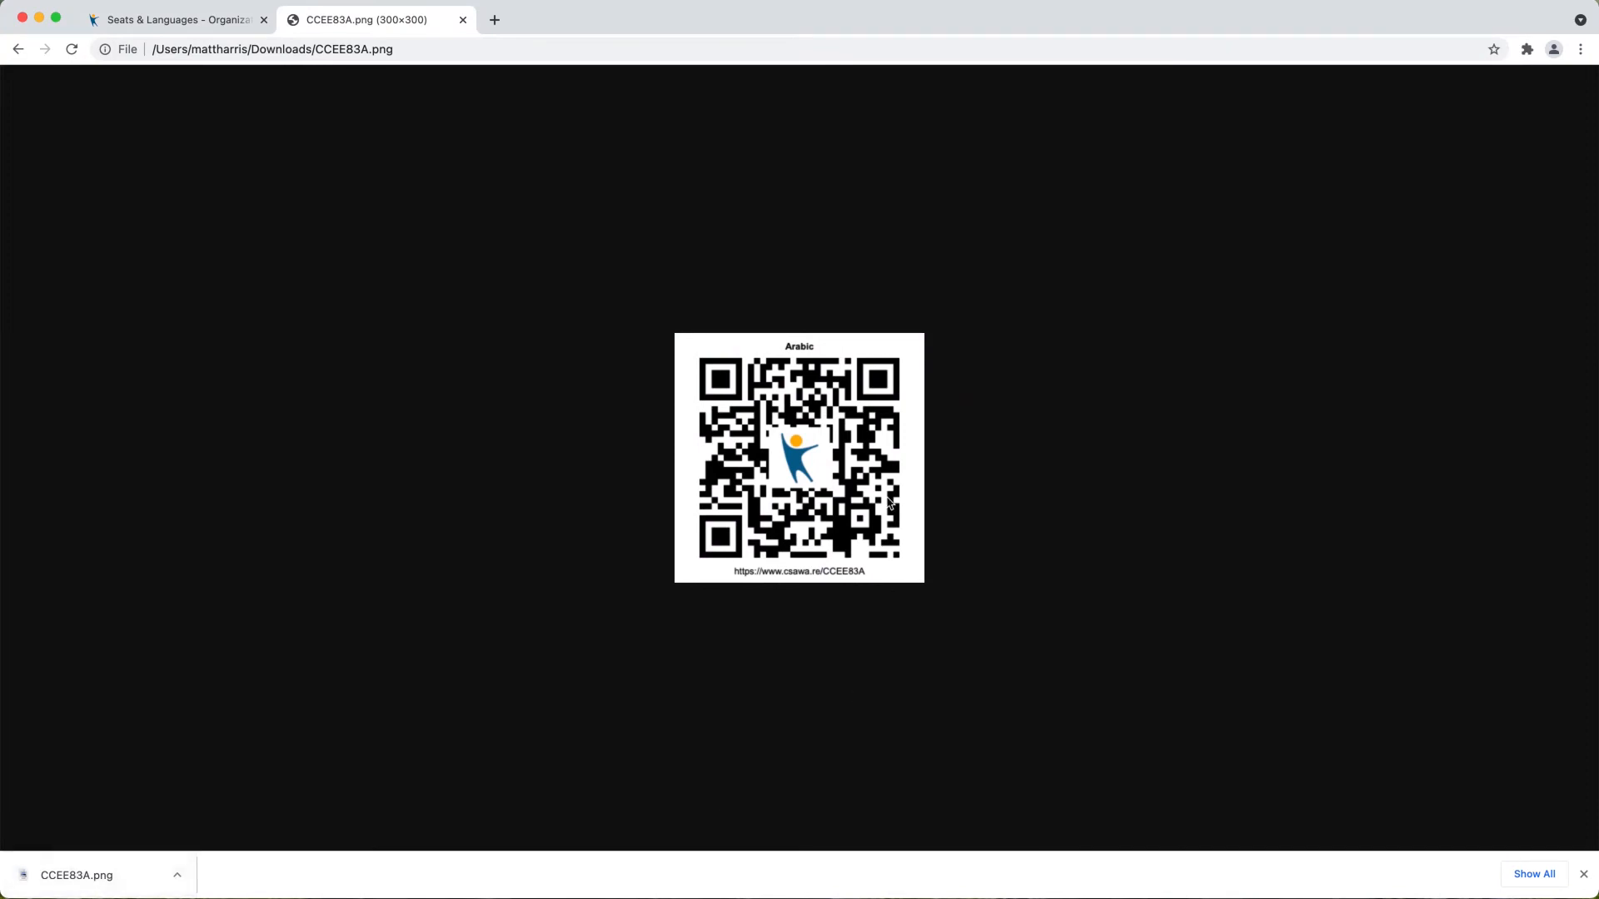
mouse_move(789, 357)
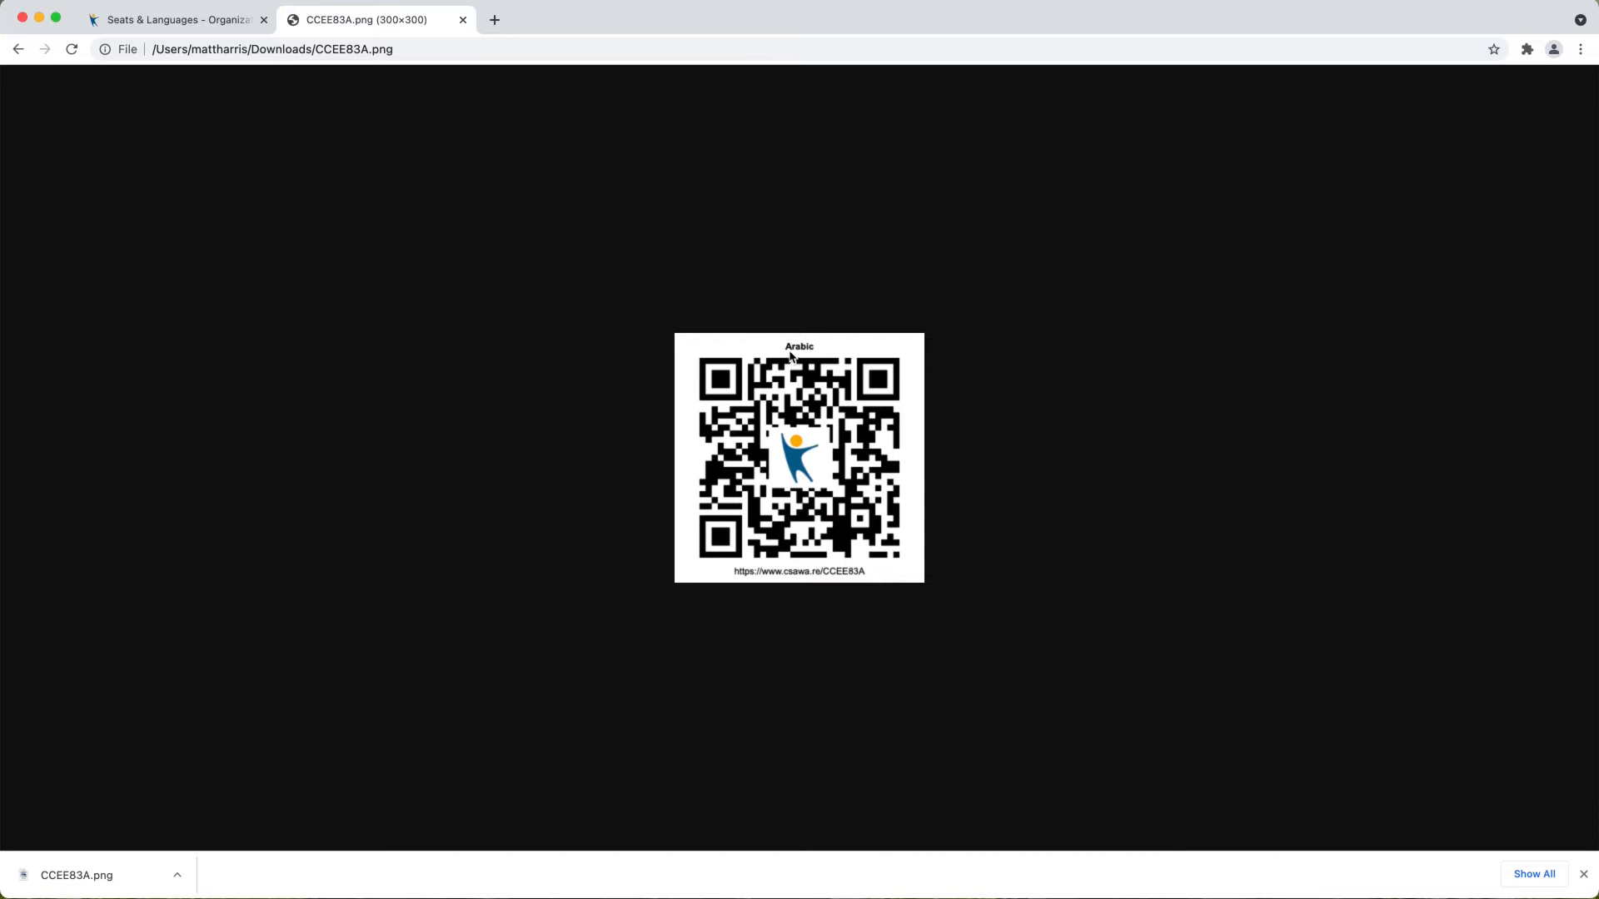
mouse_move(842, 545)
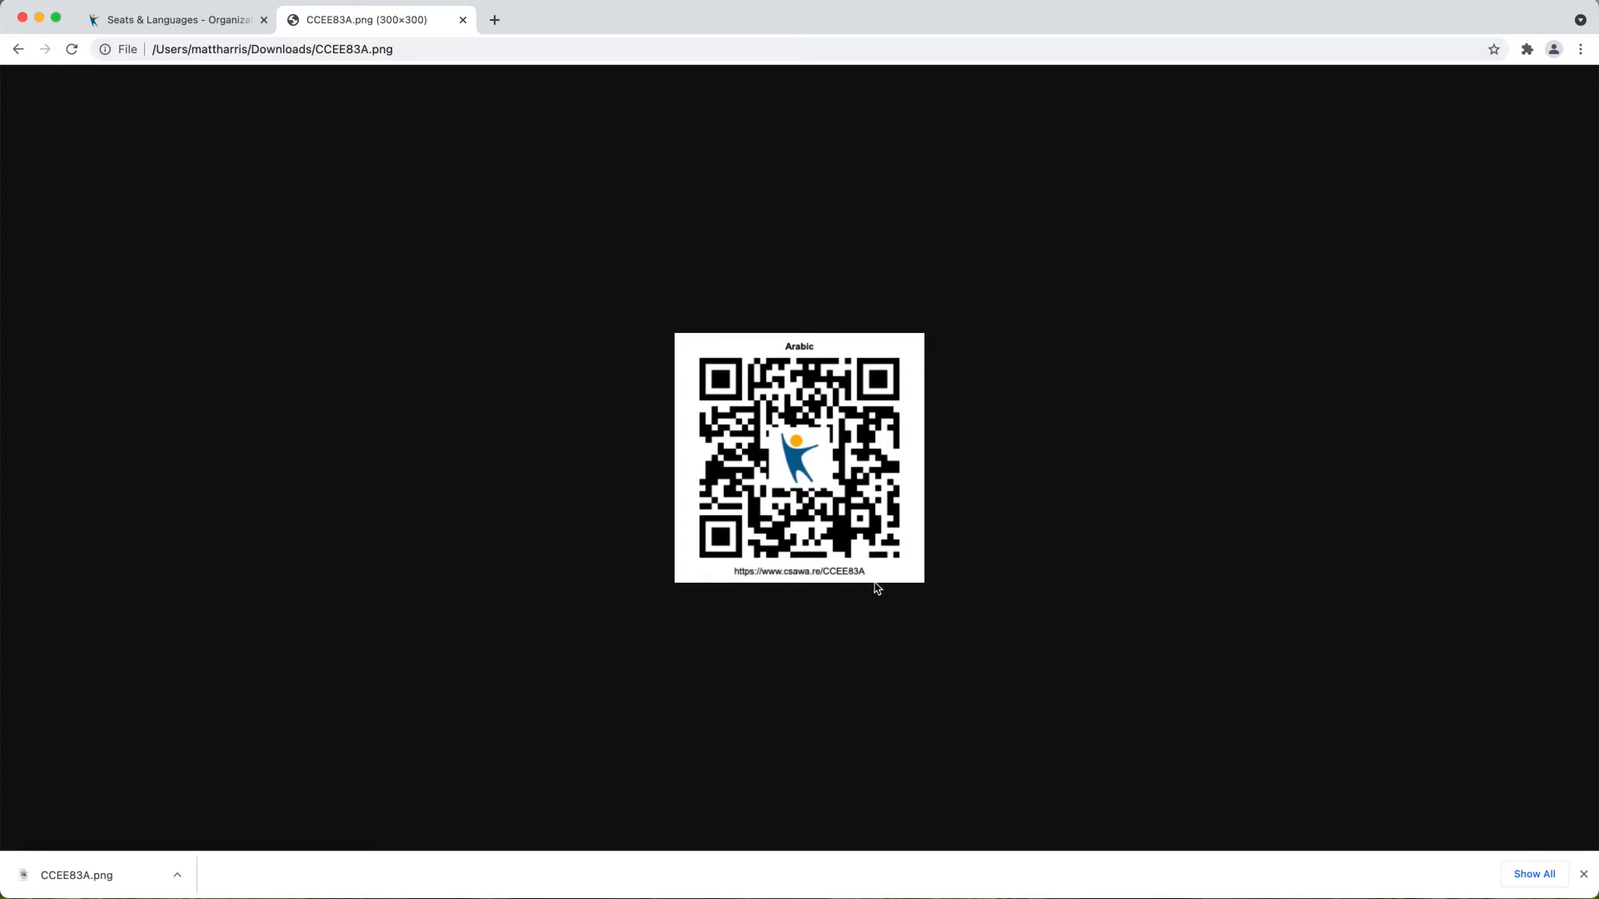
mouse_move(794, 590)
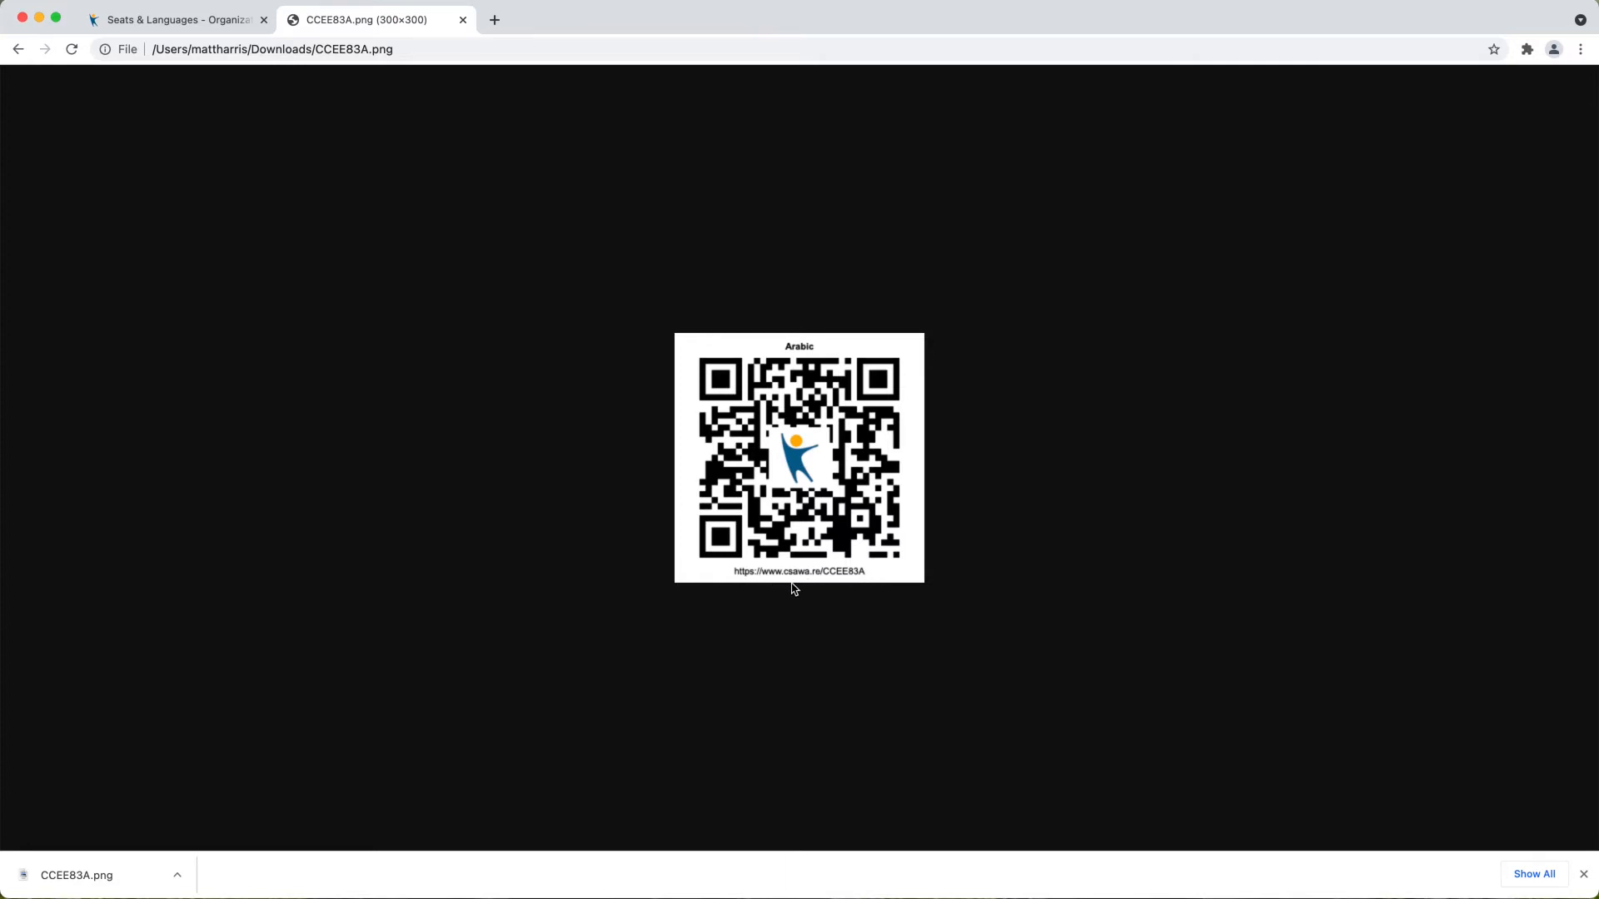
mouse_move(785, 589)
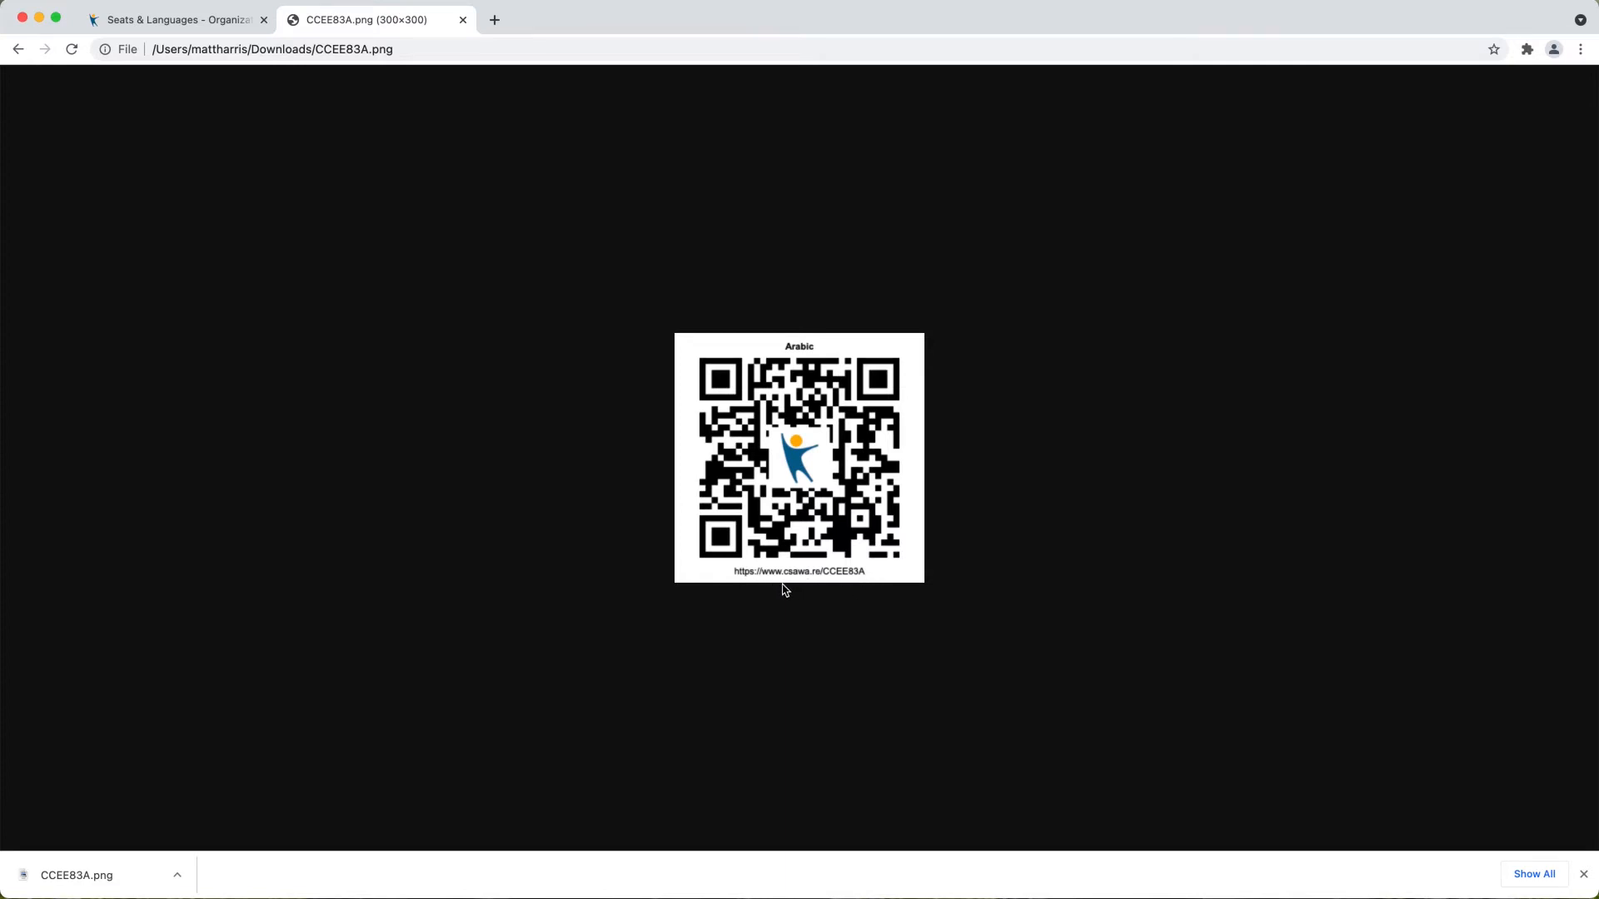
mouse_move(788, 606)
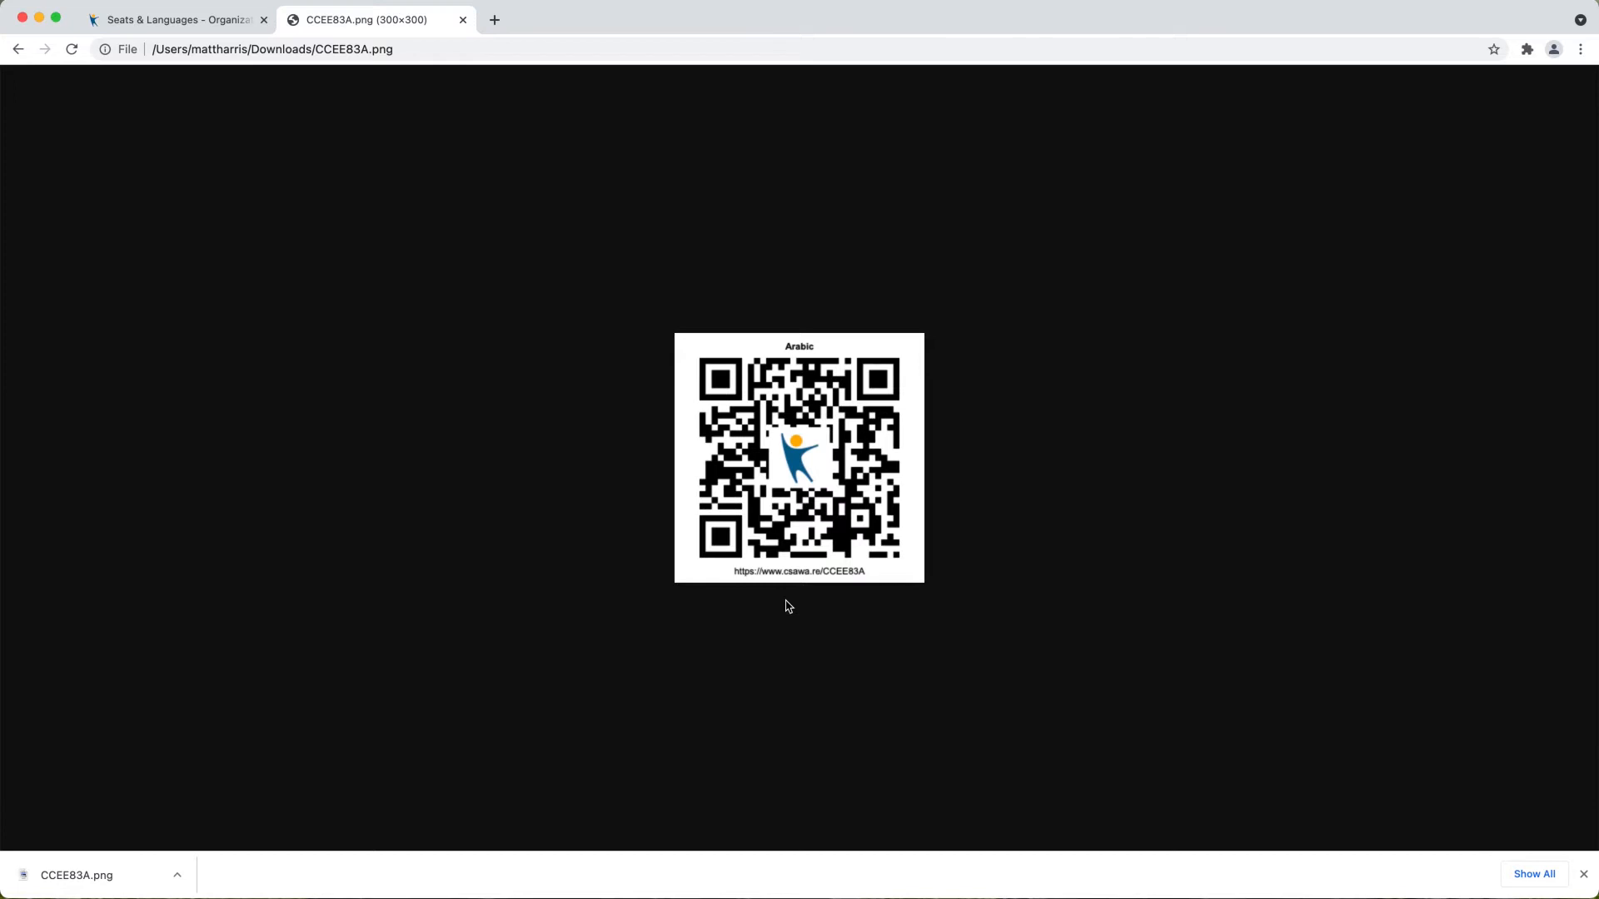
left_click(461, 20)
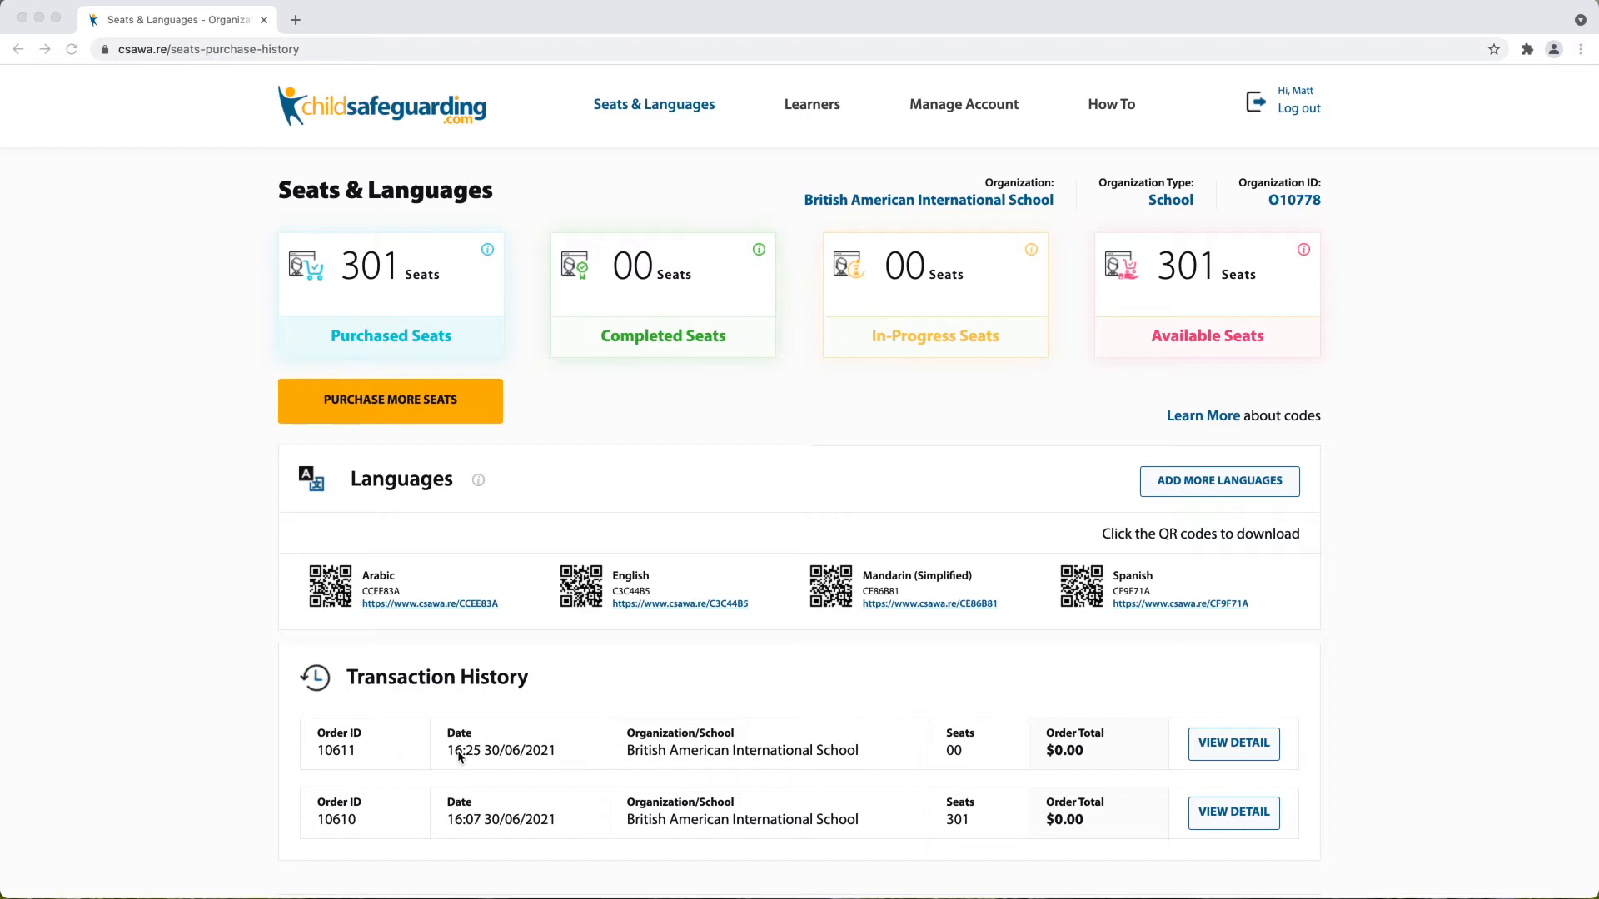
mouse_move(500, 762)
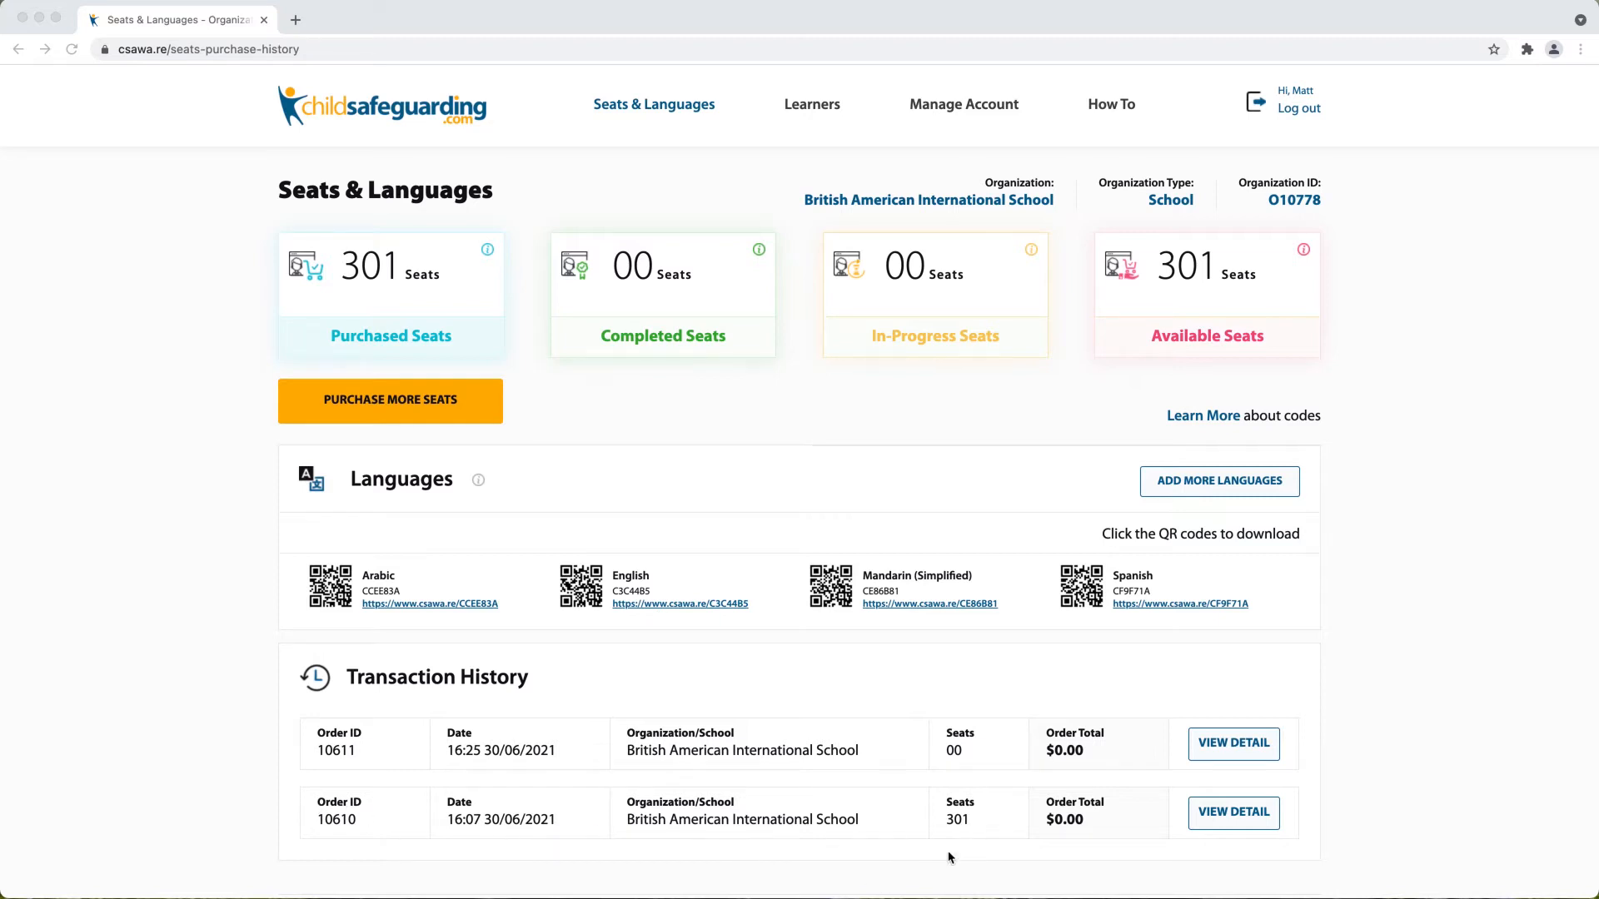
mouse_move(1027, 829)
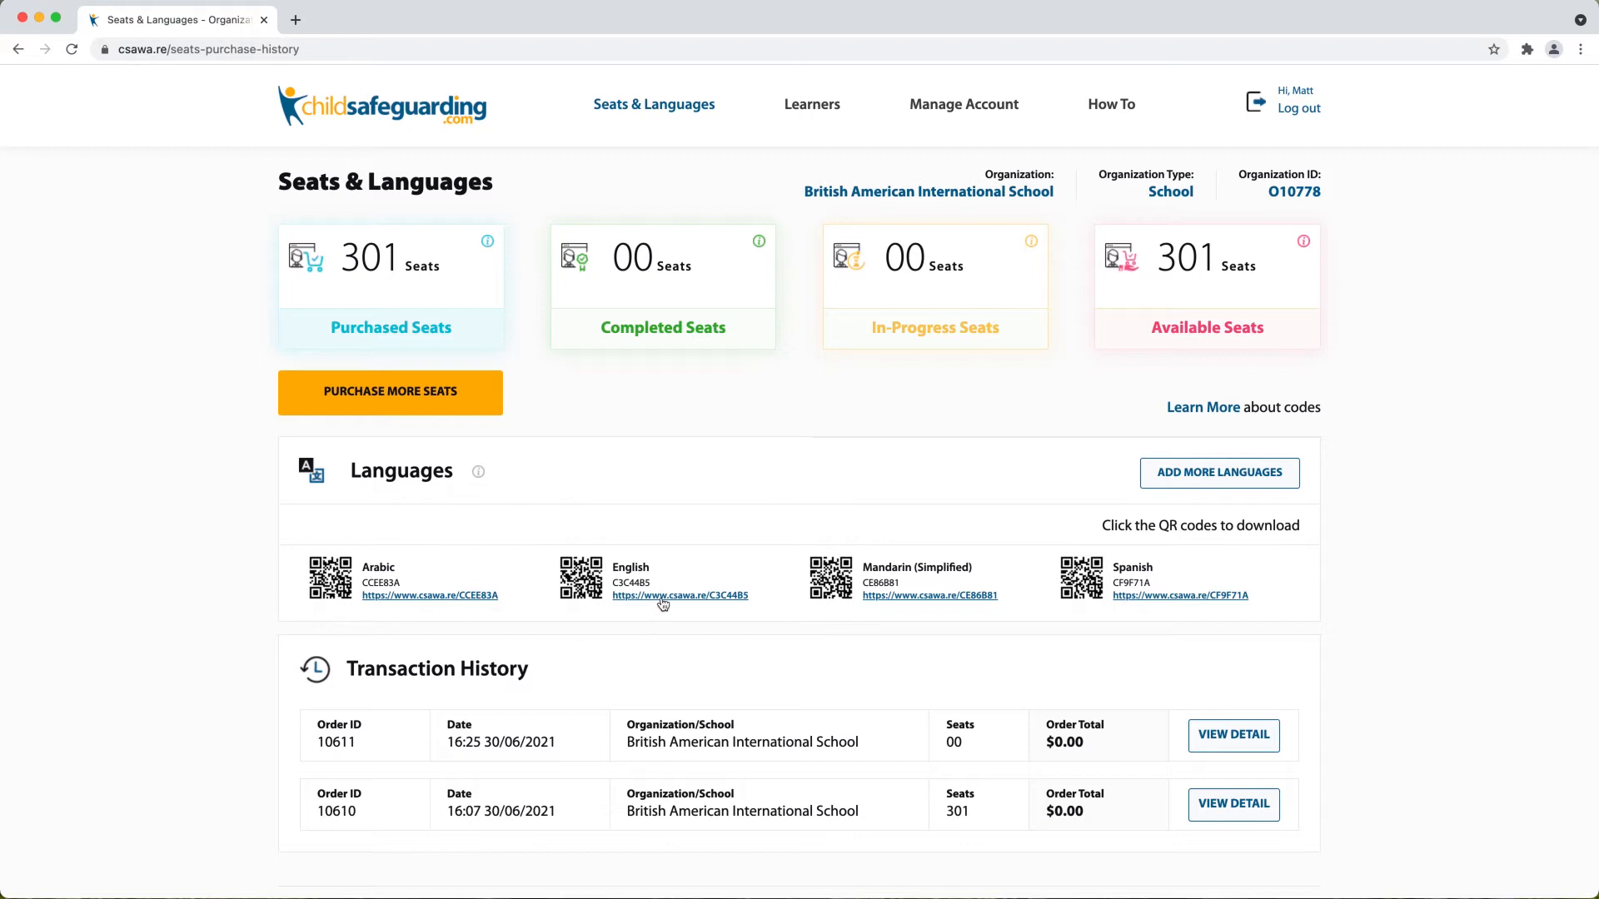
mouse_move(629, 567)
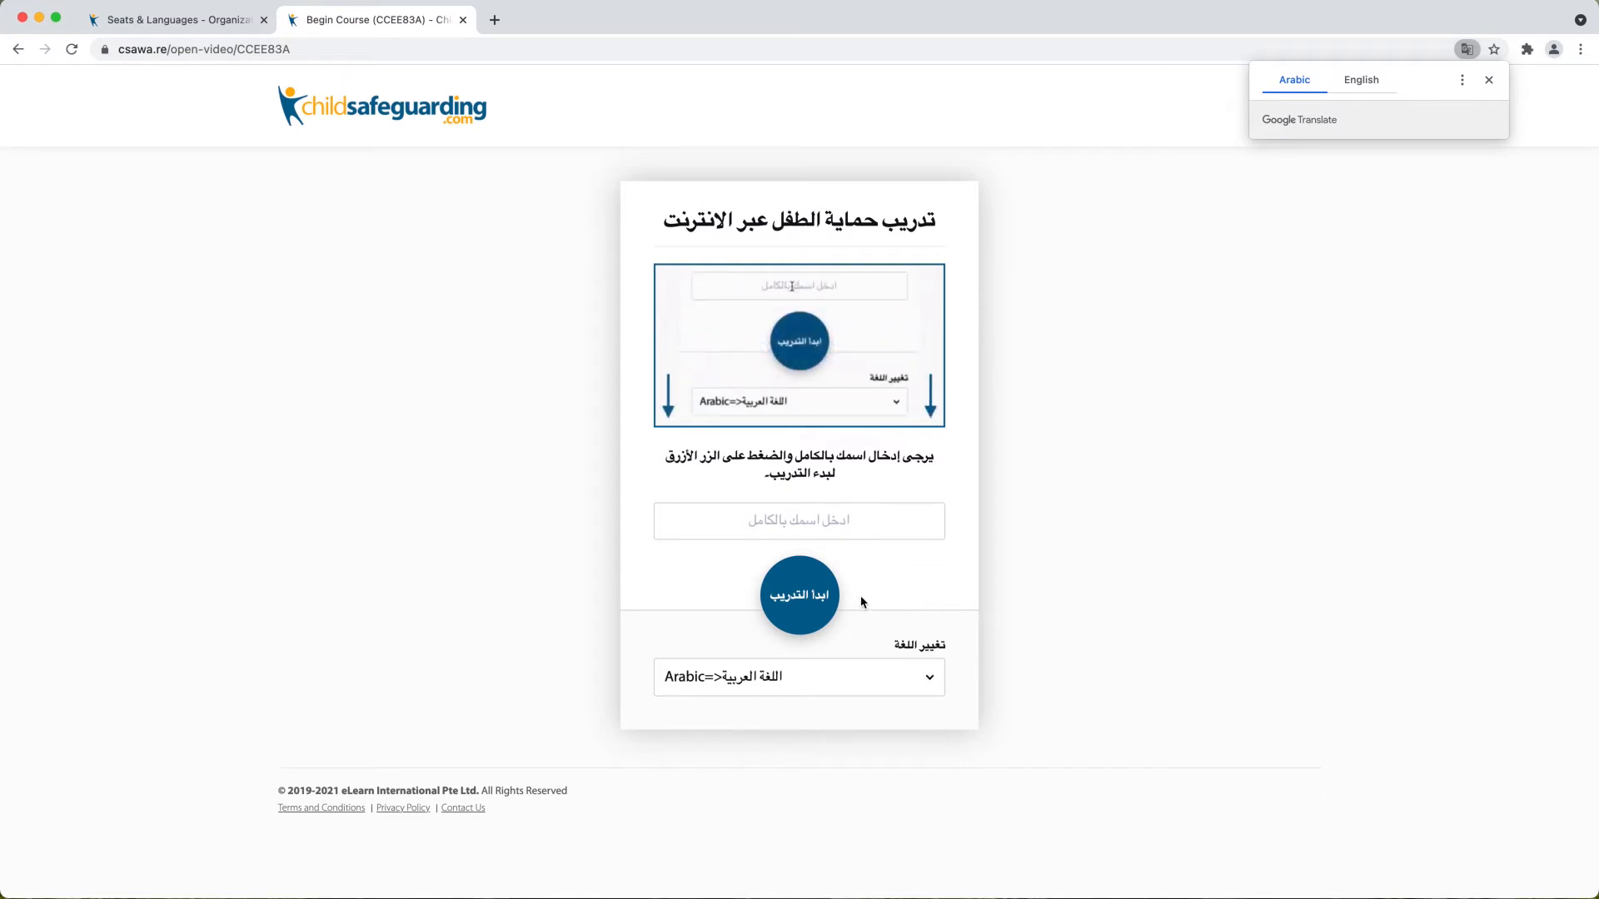
Enter 'أحمد سعيد', switch the course language to Spanish=>Español, and enter 'Jose'
type("أحمد سعيد")
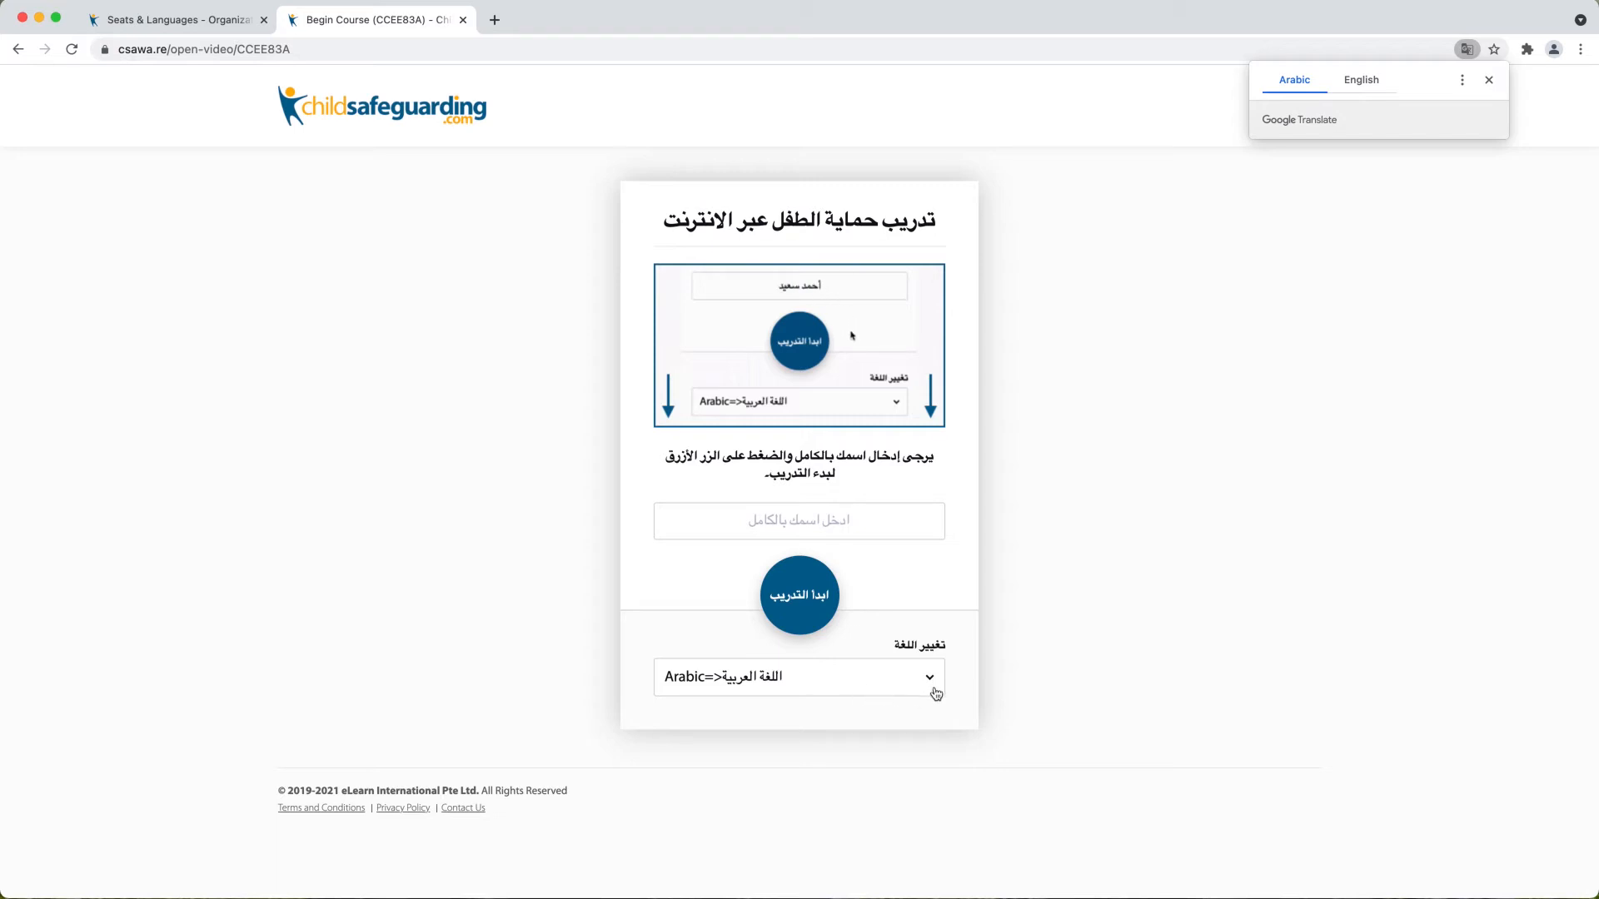
left_click(797, 676)
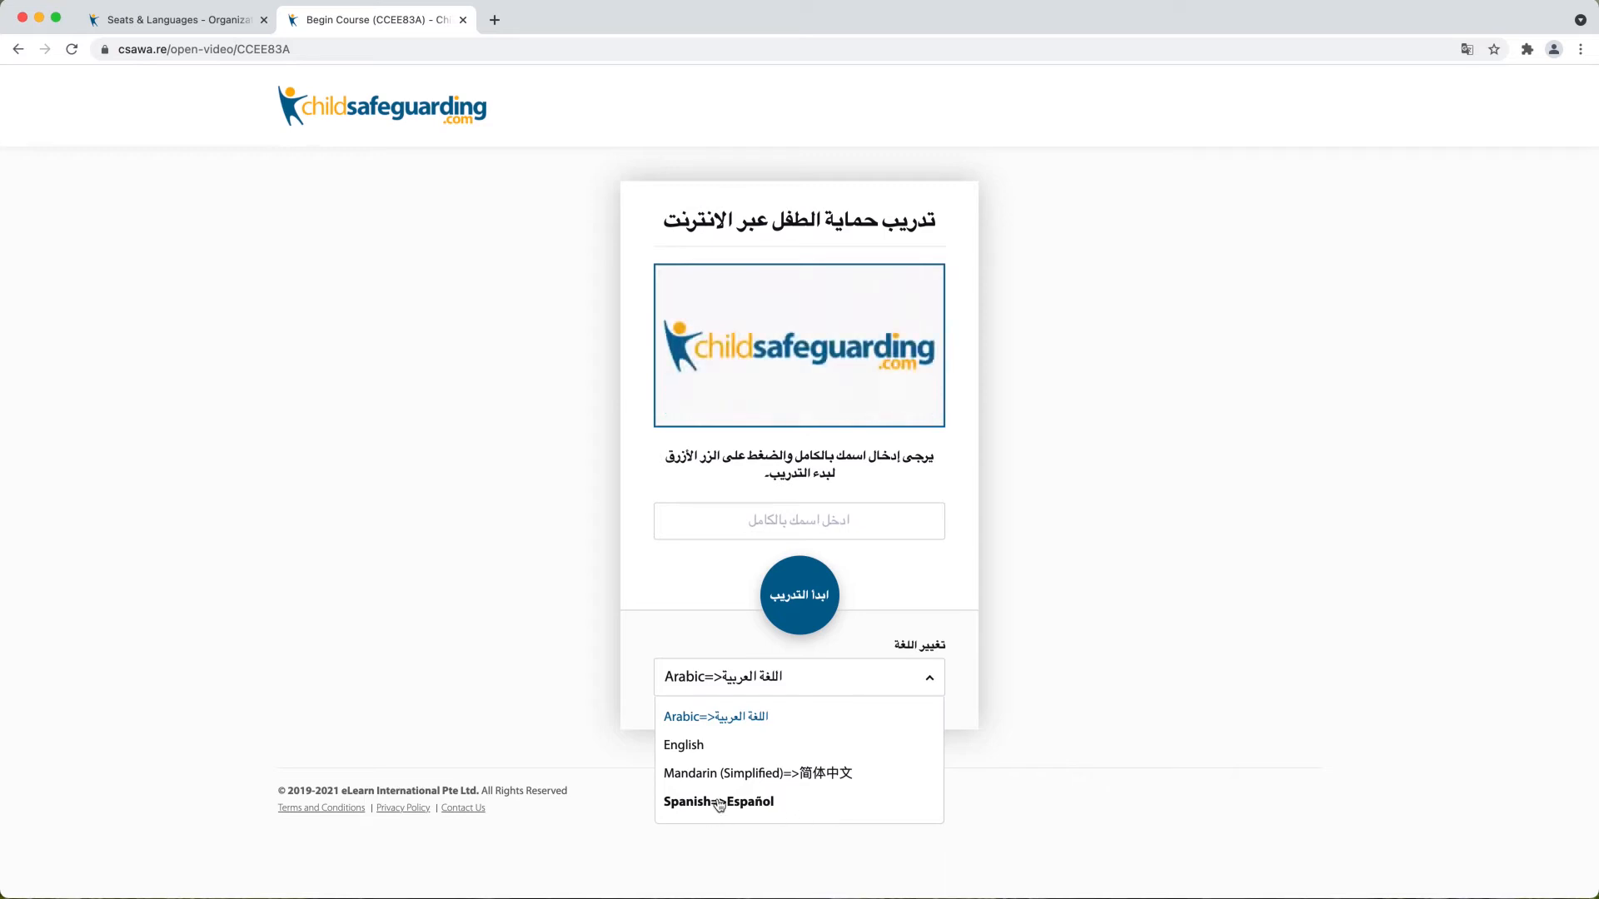
left_click(718, 801)
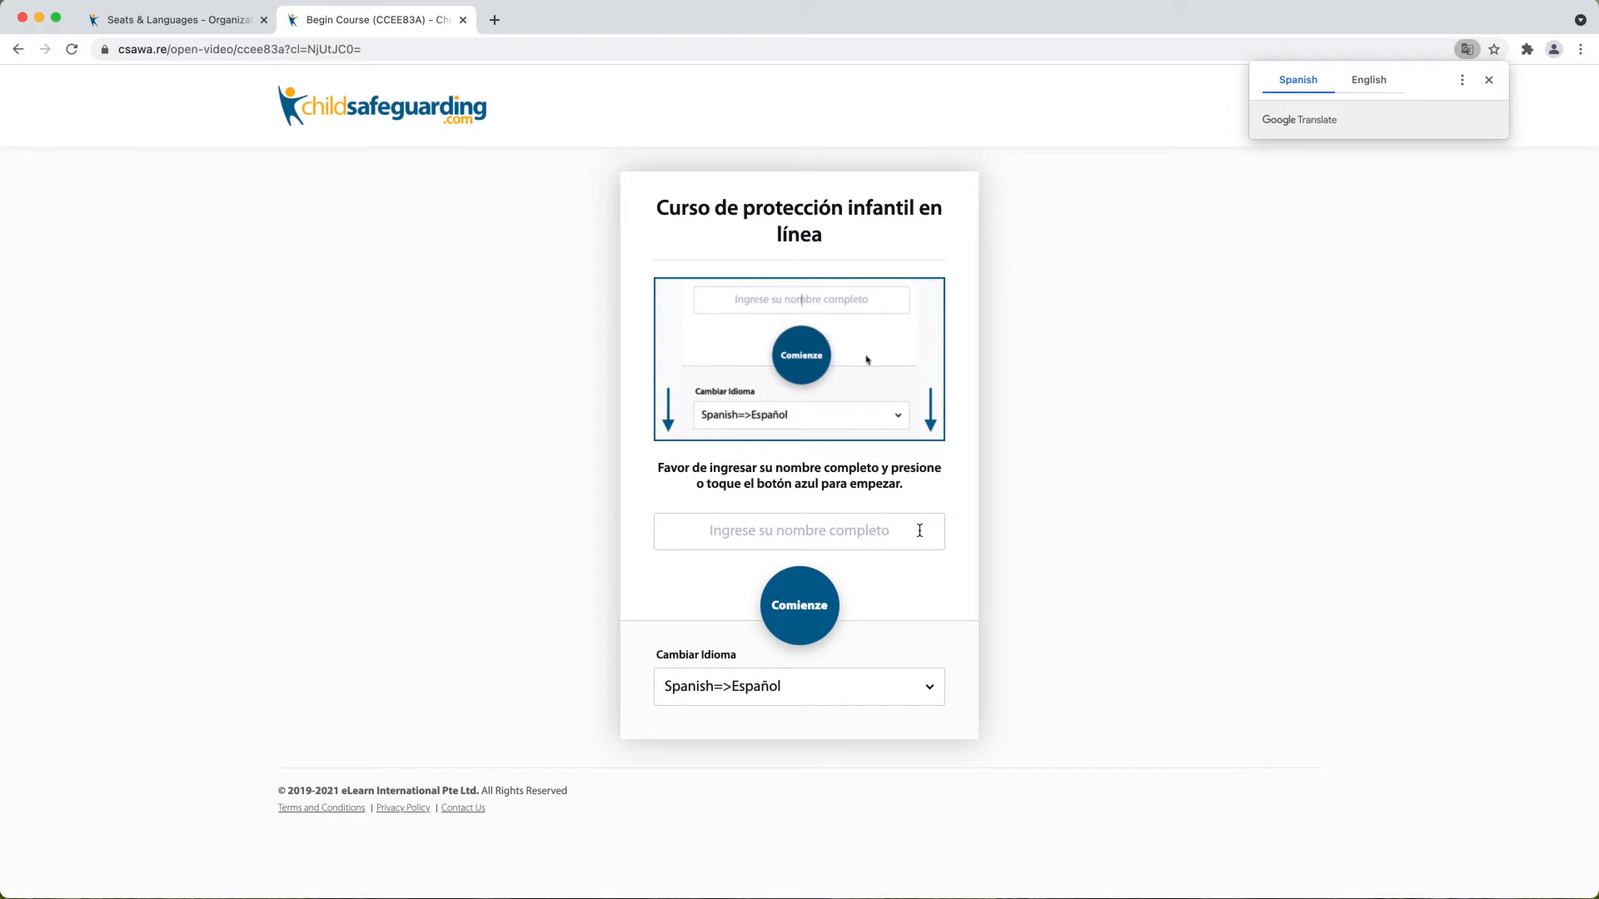
type("Jose Lopez")
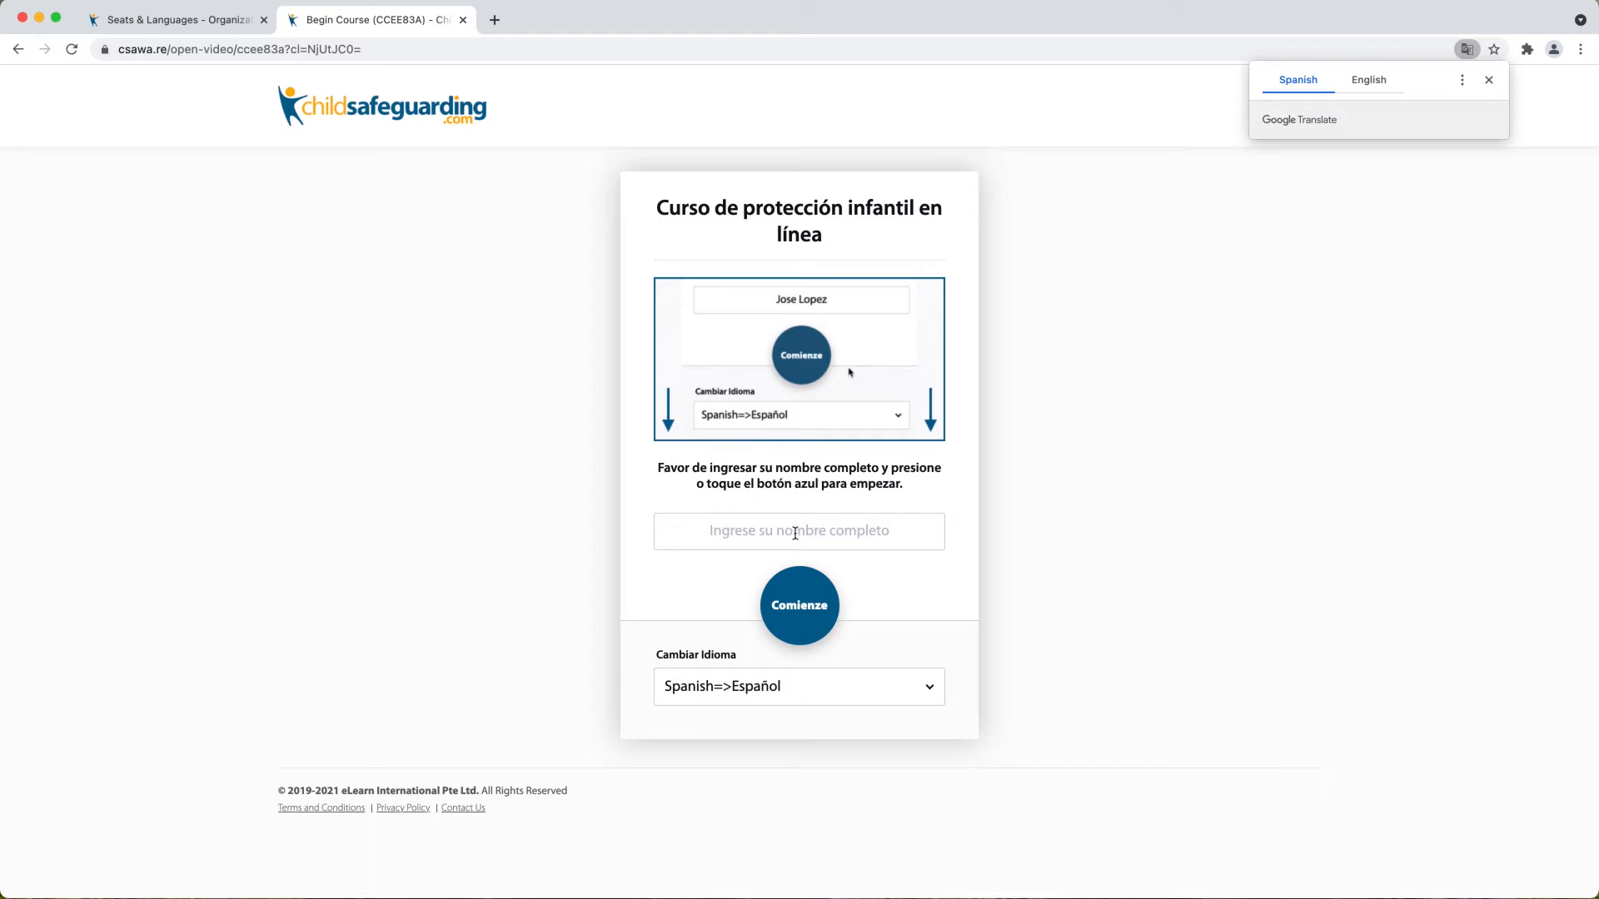
left_click(797, 530)
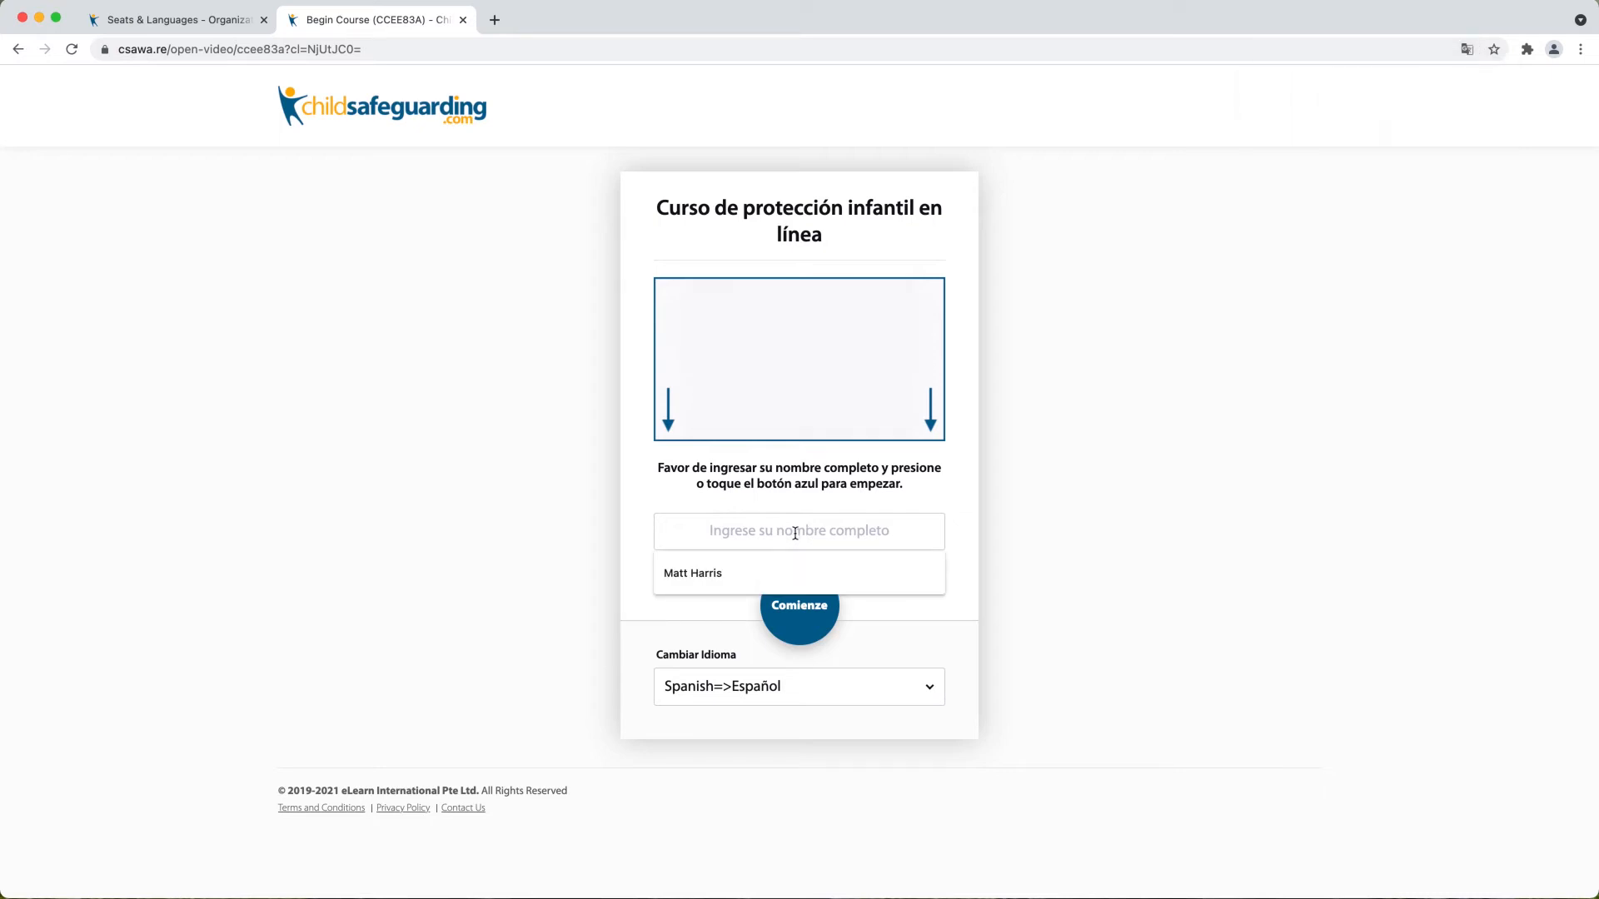
type("Matt Harris")
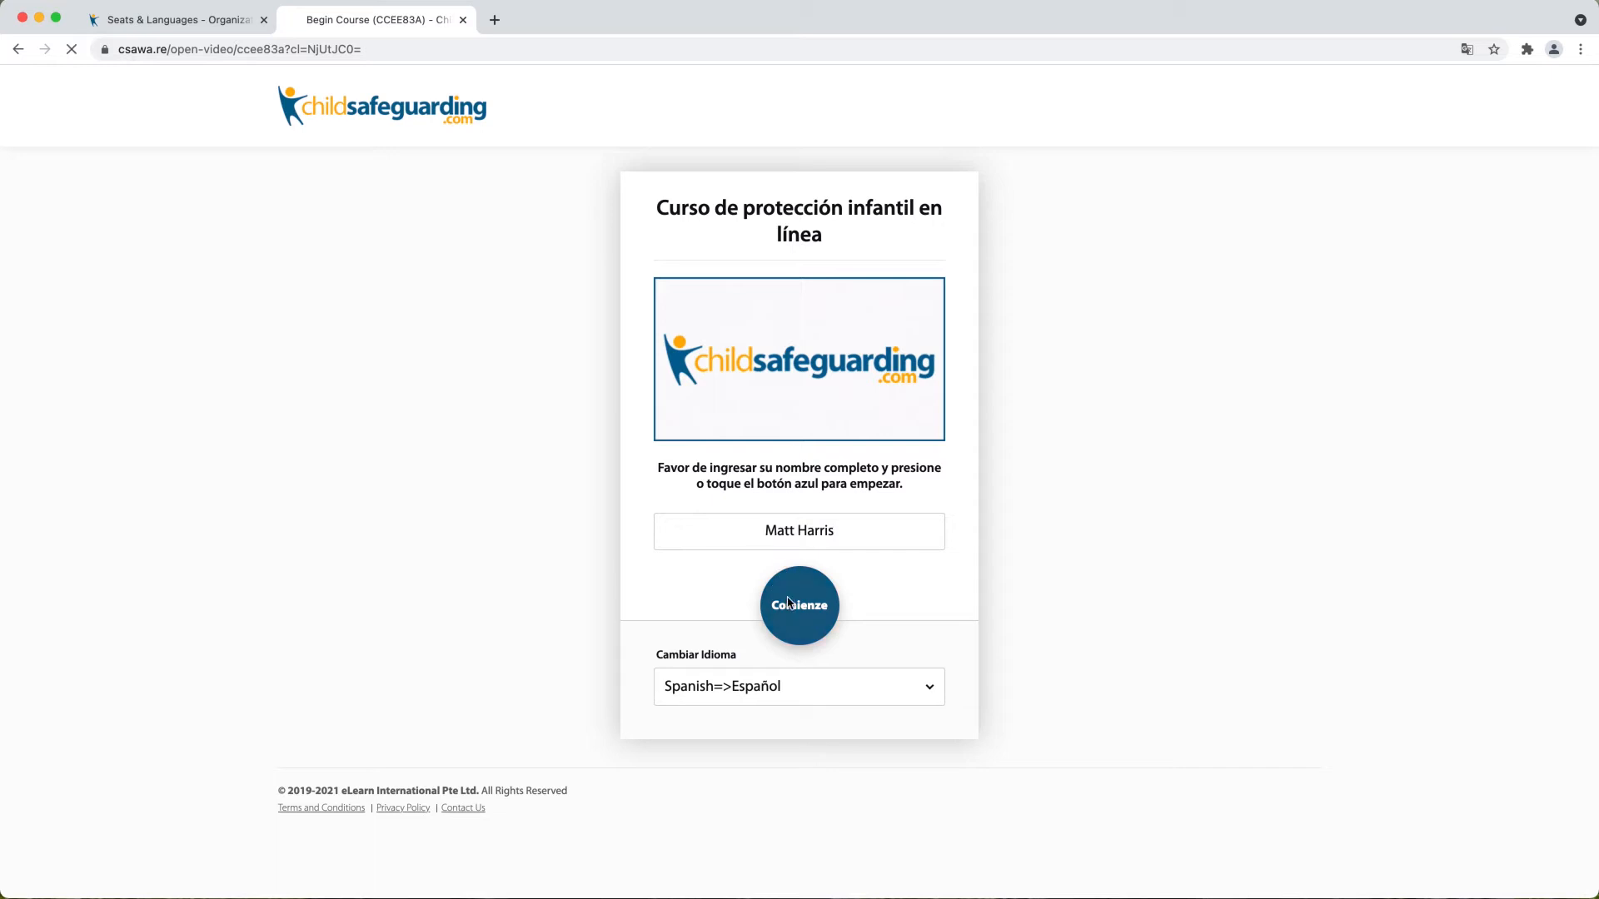
left_click(798, 603)
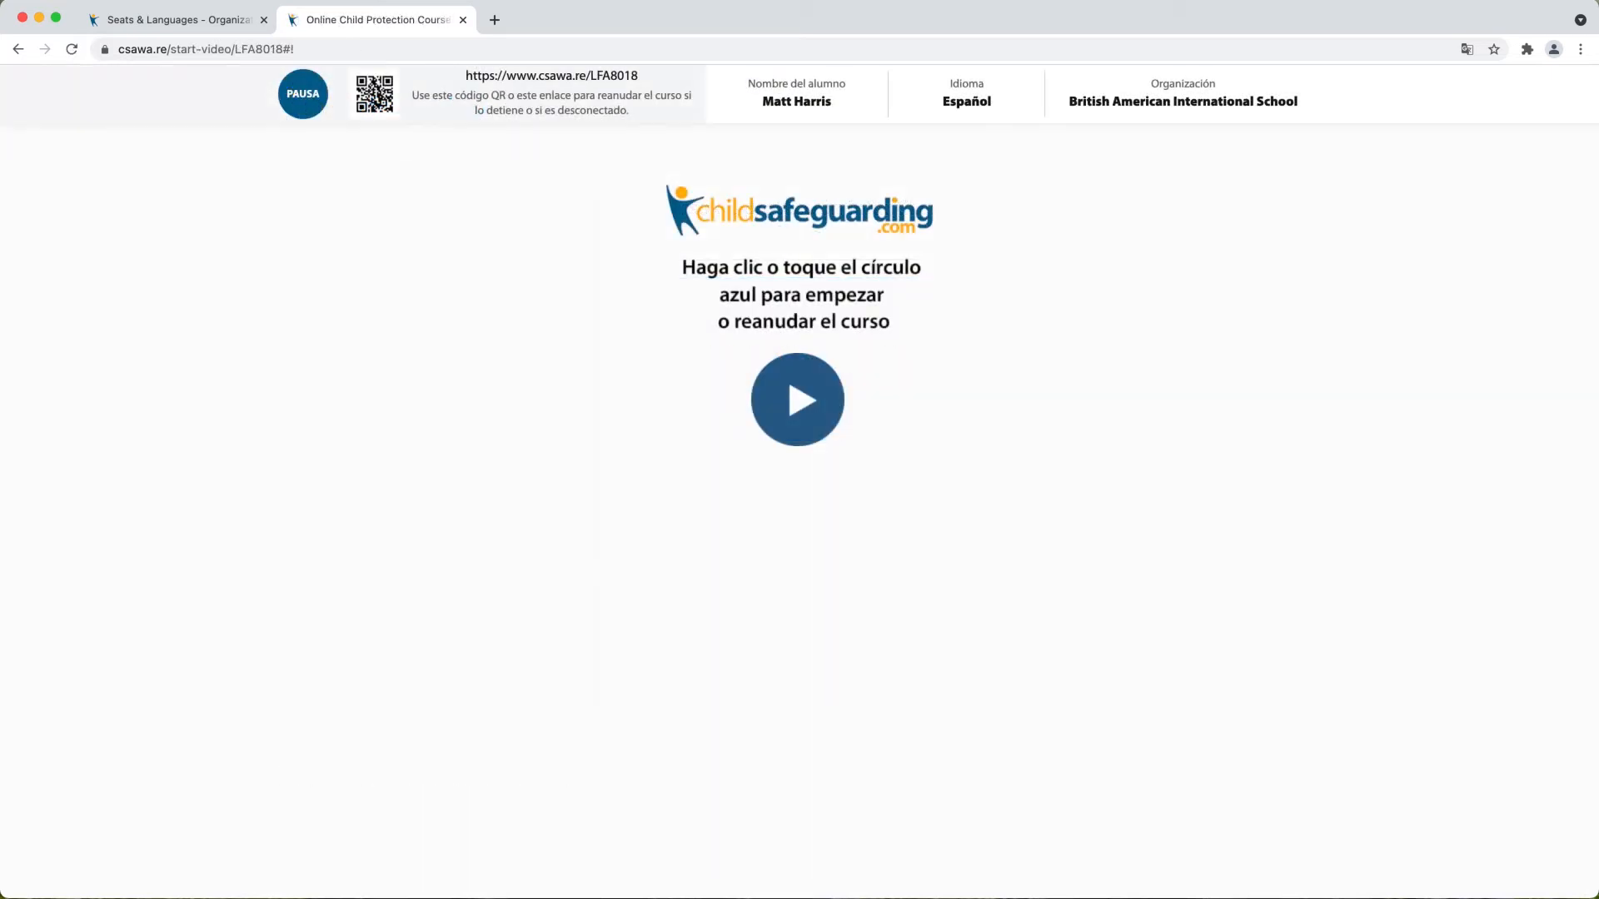
mouse_move(768, 115)
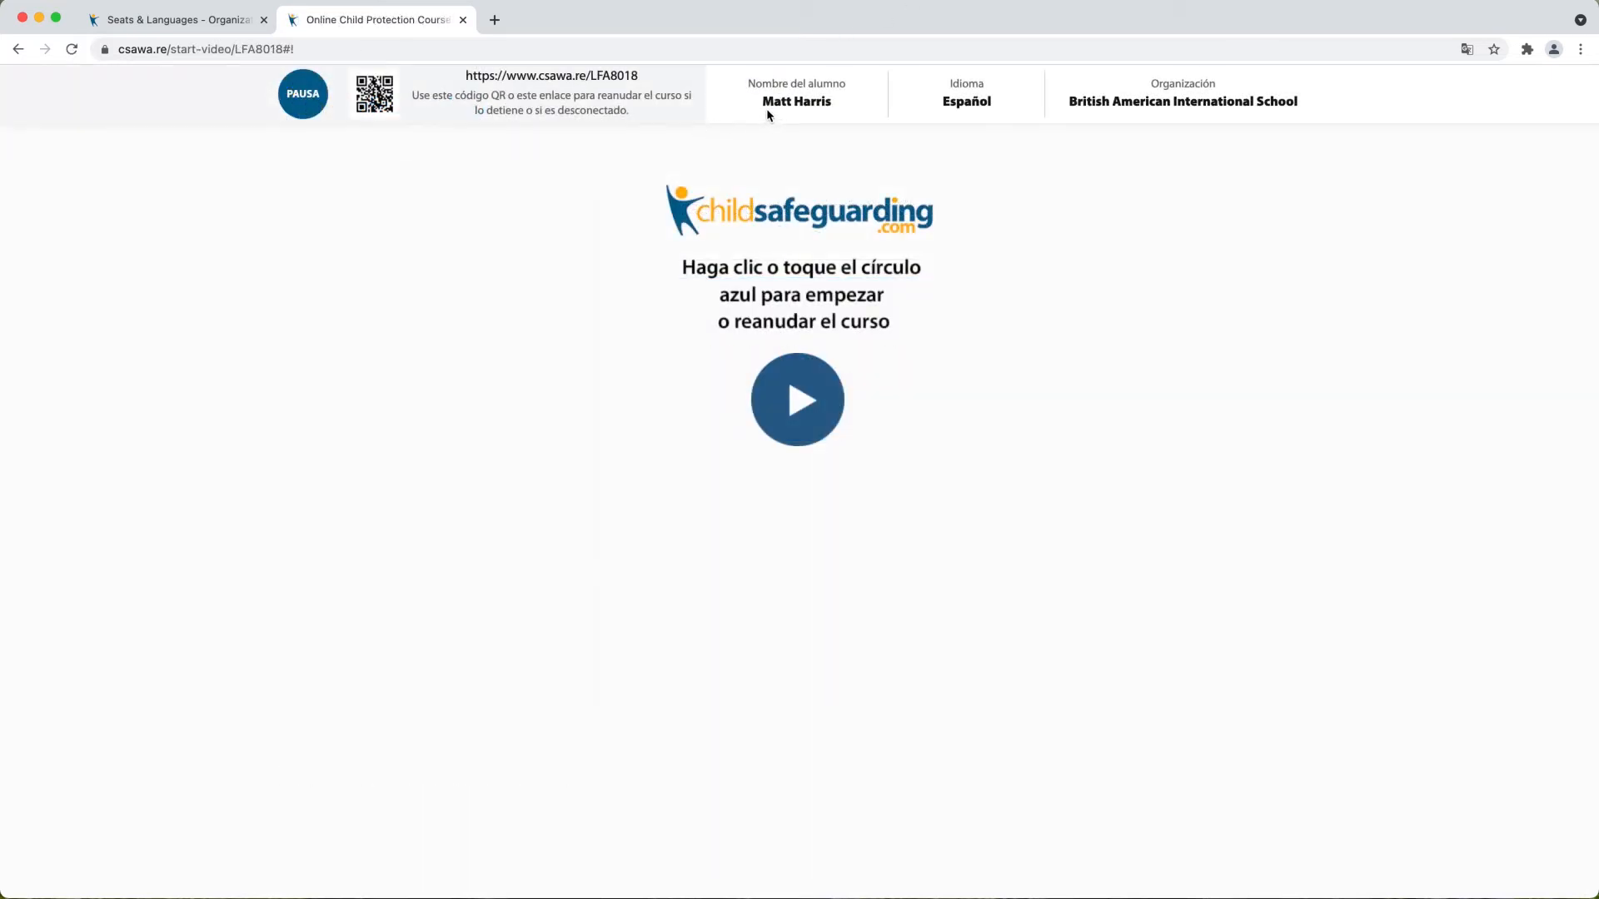
mouse_move(952, 115)
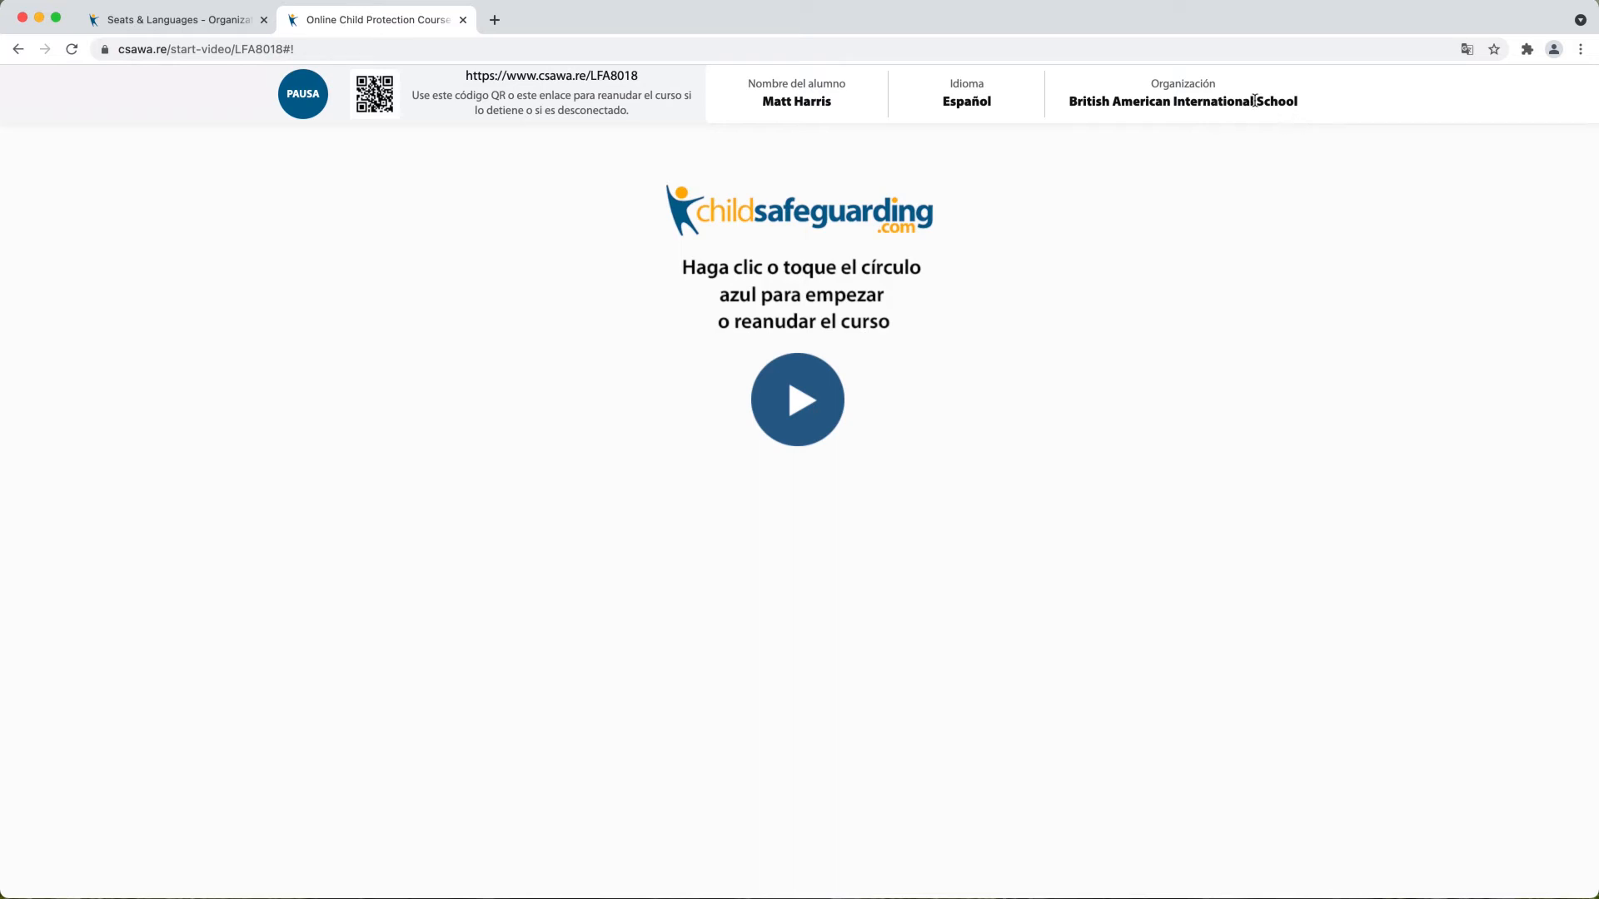
mouse_move(866, 88)
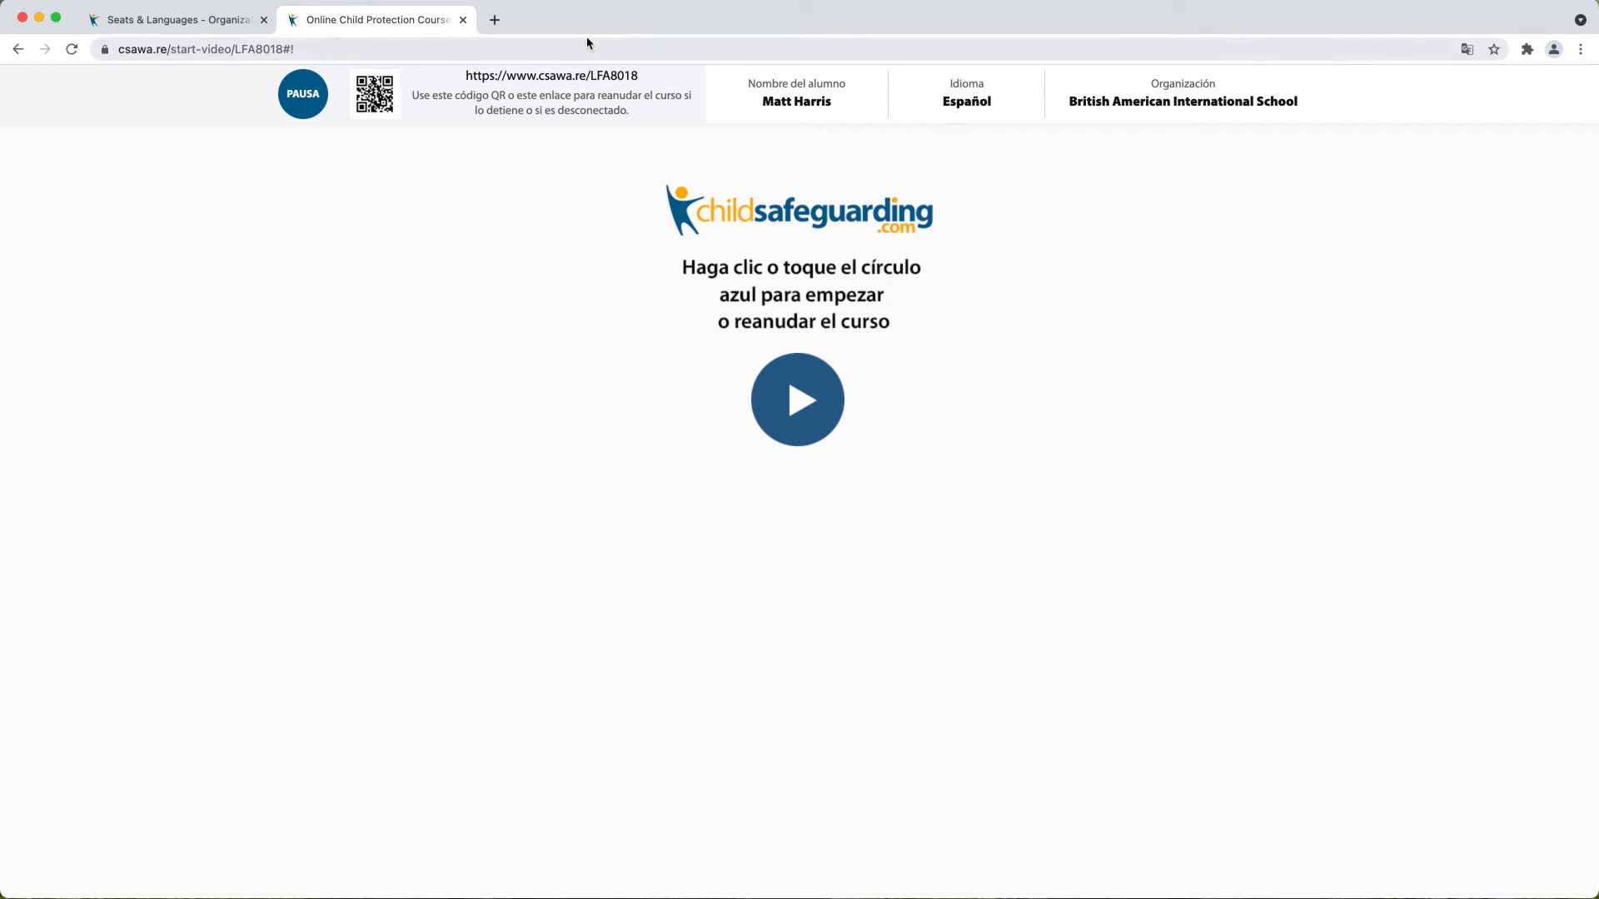
mouse_move(582, 90)
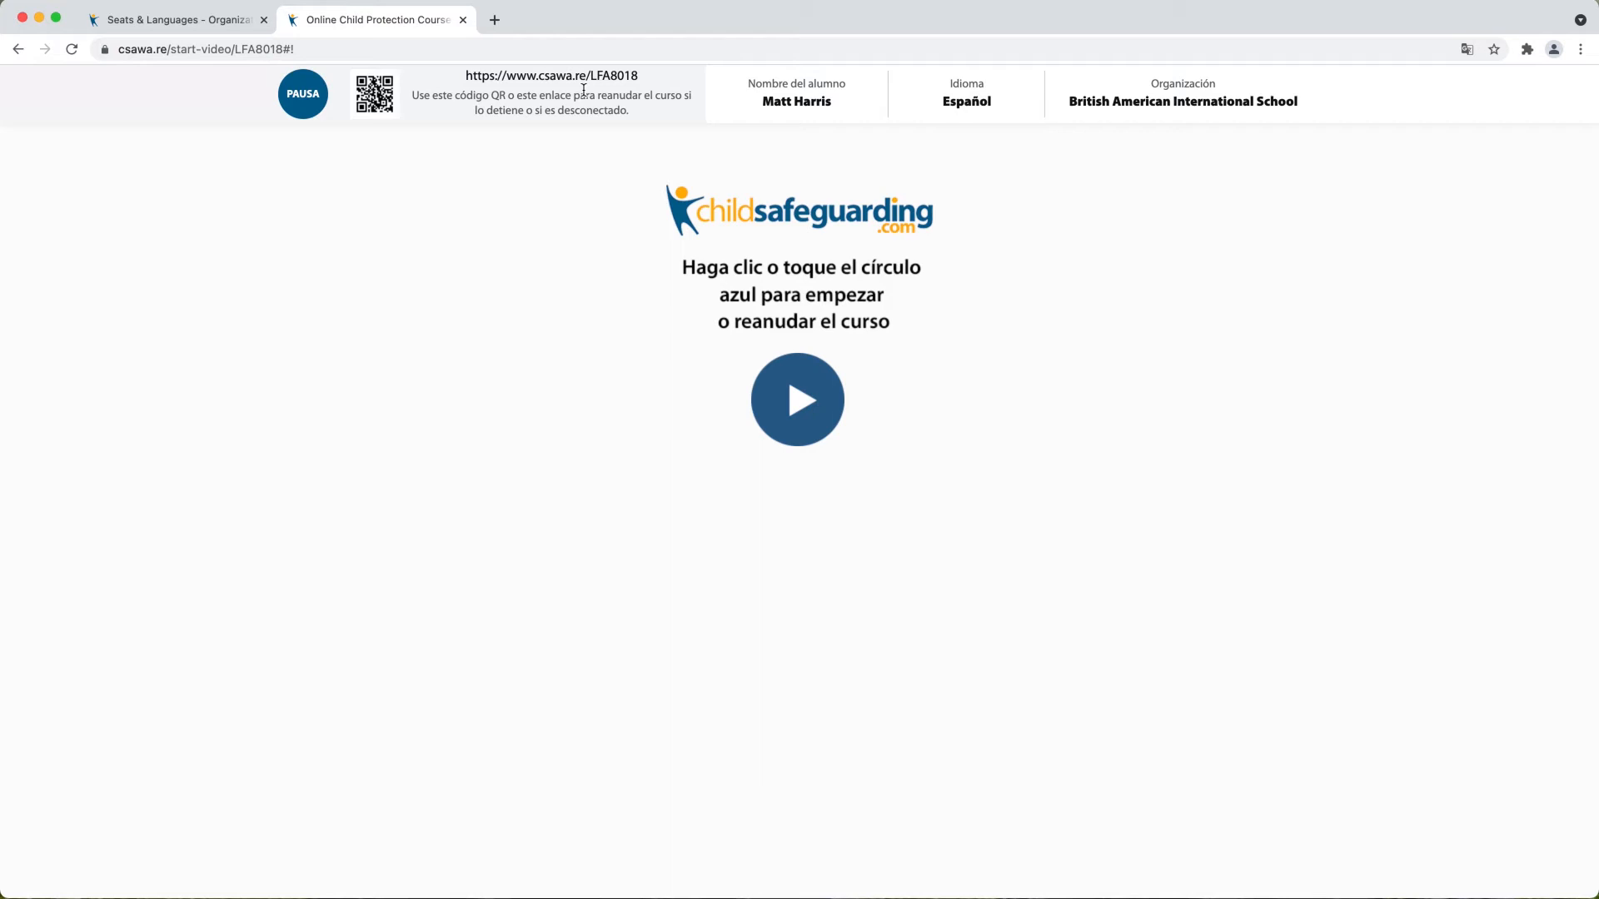
mouse_move(871, 383)
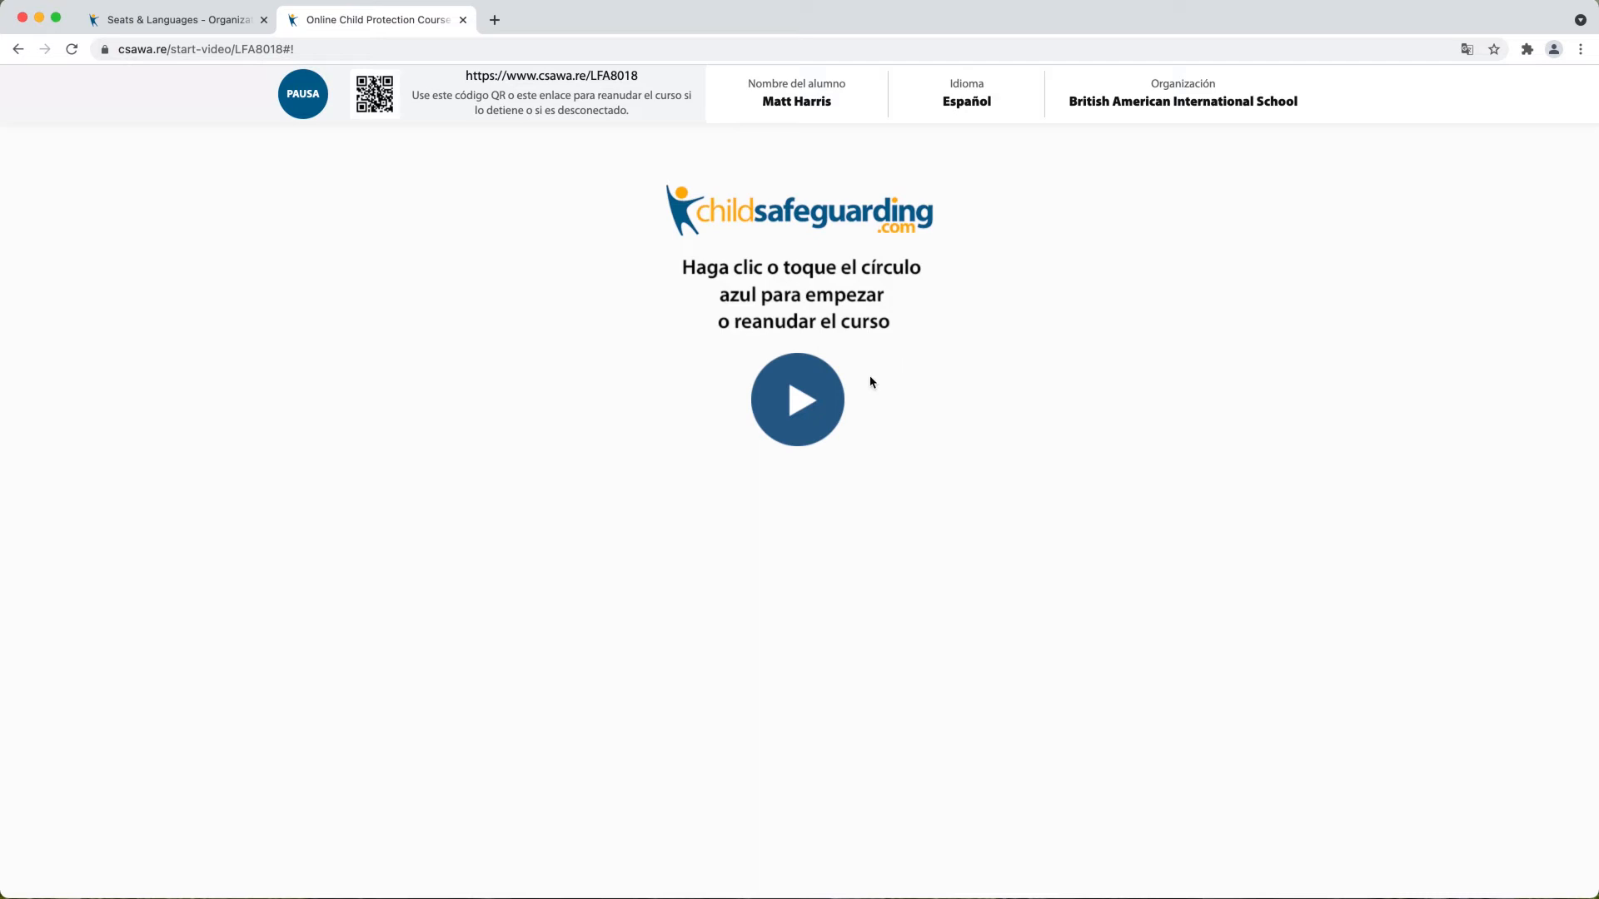
left_click(796, 398)
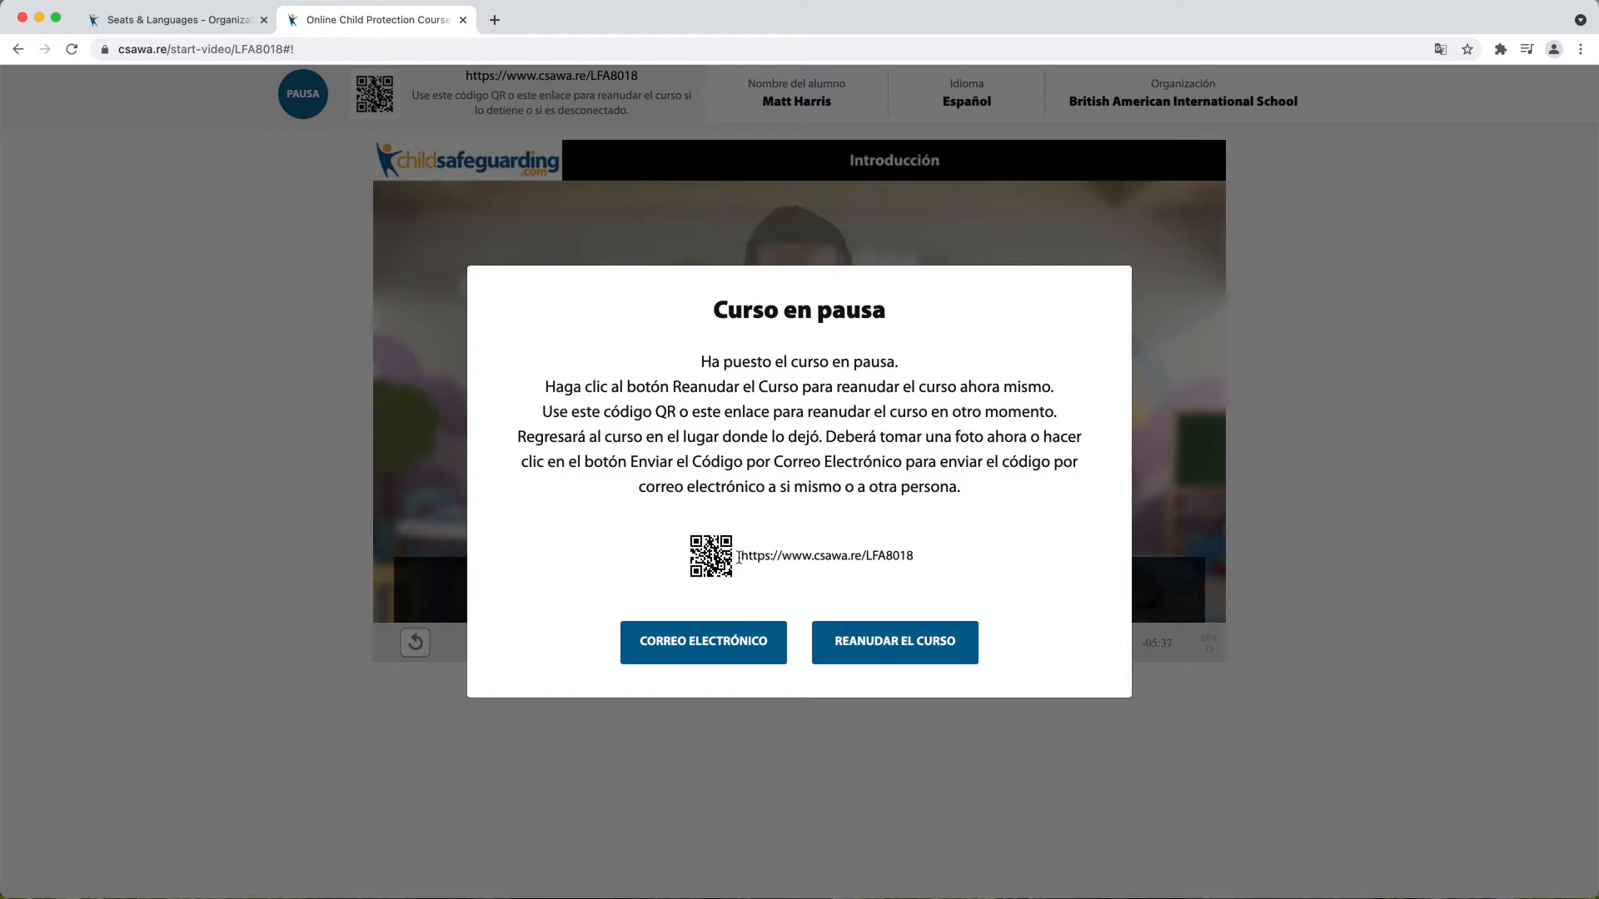
mouse_move(942, 561)
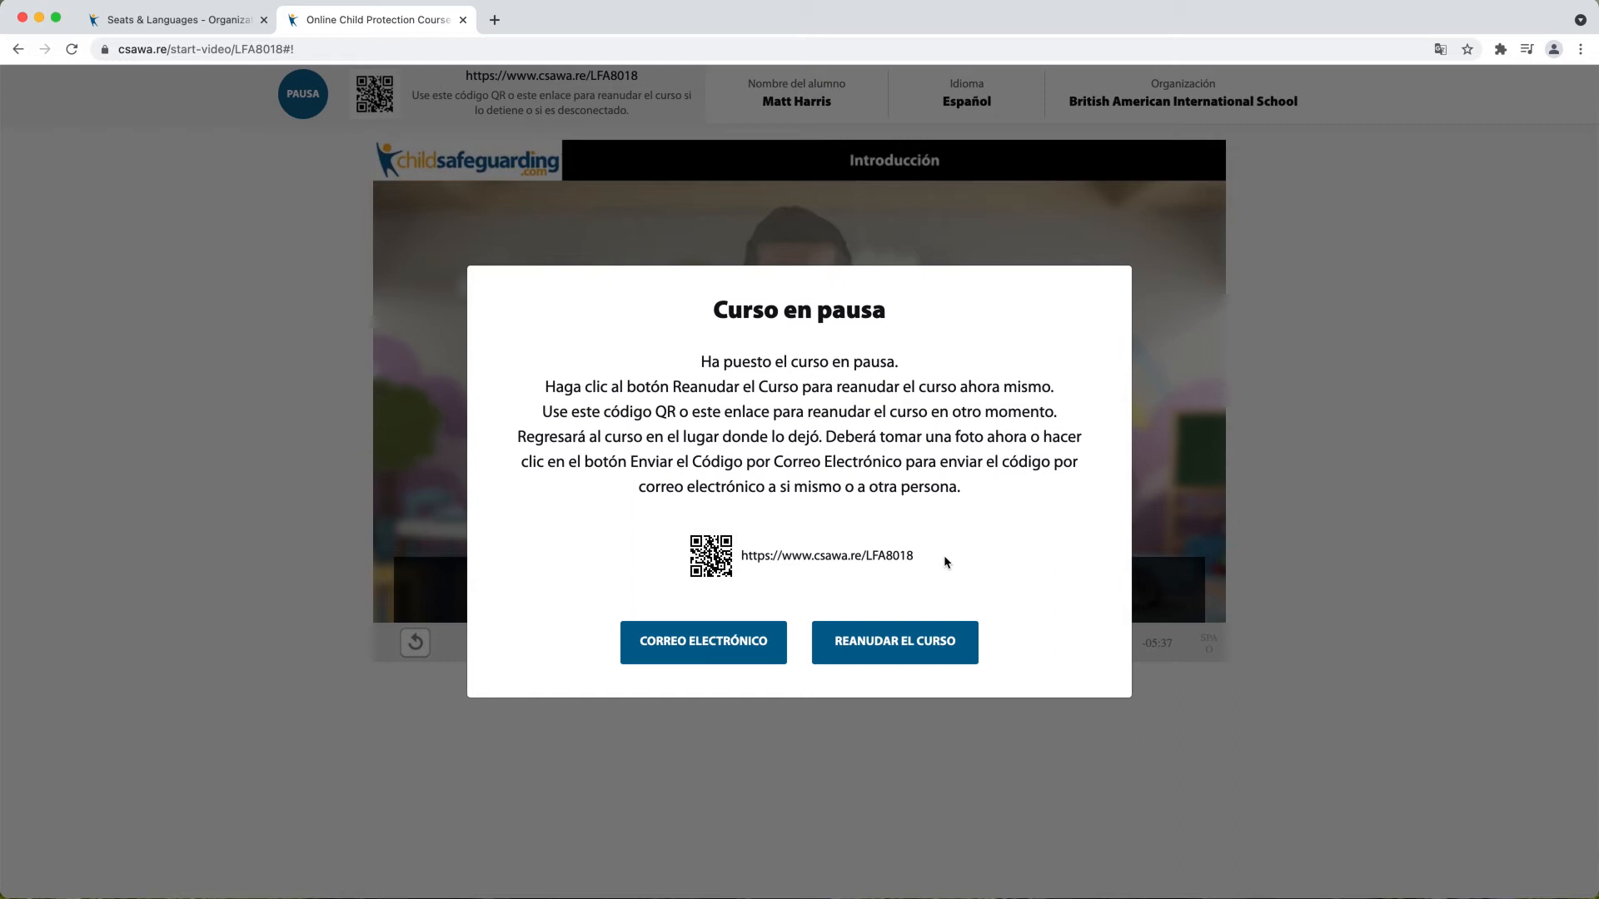
left_click(920, 556)
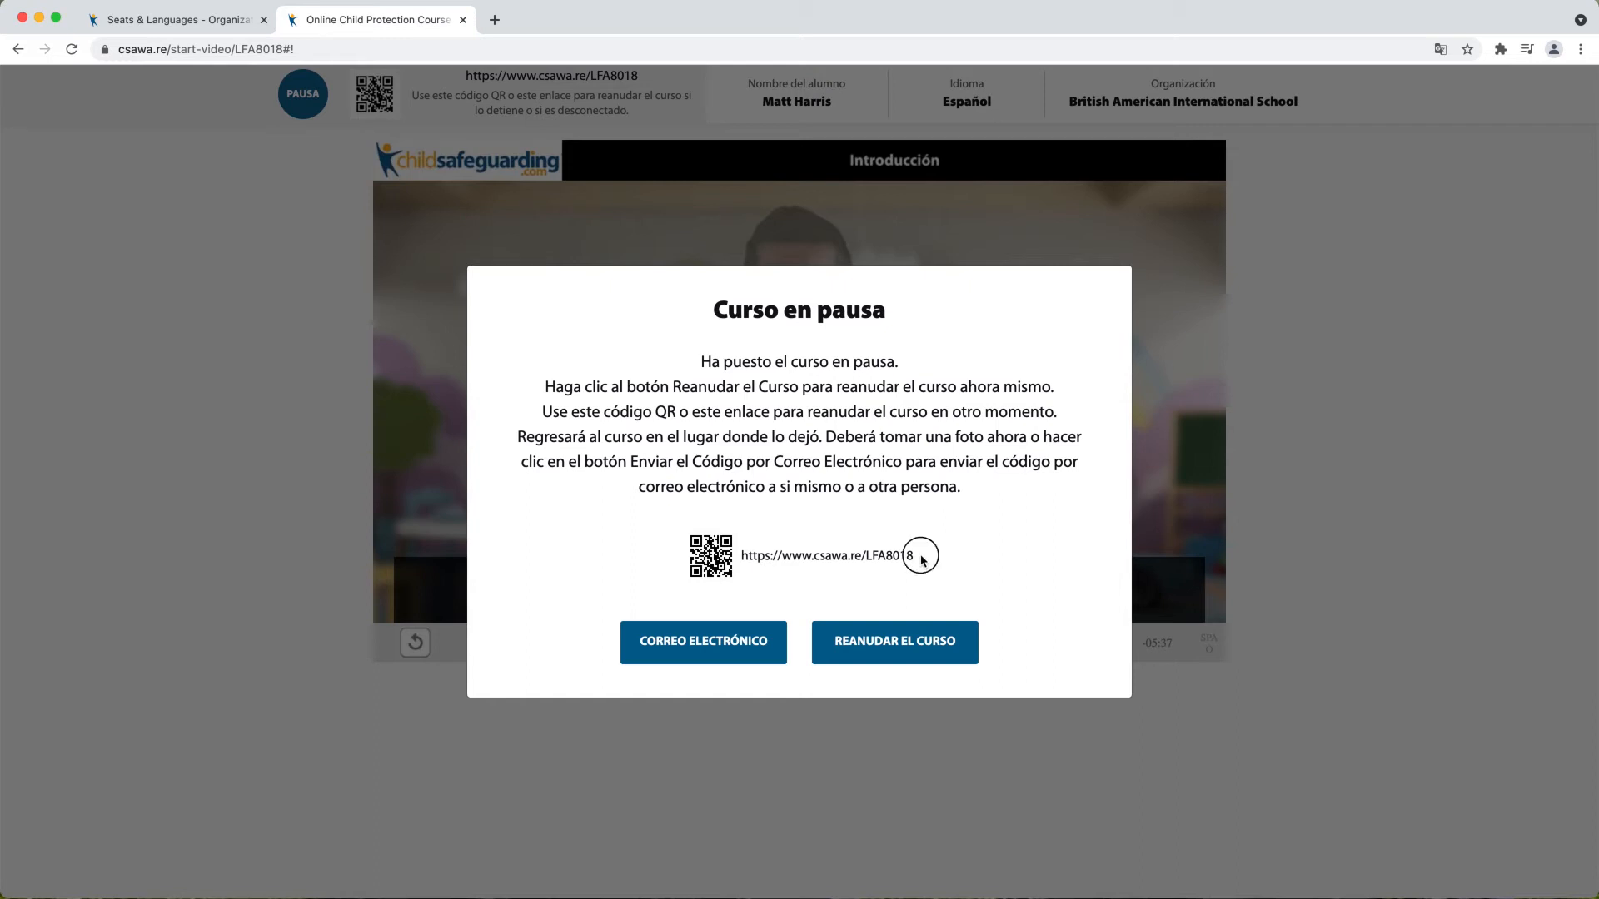
double_click(826, 554)
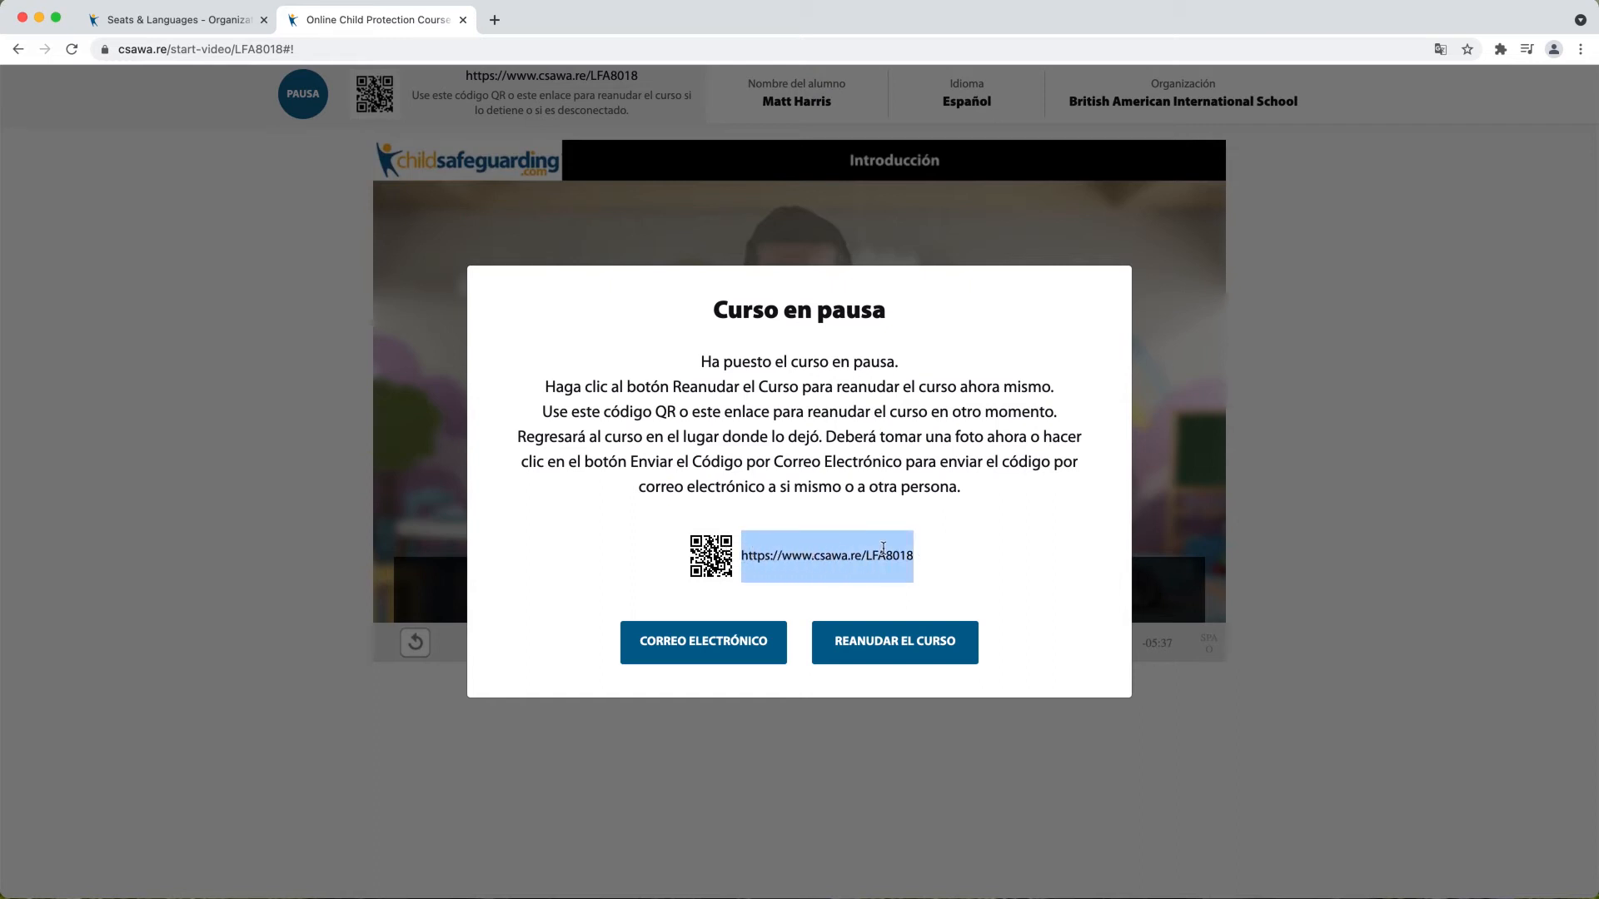
mouse_move(943, 564)
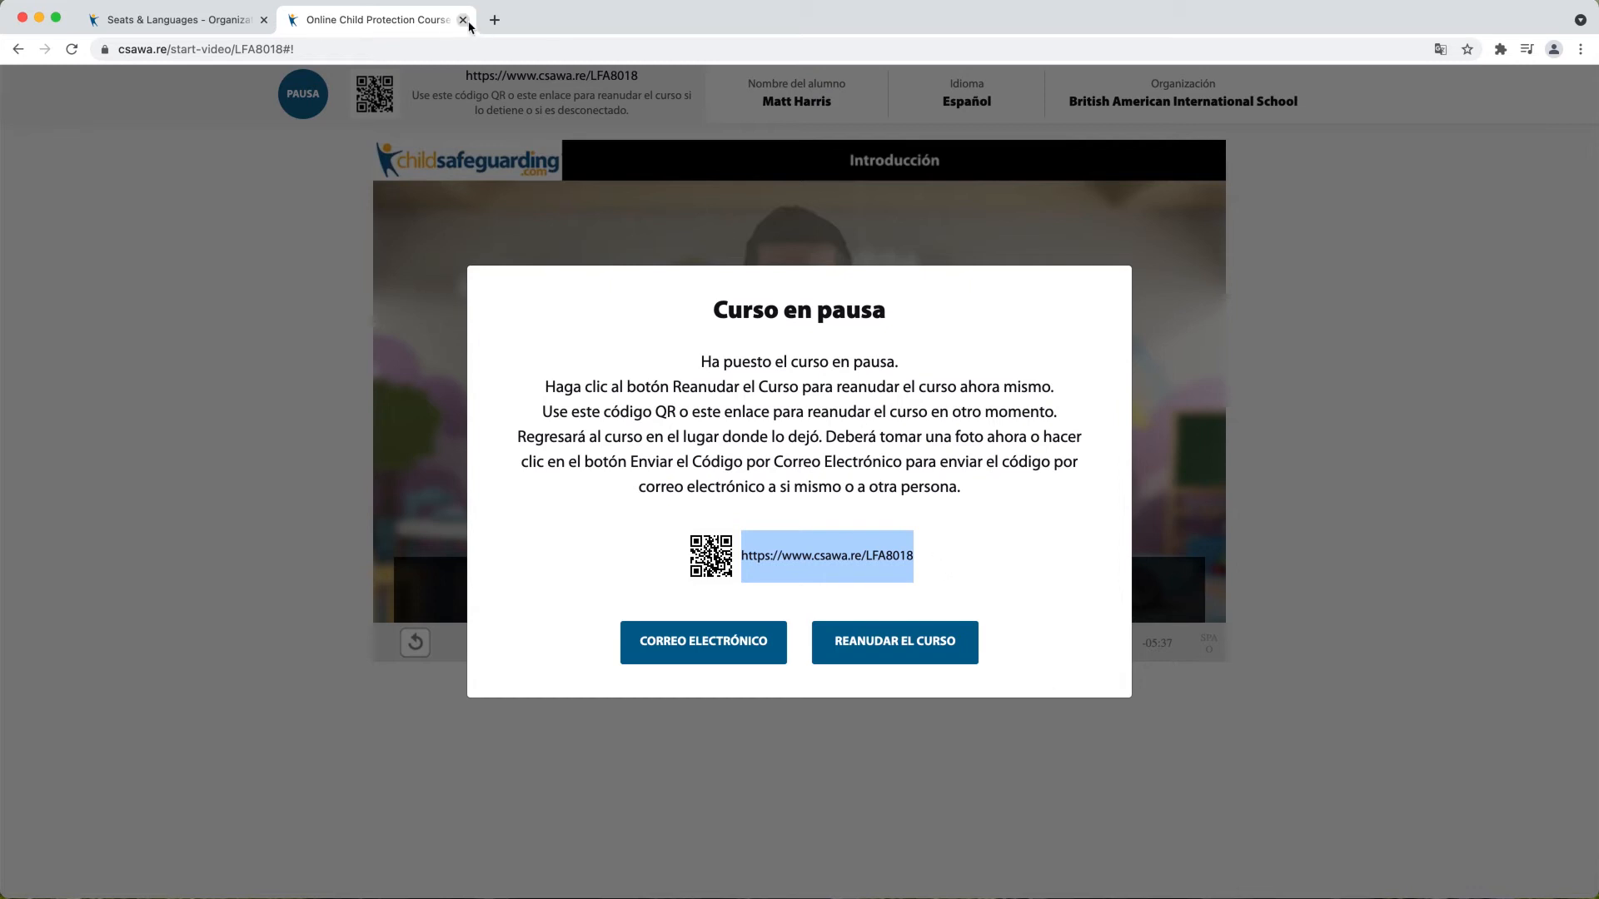
left_click(463, 20)
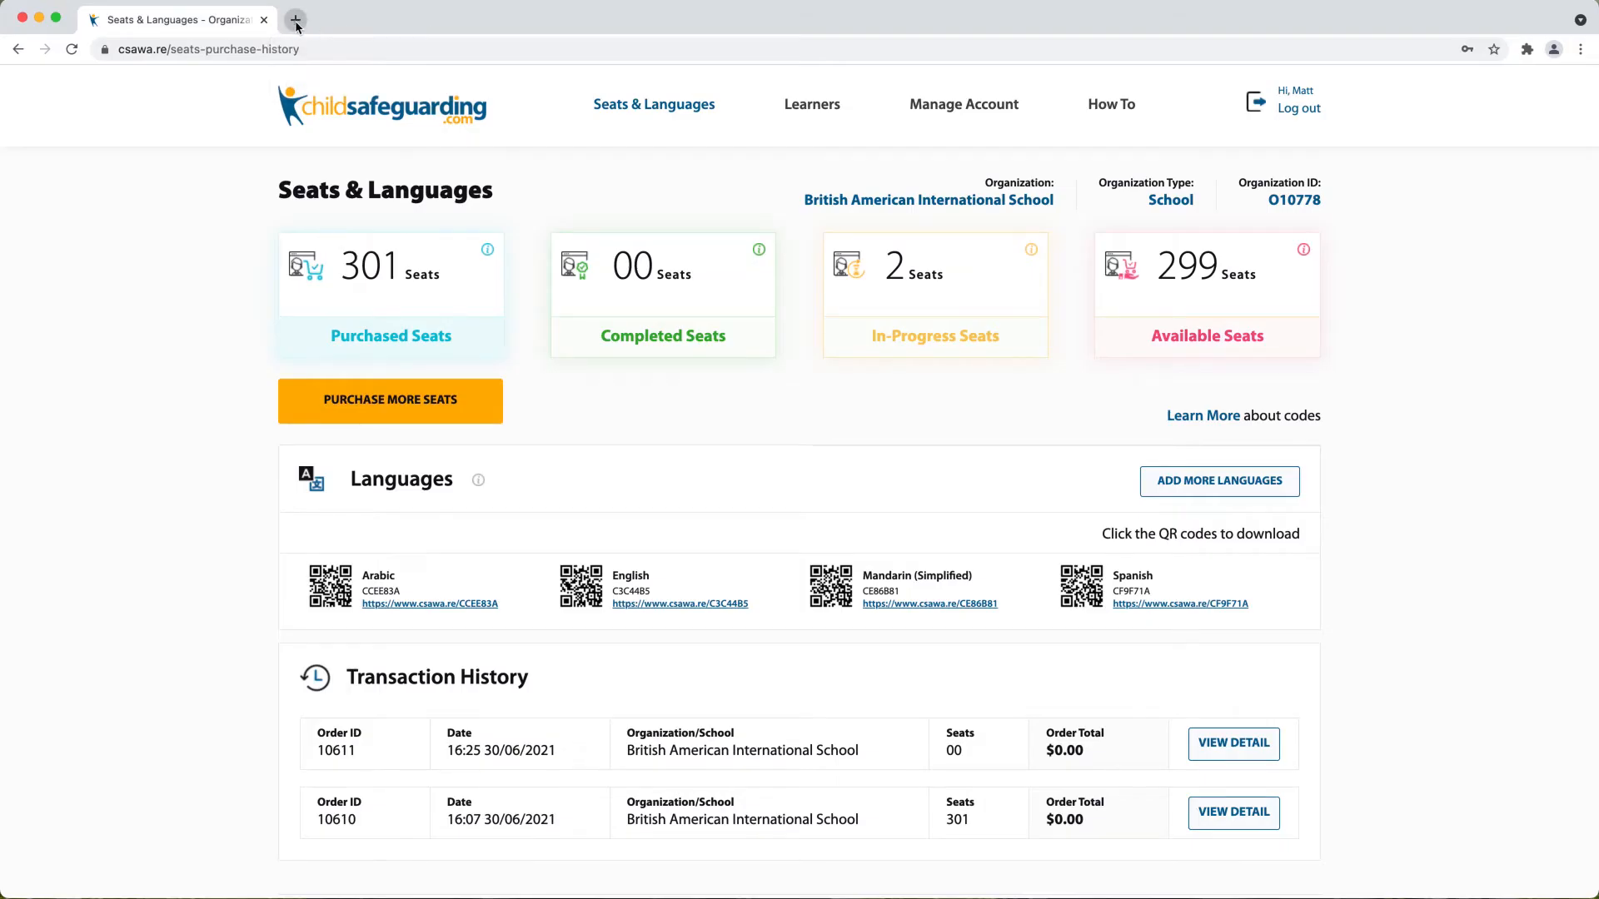
left_click(295, 20)
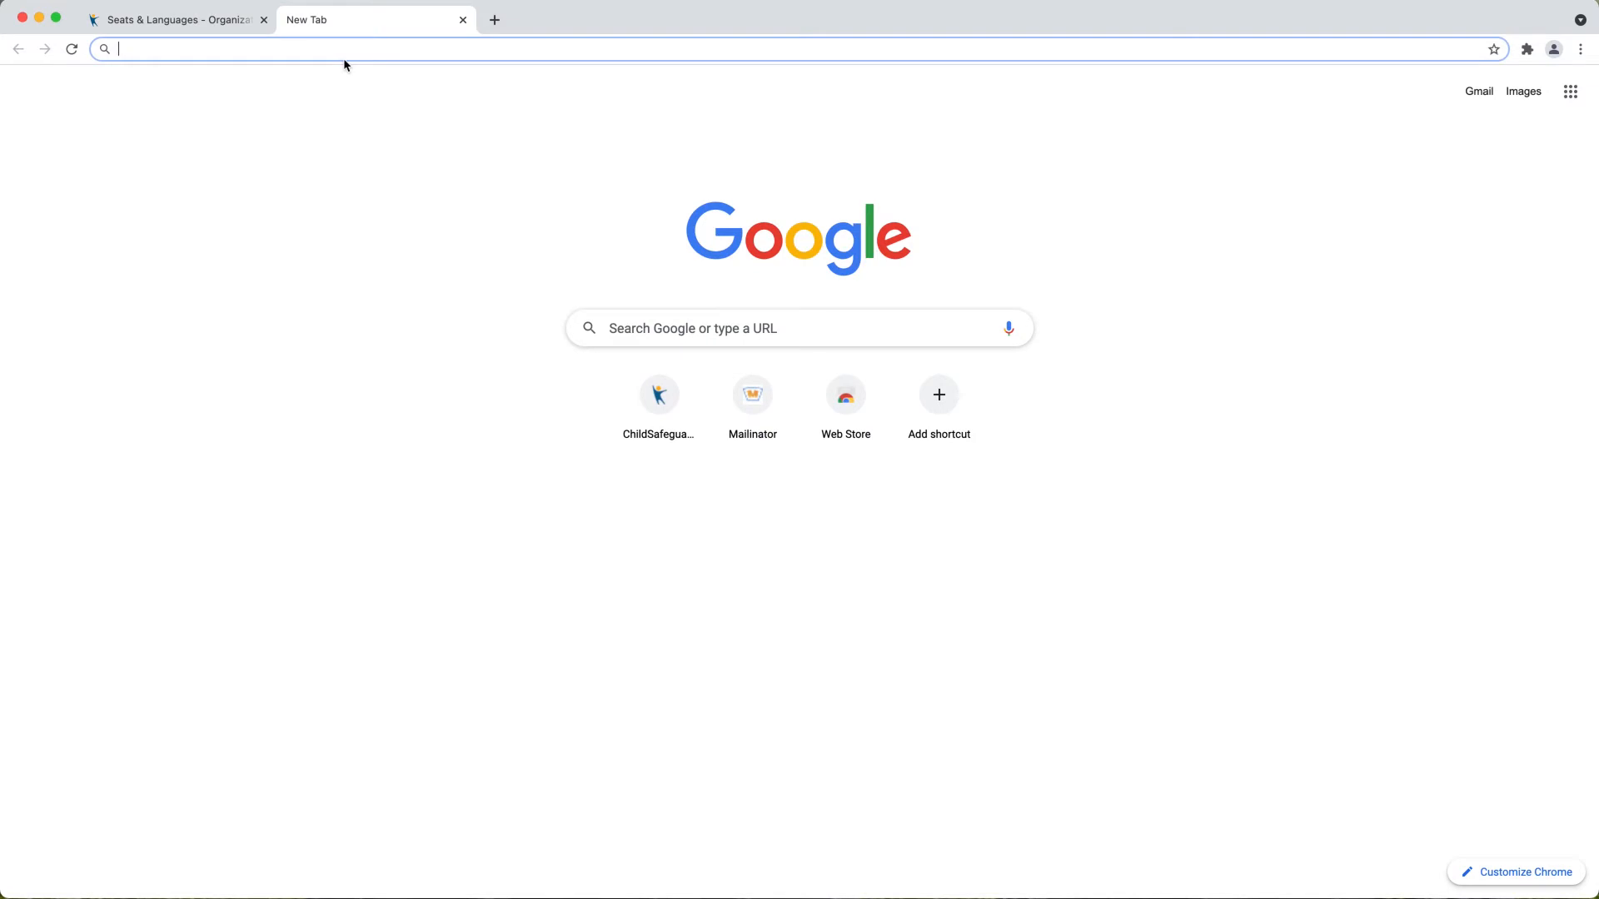
type("https://www.csawa.re/LFA8018")
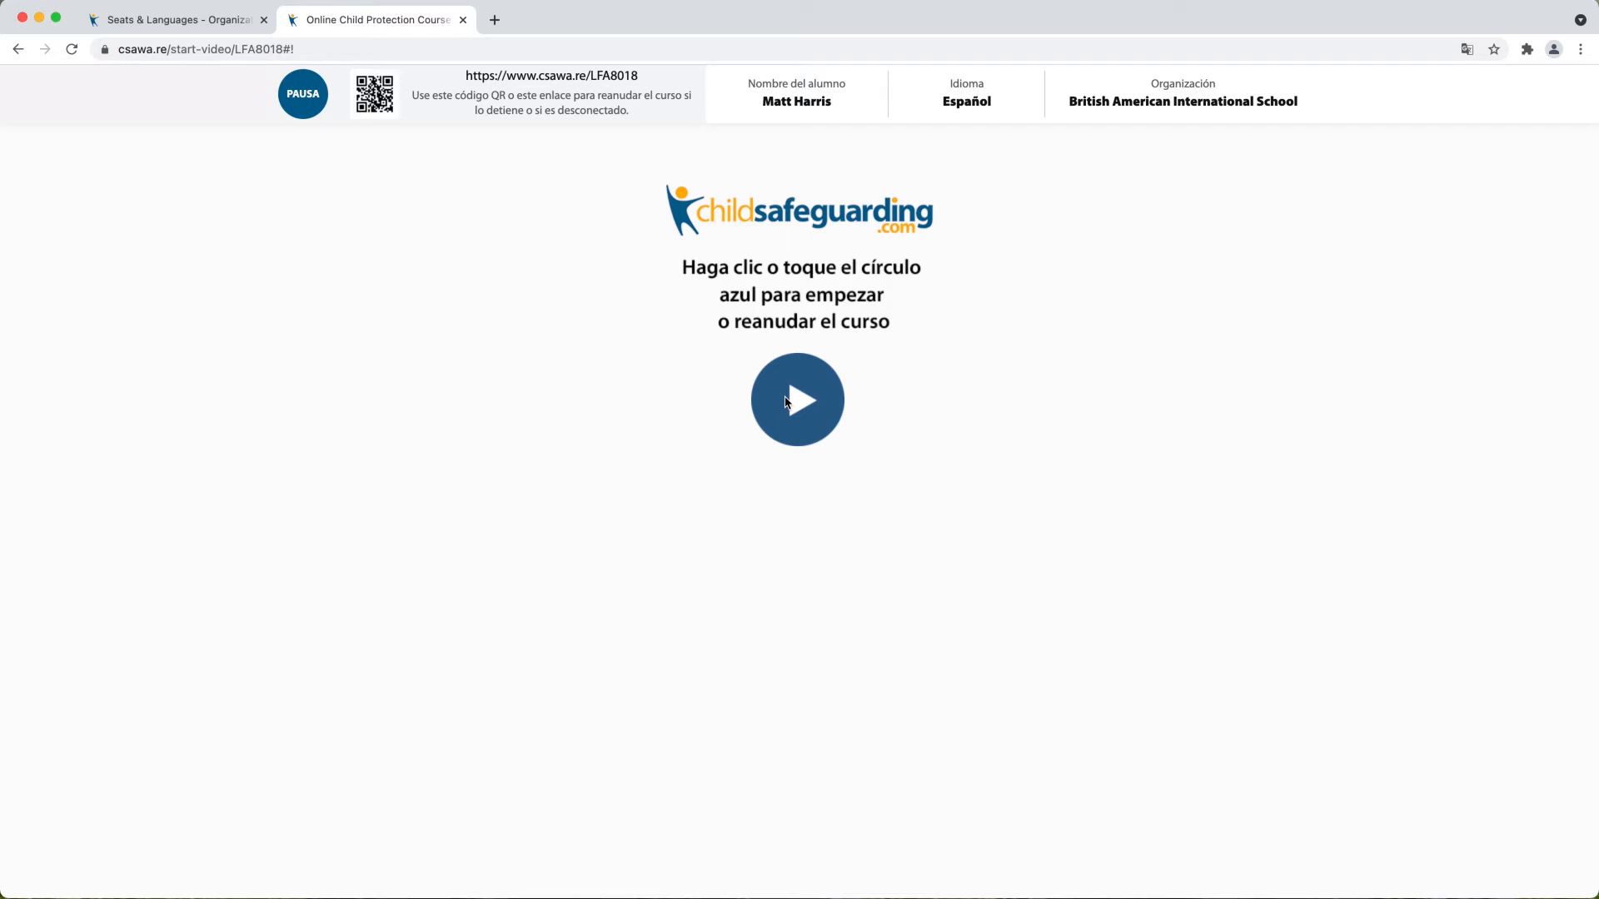
left_click(798, 398)
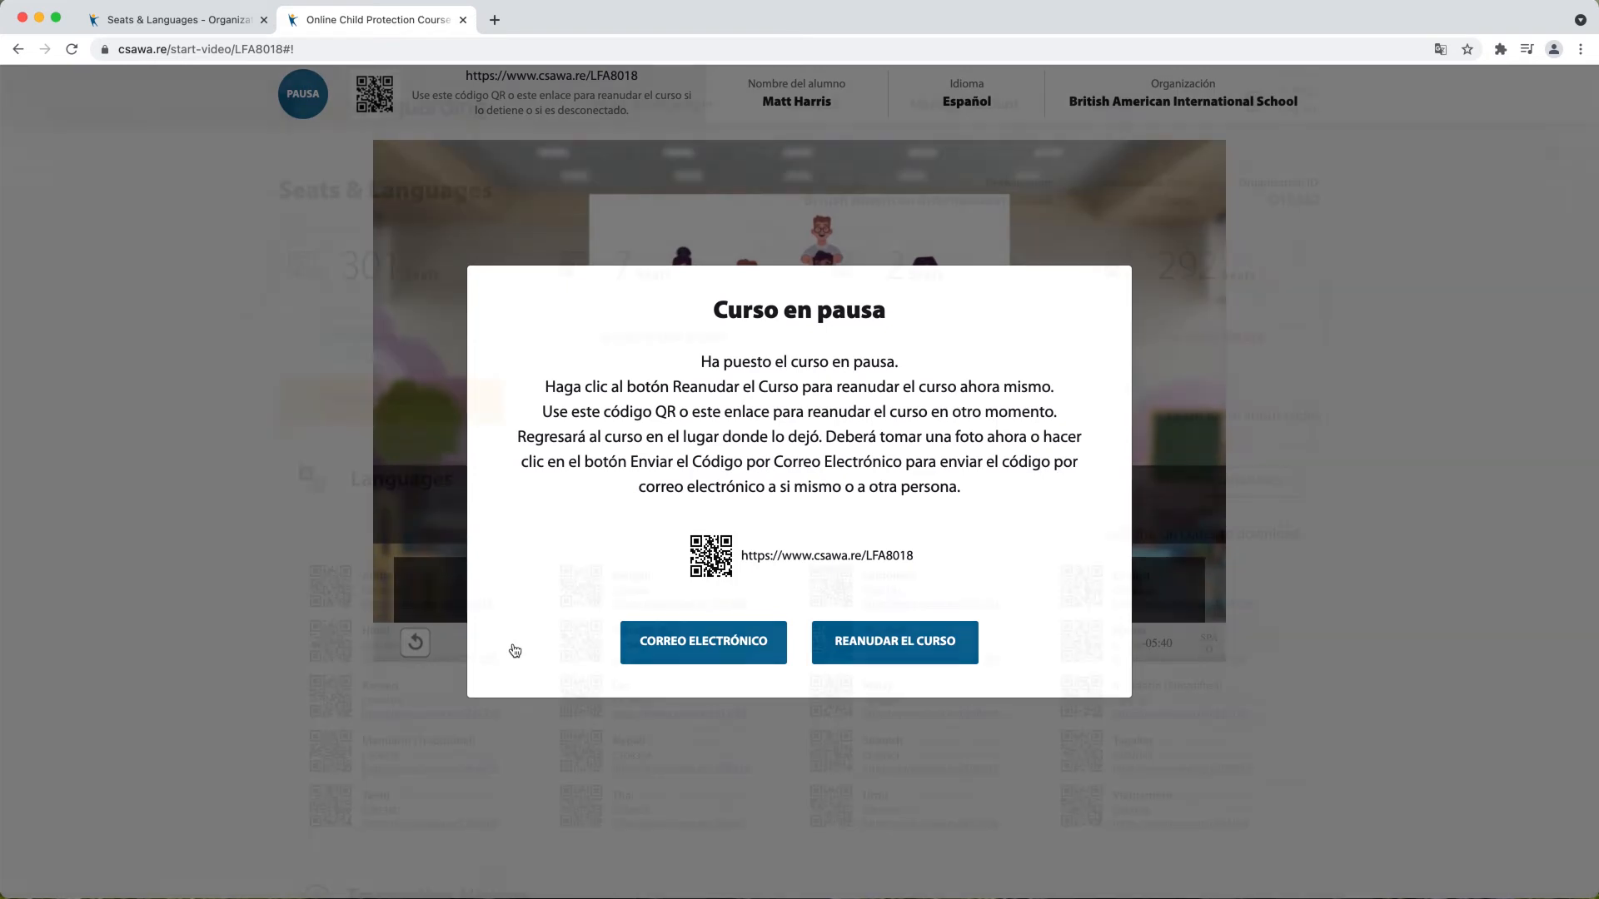
Close the course tab to return to the Seats & Languages page
left_click(461, 19)
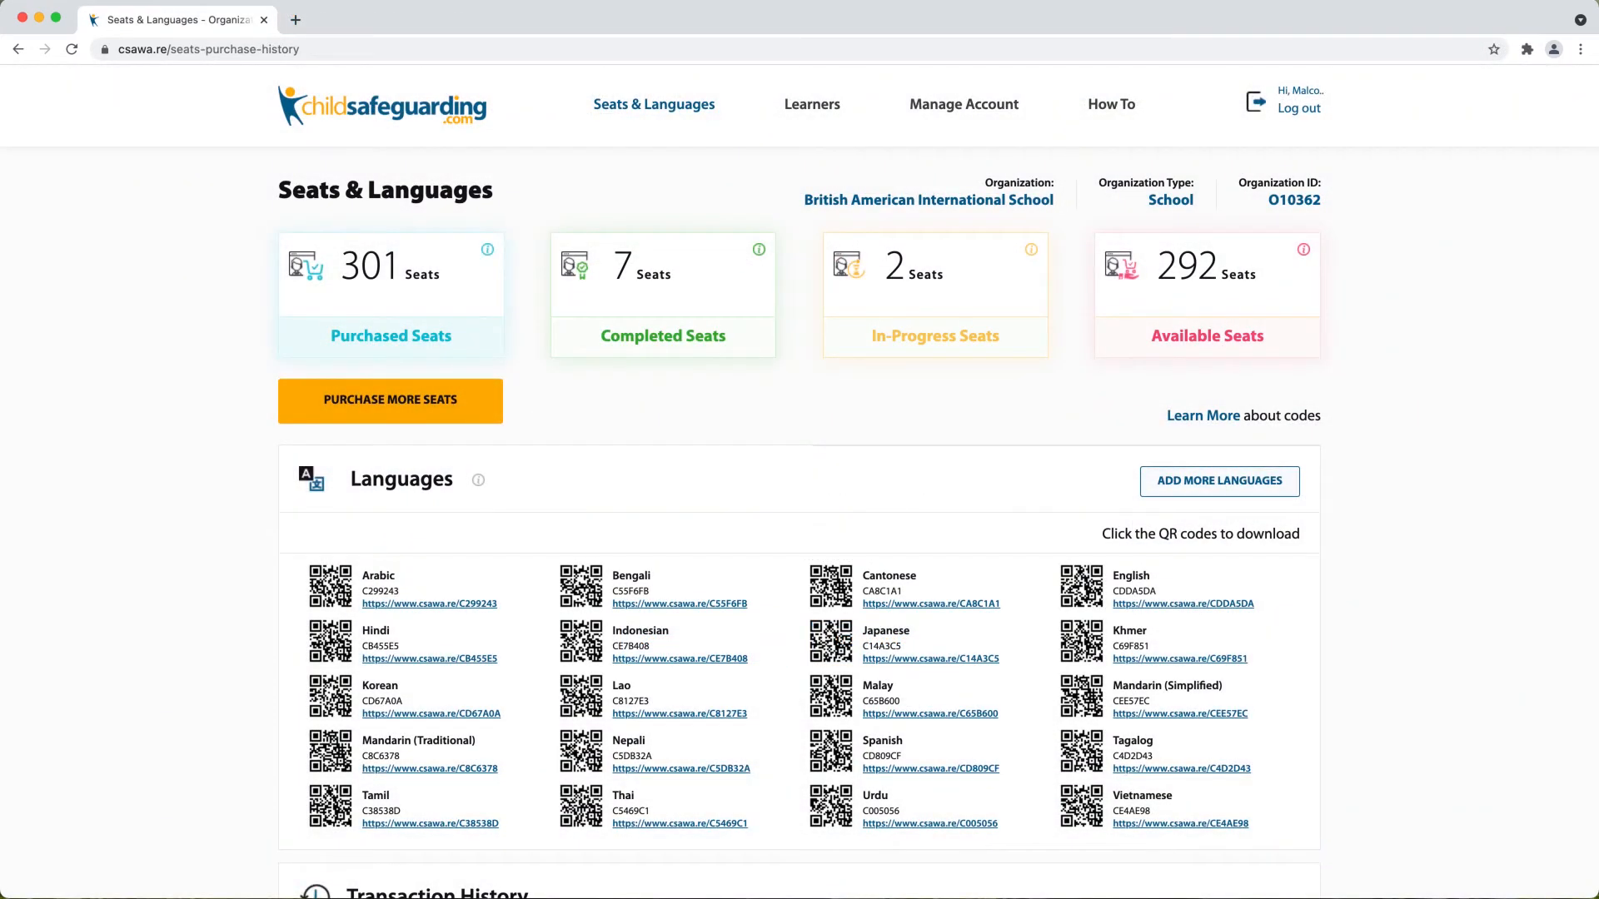
mouse_move(916, 862)
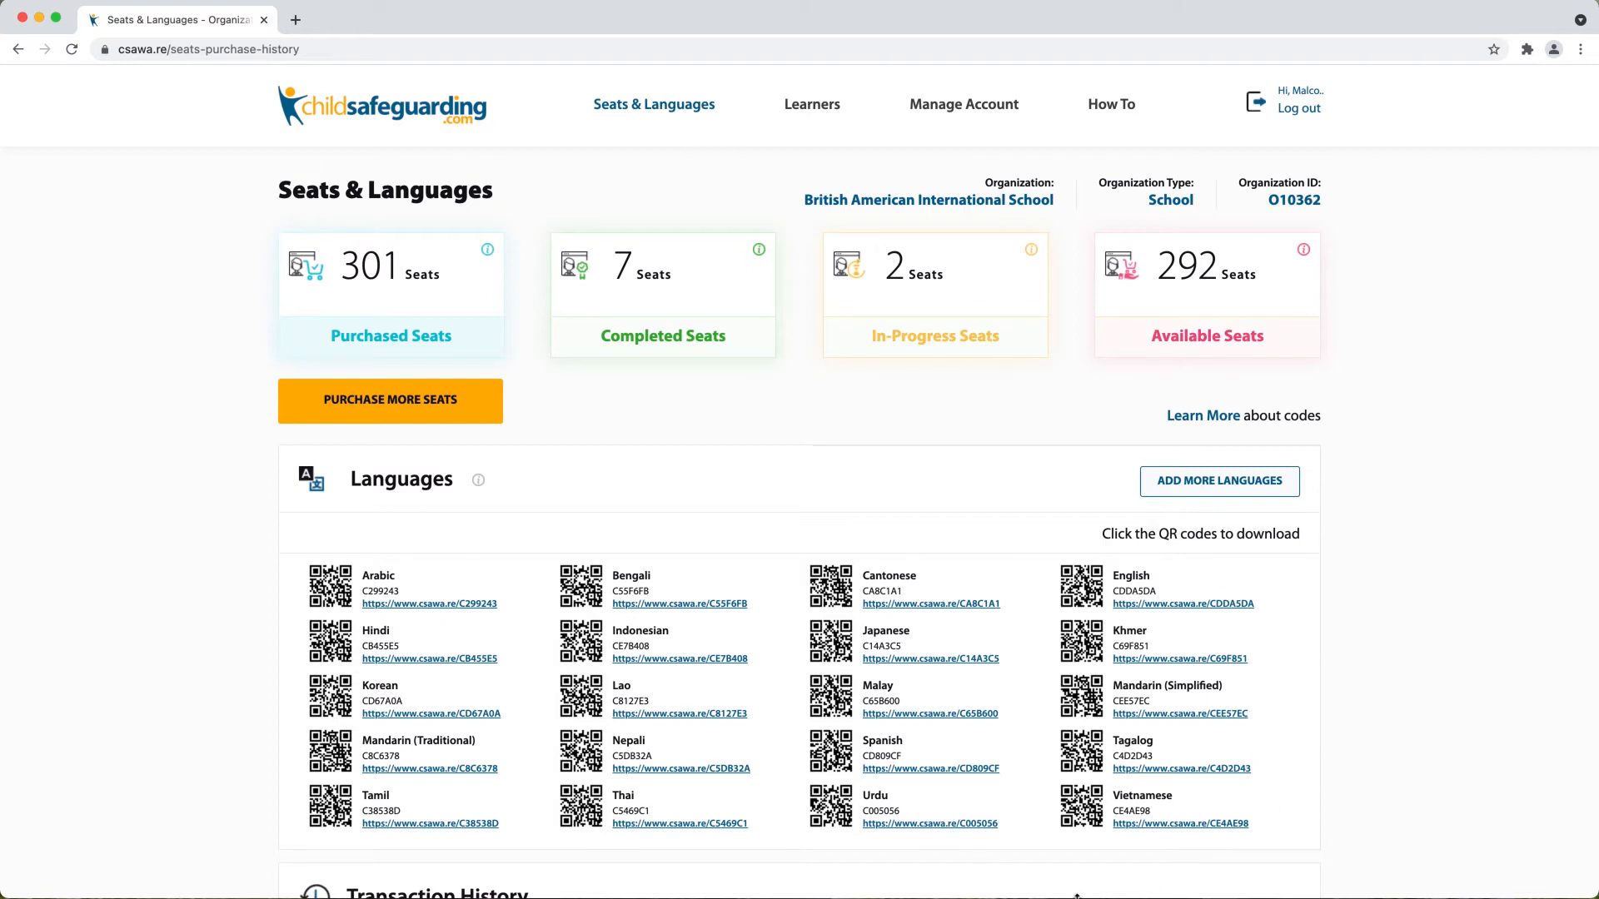
mouse_move(1044, 674)
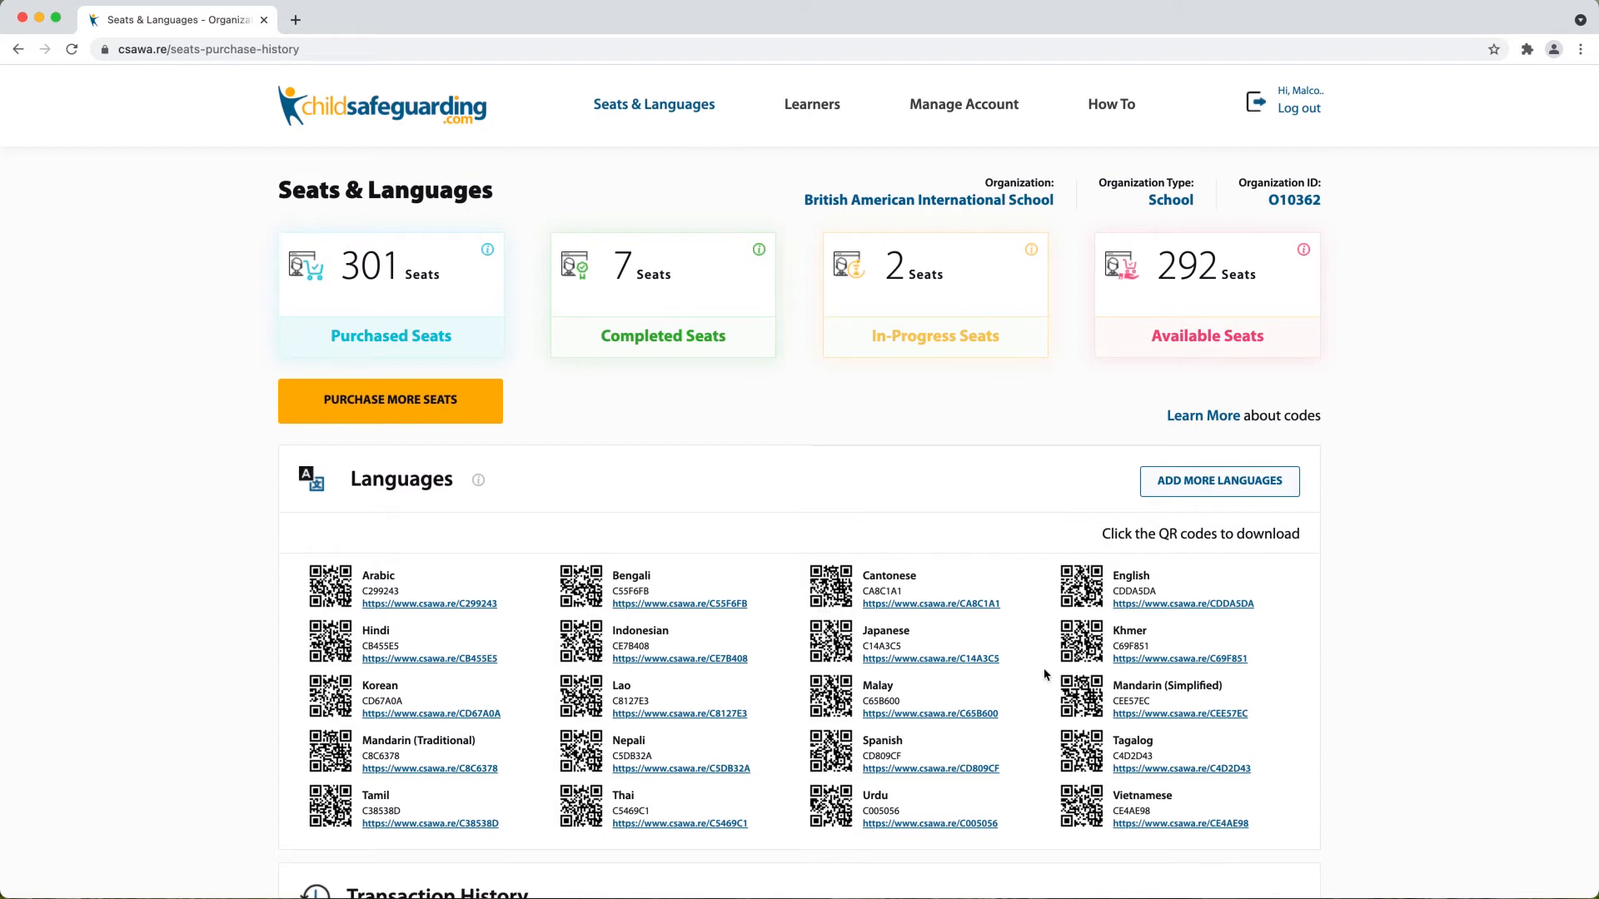
mouse_move(891, 669)
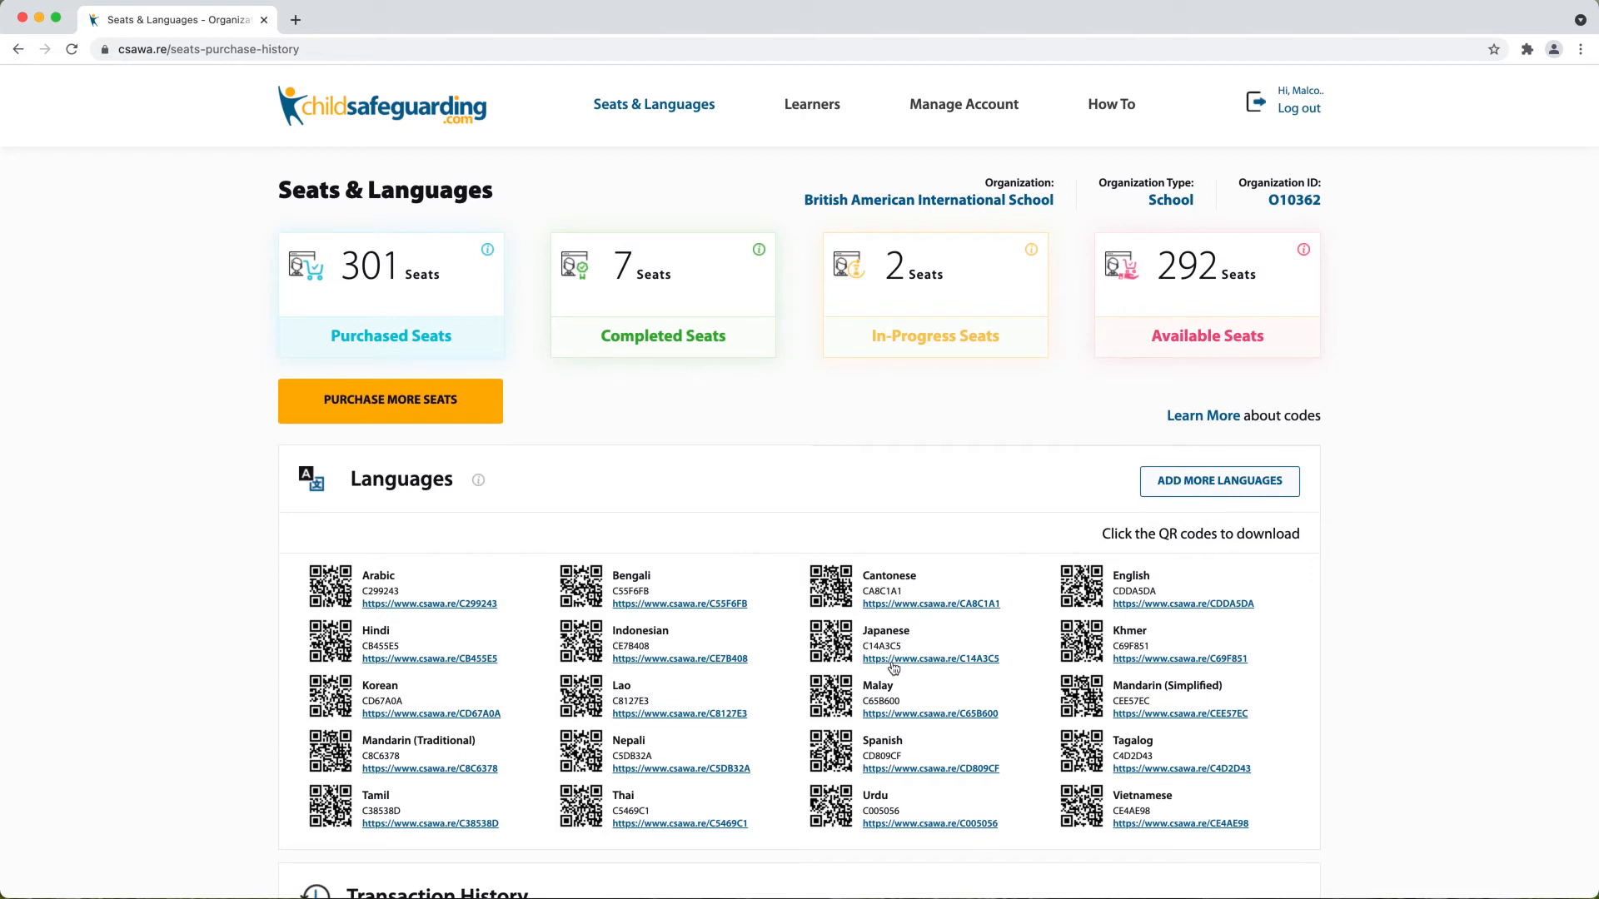
mouse_move(701, 628)
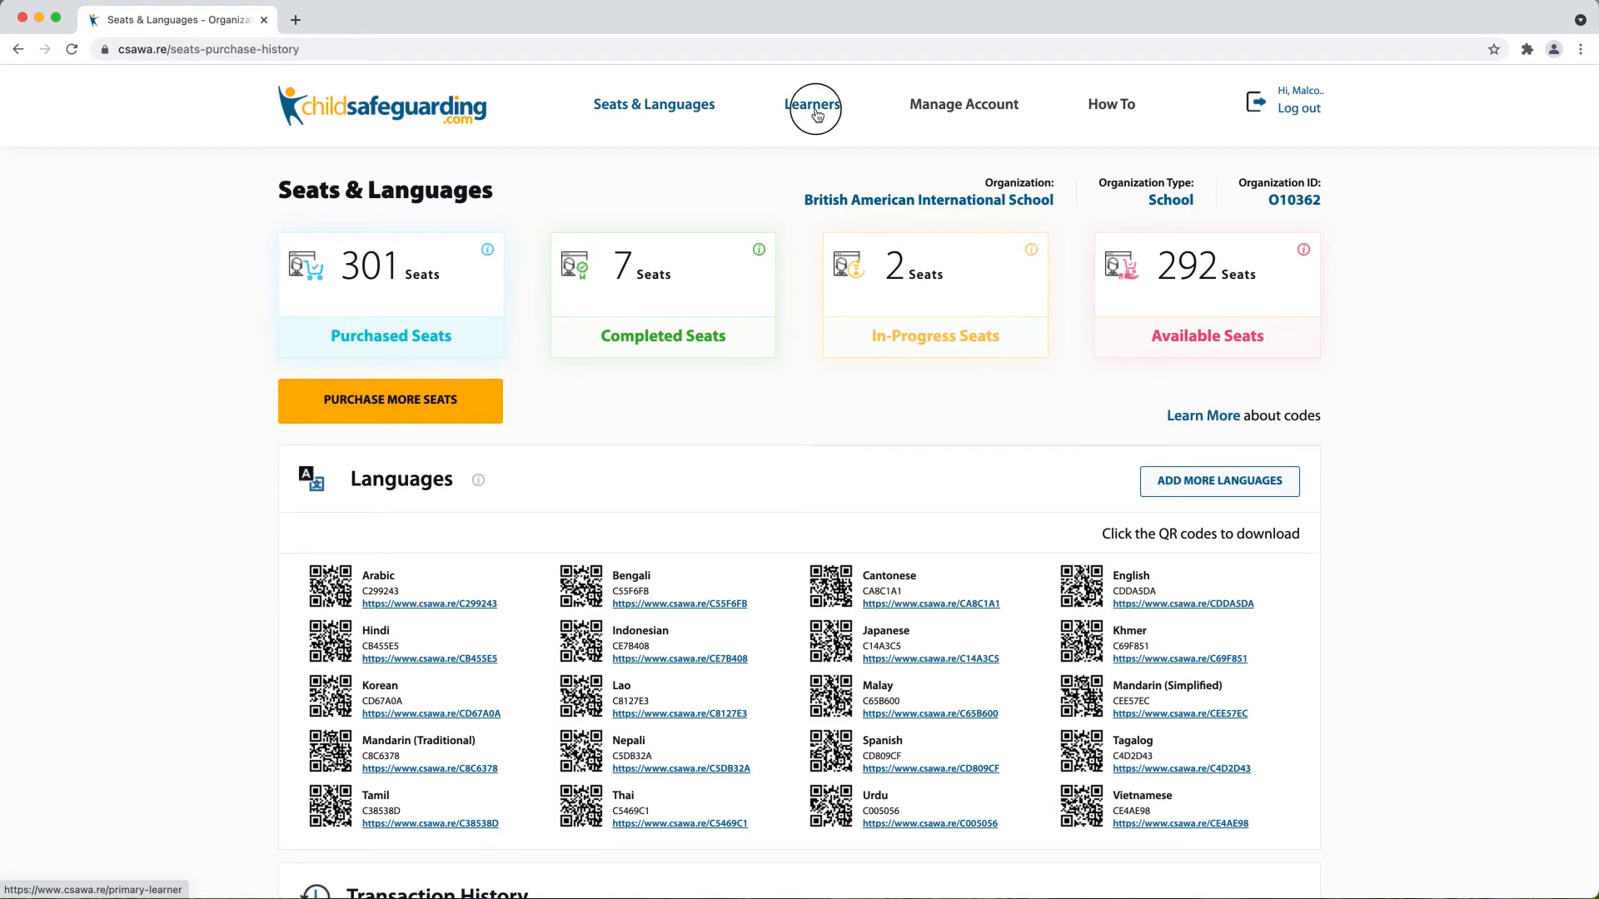
Show the Learners list with all 23 learners and their status
left_click(813, 104)
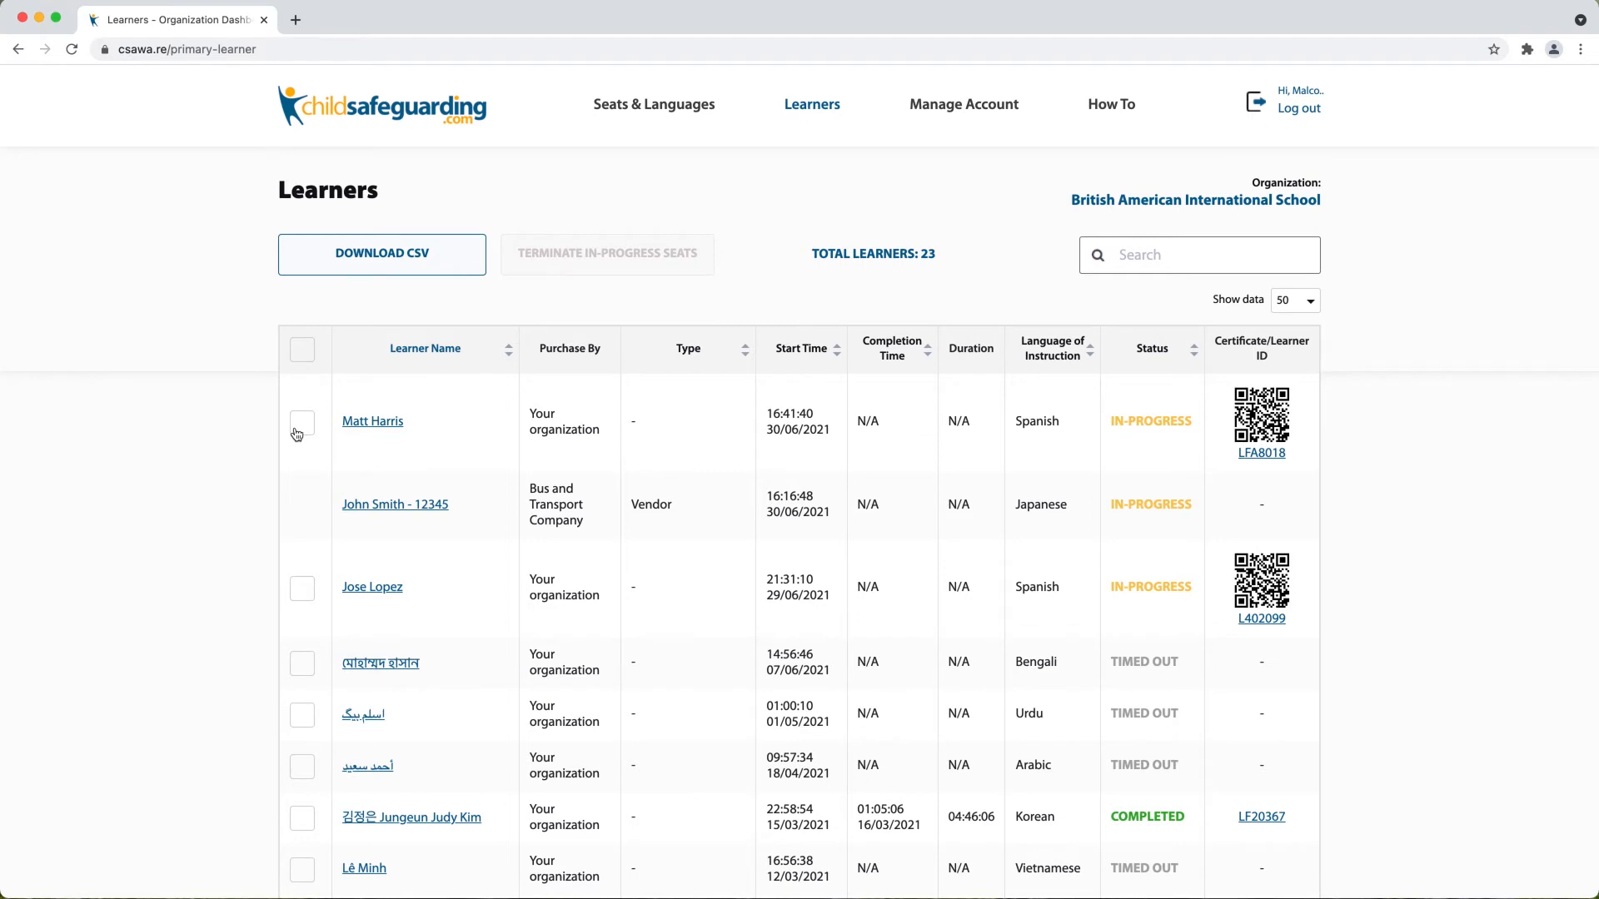
mouse_move(345, 446)
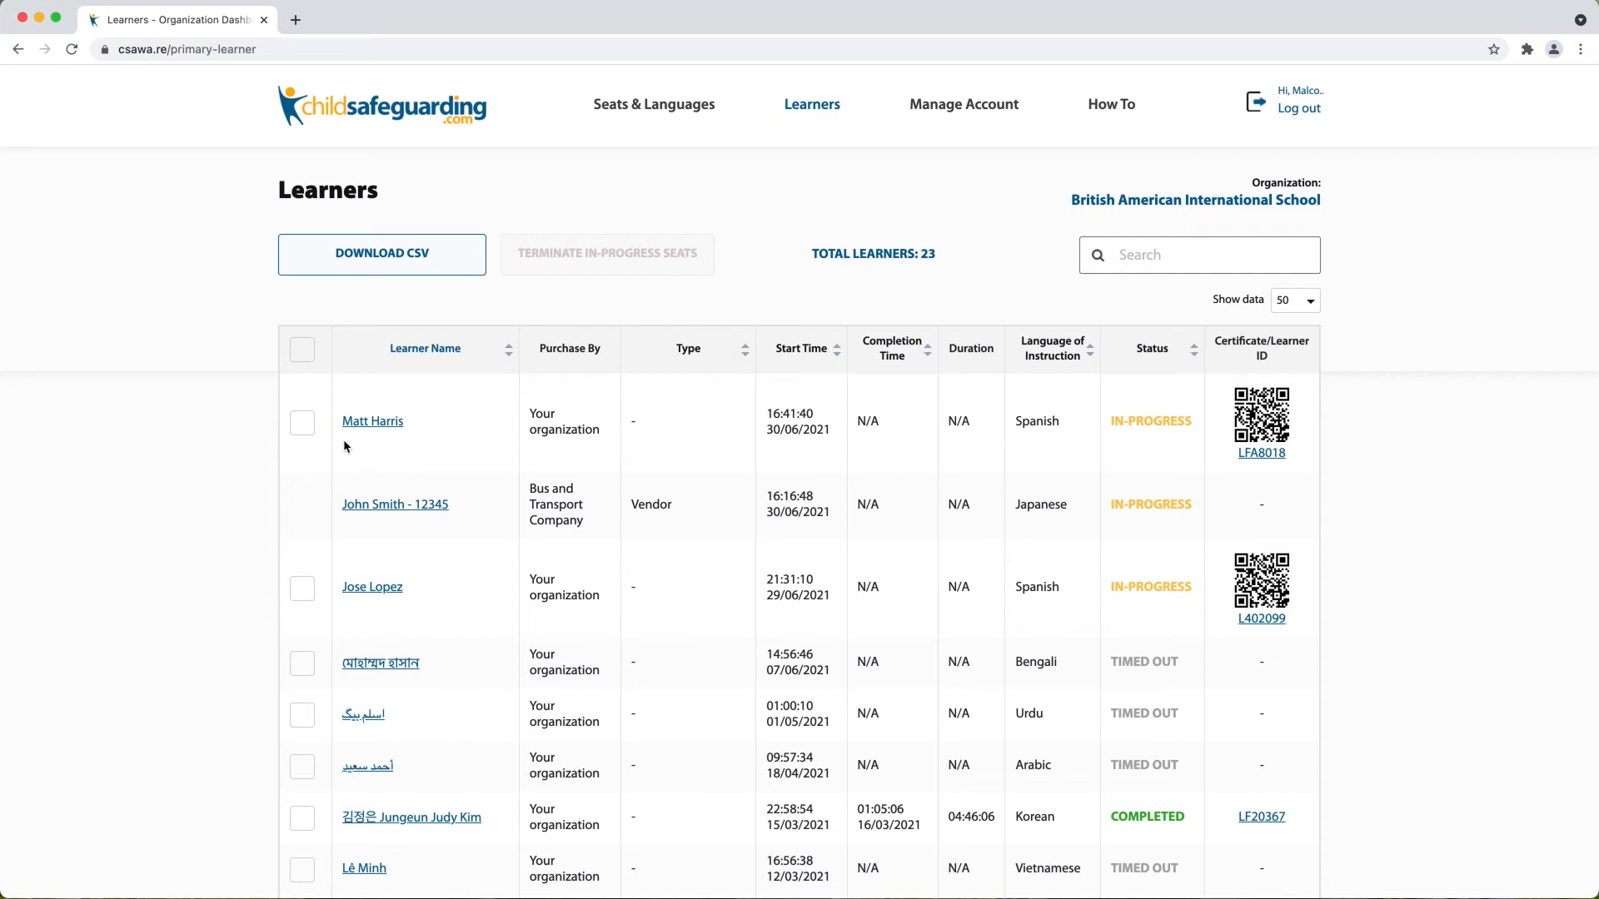
mouse_move(361, 443)
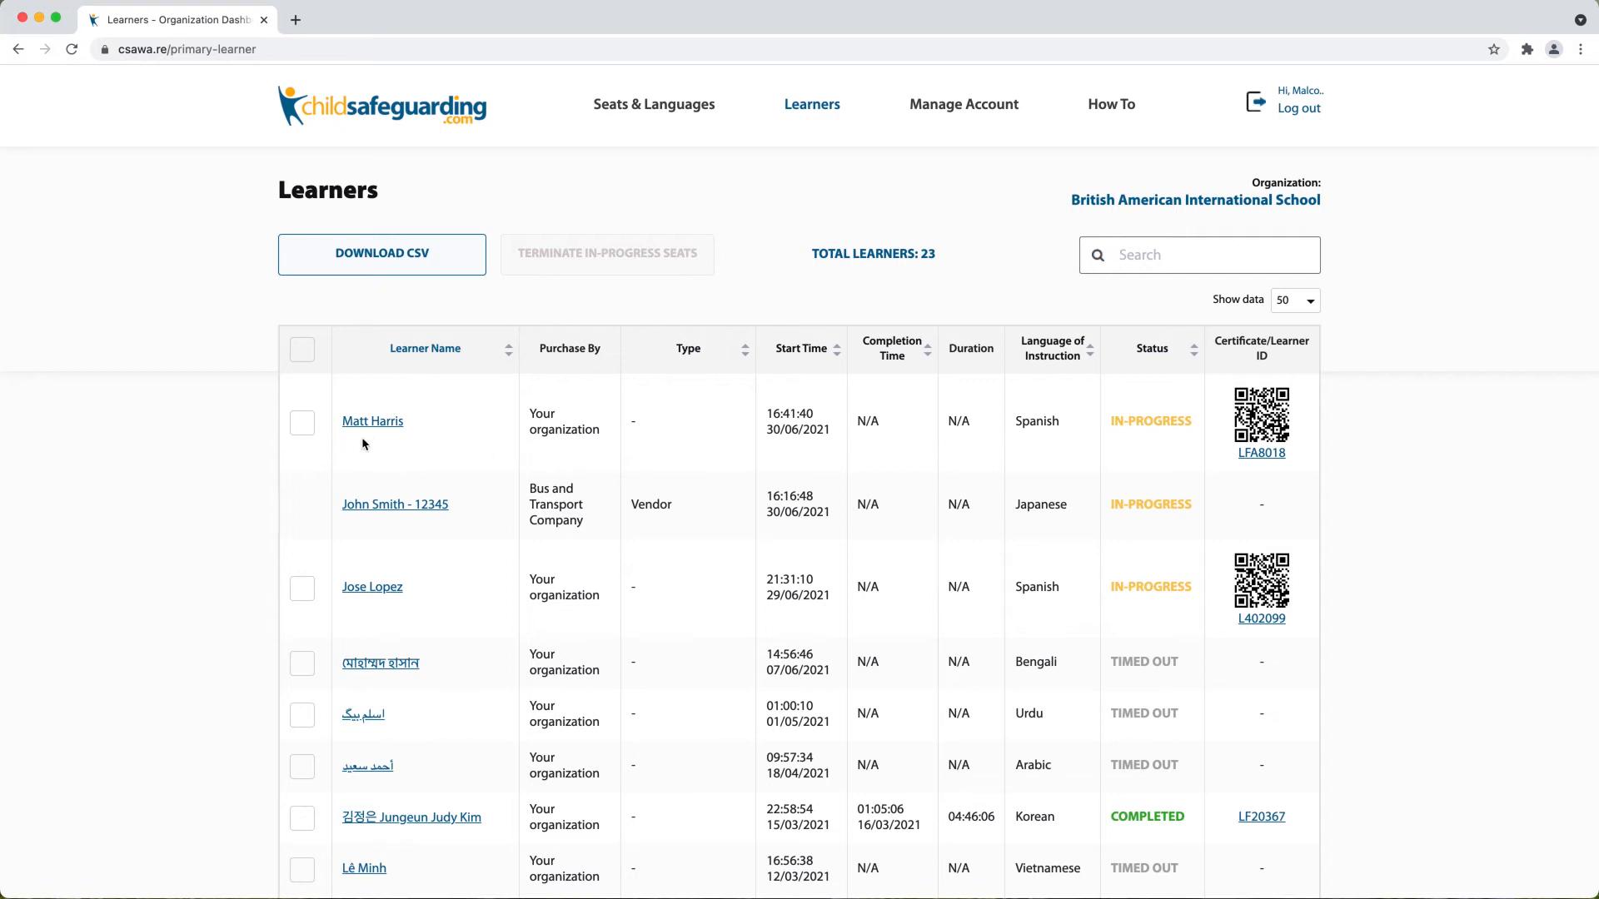
mouse_move(571, 451)
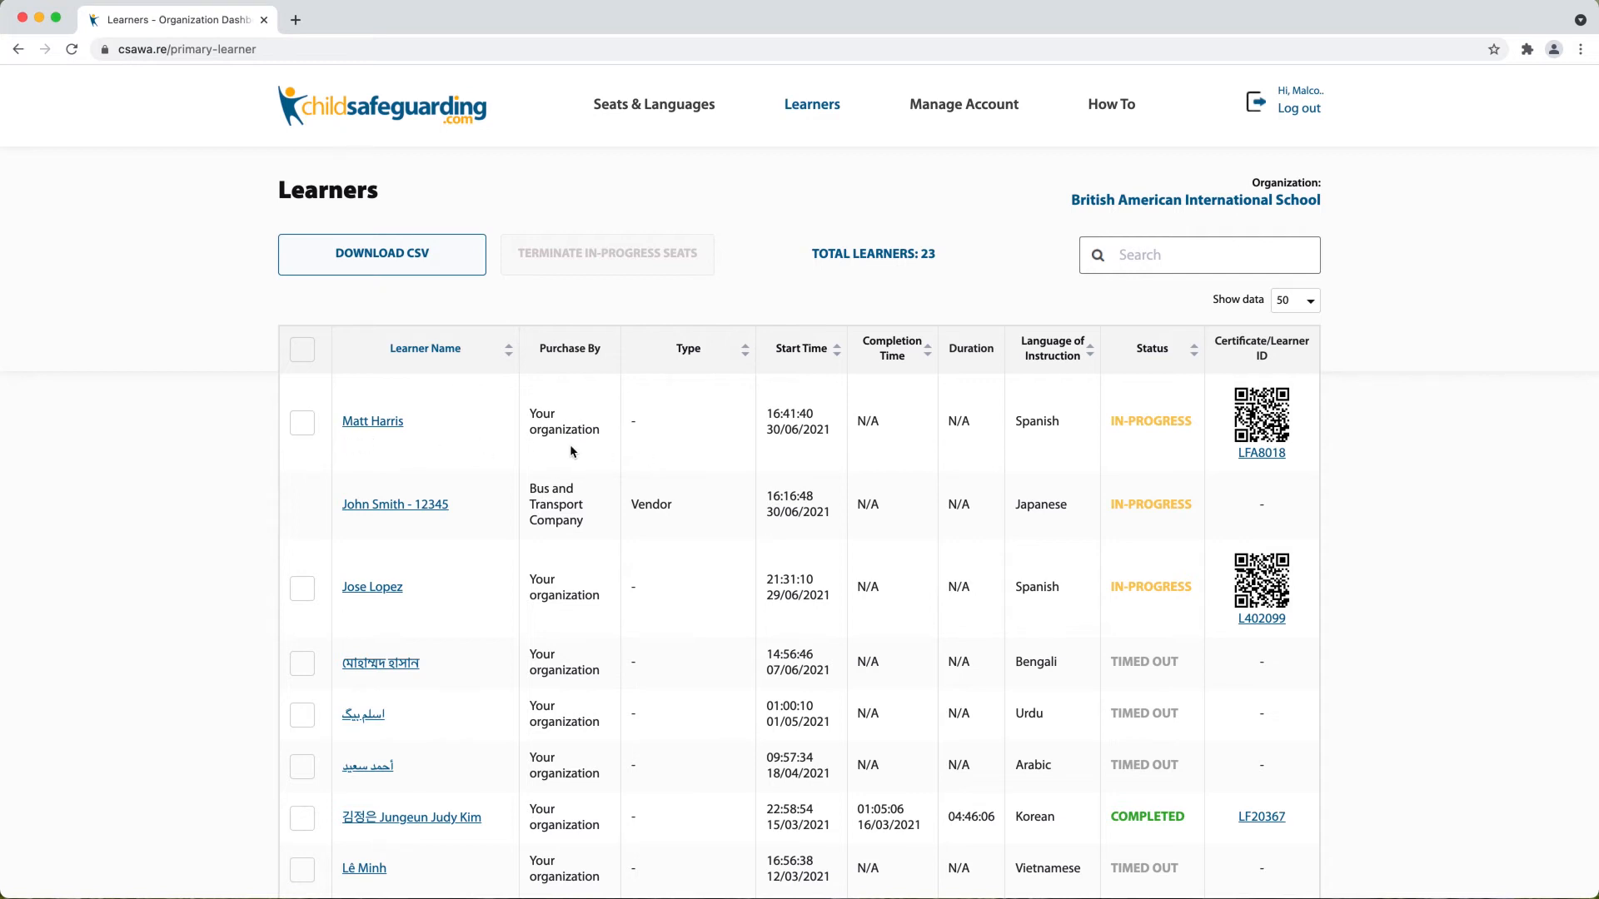
mouse_move(564, 451)
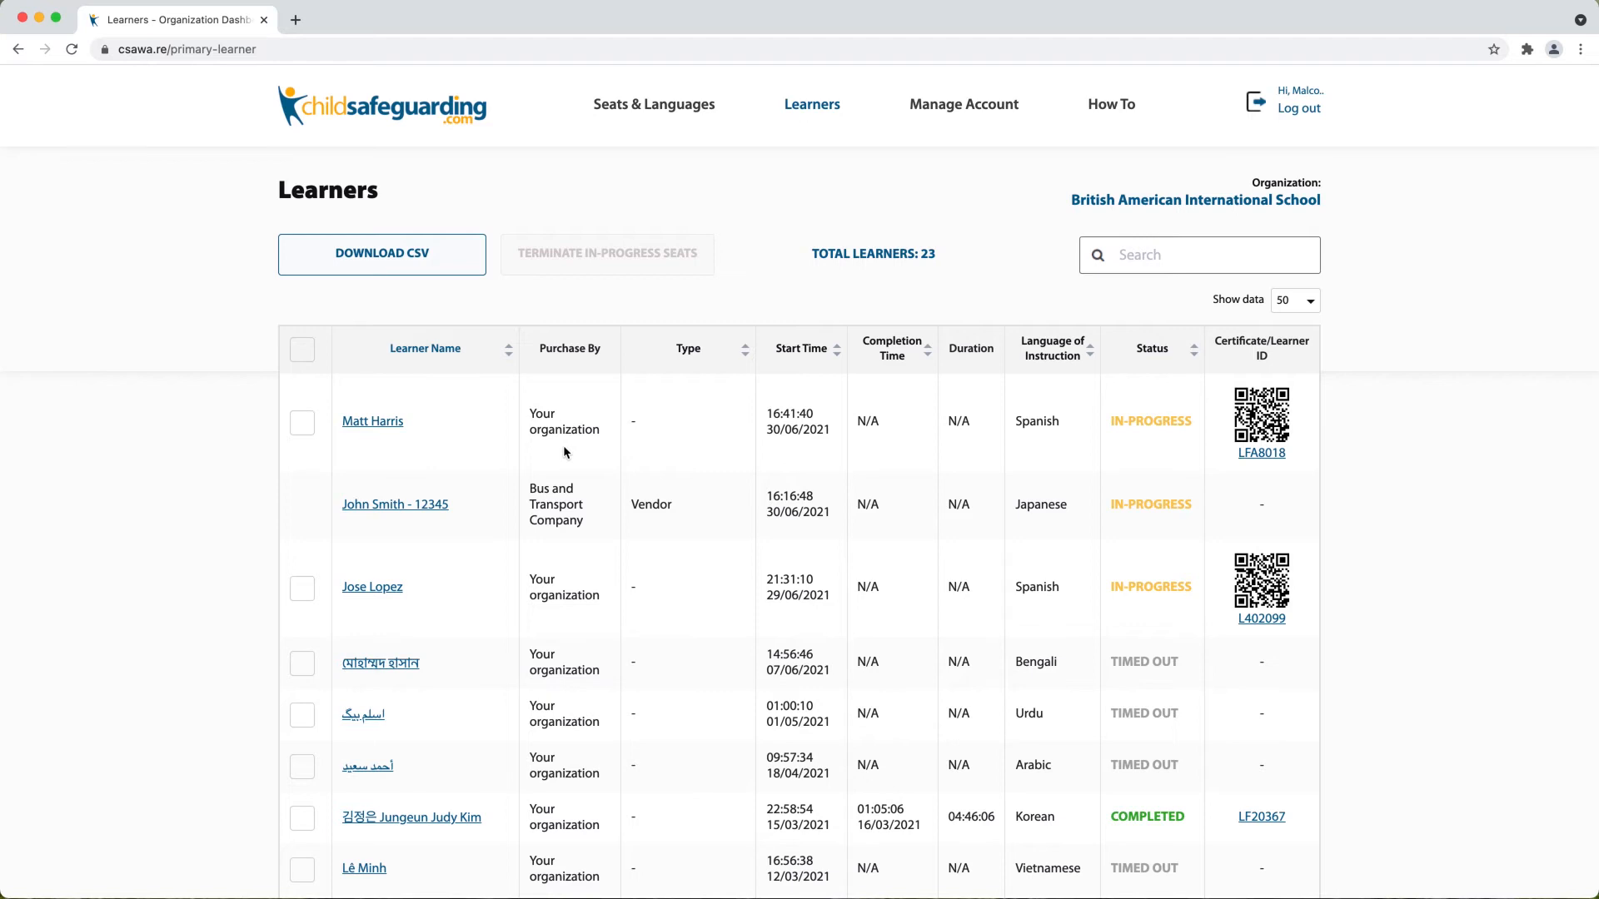
mouse_move(458, 516)
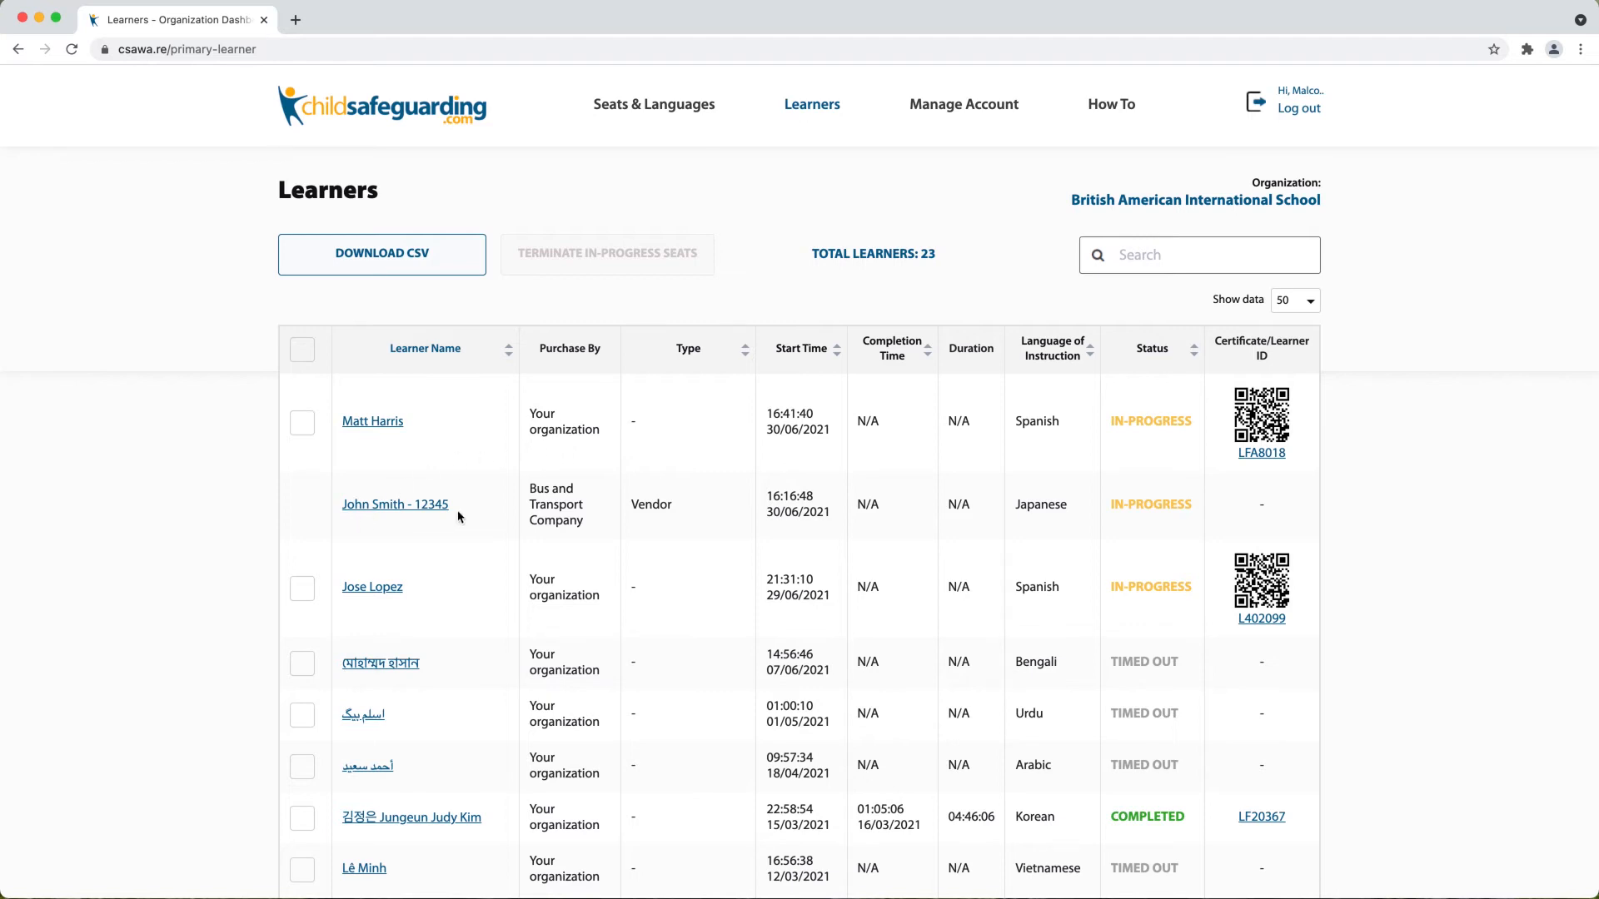
mouse_move(558, 538)
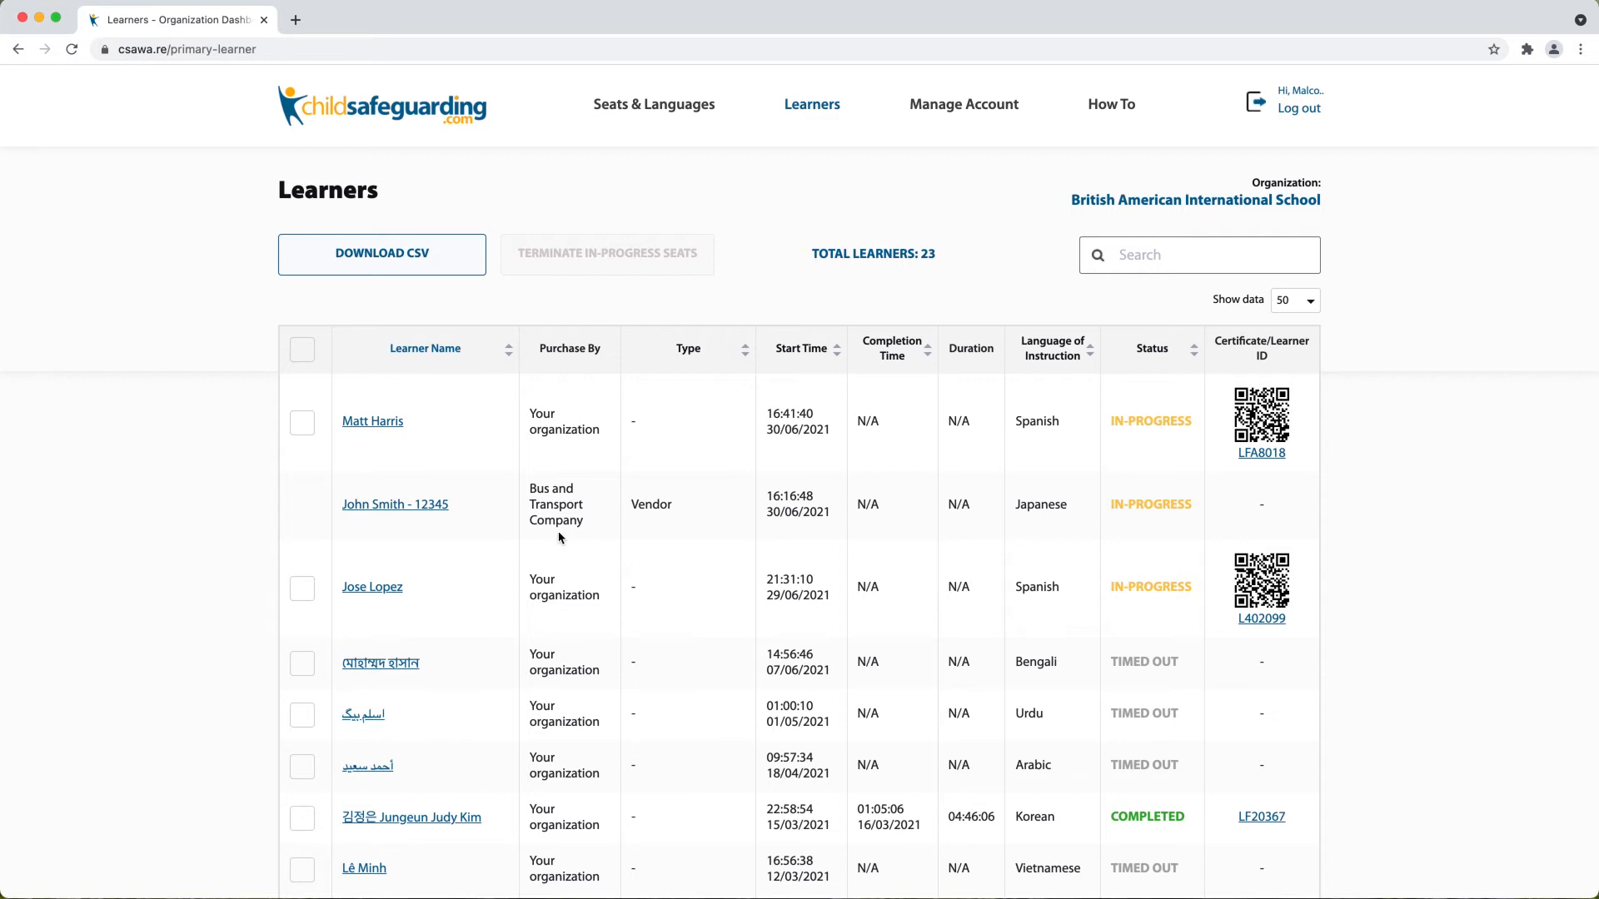
mouse_move(557, 533)
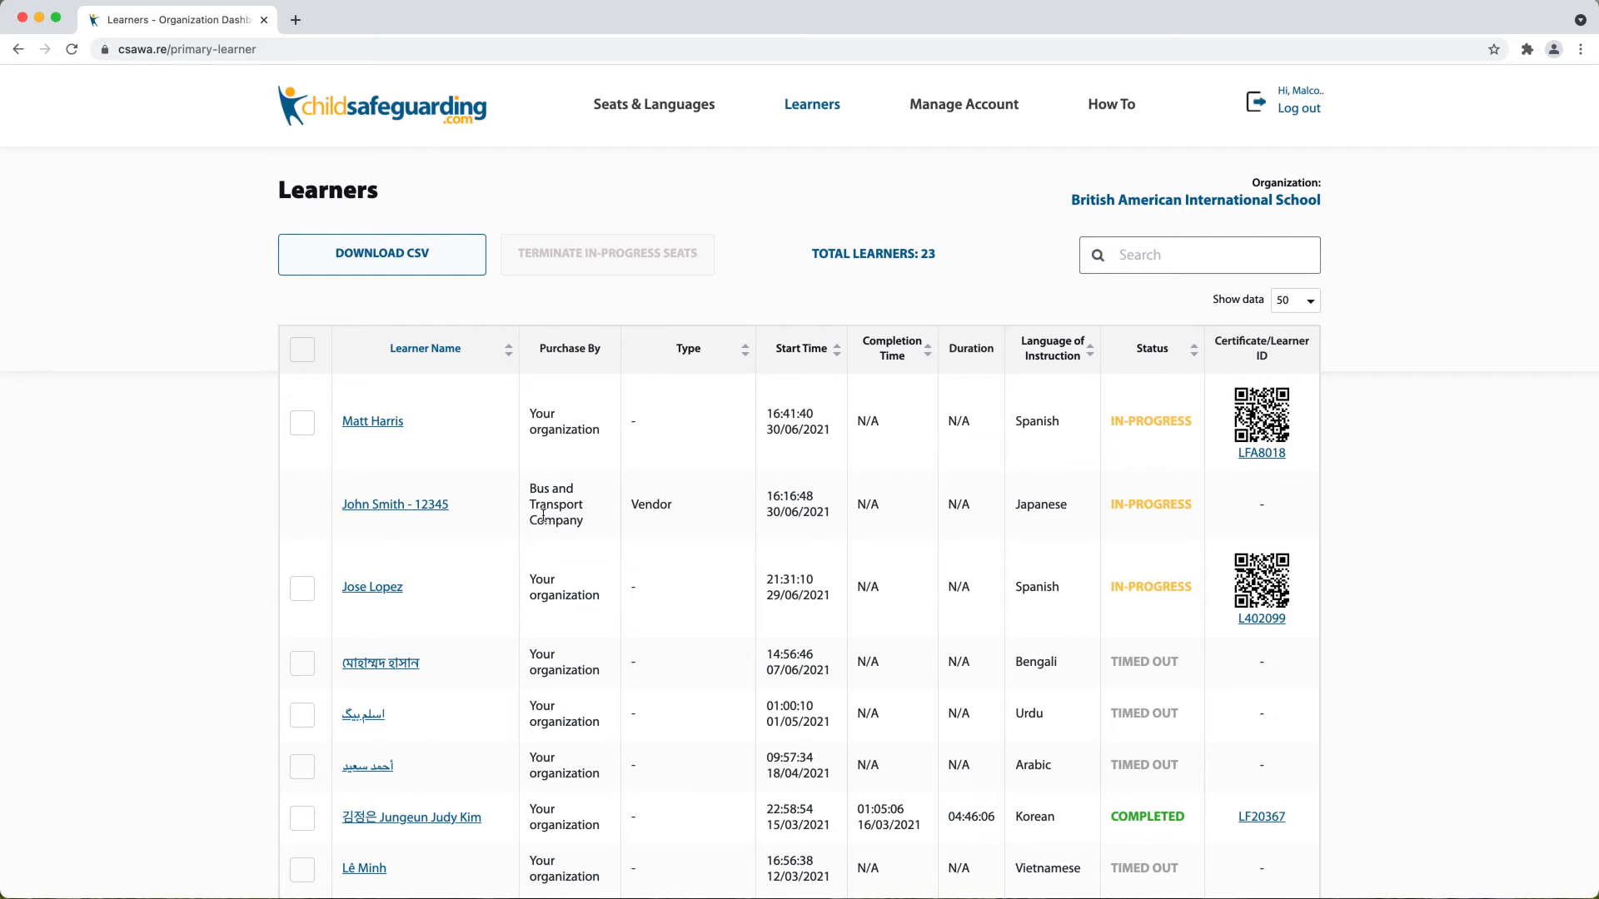
mouse_move(465, 538)
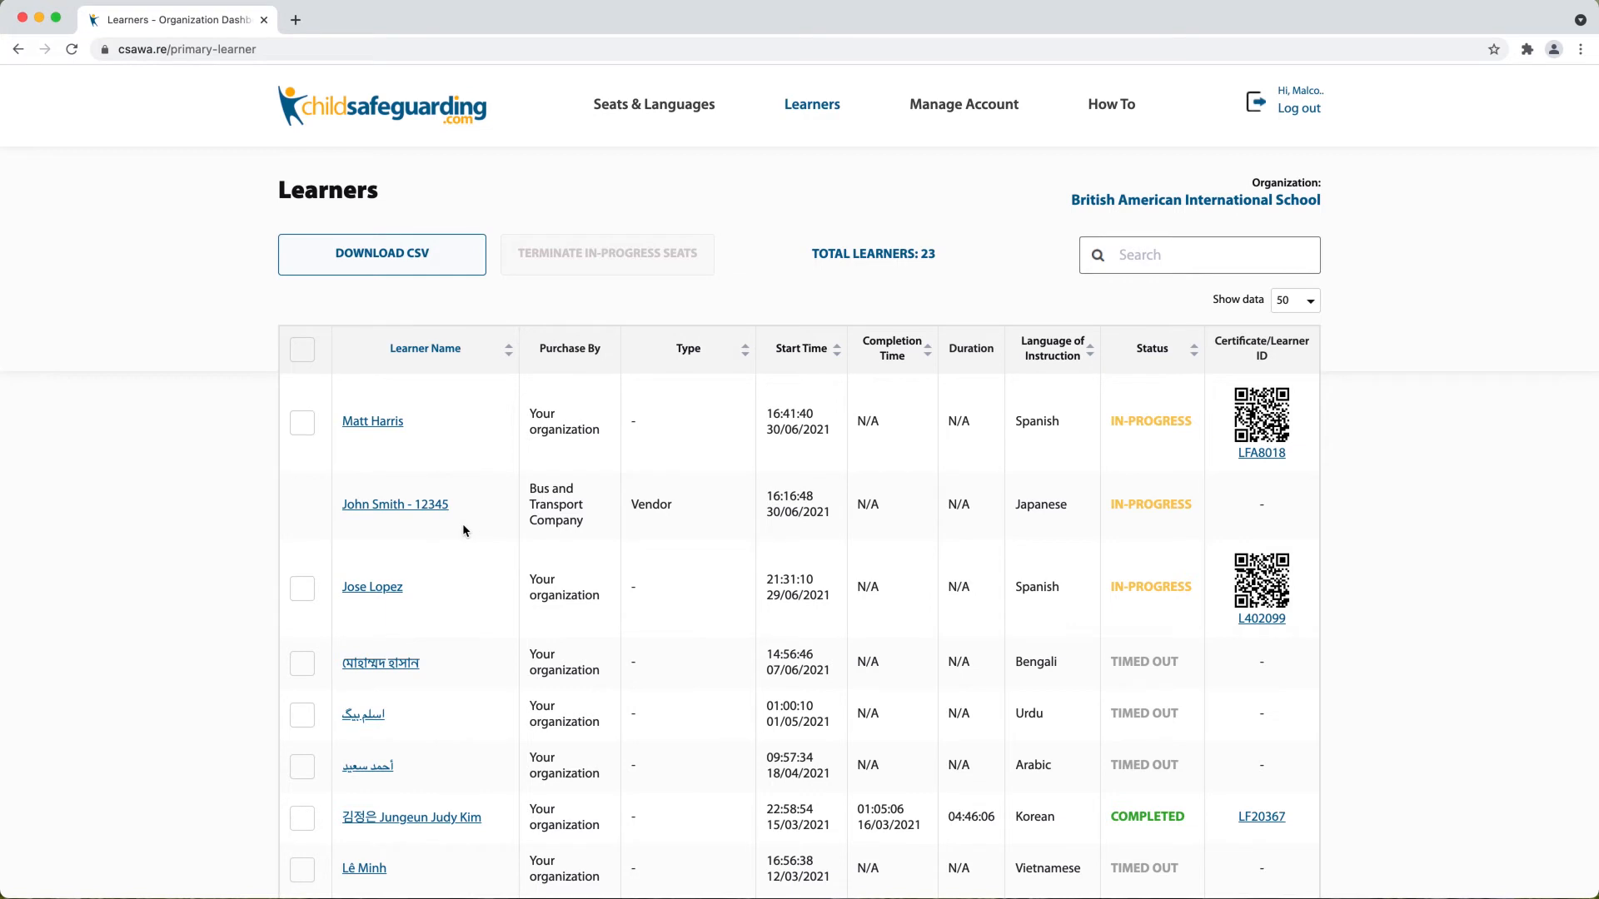
mouse_move(534, 530)
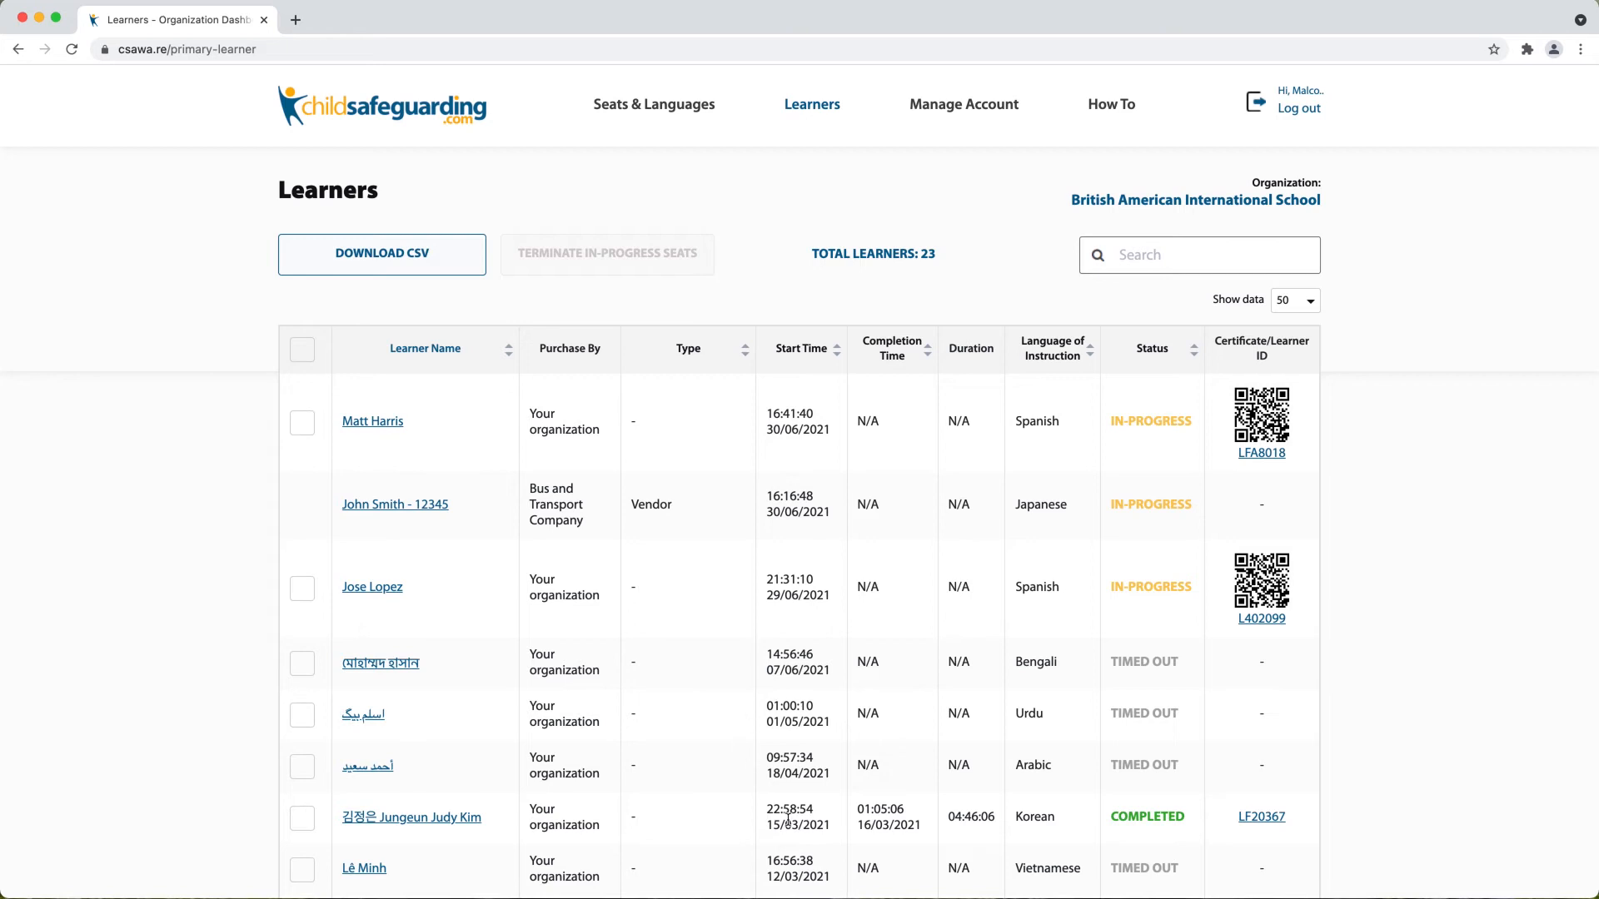
mouse_move(853, 820)
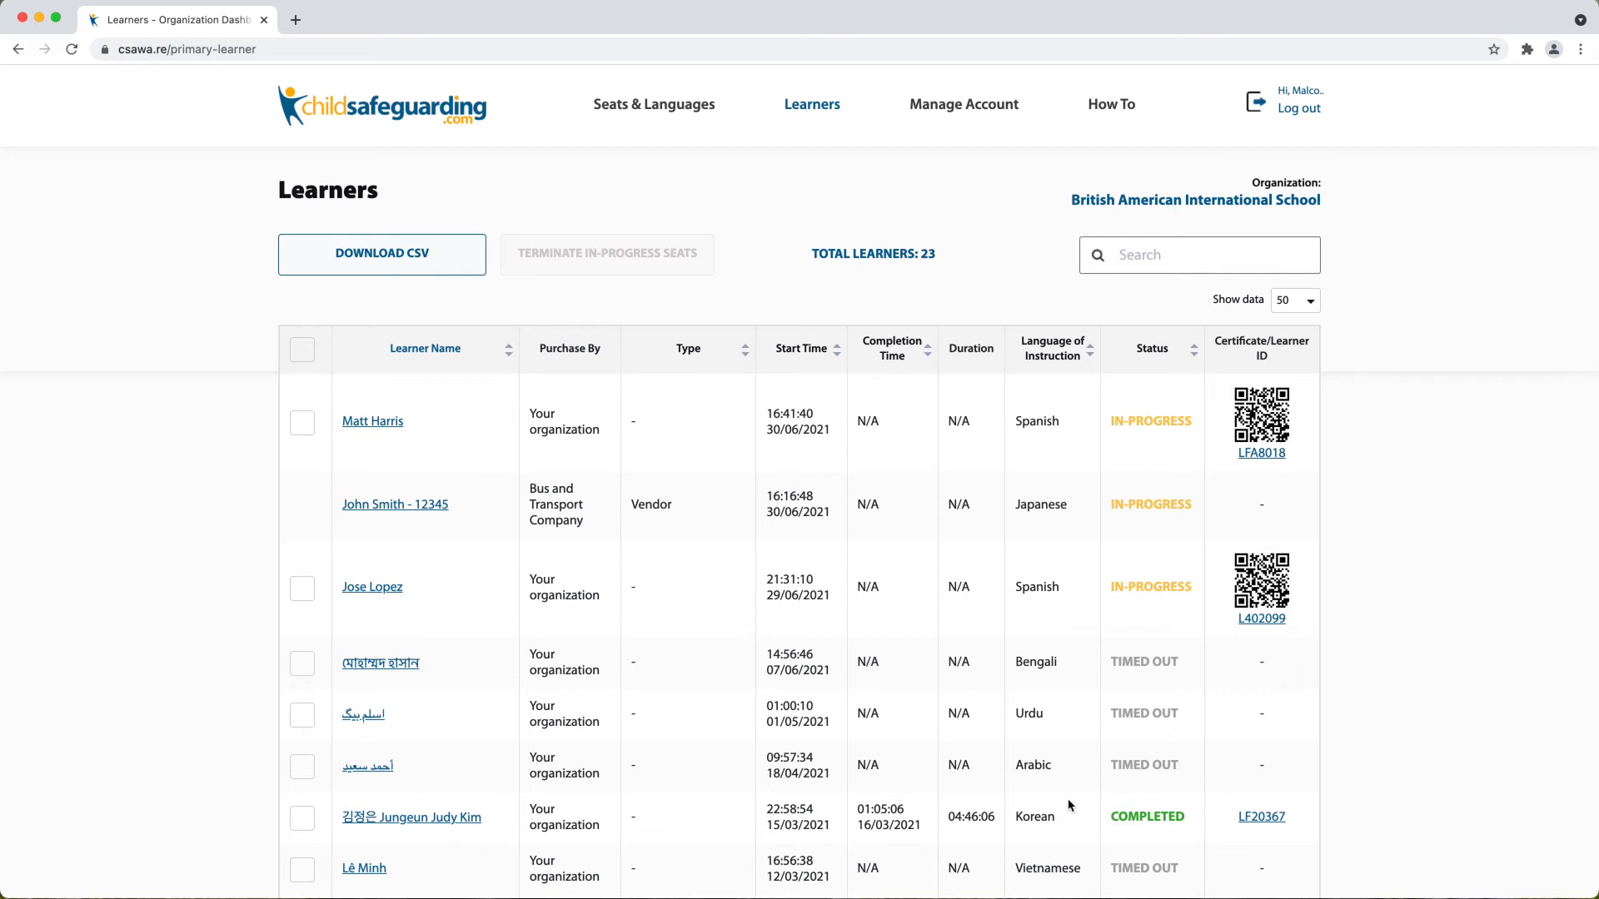
mouse_move(1169, 841)
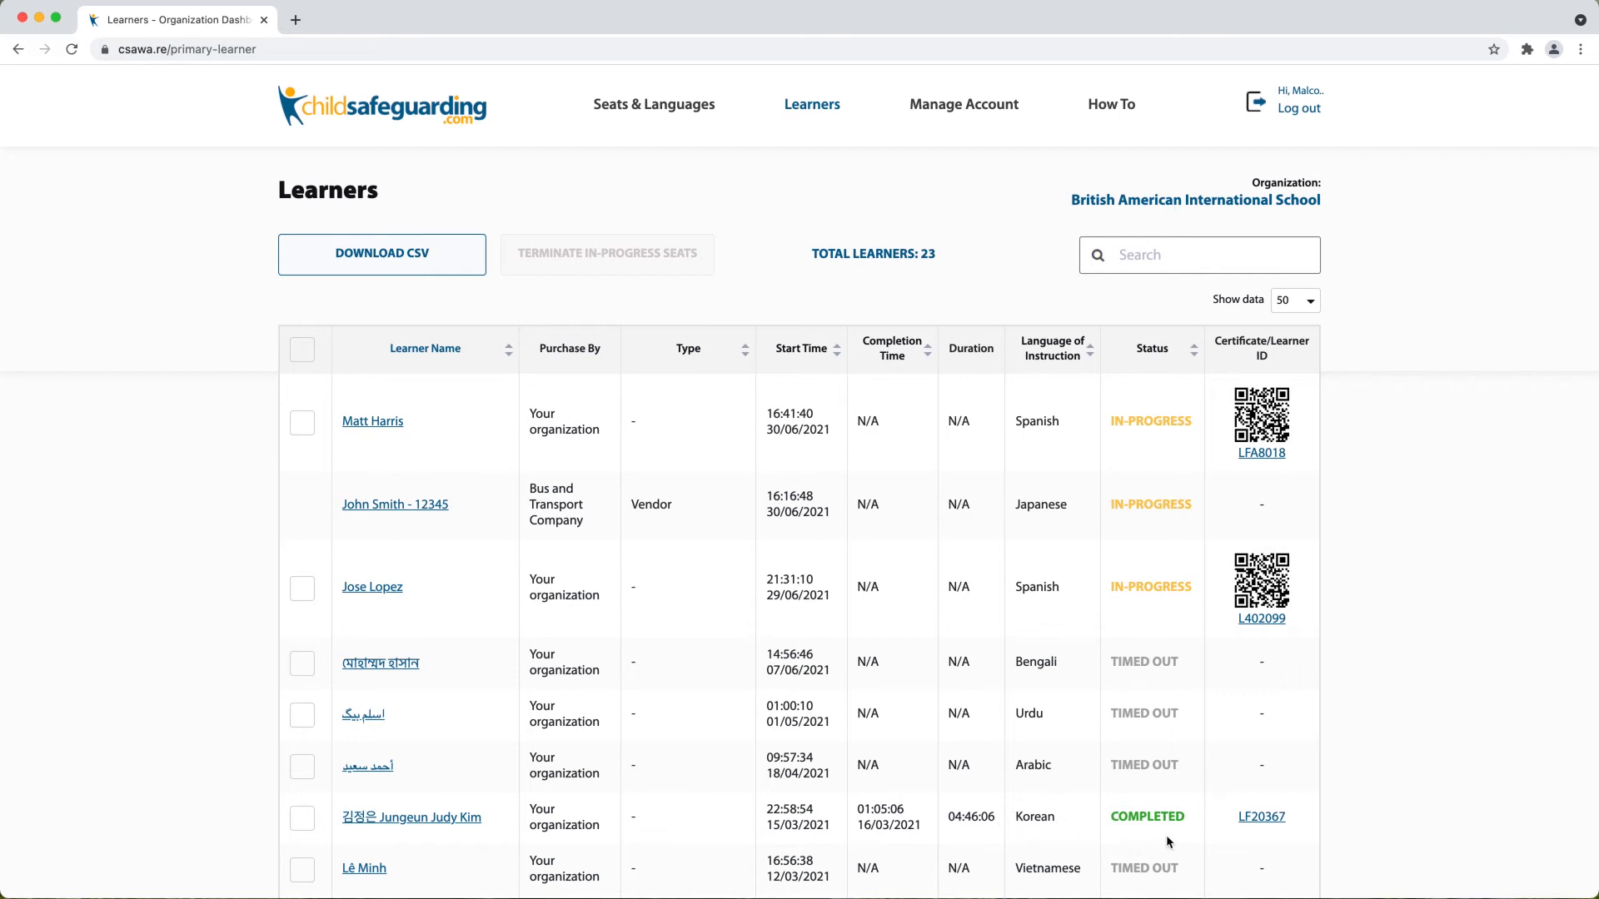
mouse_move(1183, 821)
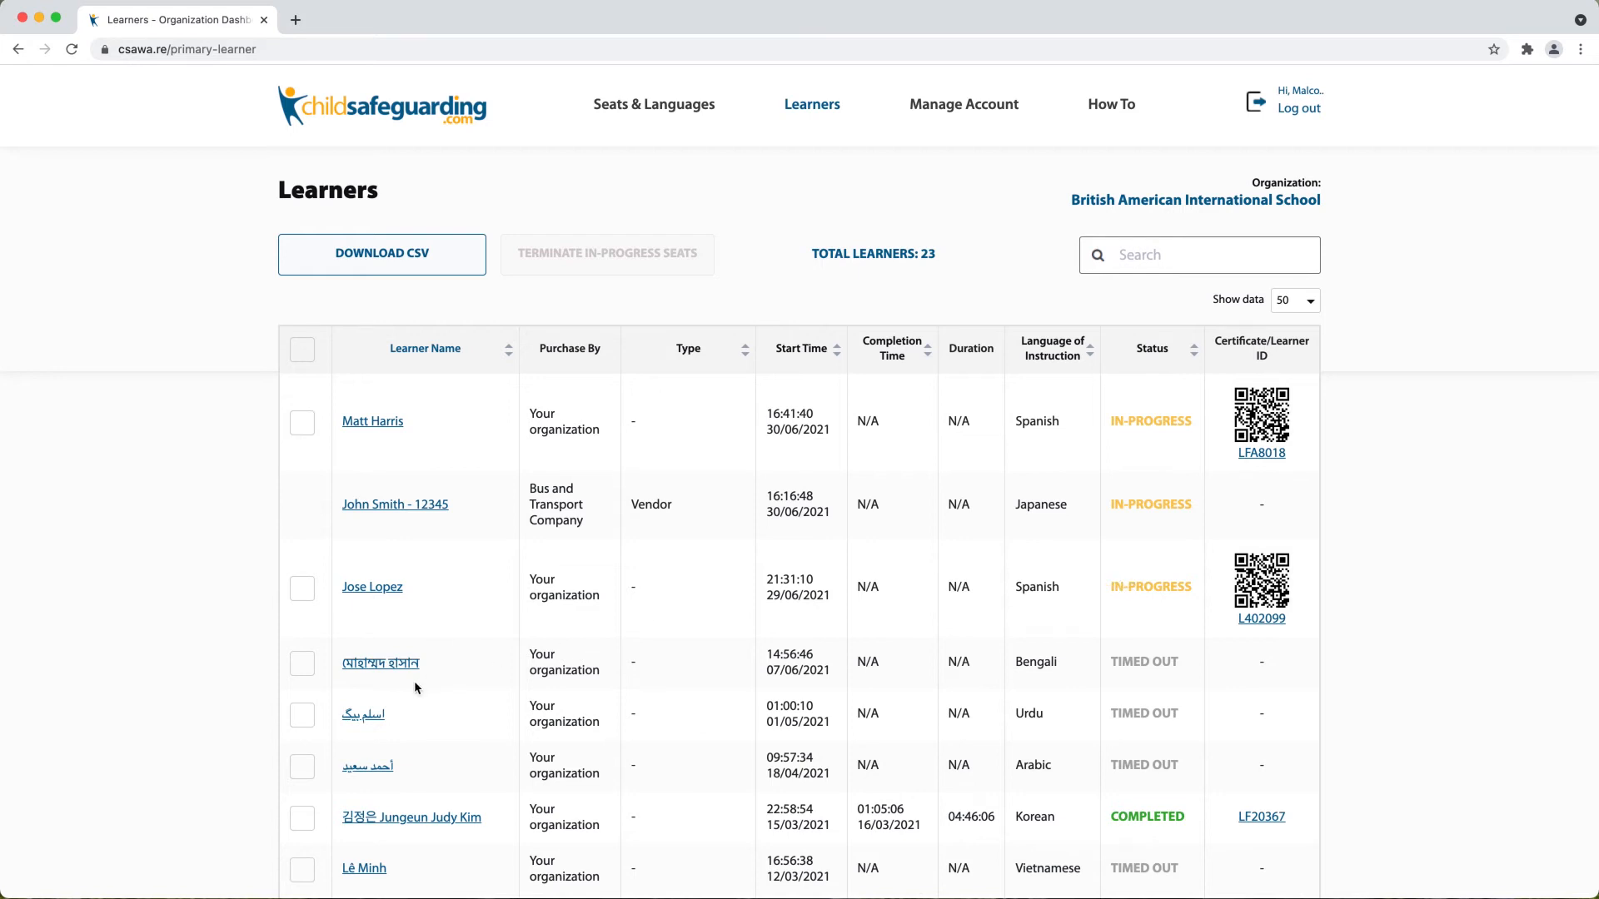
mouse_move(412, 717)
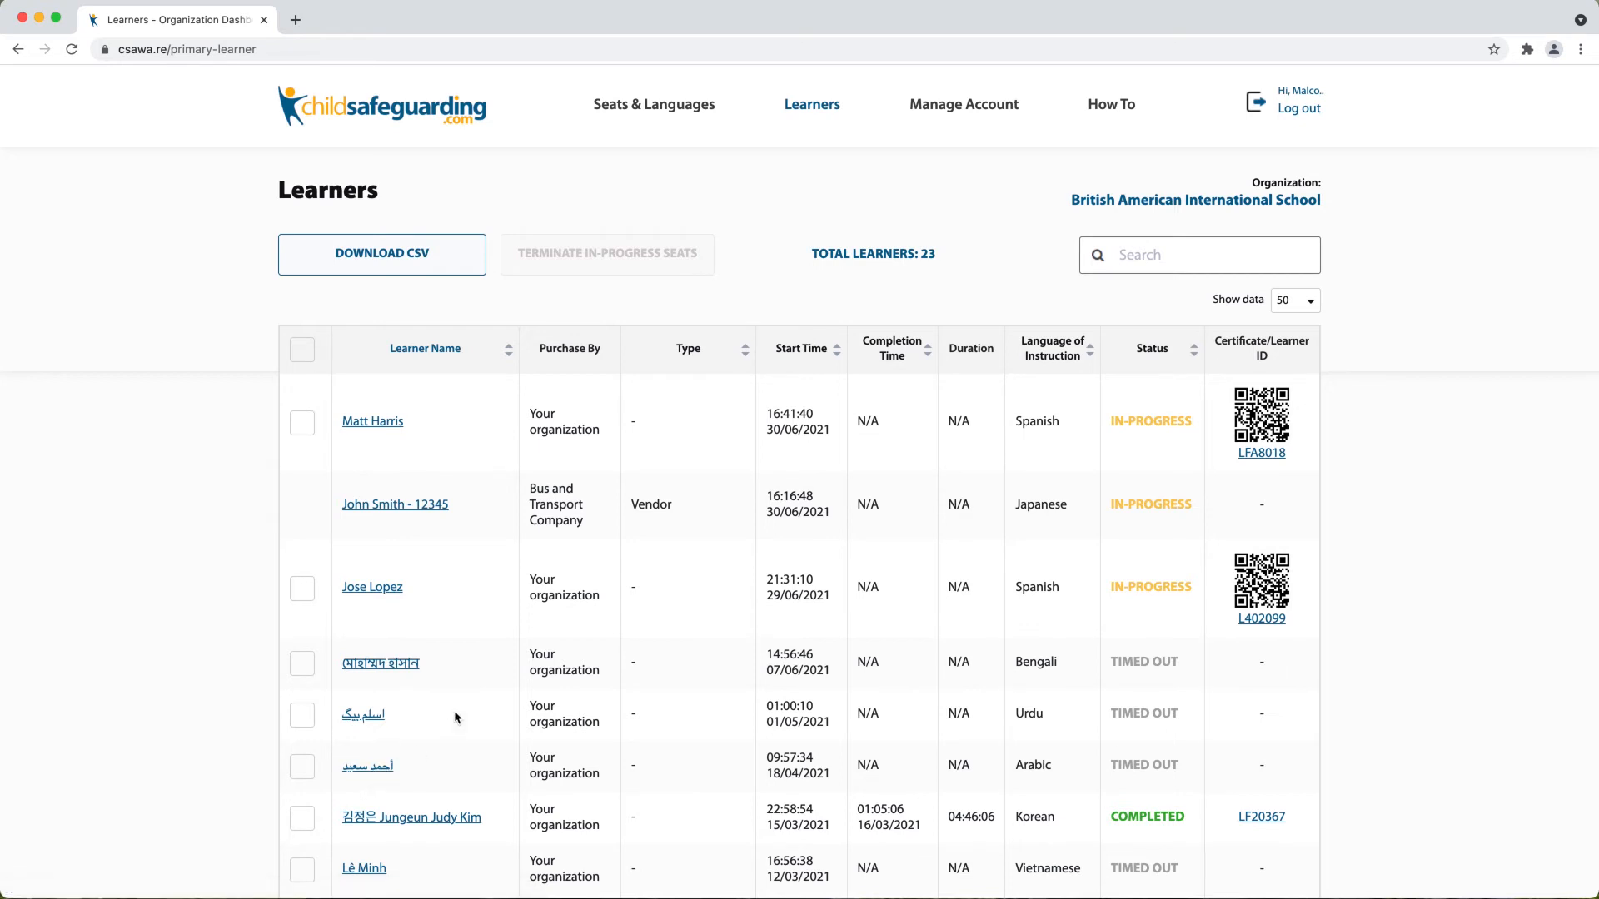
mouse_move(343, 530)
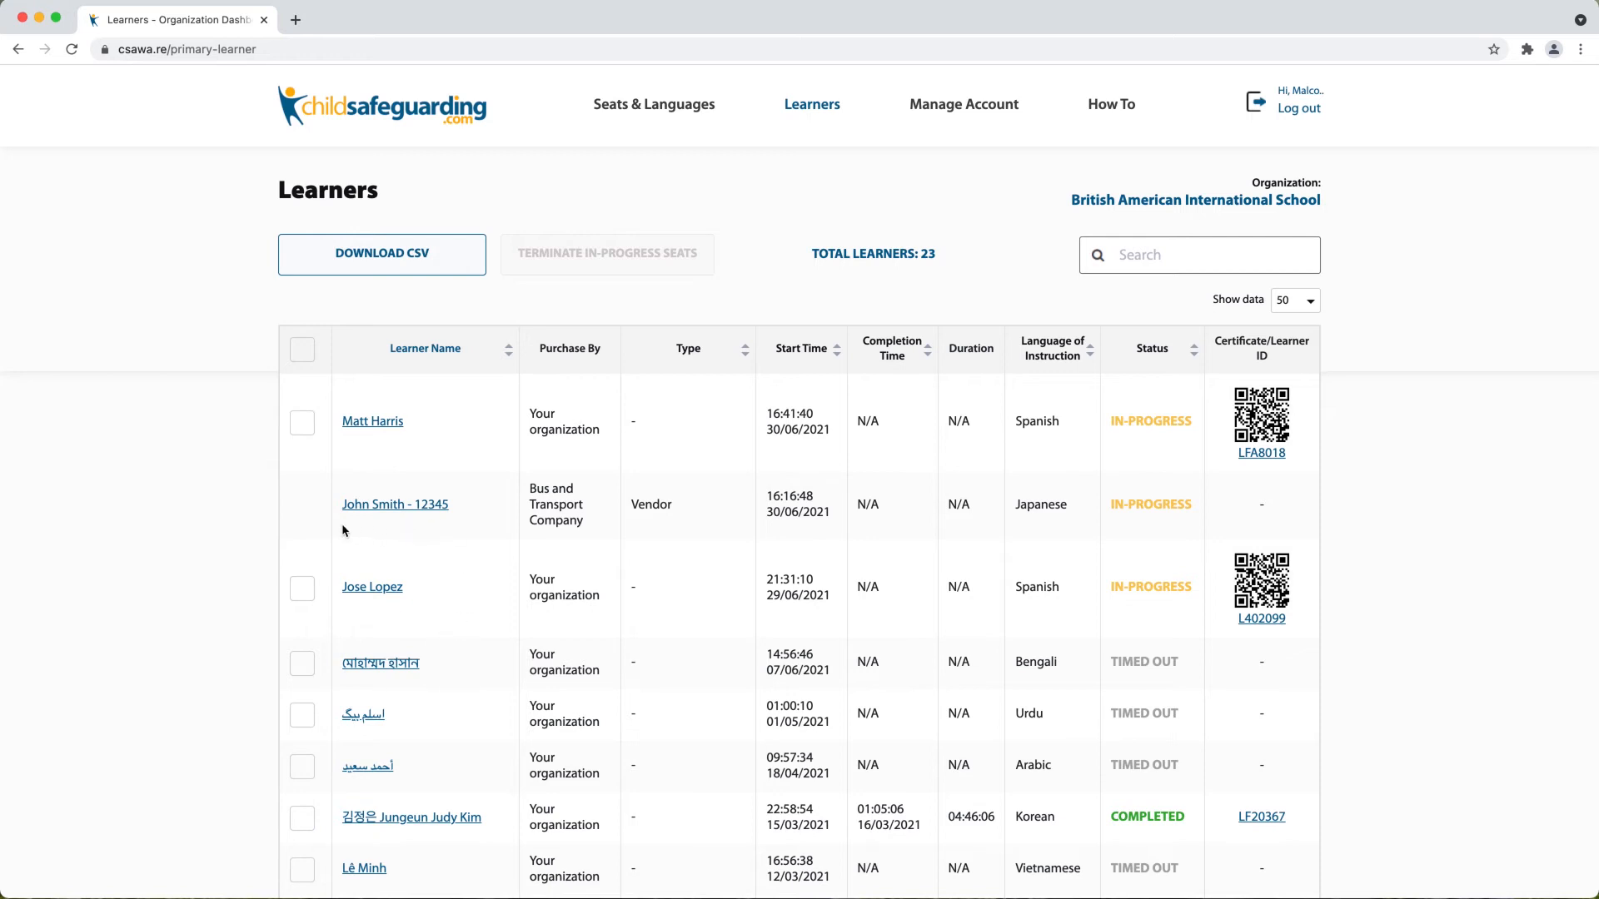
mouse_move(420, 519)
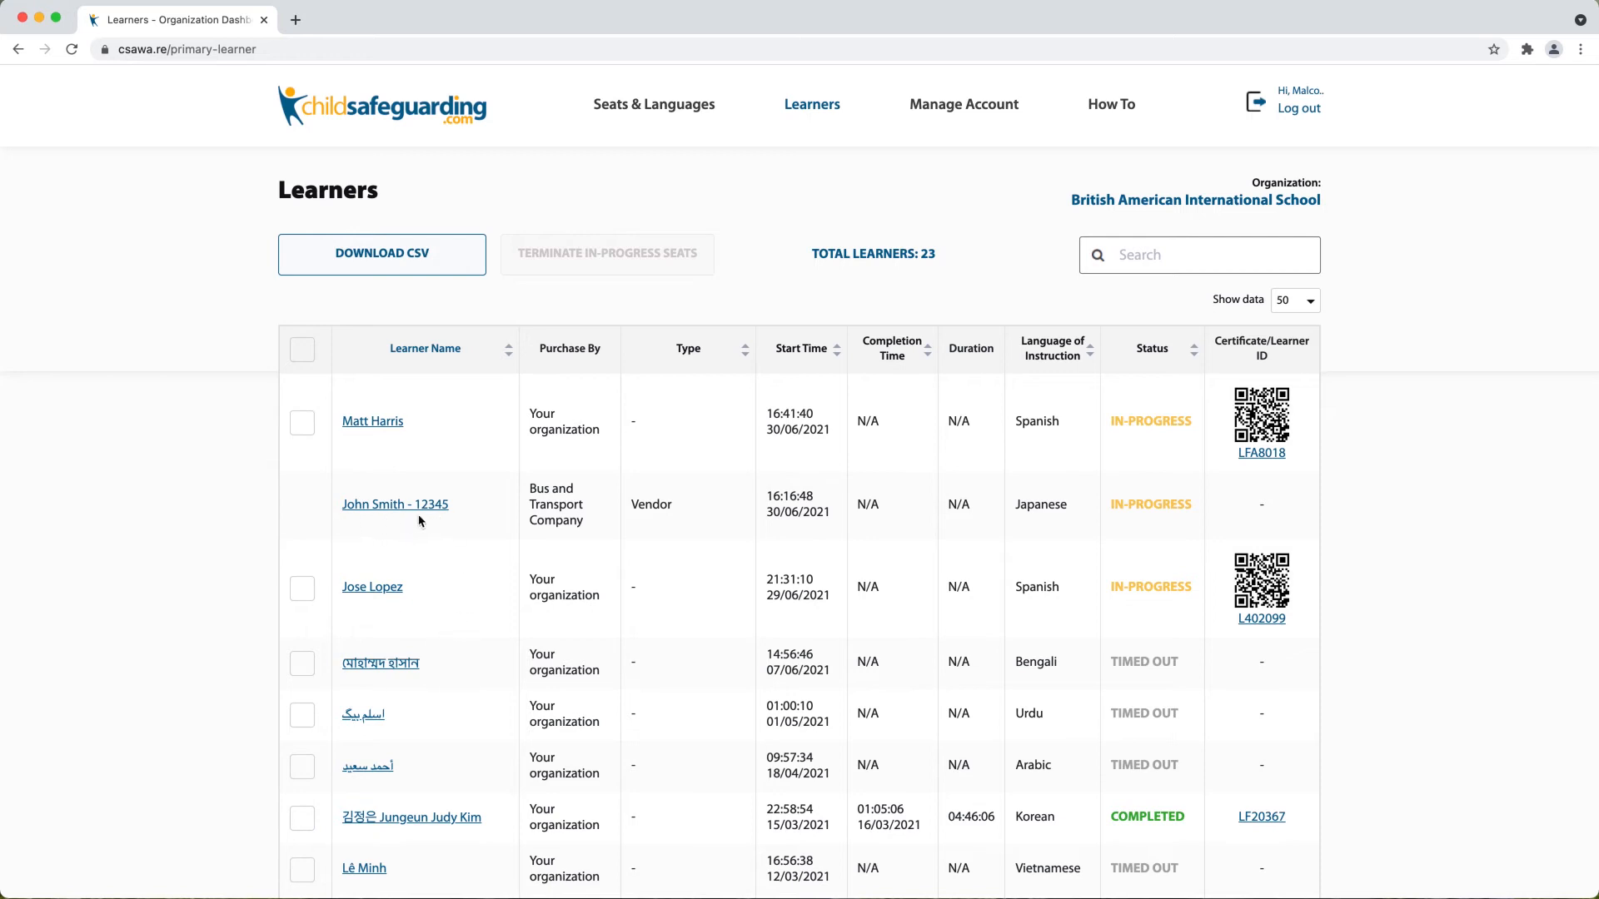
mouse_move(433, 523)
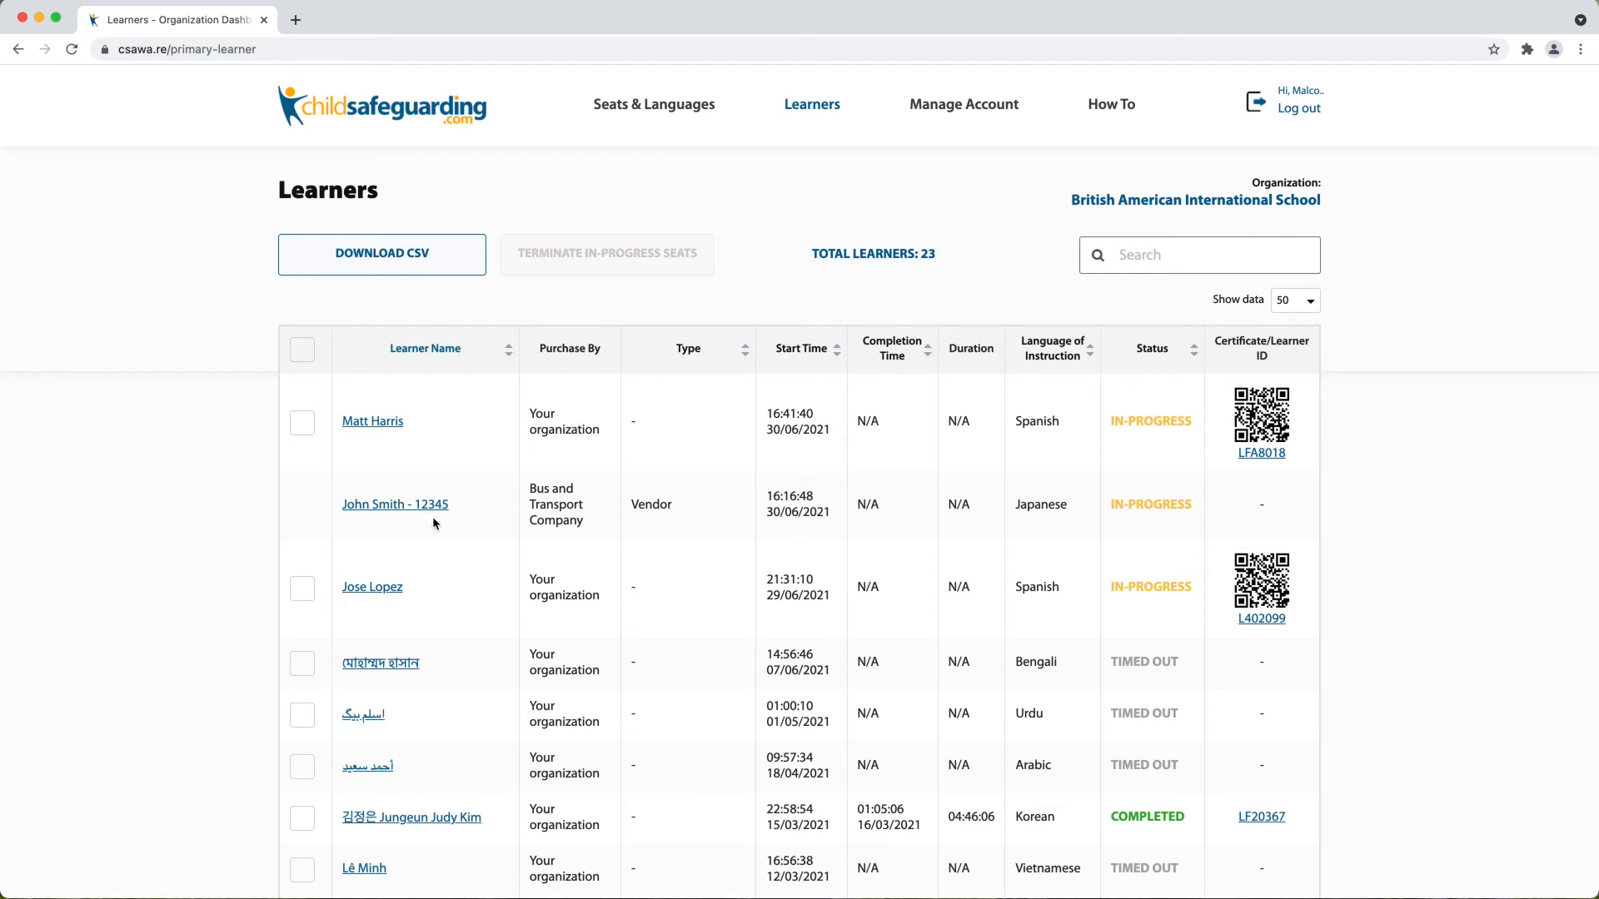
mouse_move(1034, 746)
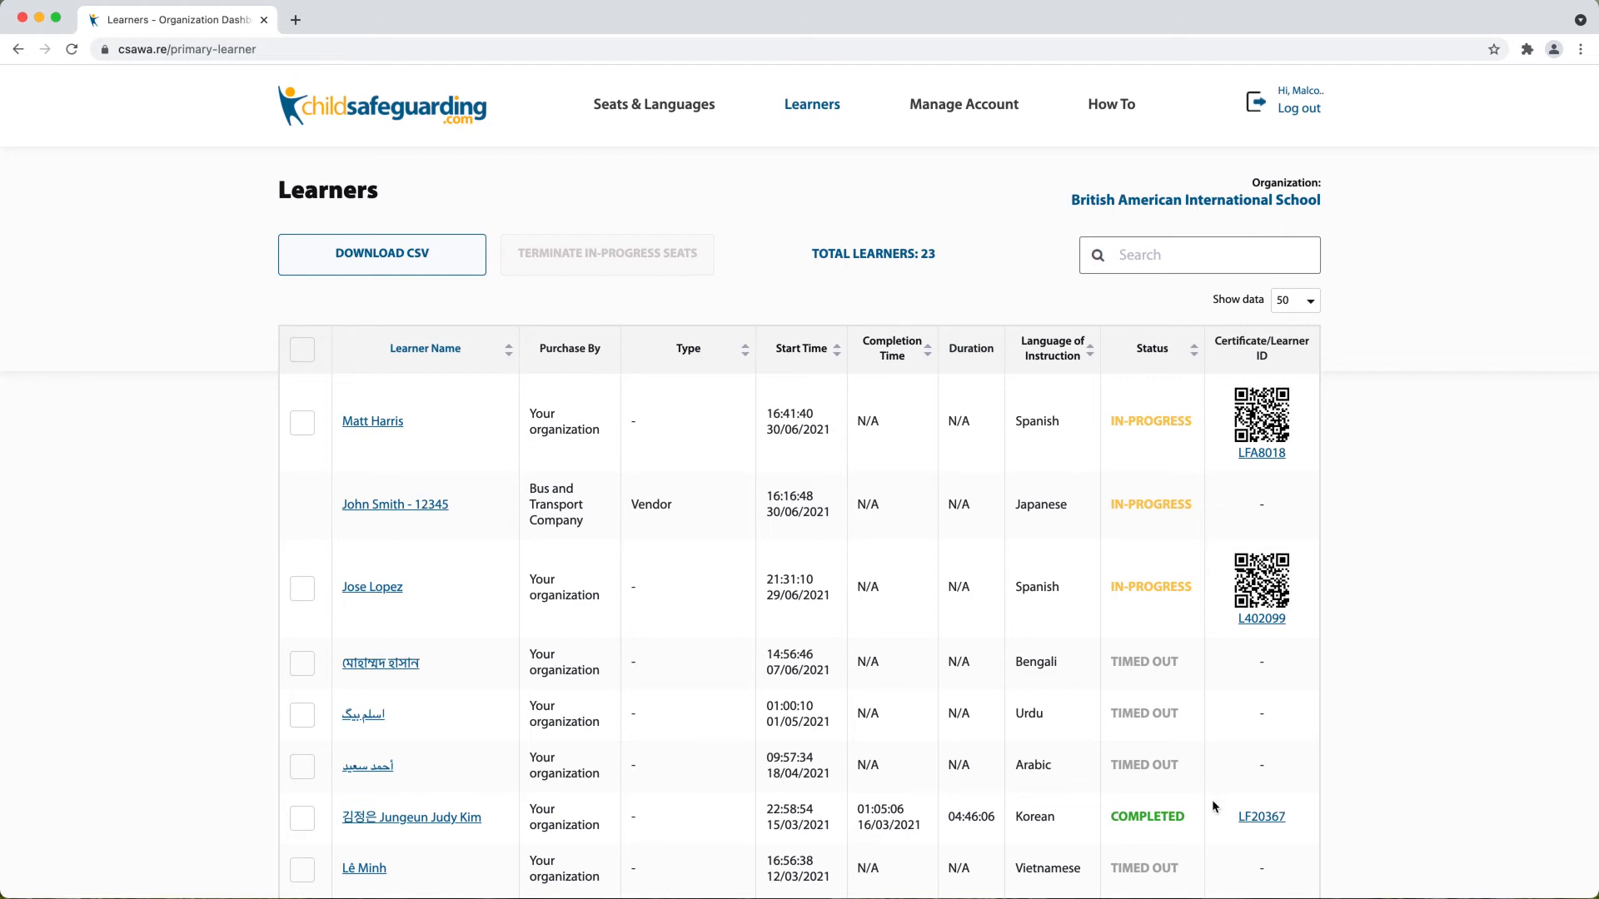
mouse_move(1227, 865)
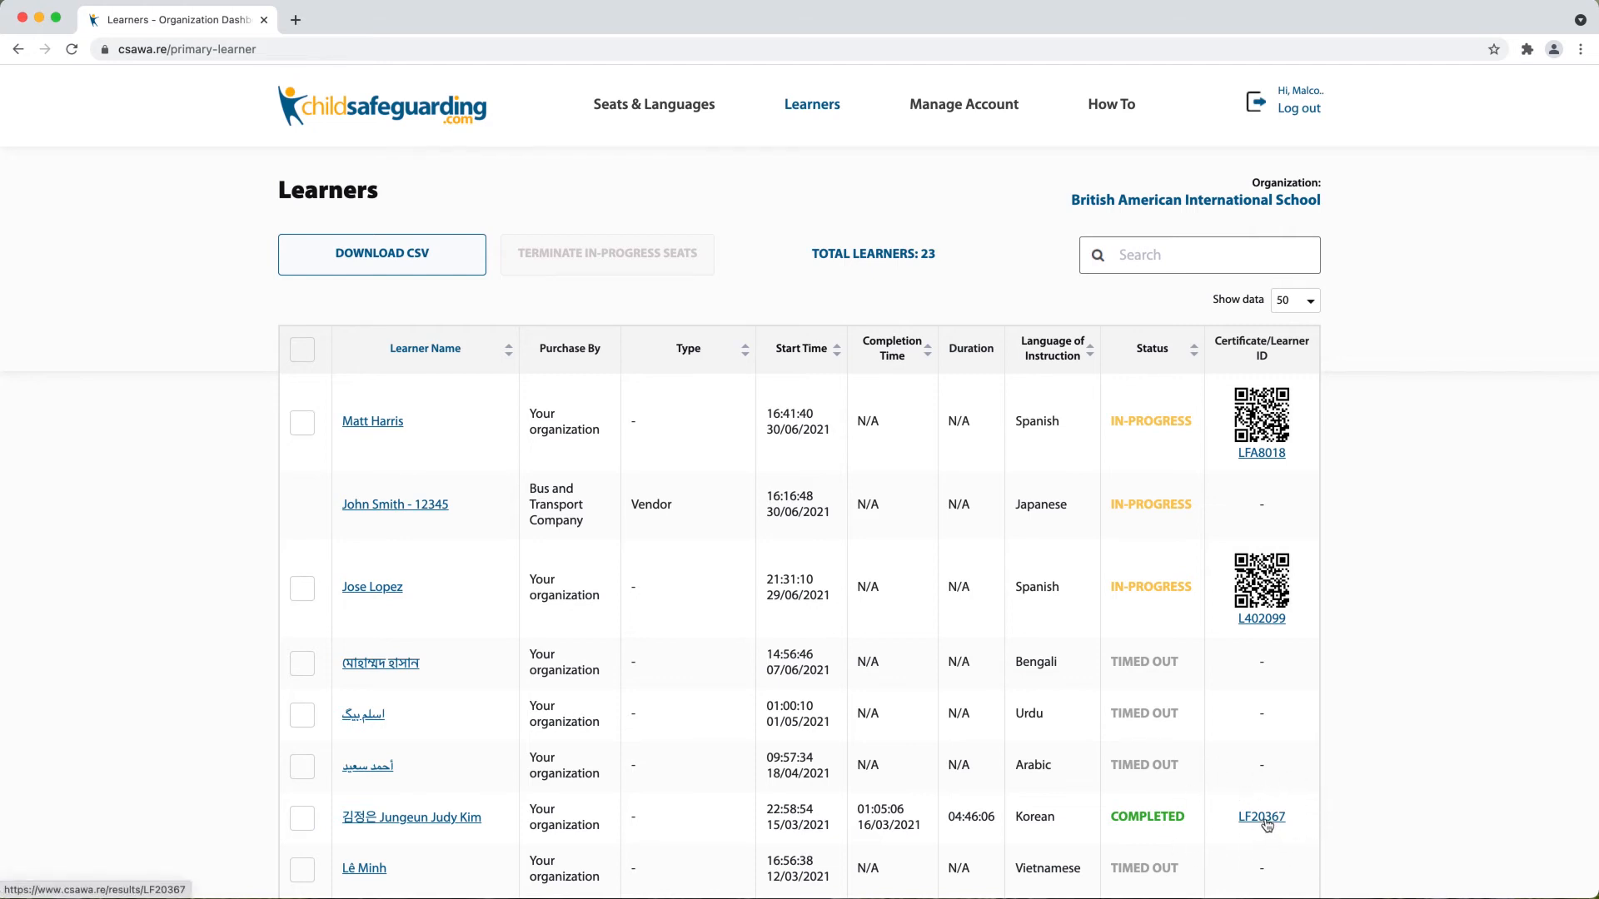
left_click(1260, 816)
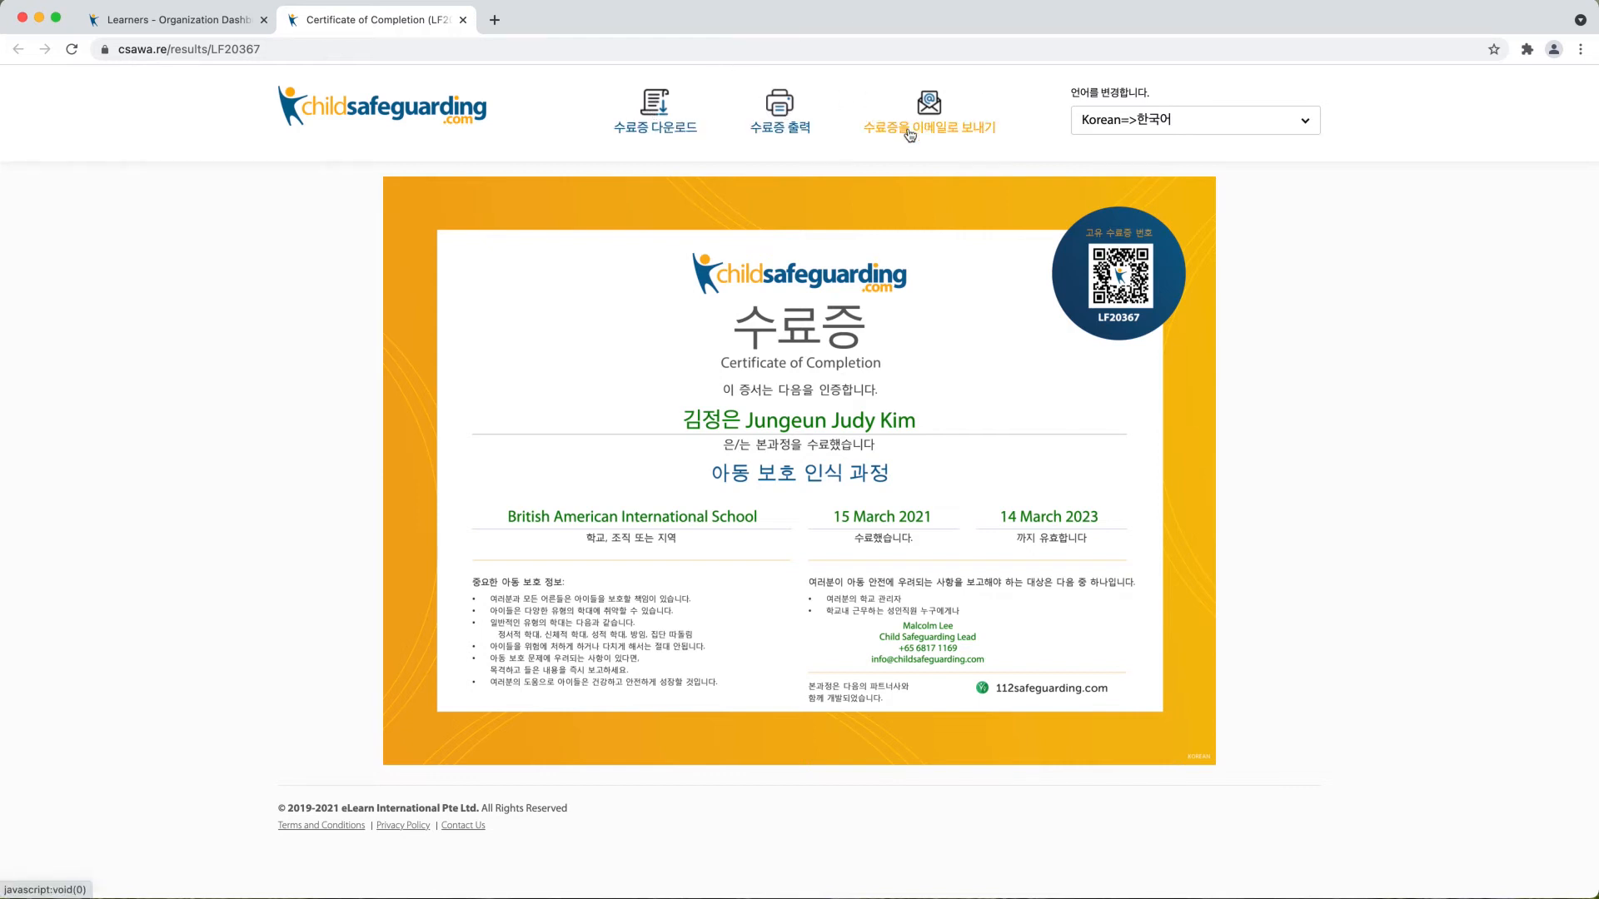
mouse_move(816, 407)
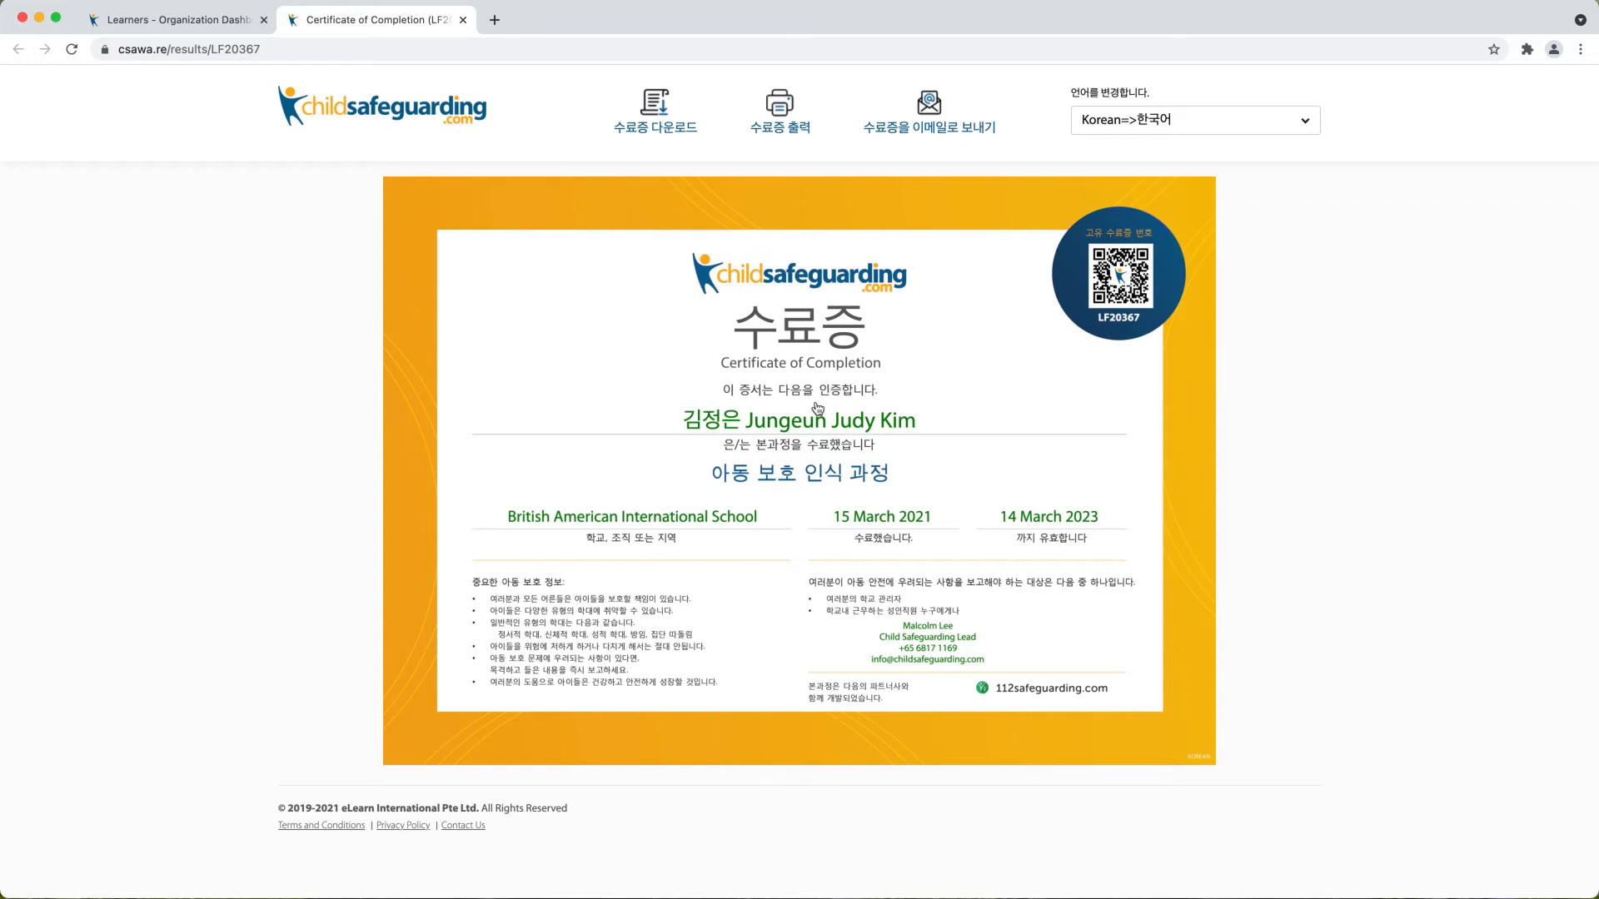
mouse_move(824, 425)
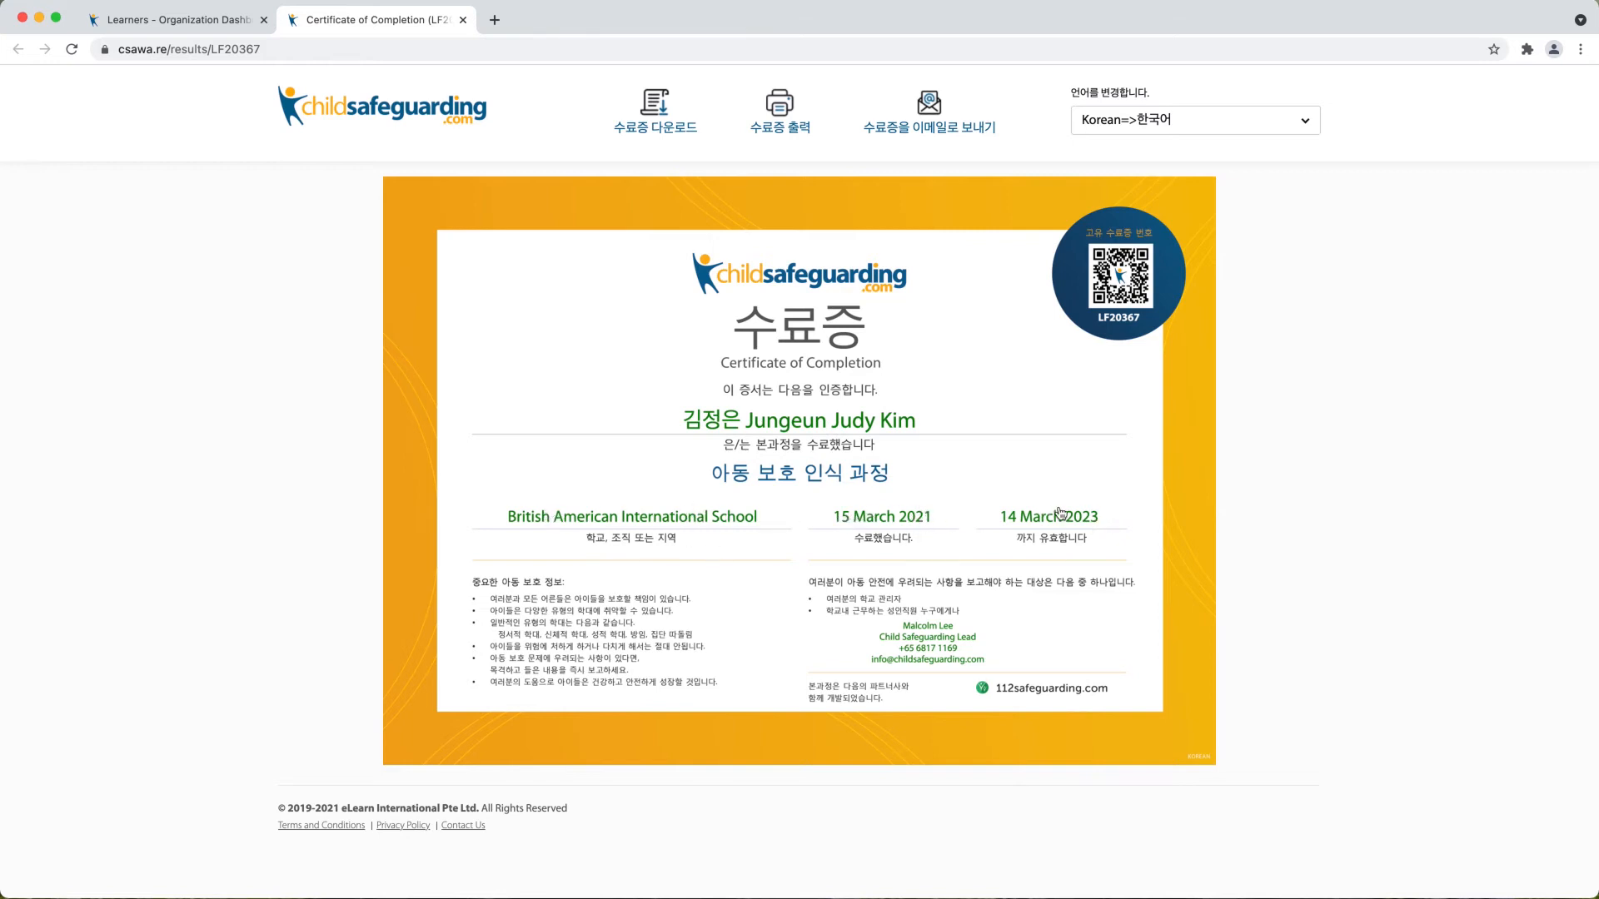
mouse_move(1067, 510)
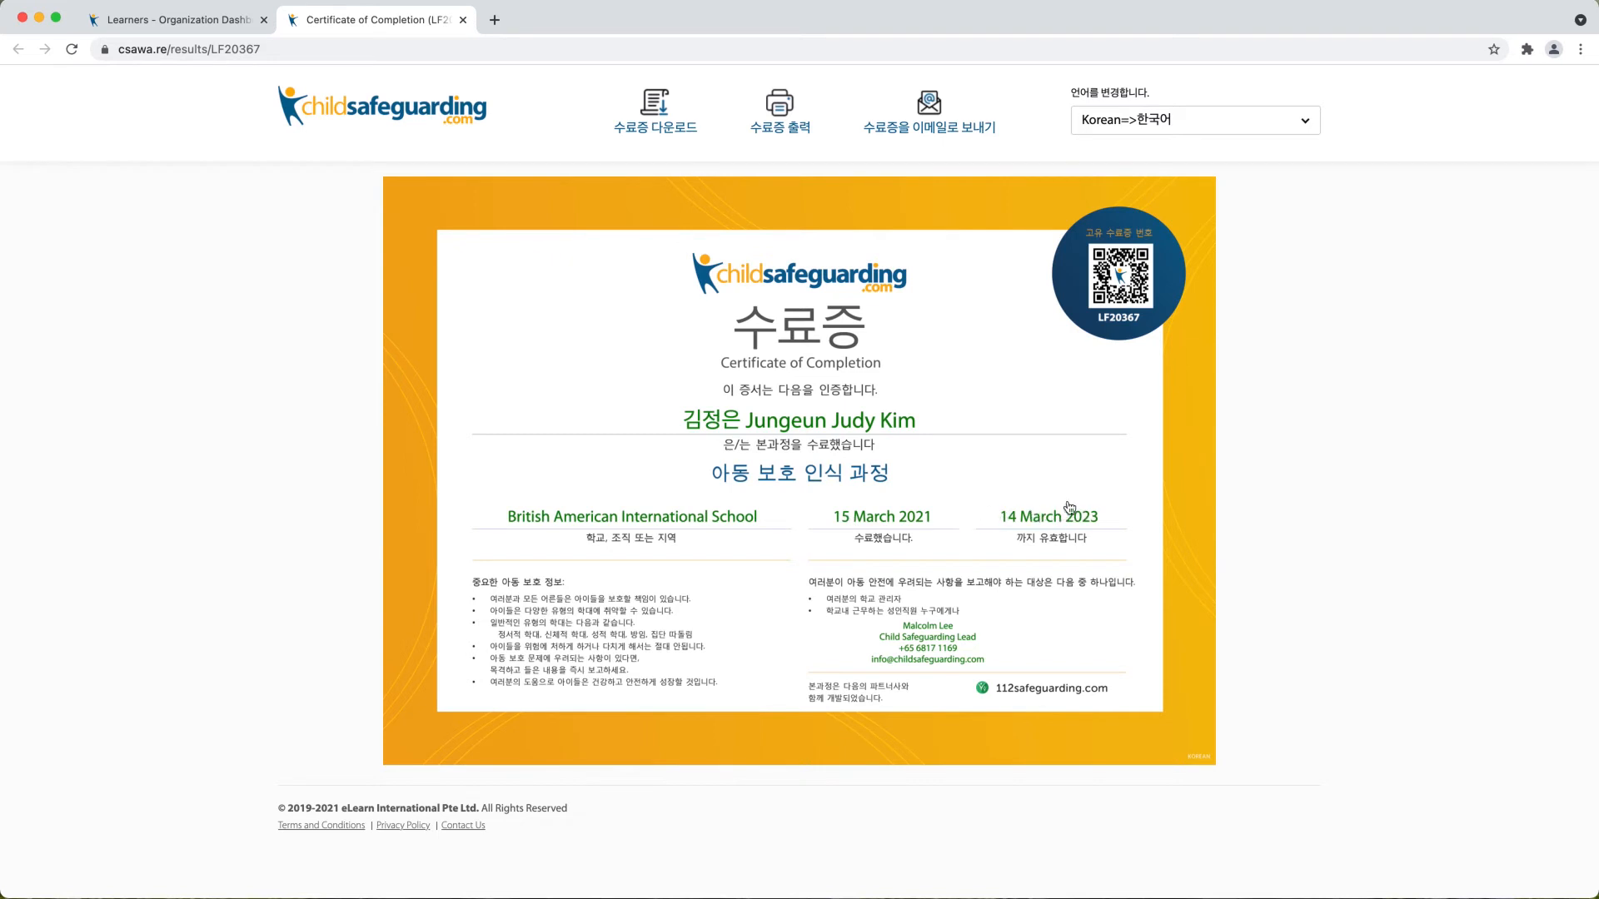
mouse_move(946, 703)
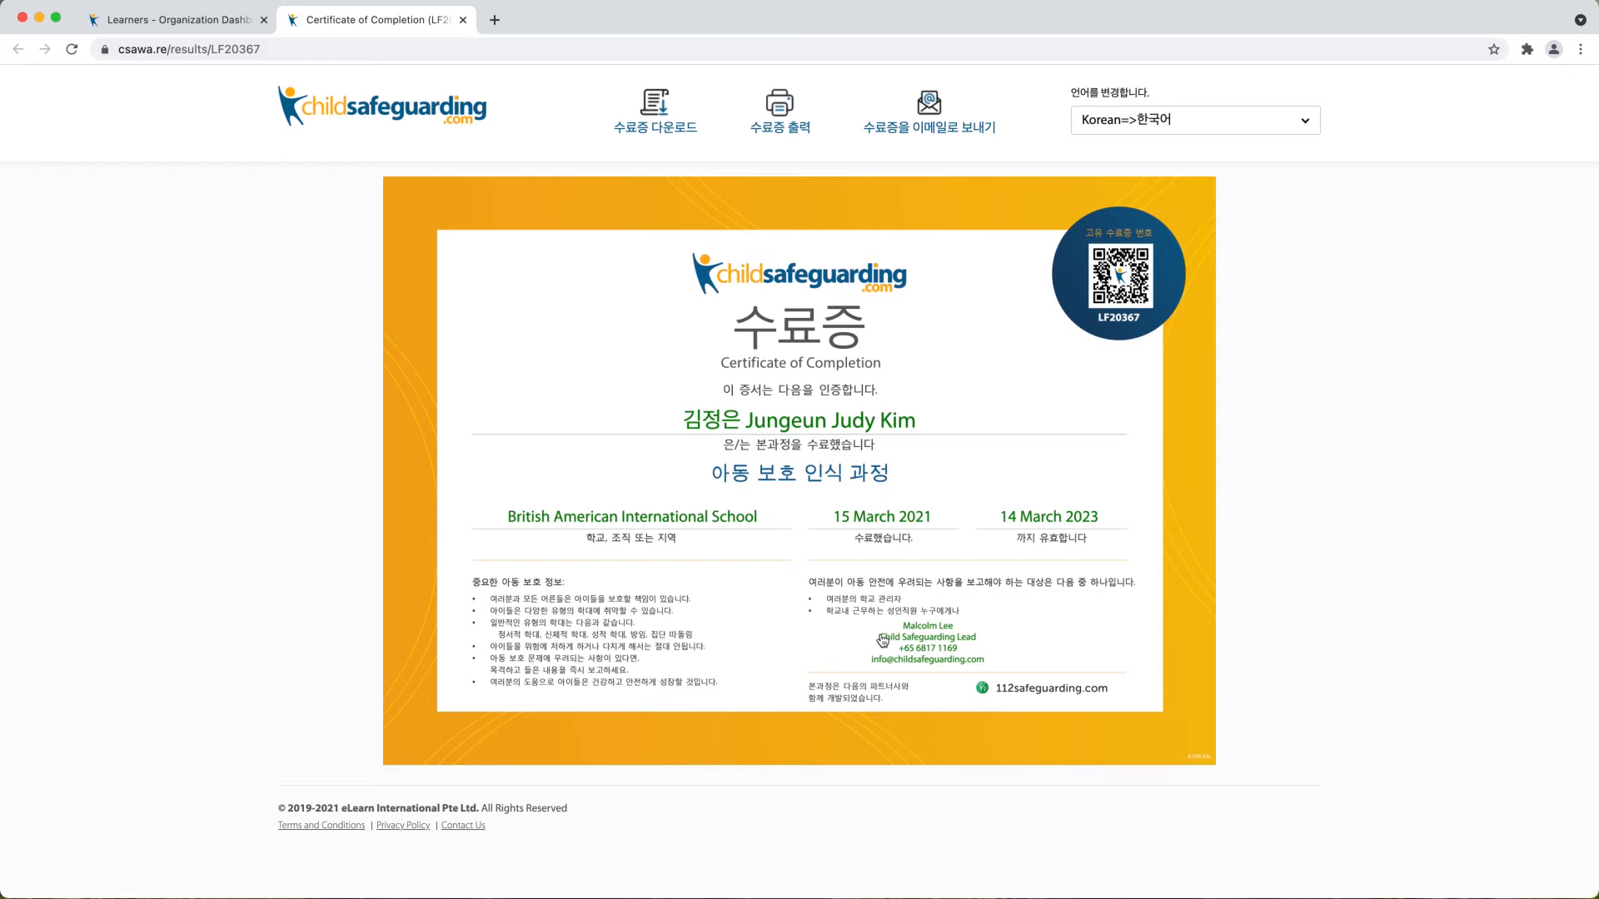
mouse_move(1197, 561)
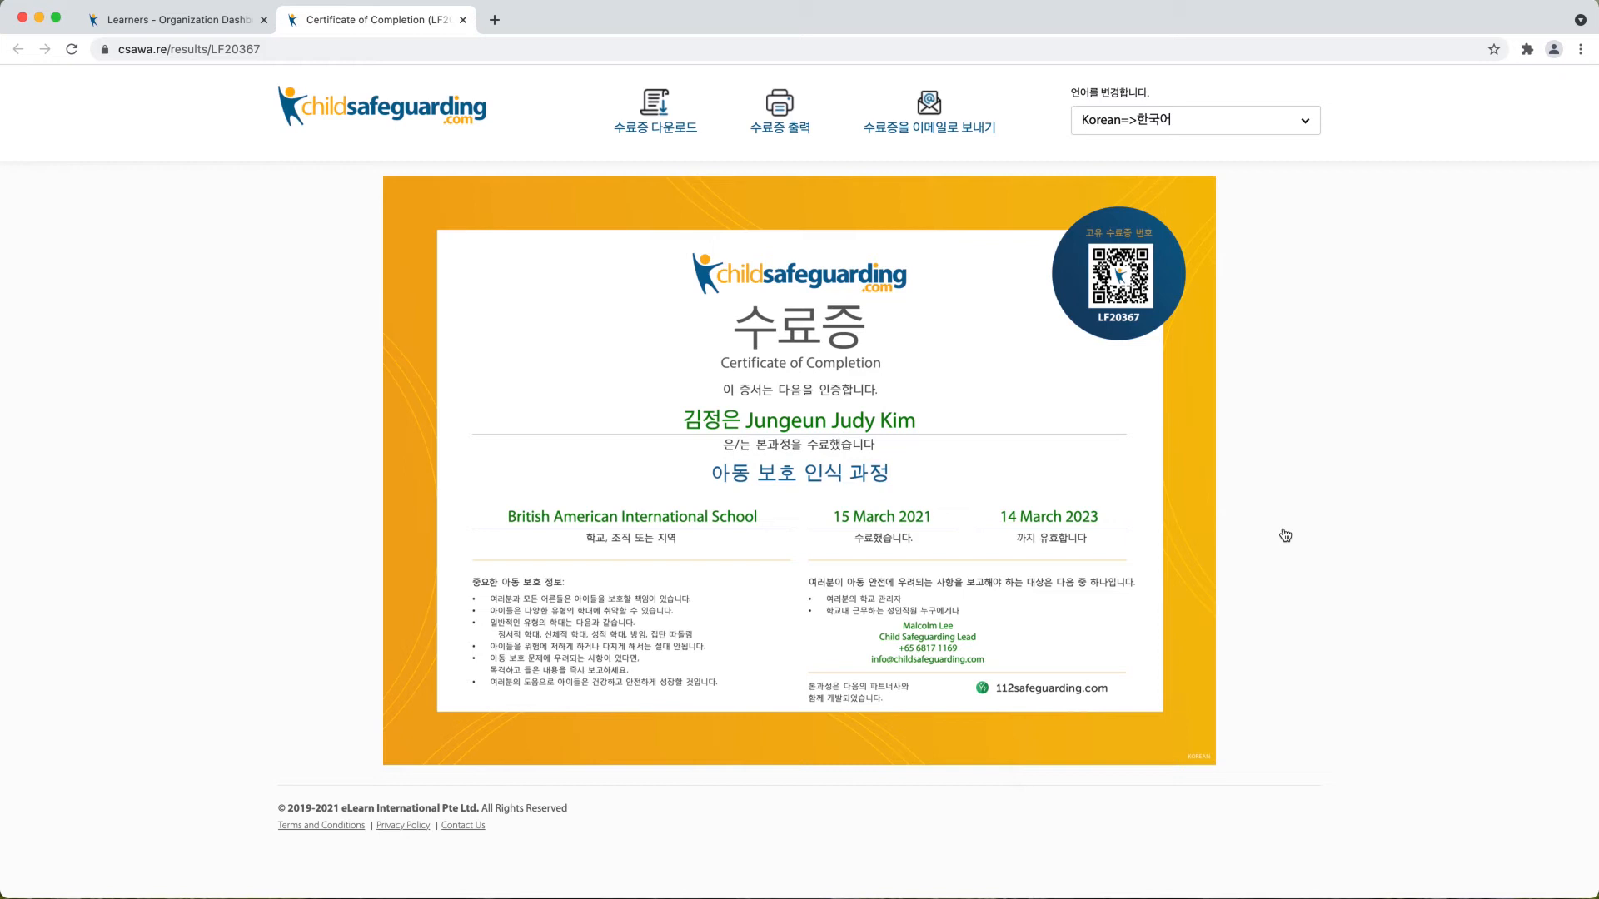
mouse_move(1310, 440)
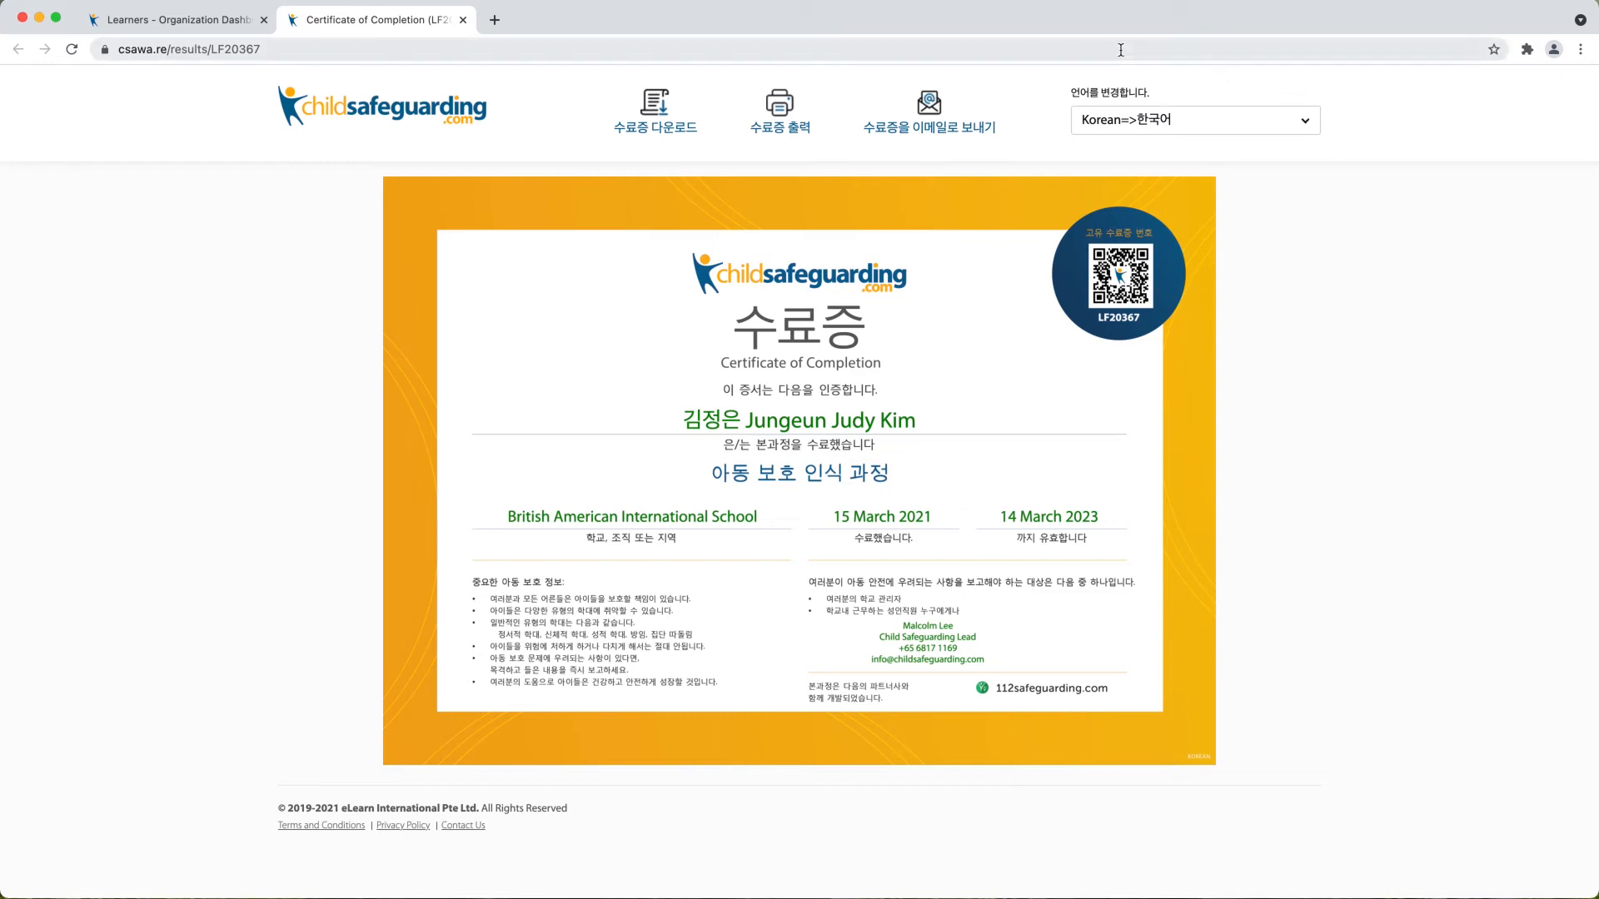
mouse_move(1292, 88)
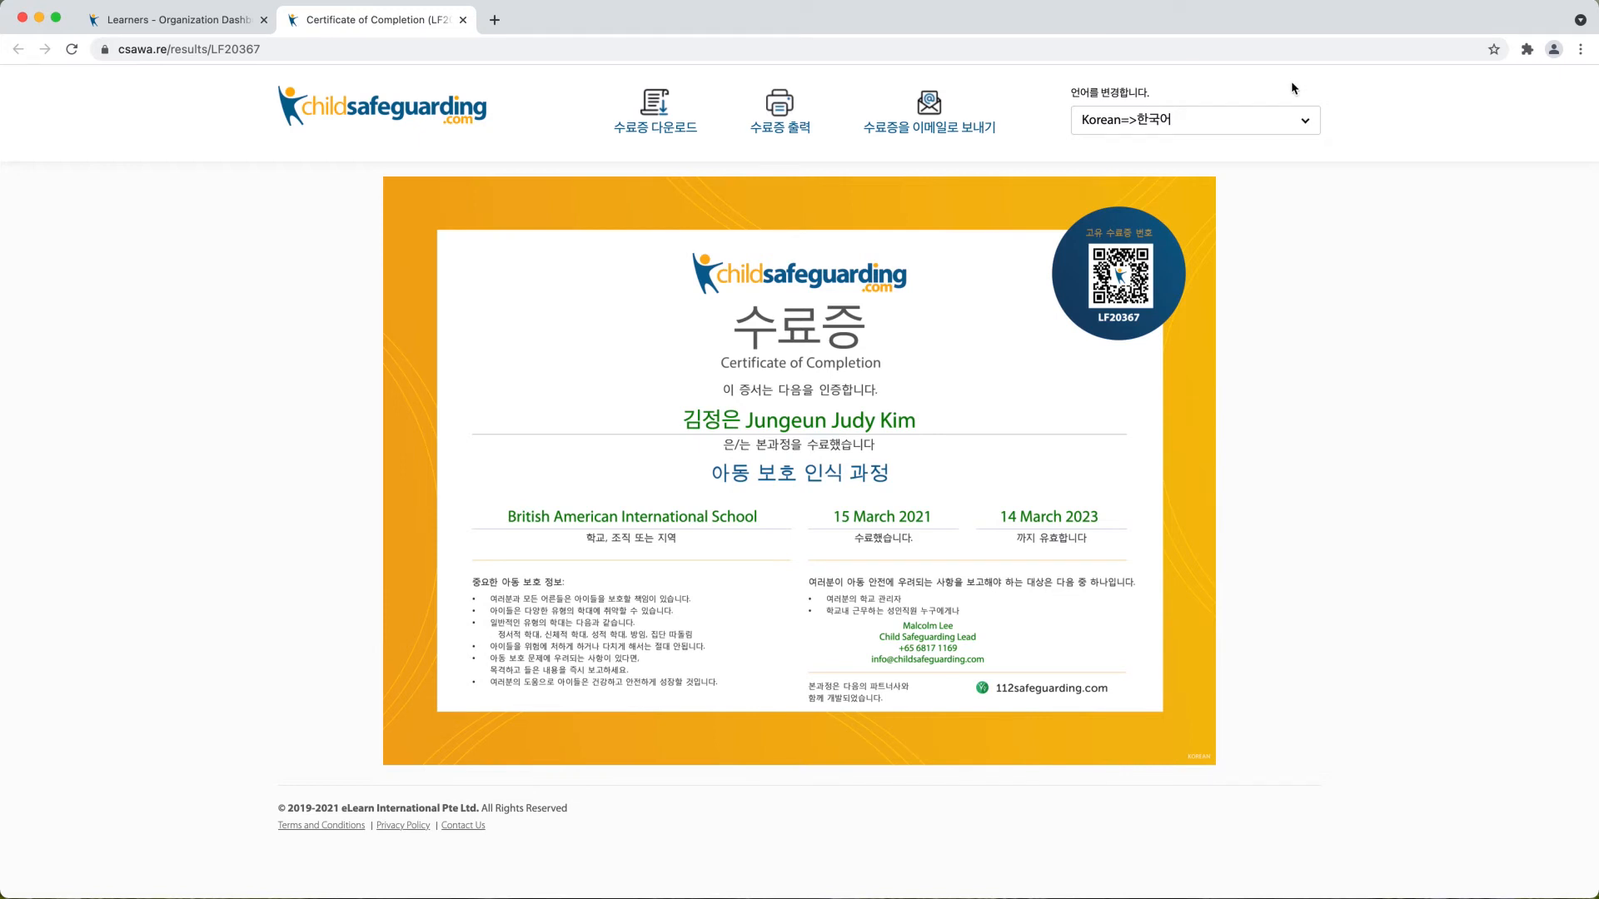
mouse_move(1289, 133)
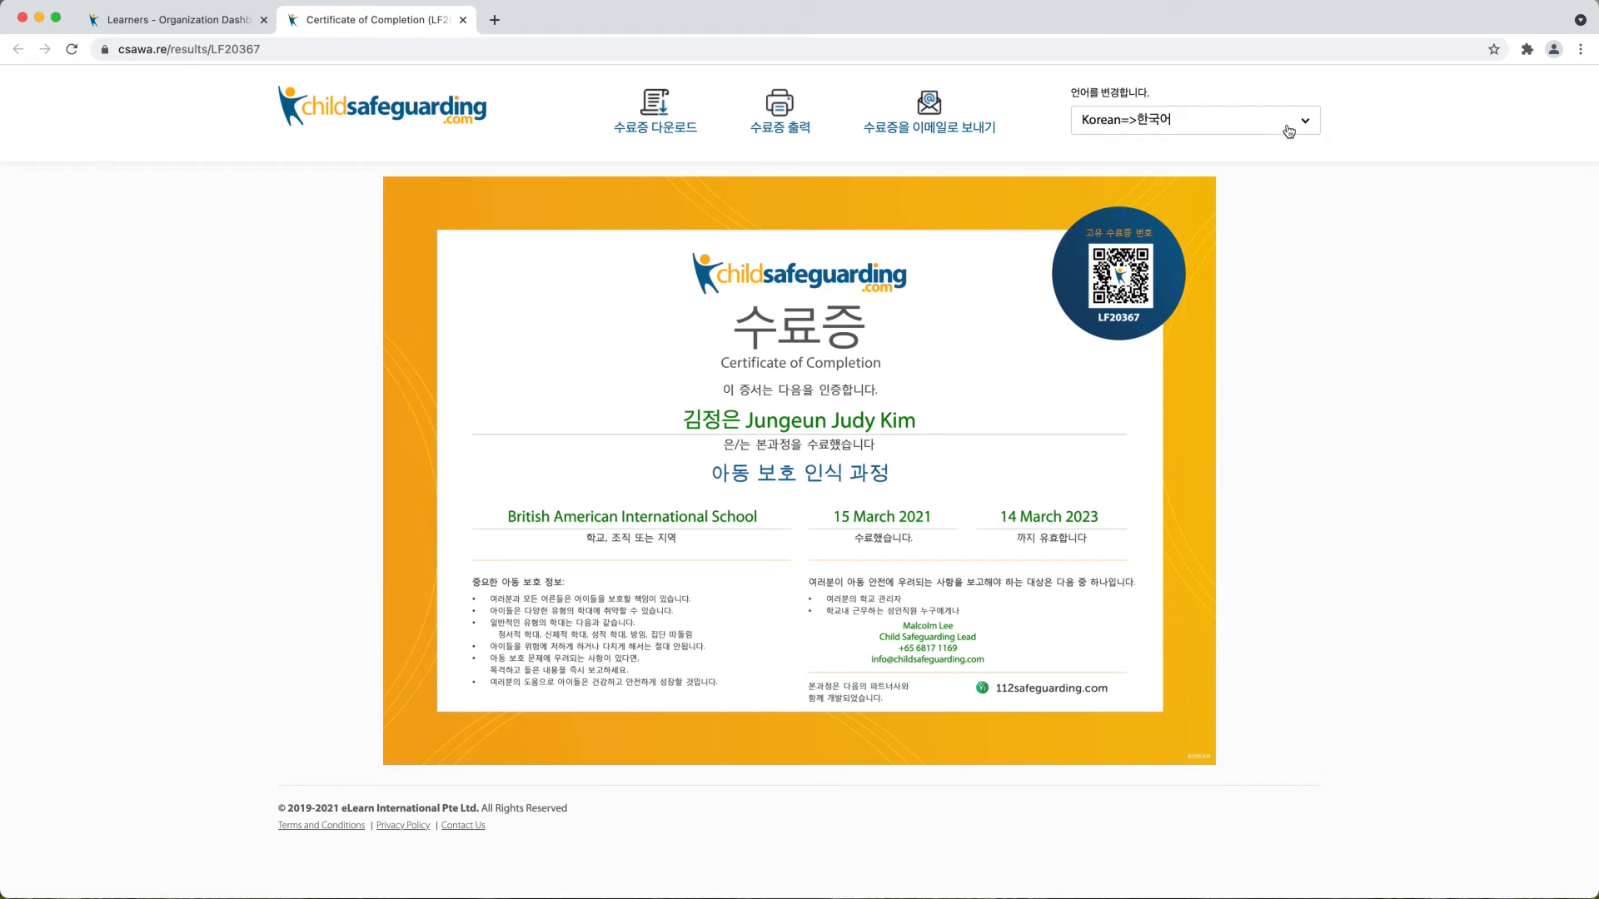
mouse_move(1306, 126)
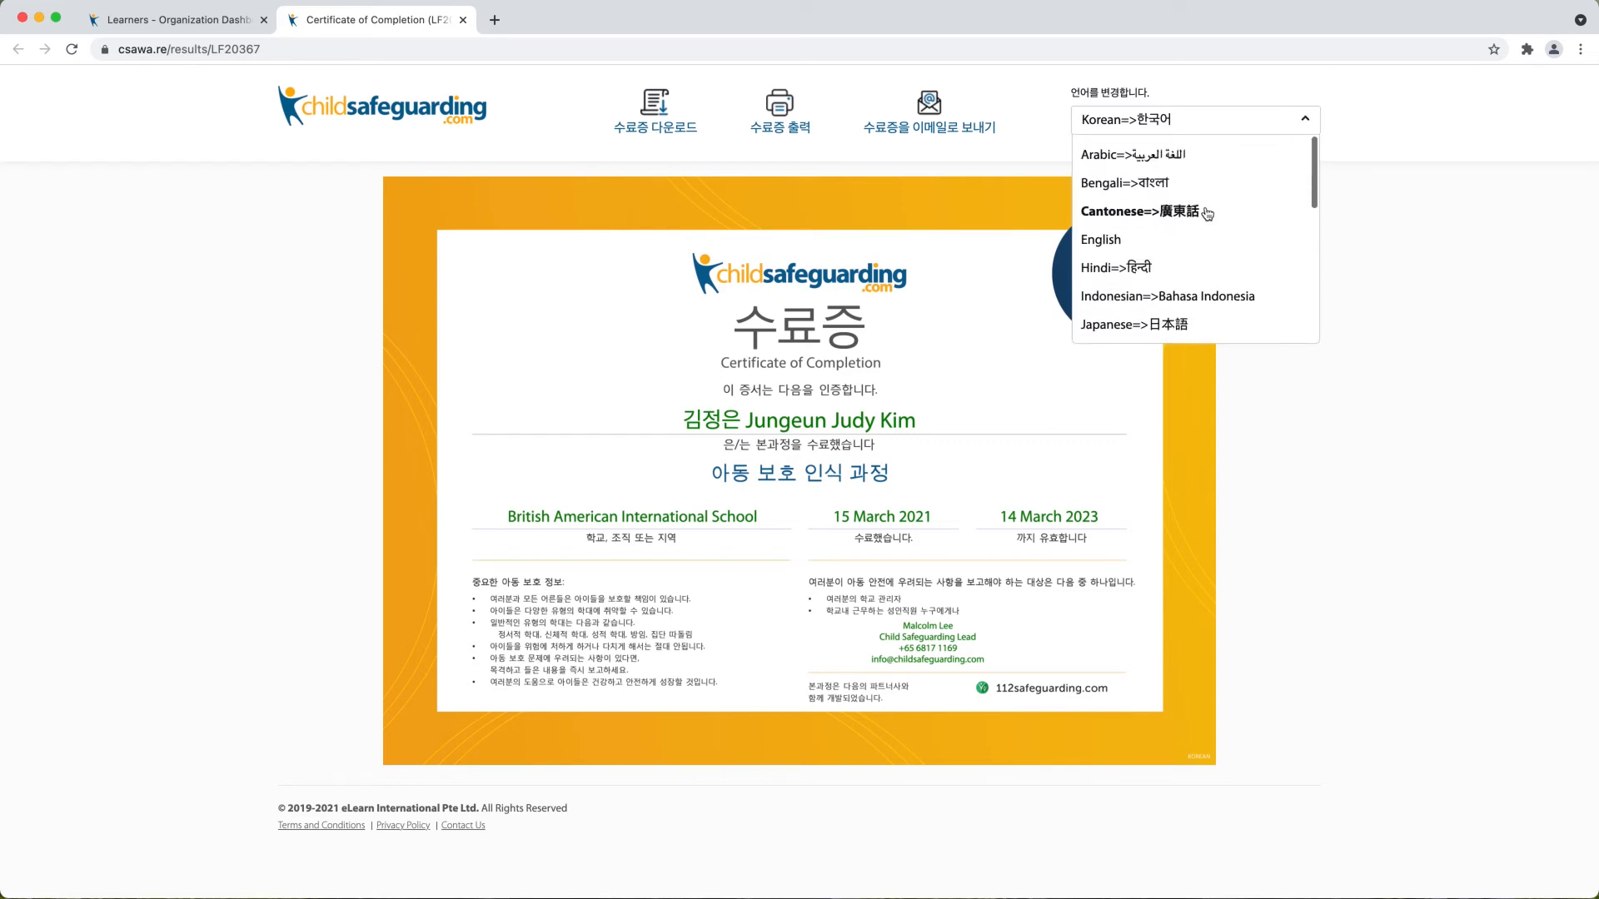
left_click(1101, 240)
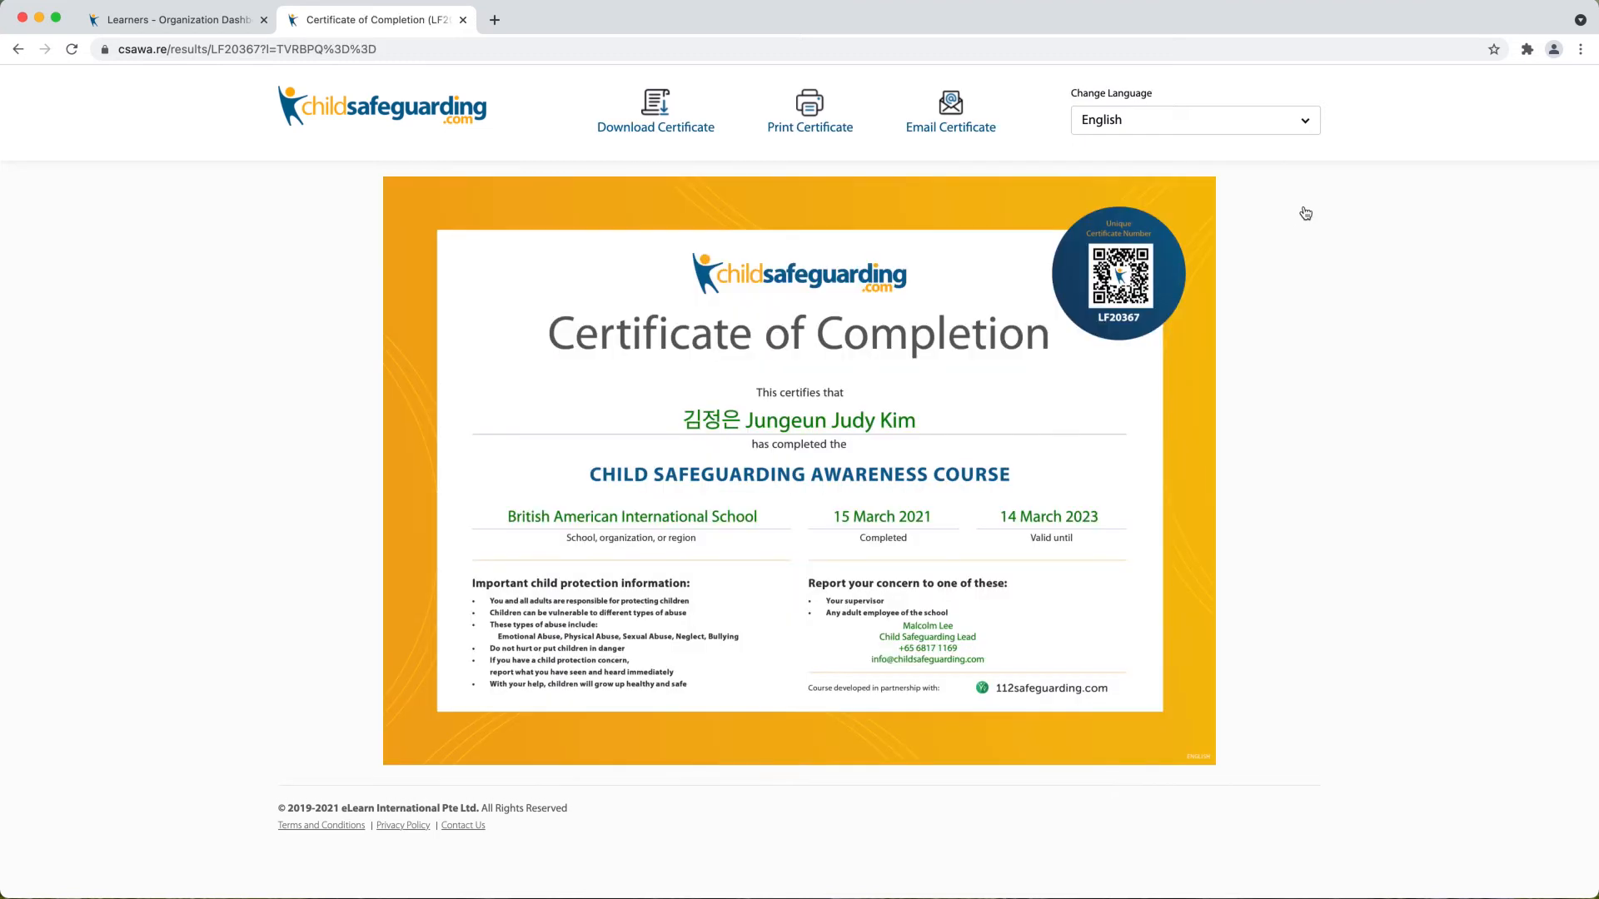
mouse_move(753, 416)
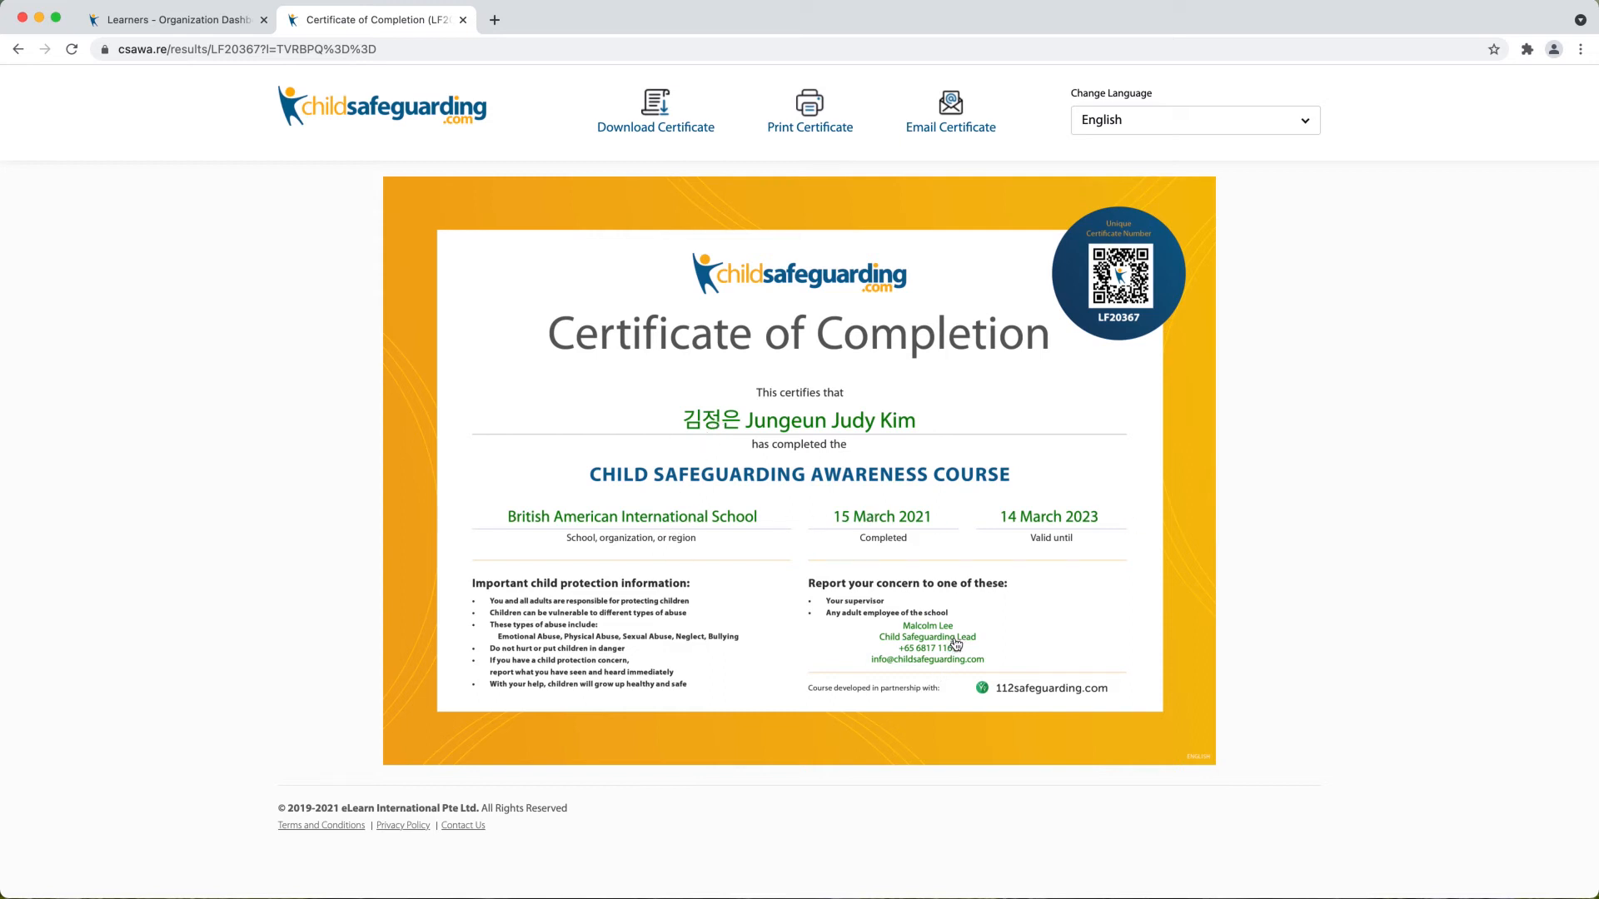
mouse_move(970, 593)
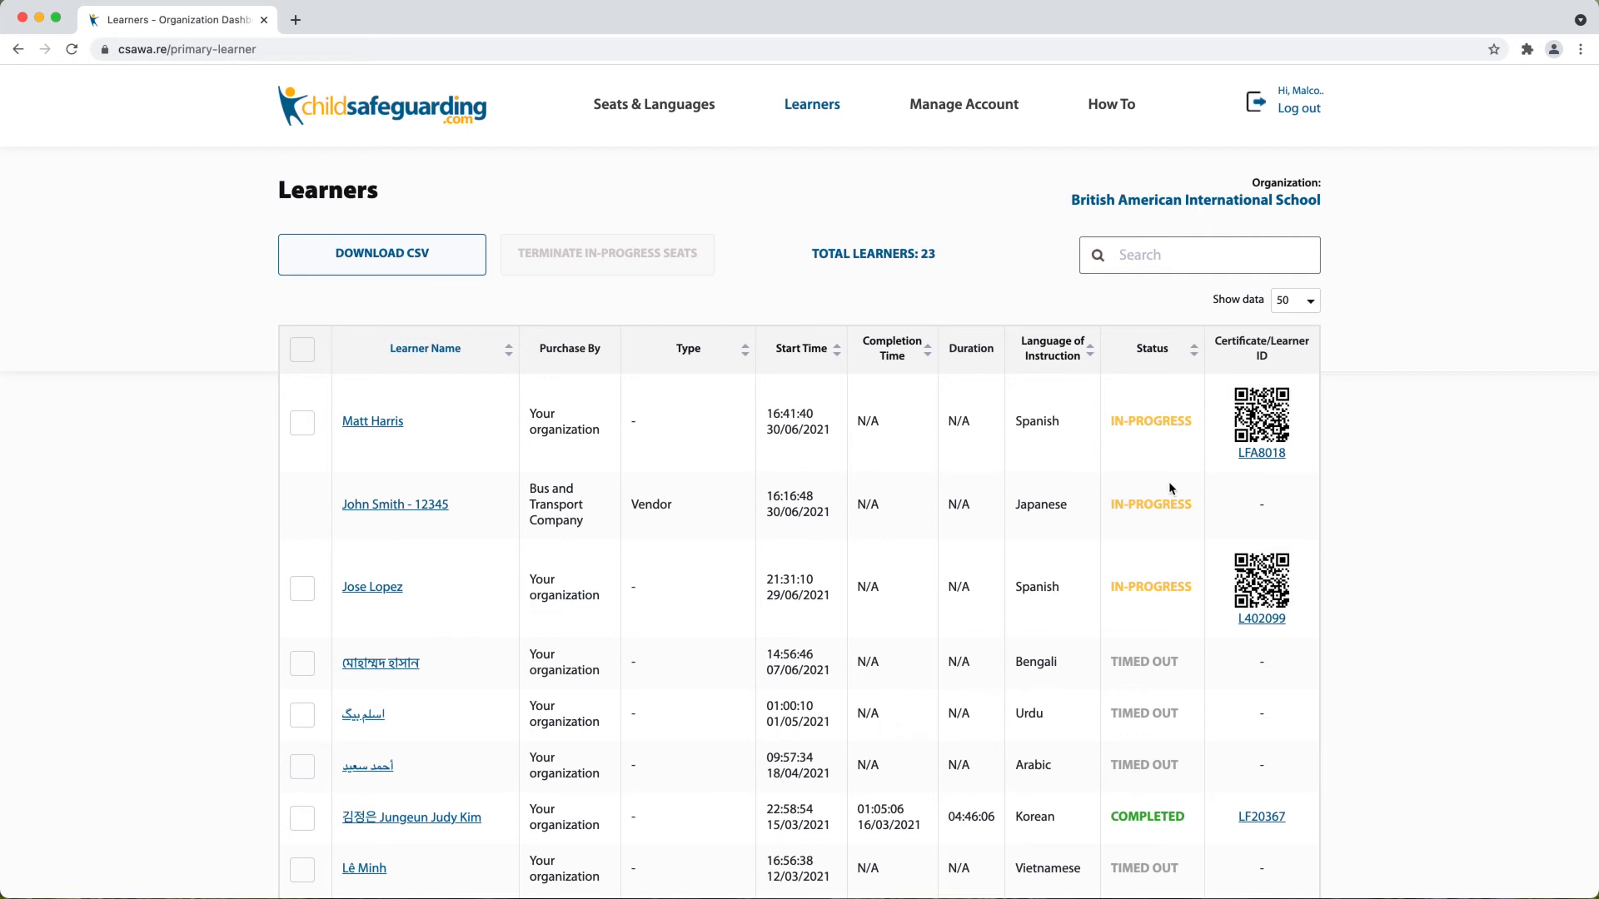
mouse_move(1211, 485)
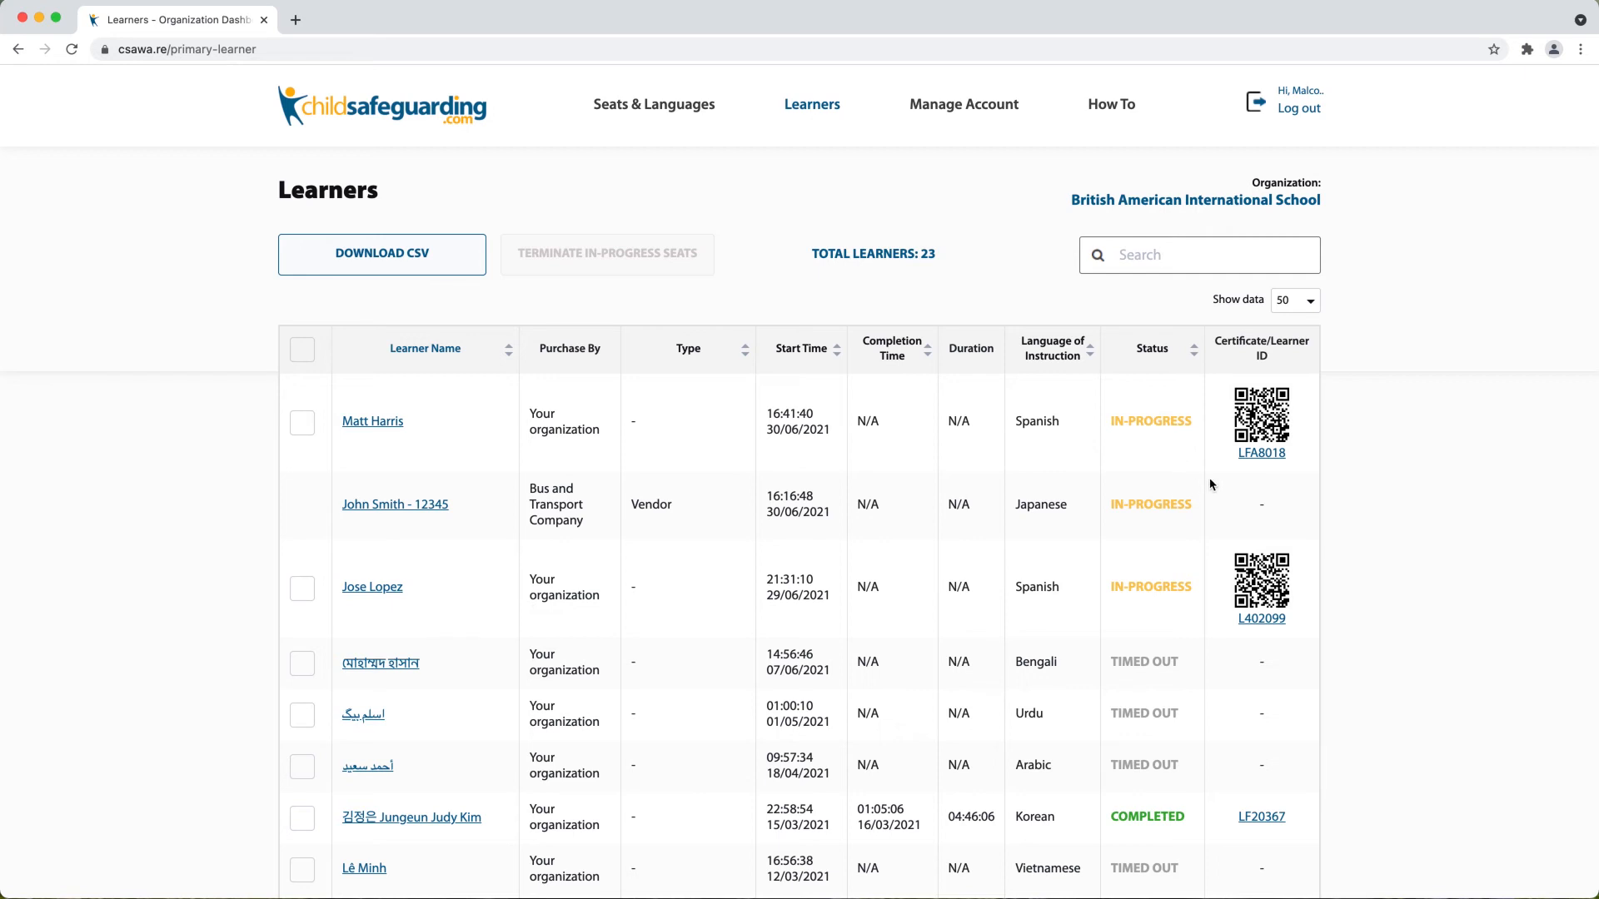
mouse_move(1220, 473)
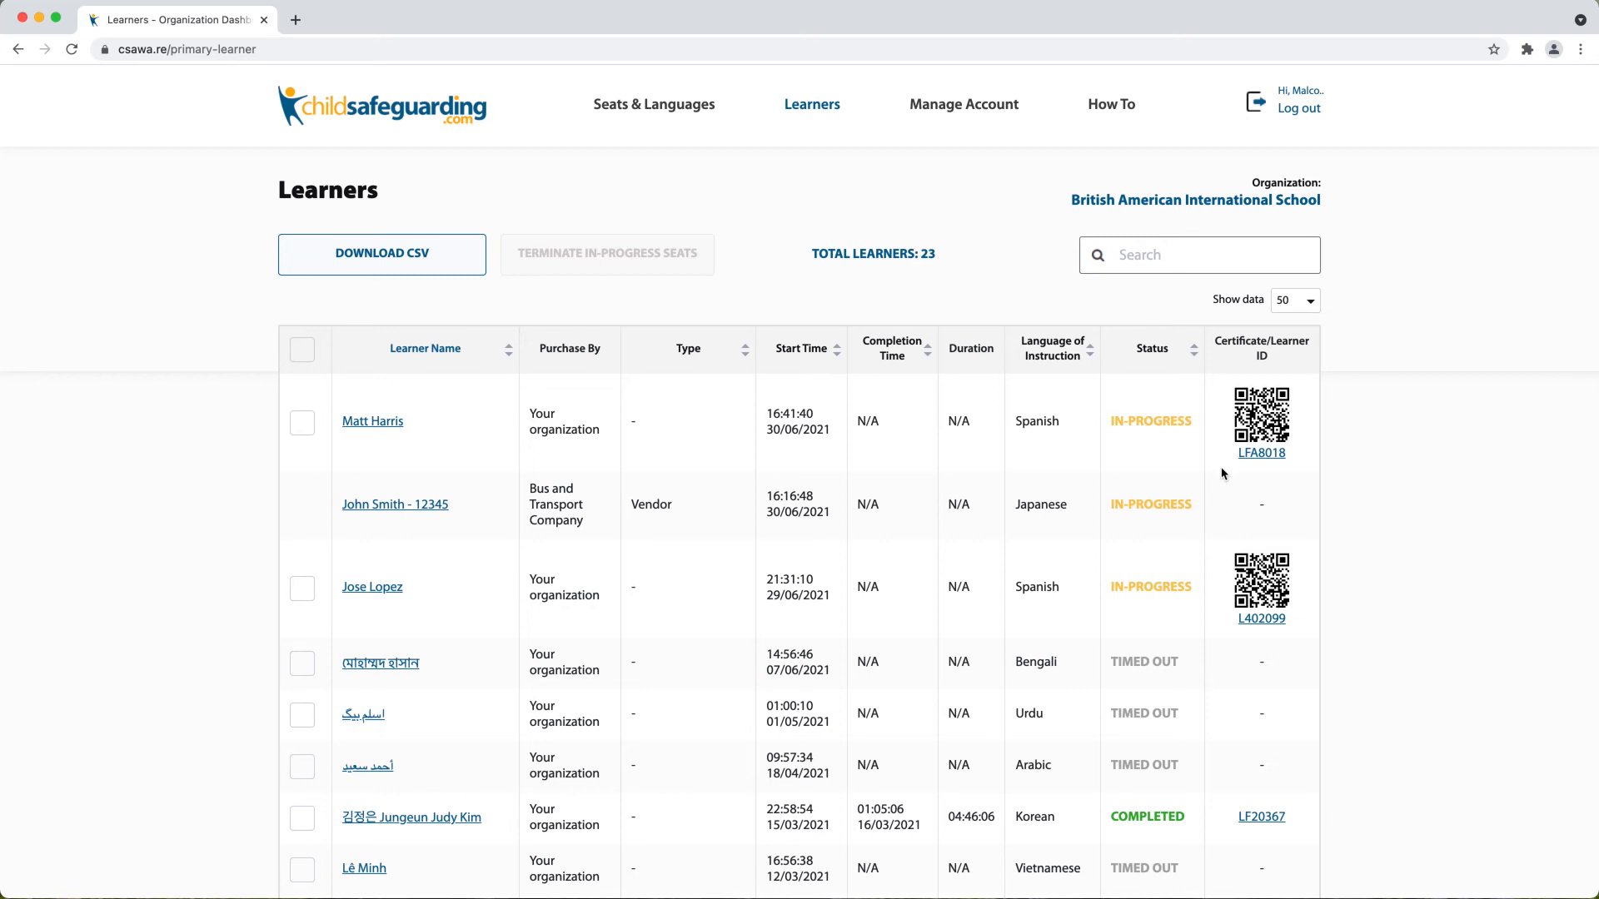
mouse_move(1234, 481)
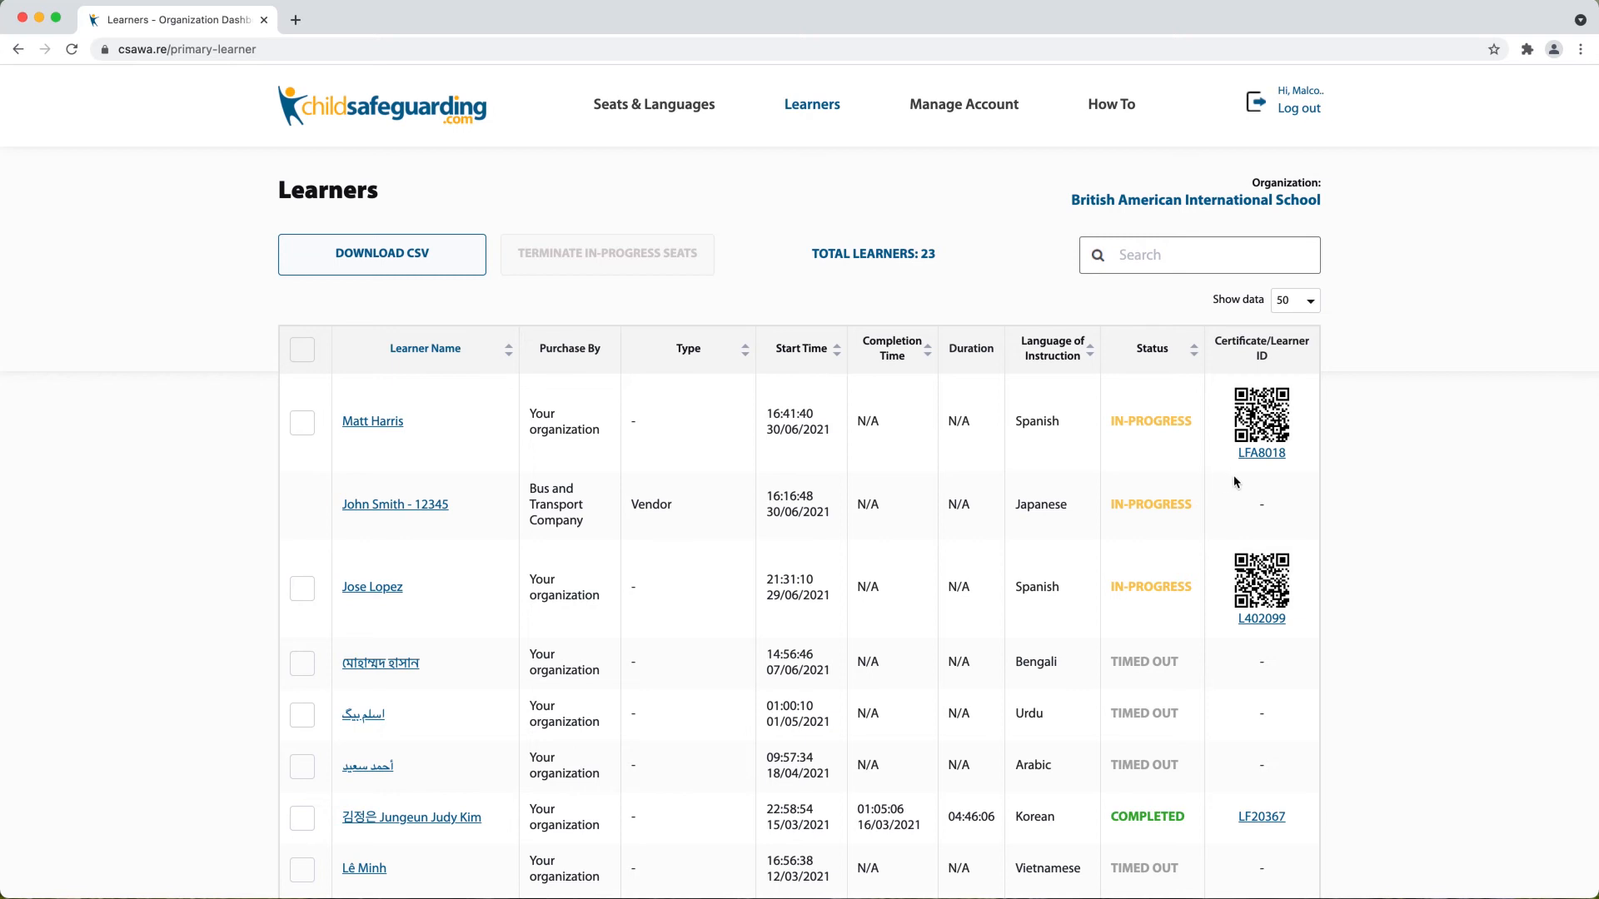
mouse_move(1186, 372)
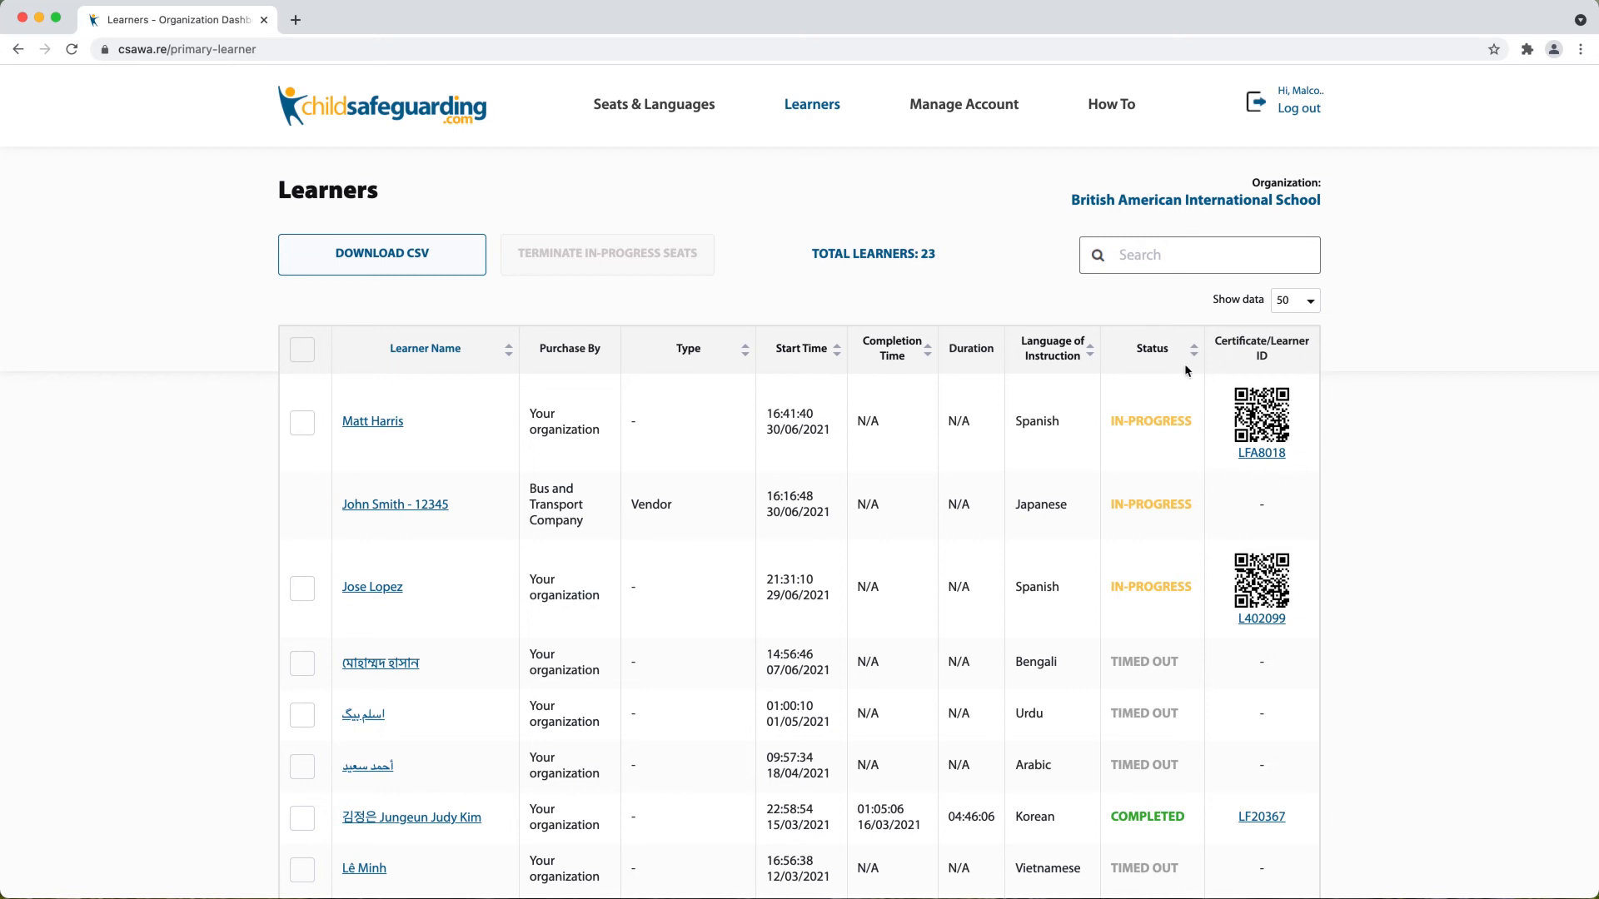
mouse_move(1252, 488)
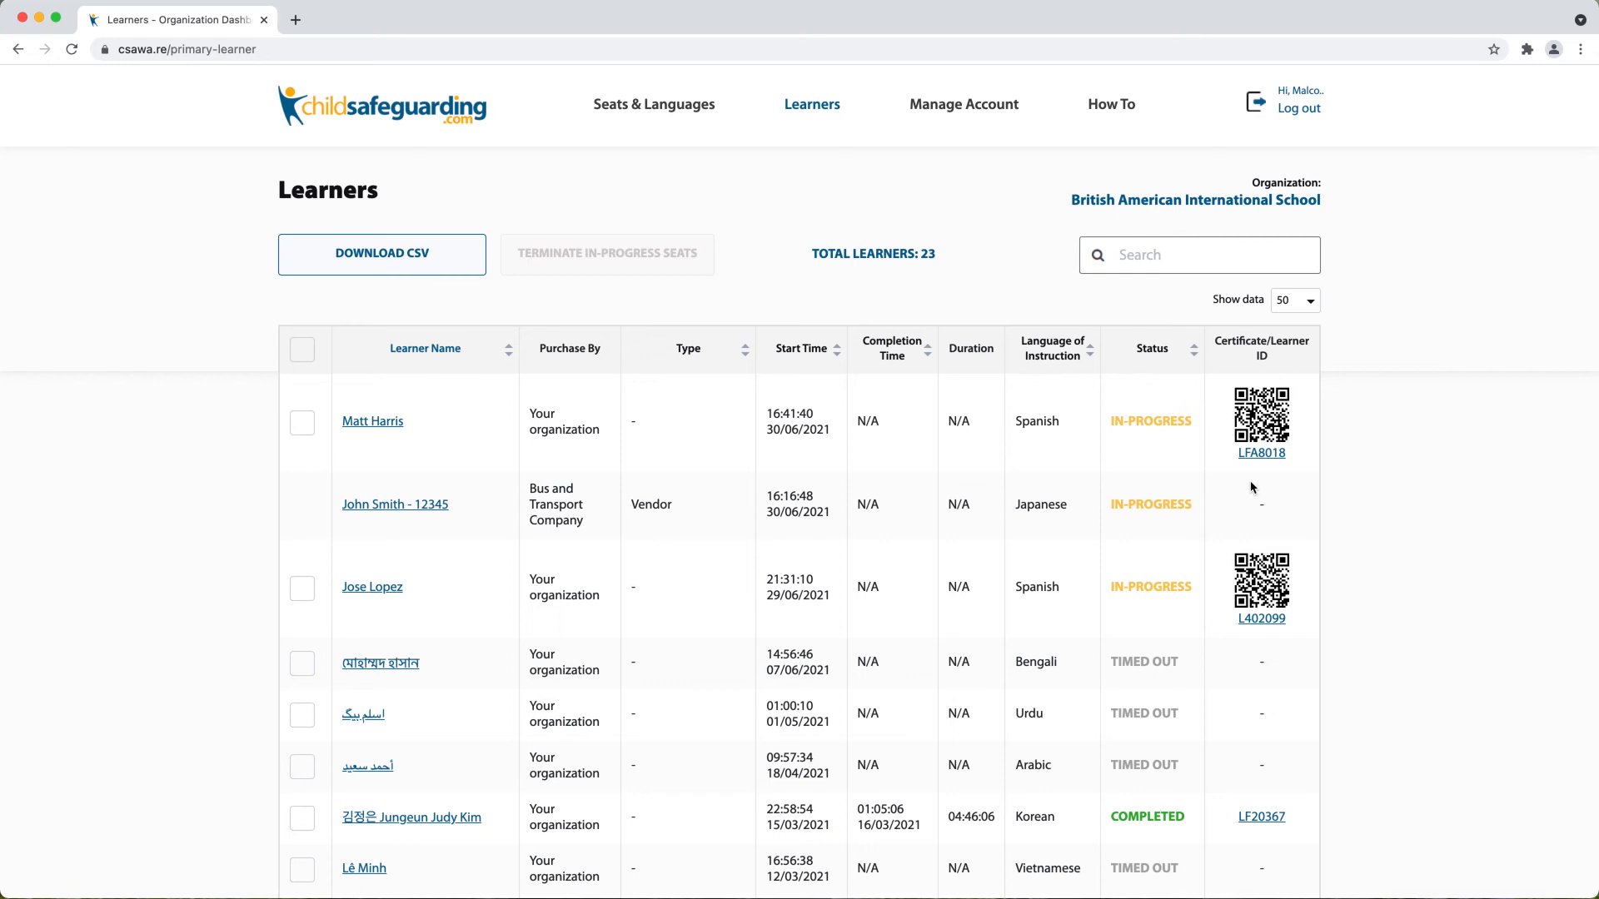
mouse_move(1259, 487)
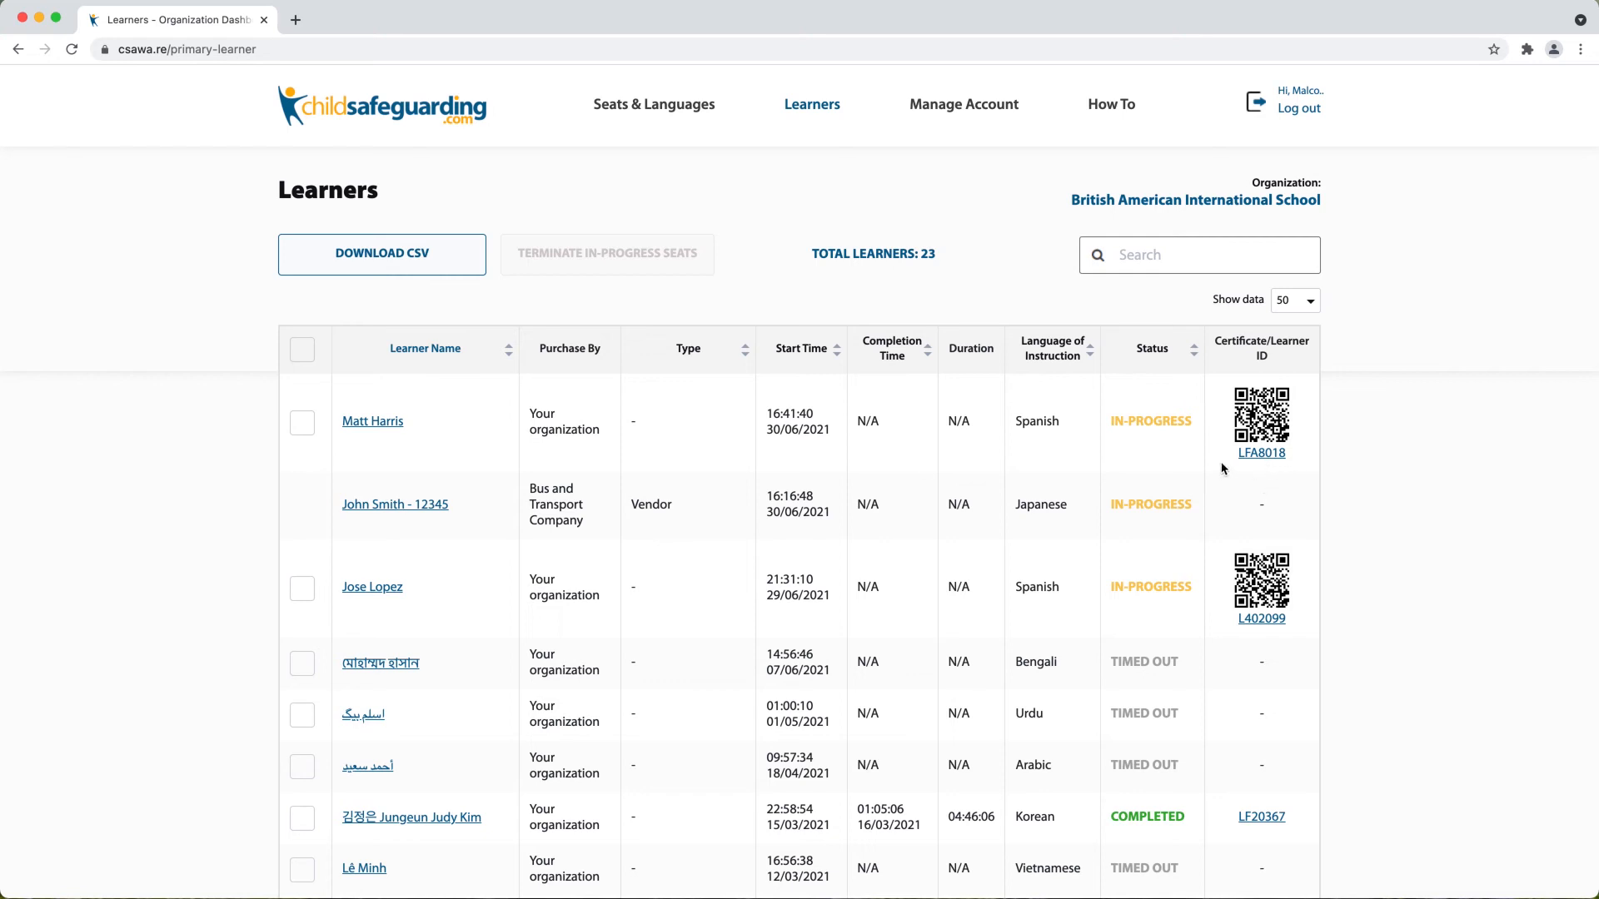
mouse_move(1236, 474)
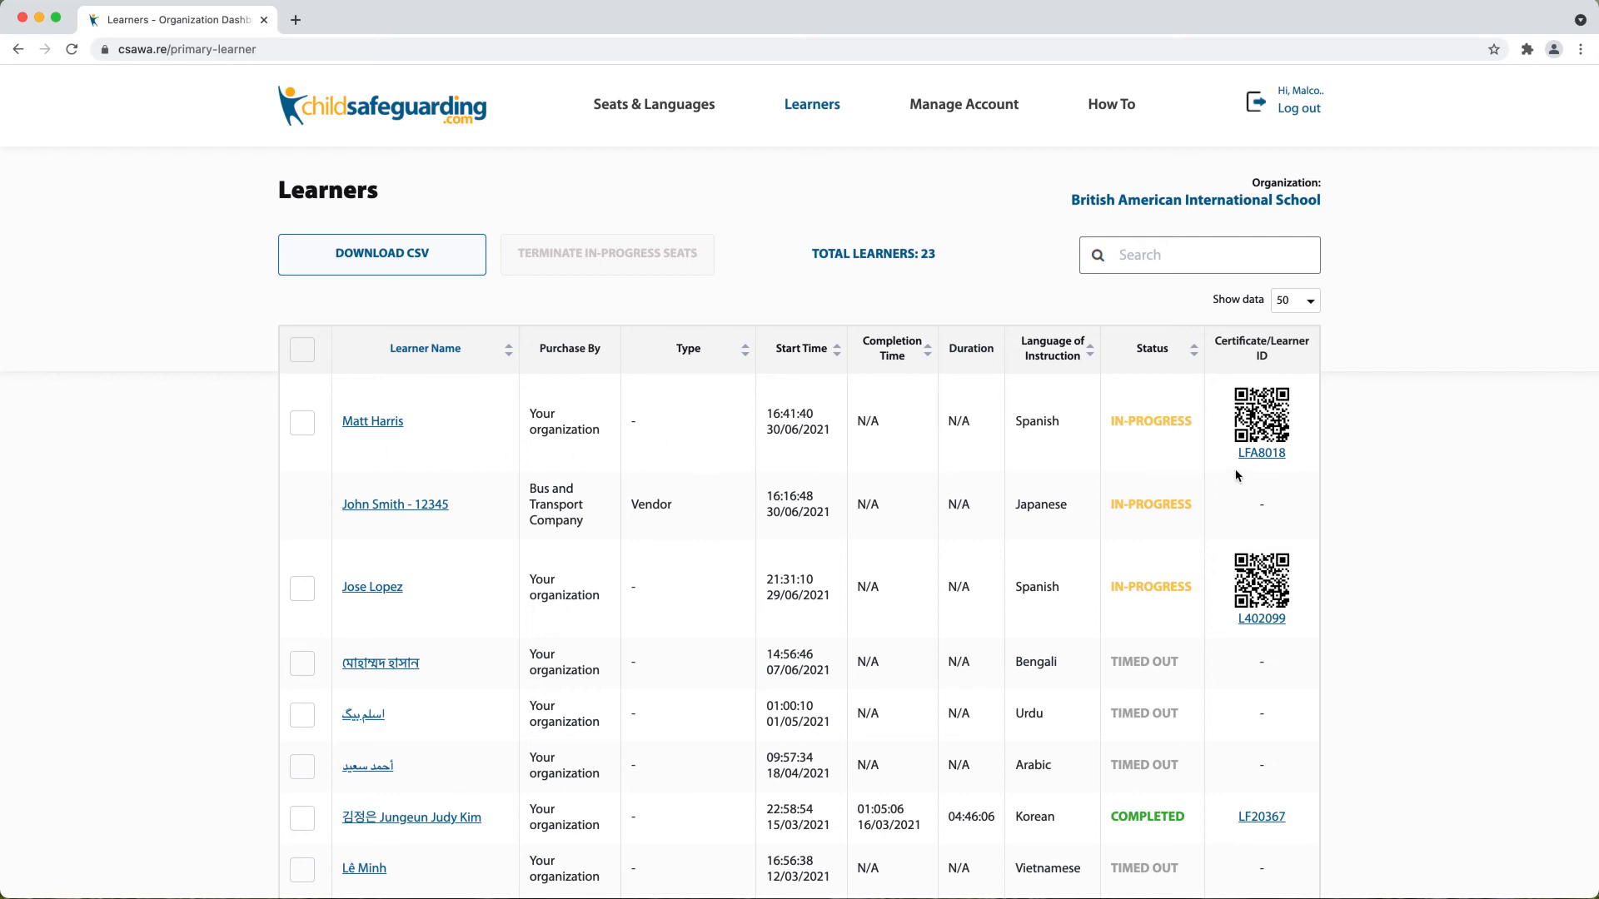
mouse_move(1101, 460)
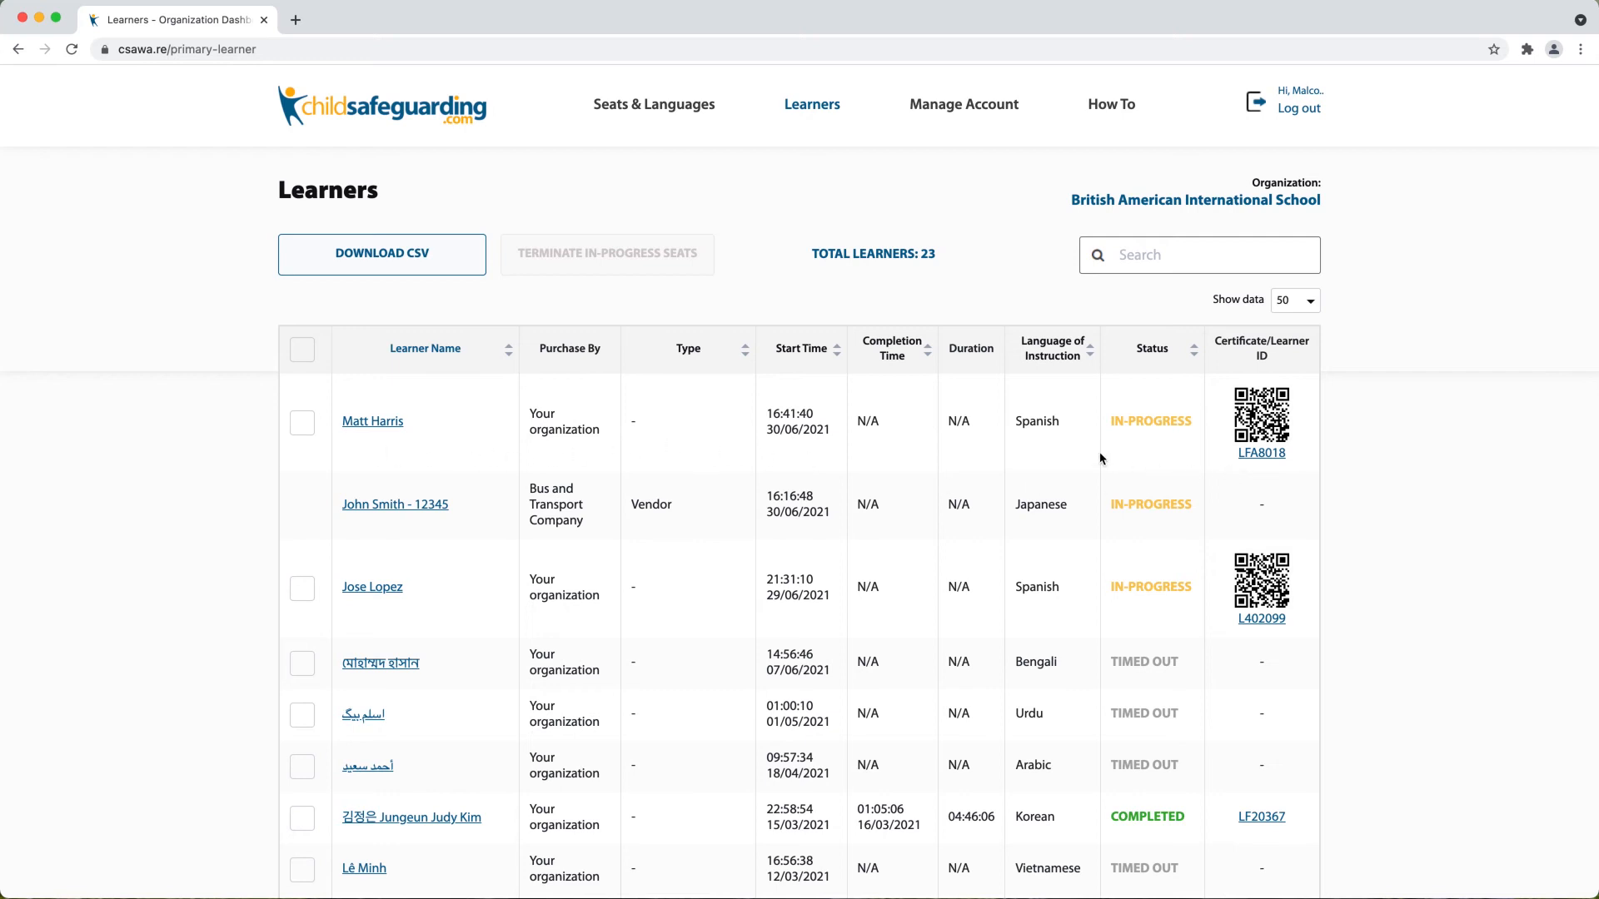
mouse_move(881, 426)
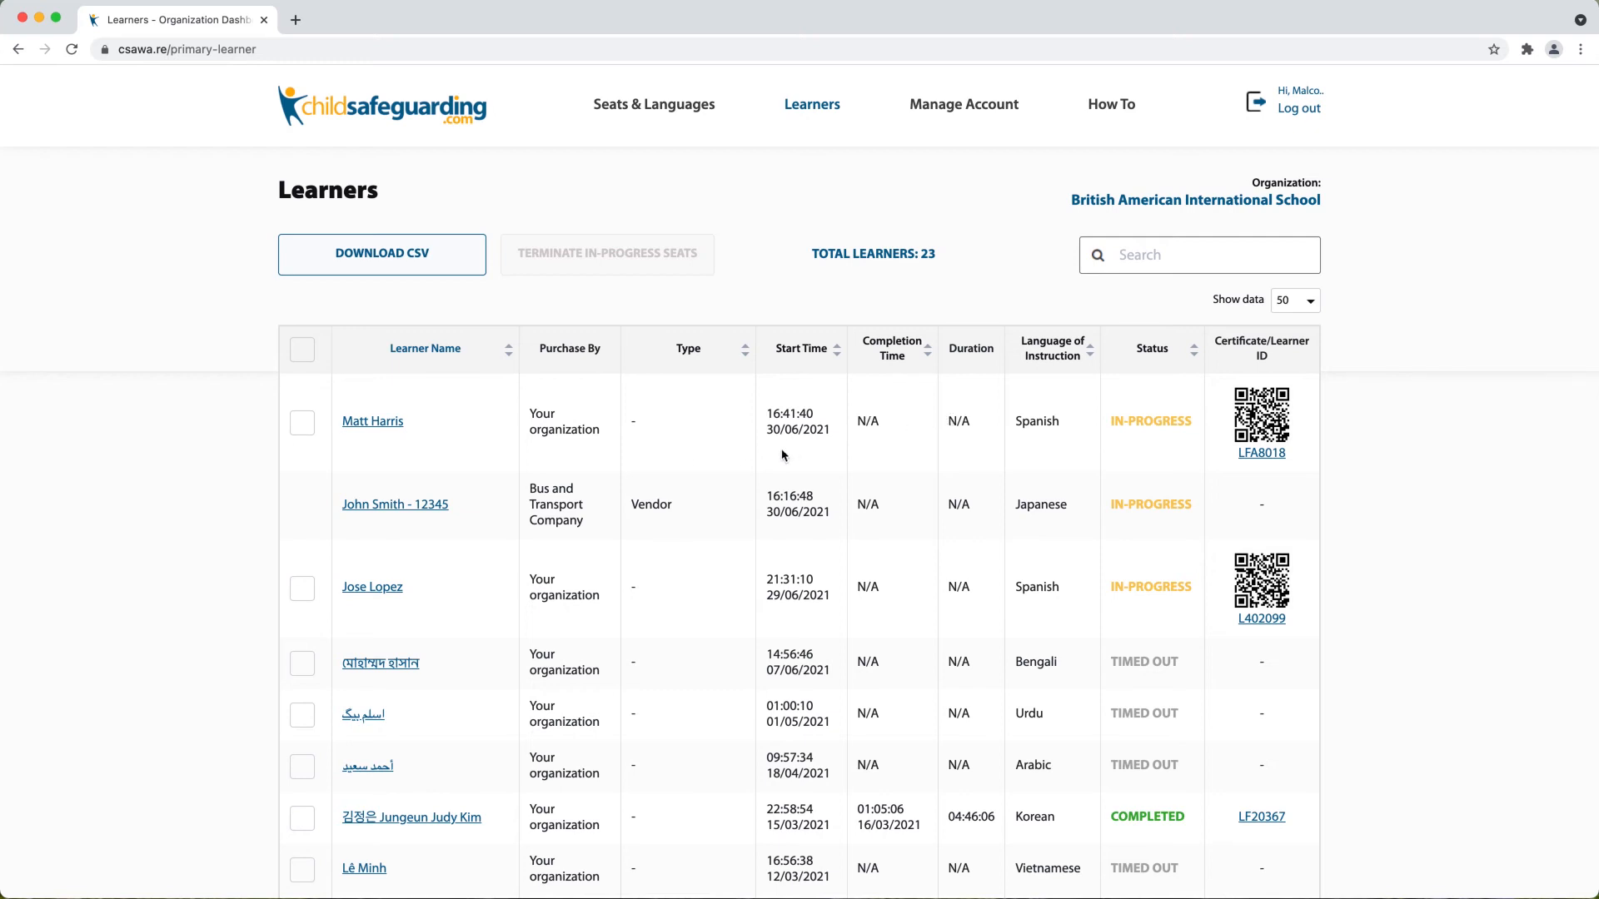
mouse_move(773, 456)
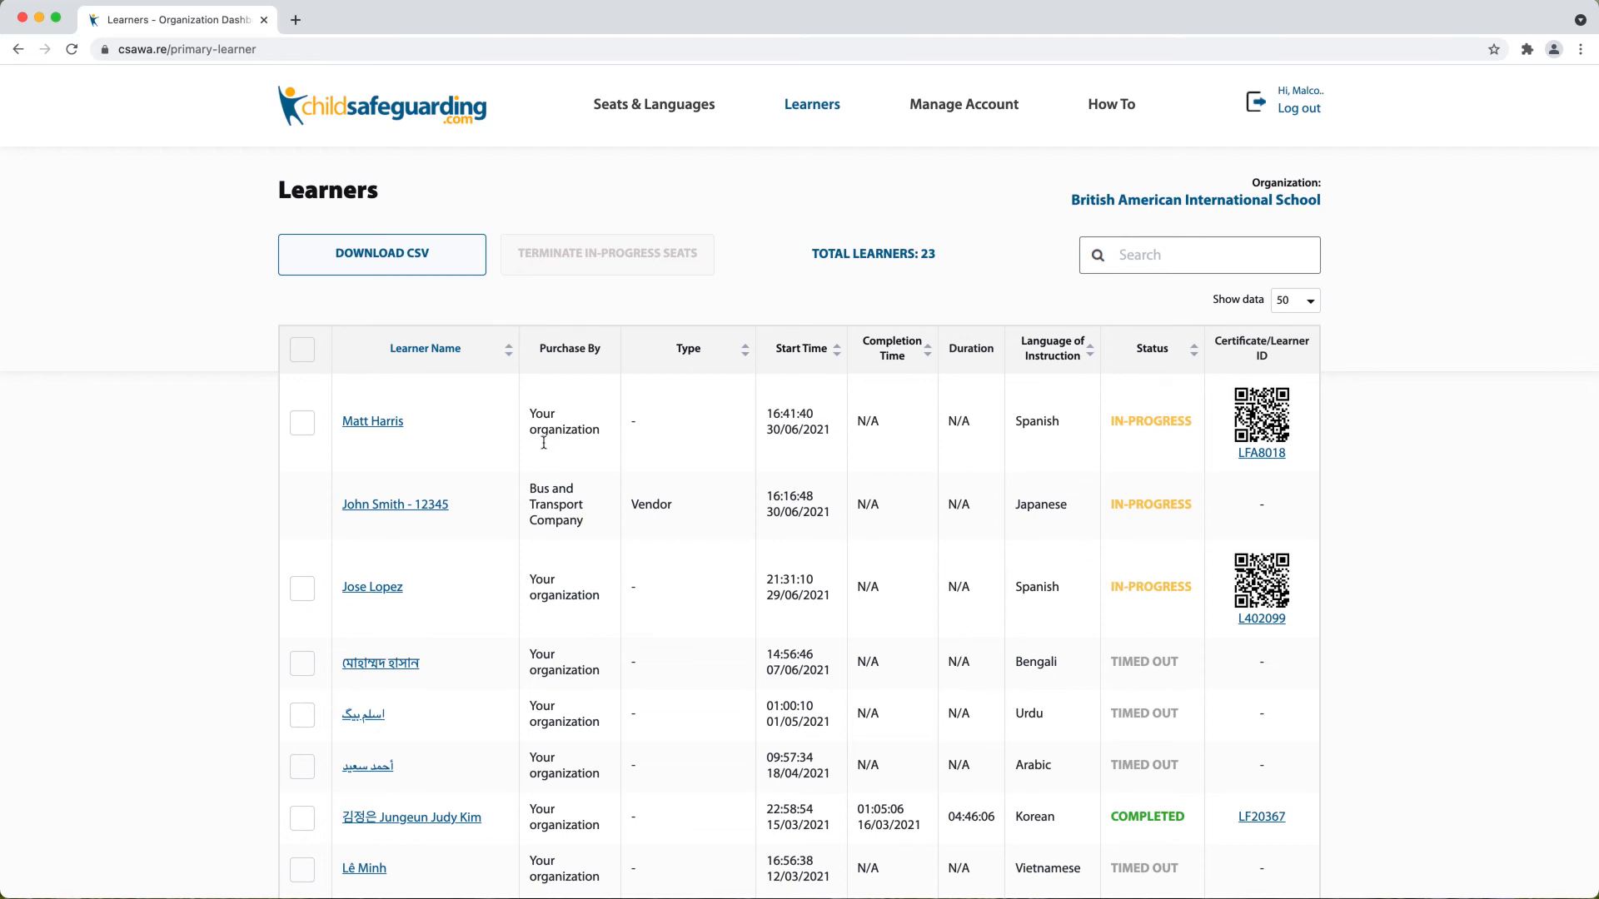
mouse_move(817, 268)
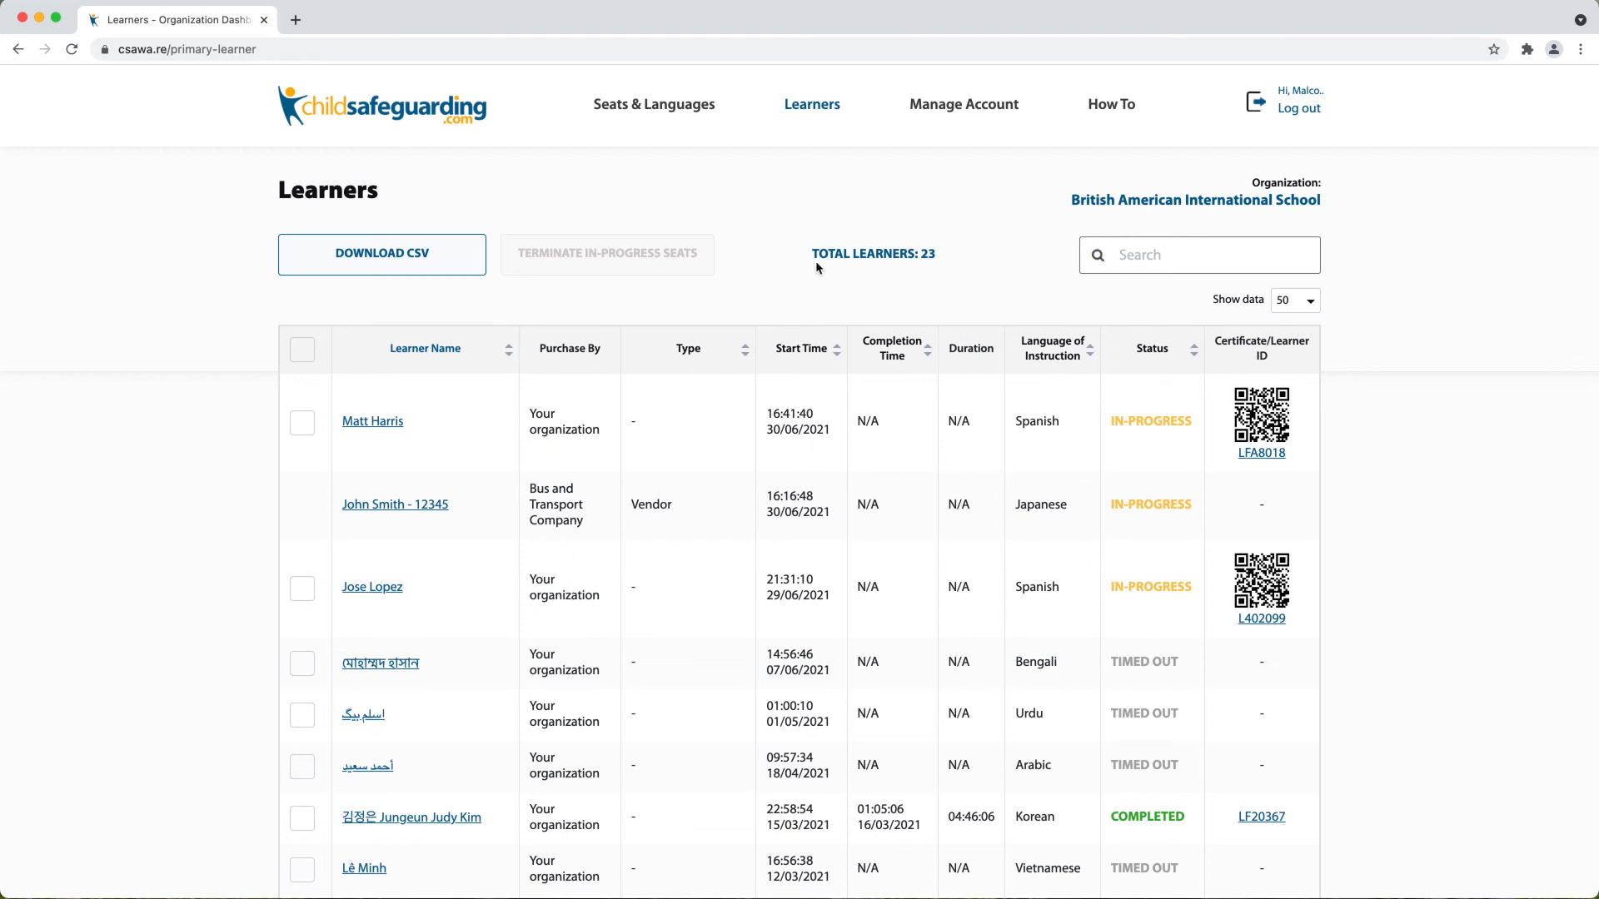
Show the Seats & Languages overview: 301 purchased, 7 completed, 2 in-progress, 292 available
left_click(653, 103)
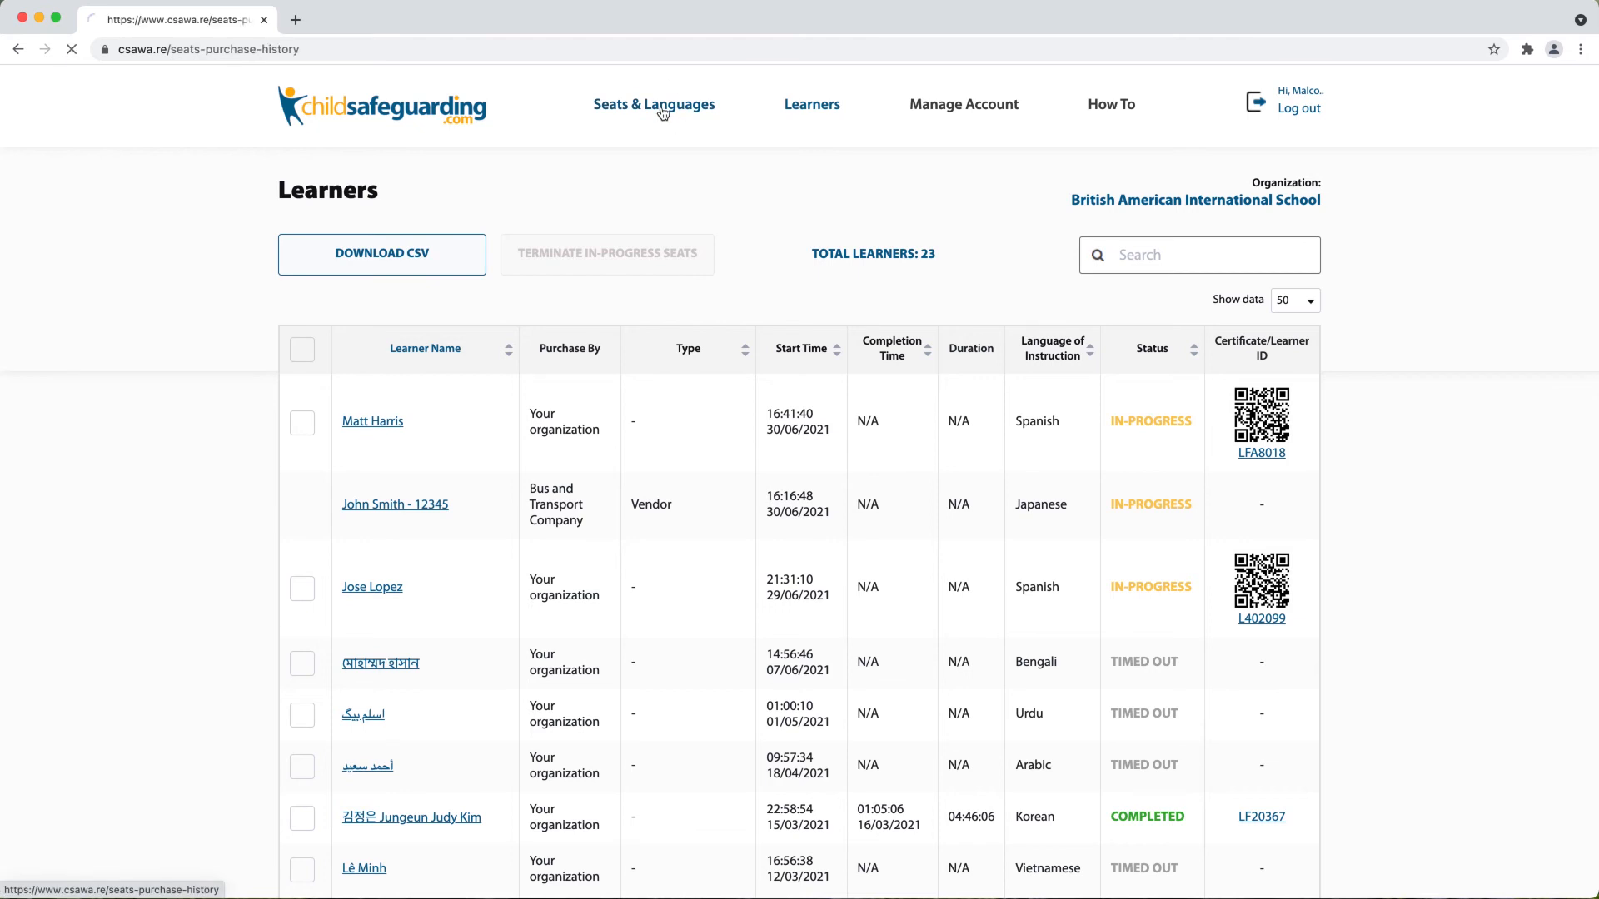
left_click(652, 104)
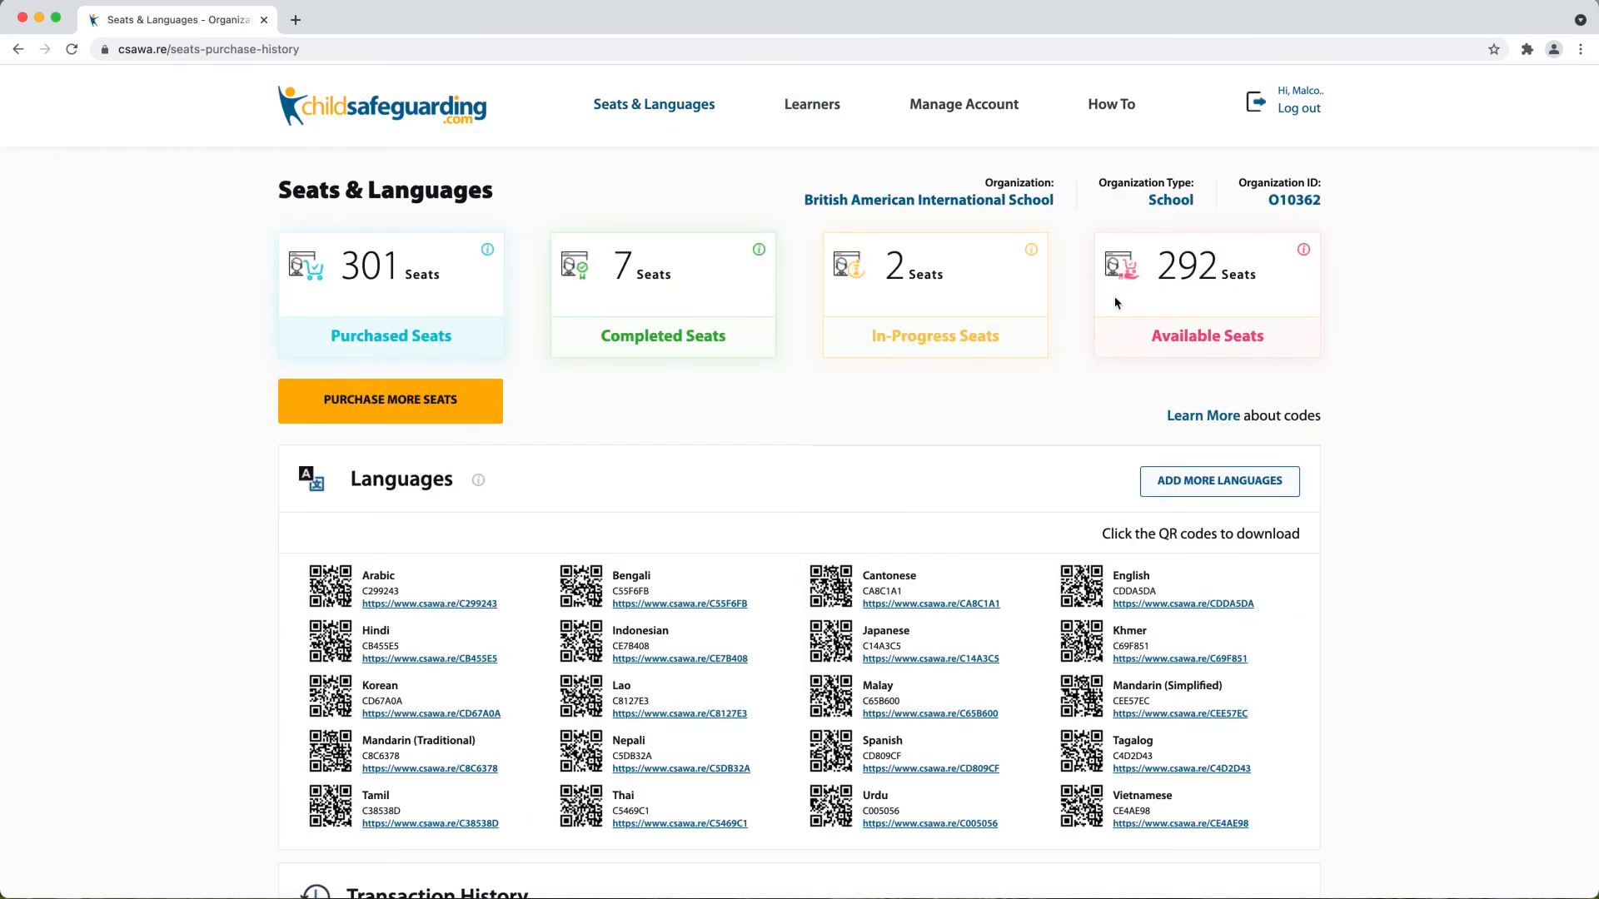
mouse_move(1234, 271)
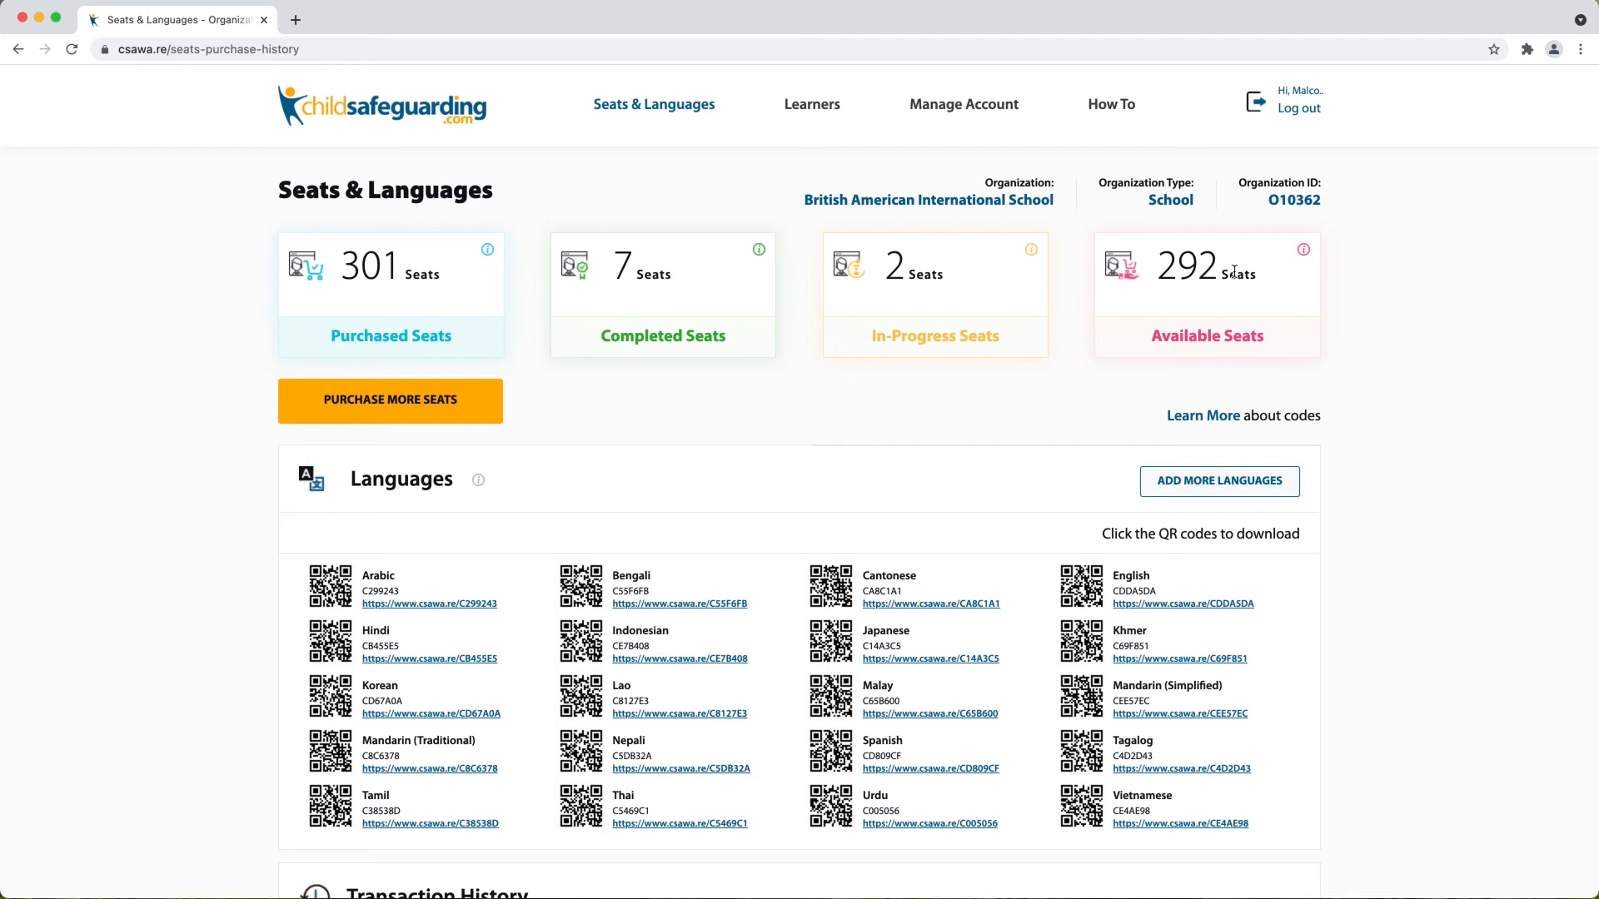
mouse_move(620, 298)
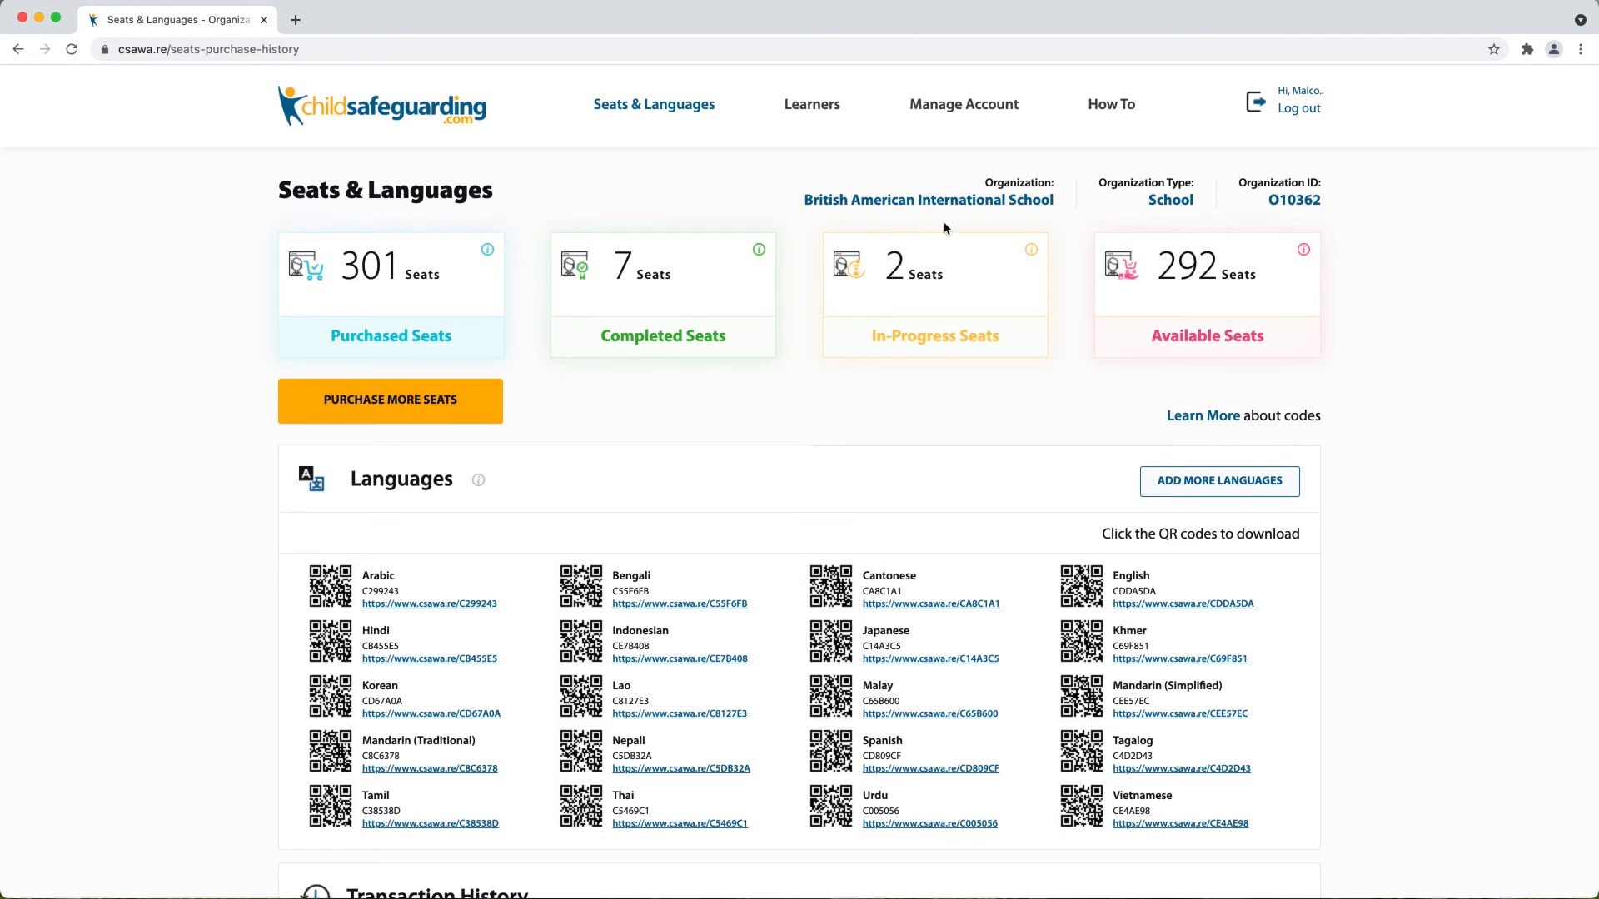
mouse_move(811, 103)
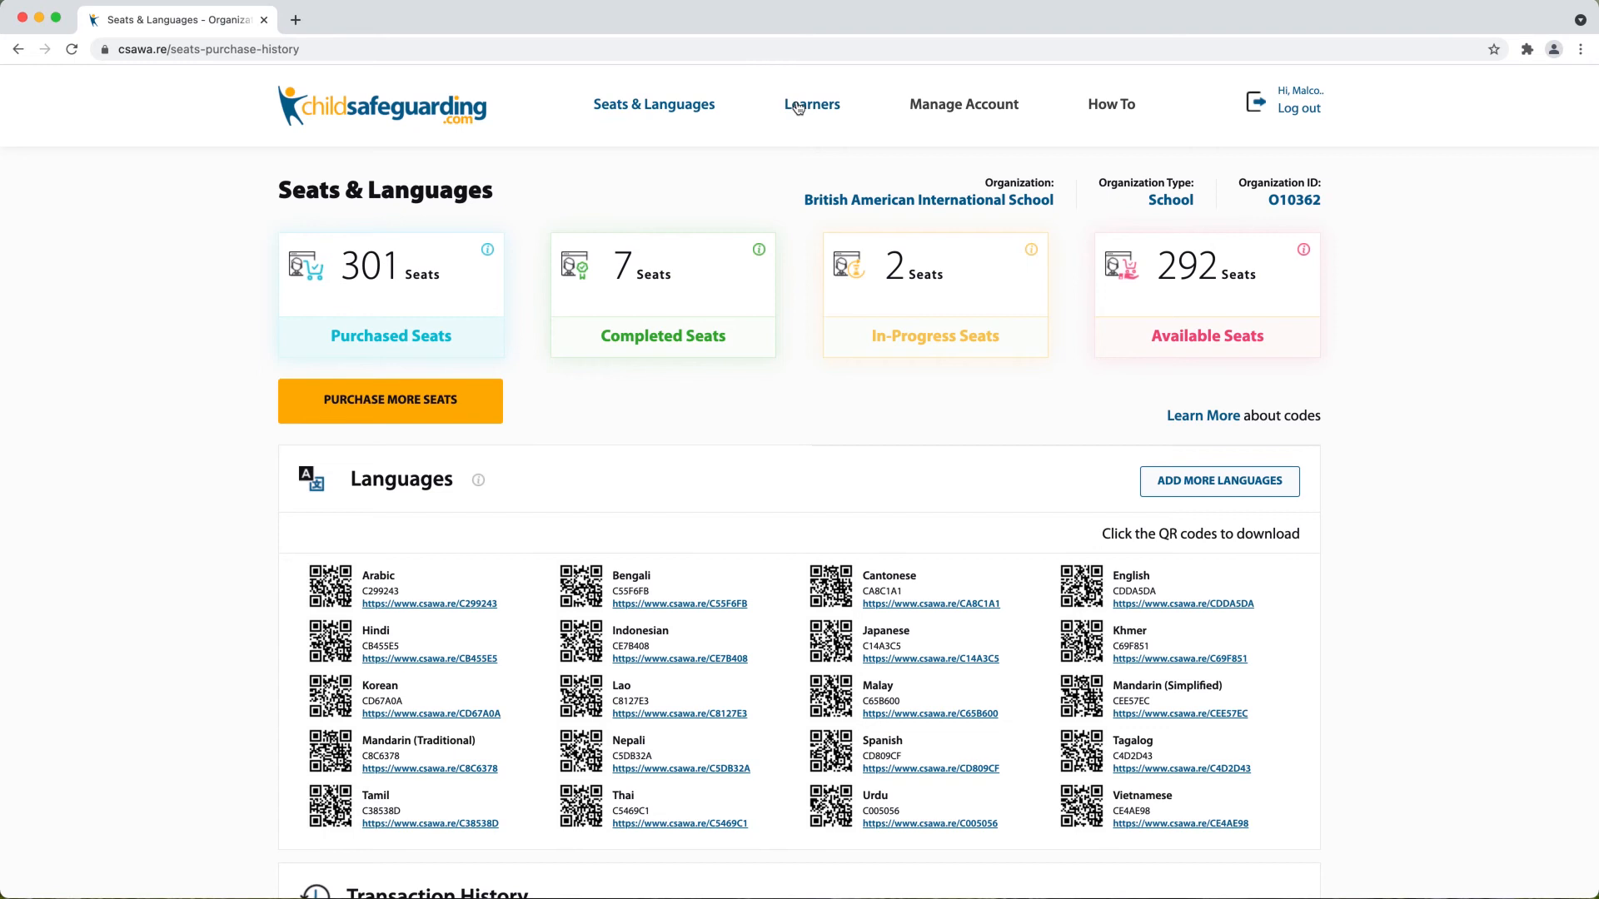
left_click(811, 103)
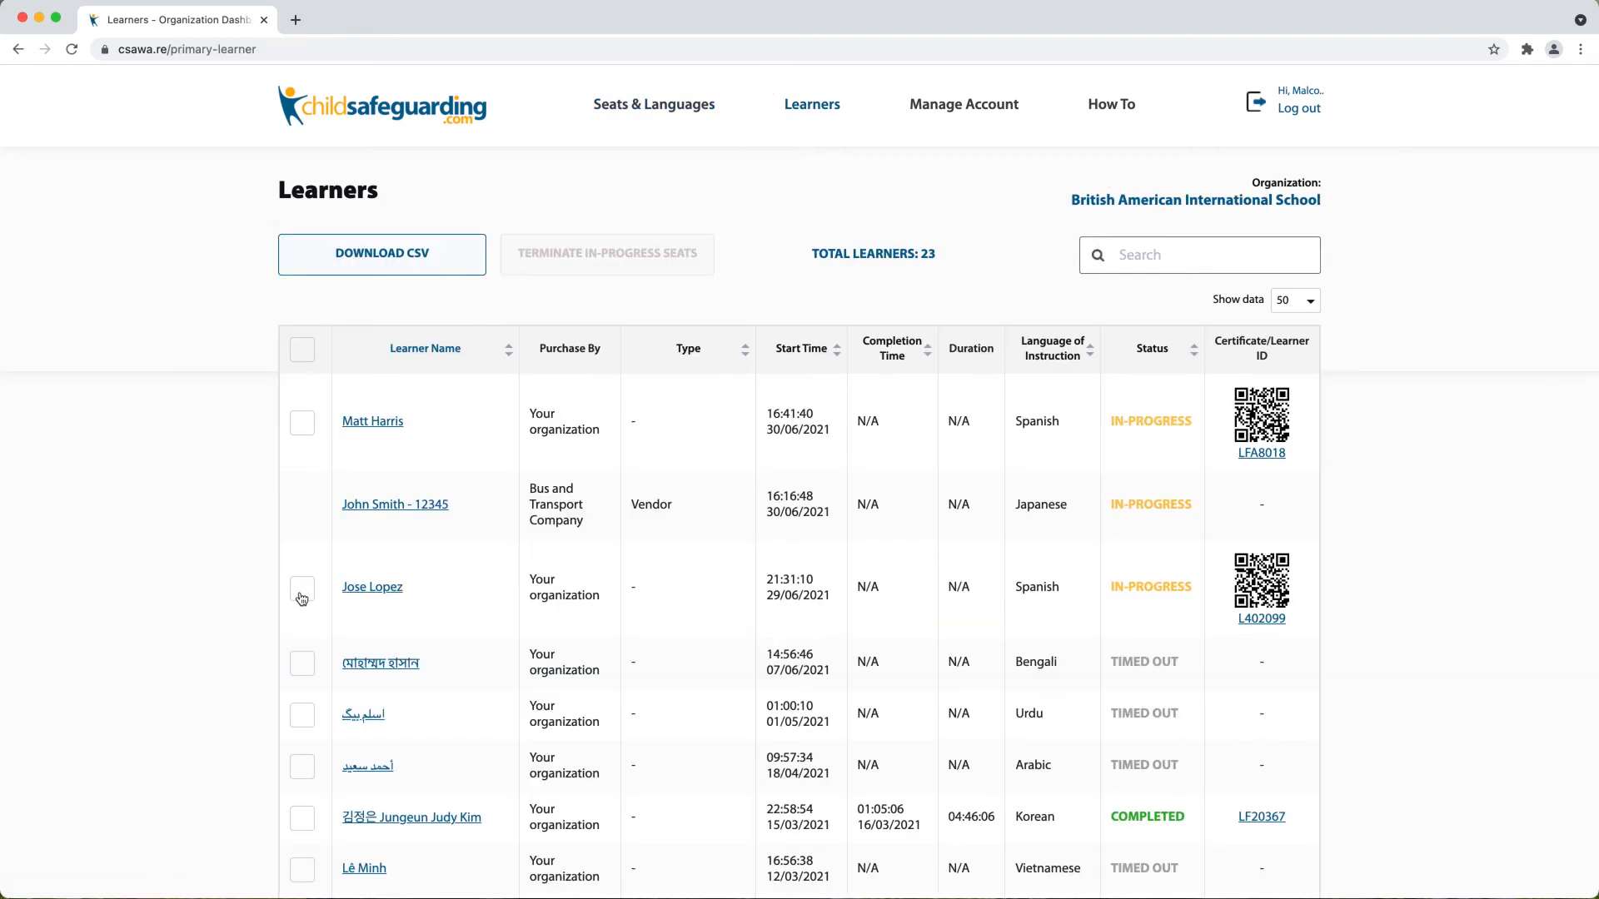
left_click(302, 589)
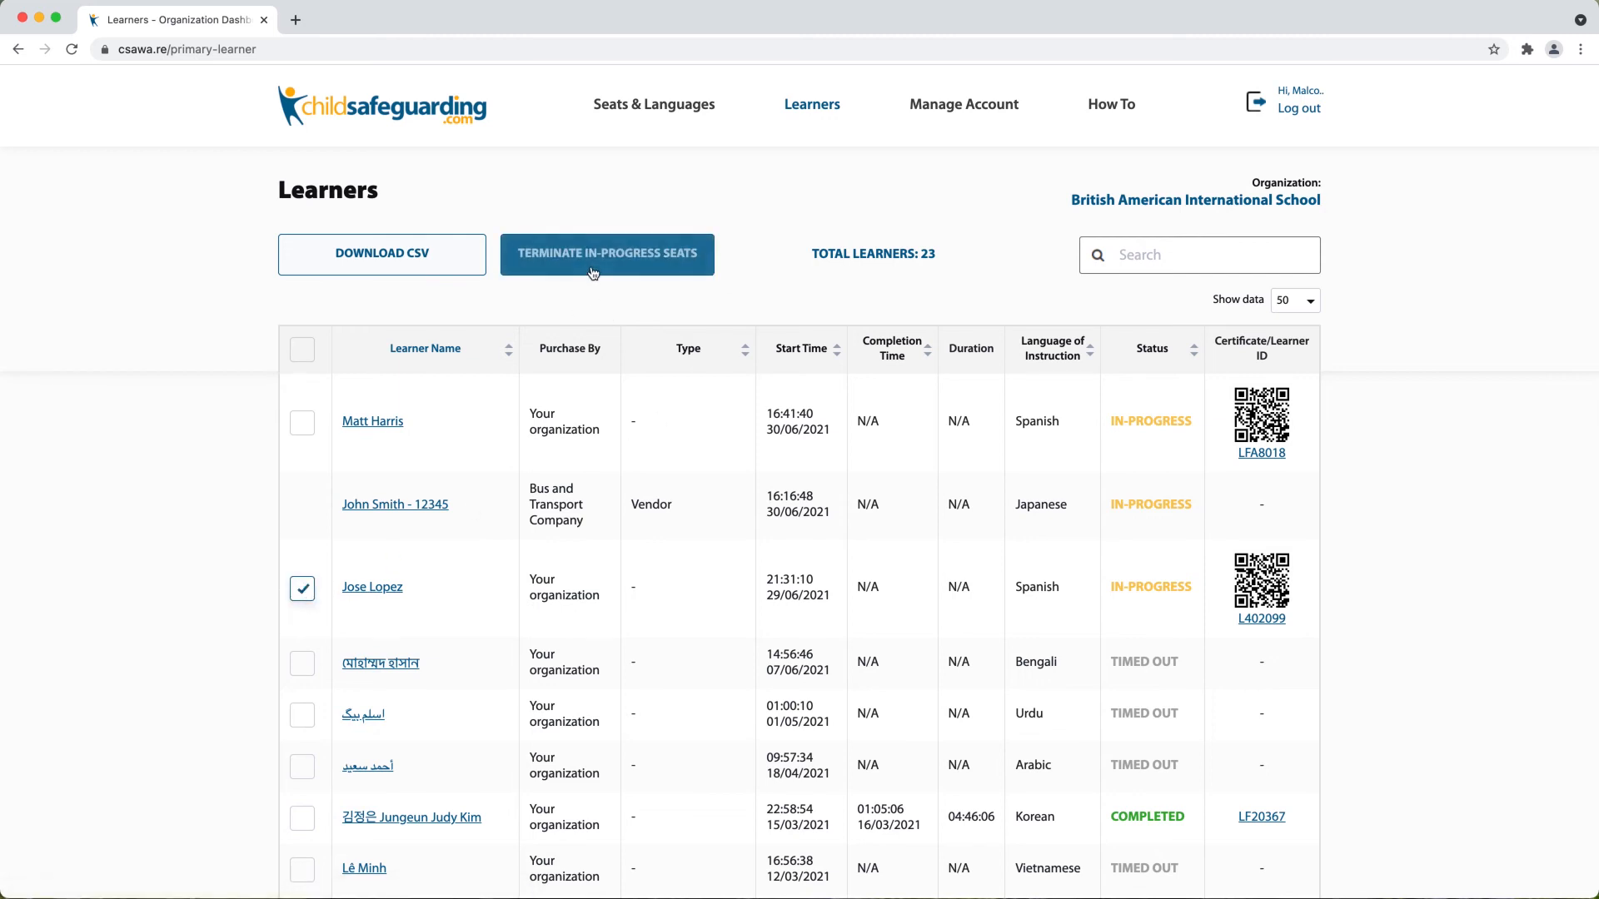
left_click(606, 254)
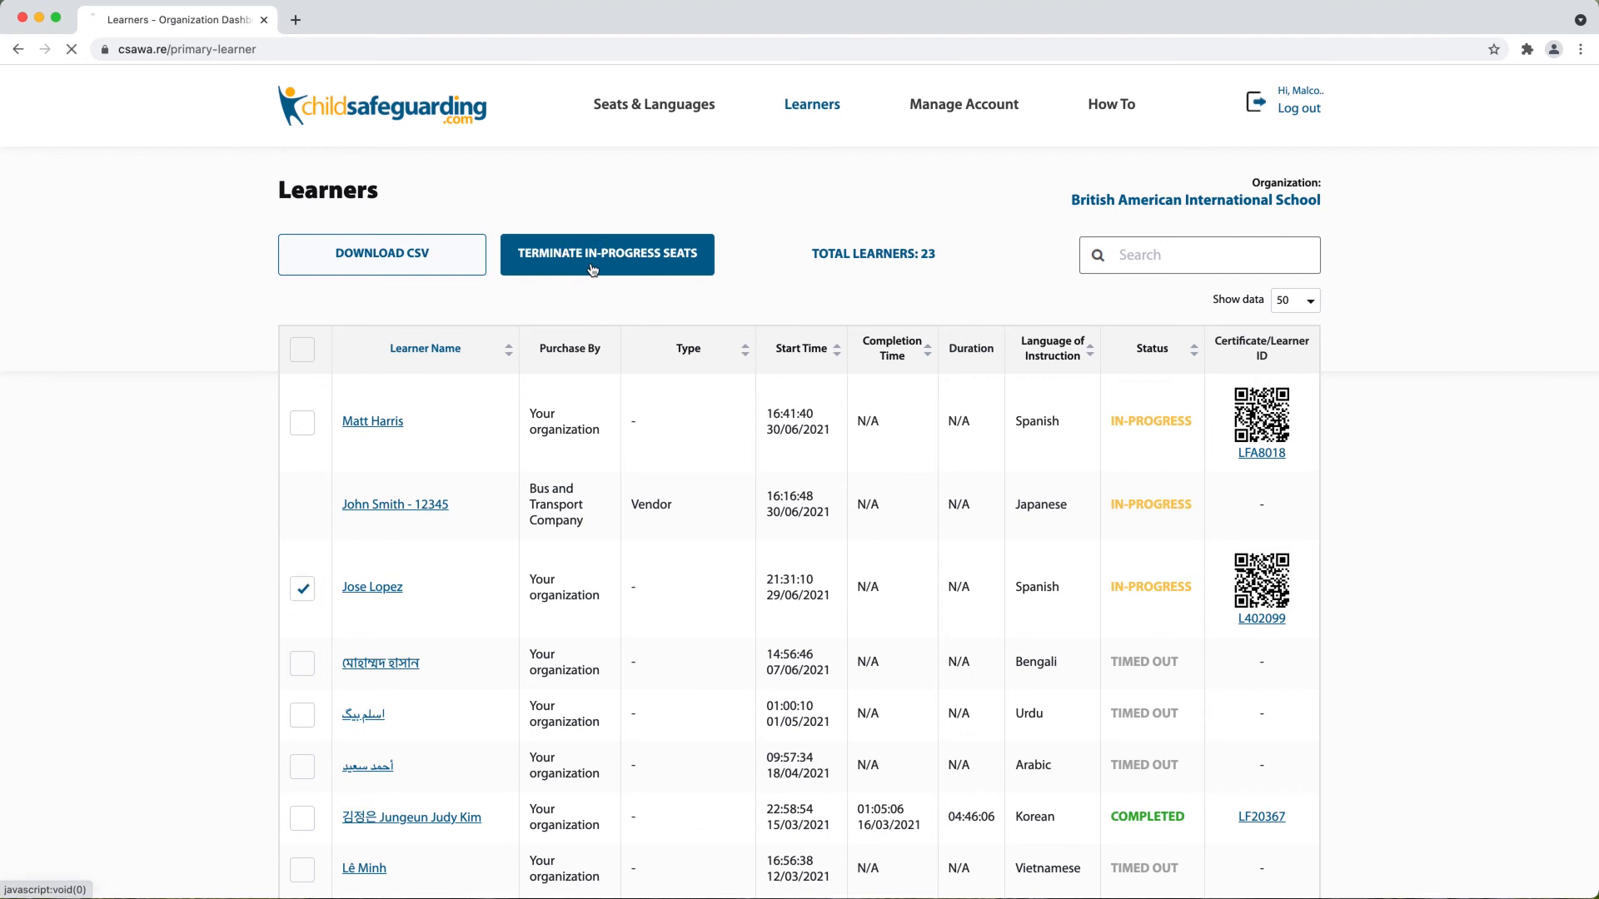
left_click(606, 253)
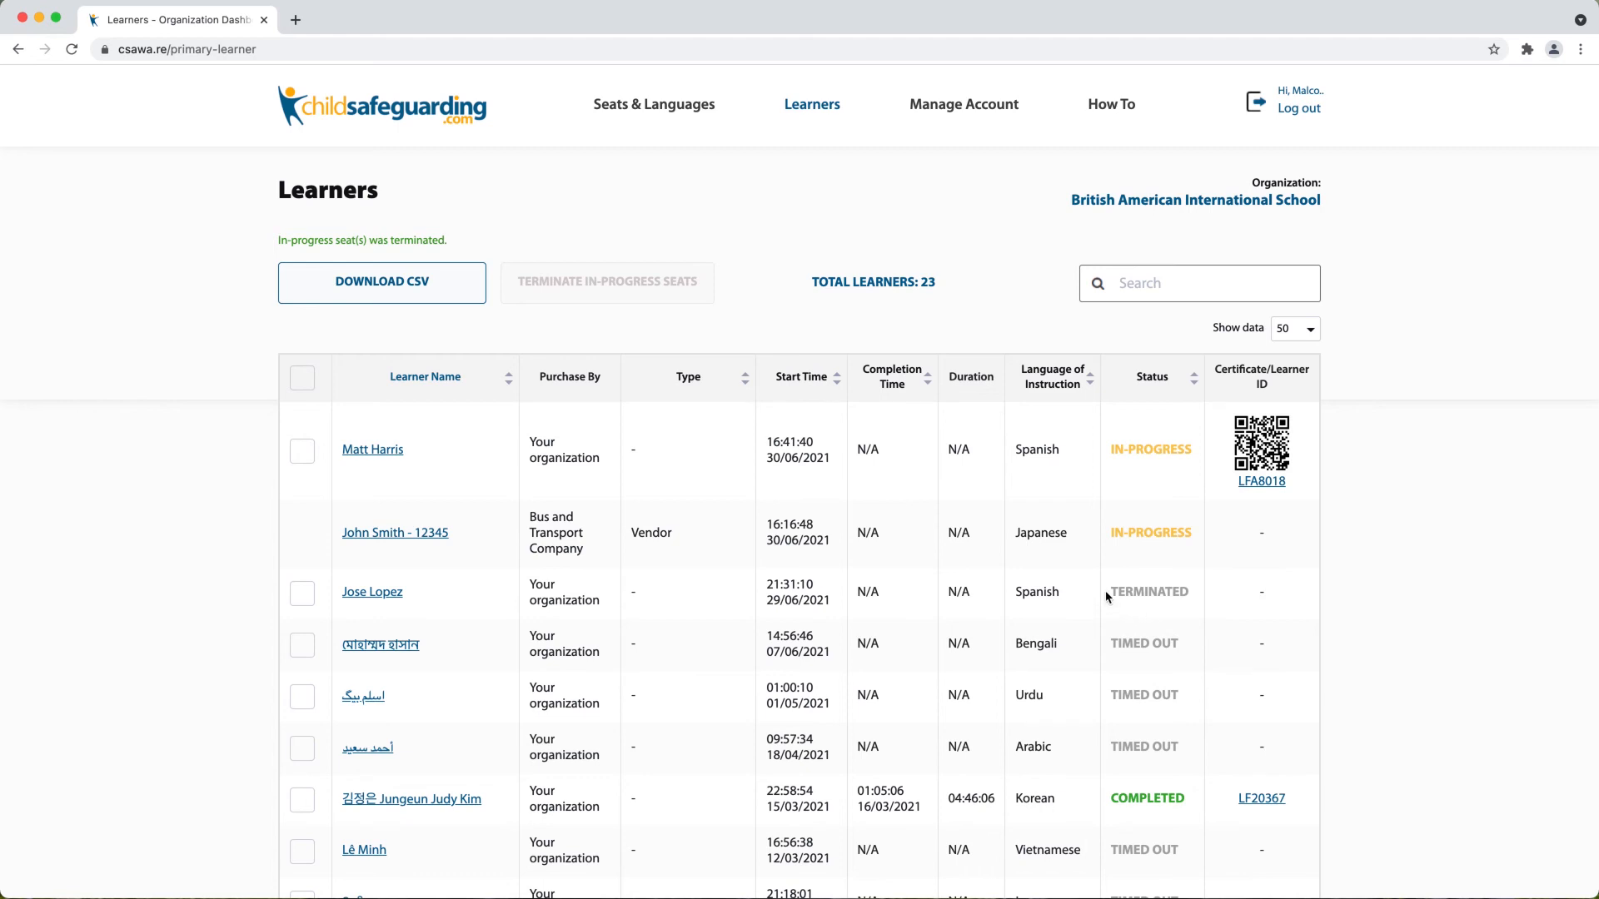
mouse_move(1242, 557)
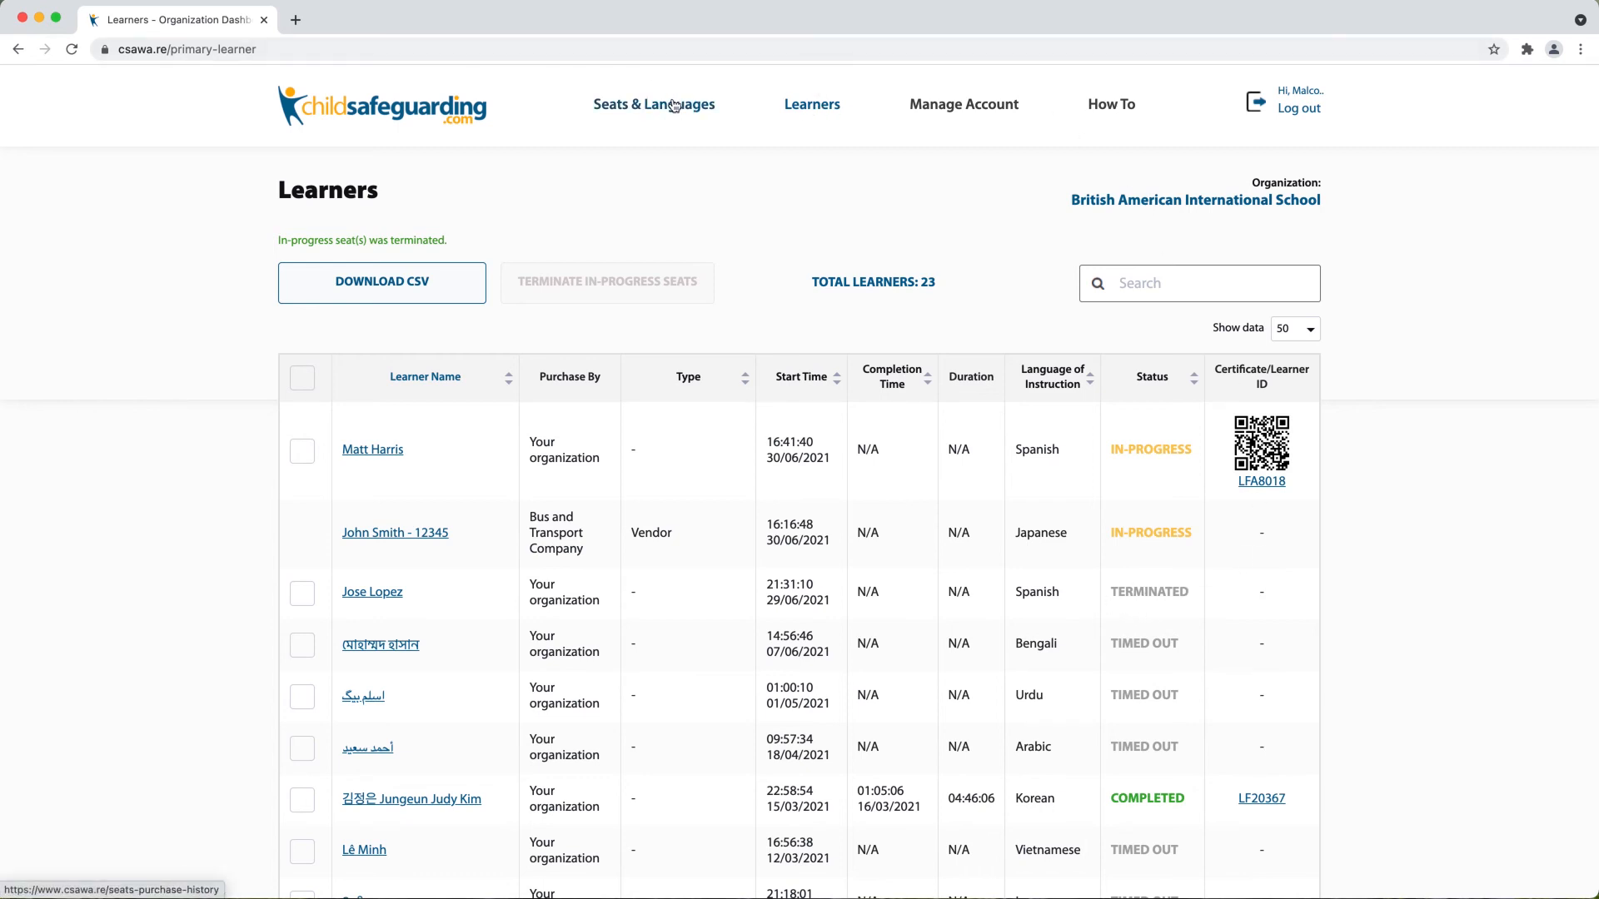
left_click(653, 103)
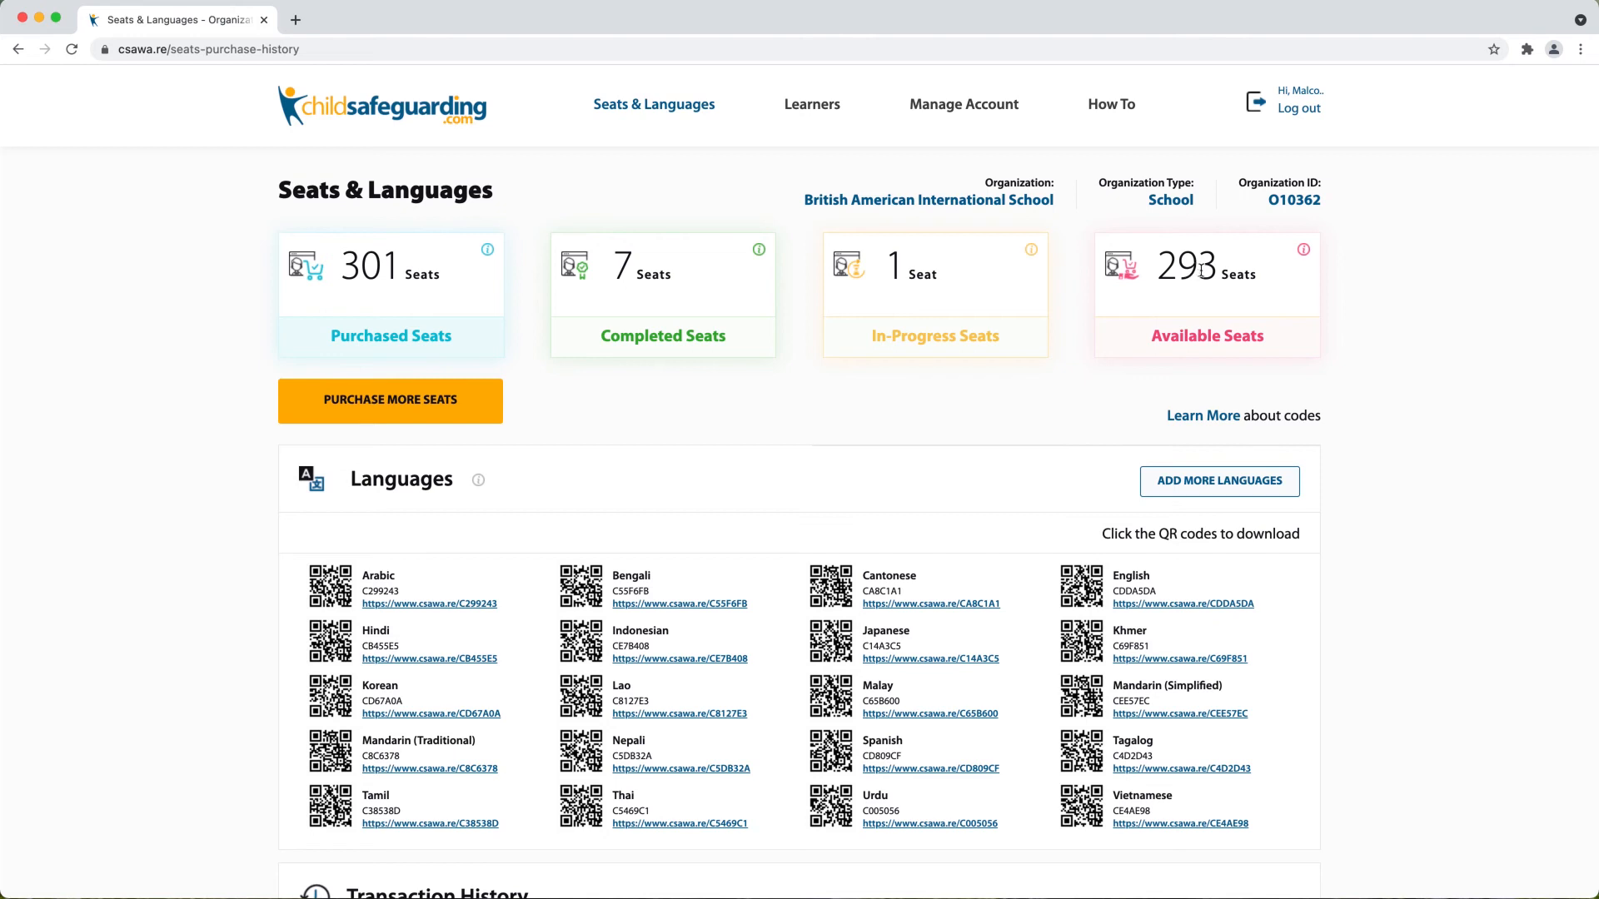
mouse_move(951, 248)
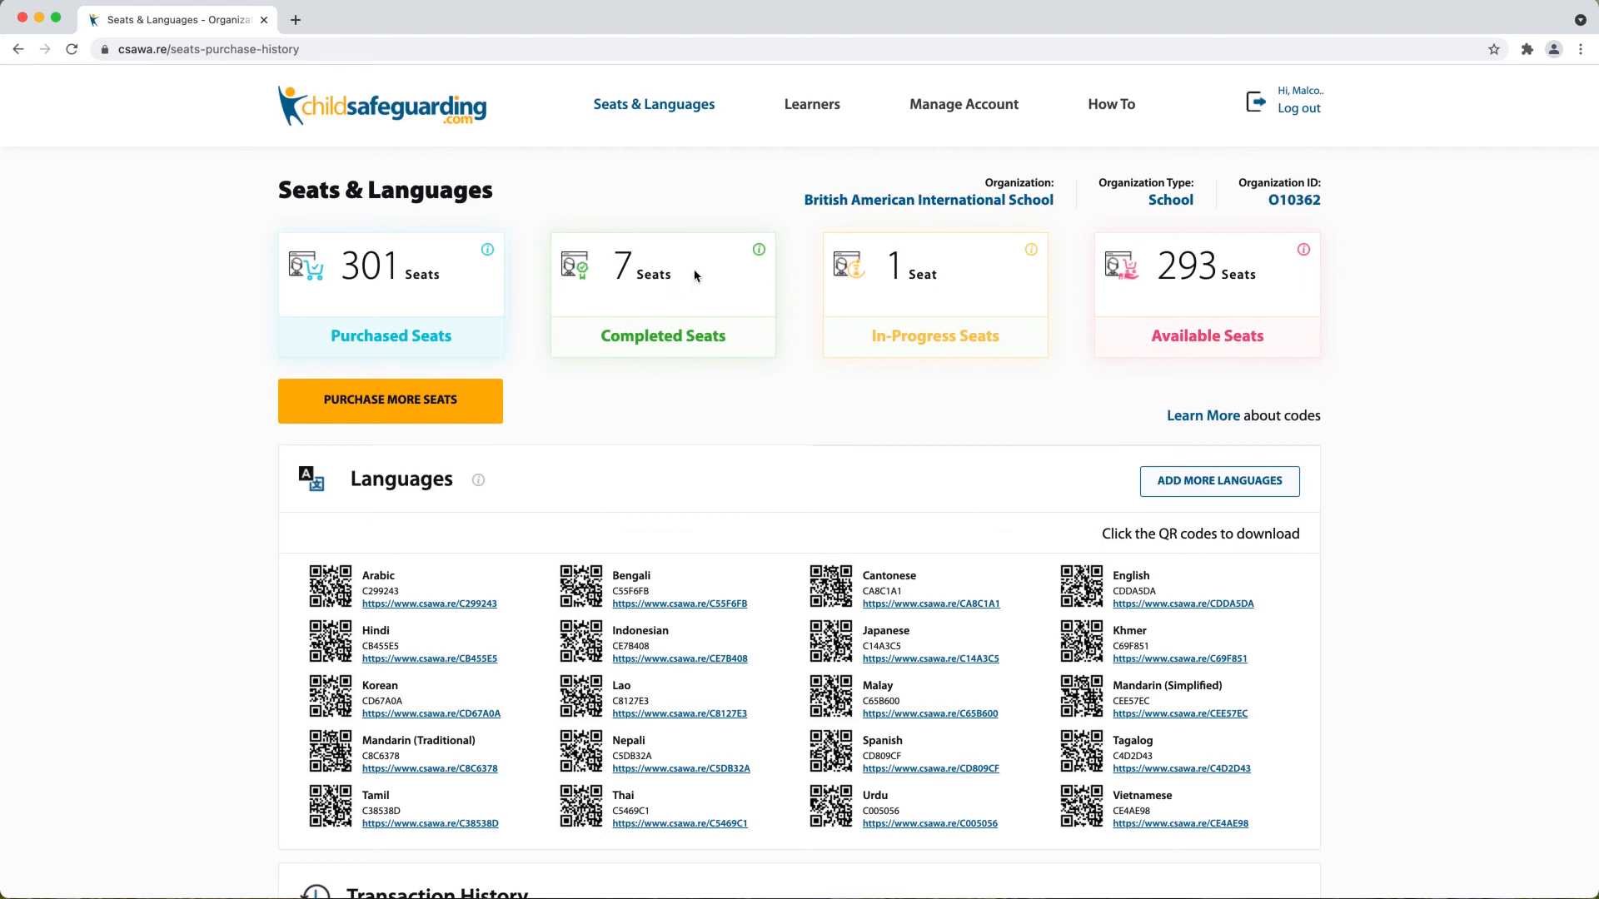
mouse_move(660, 262)
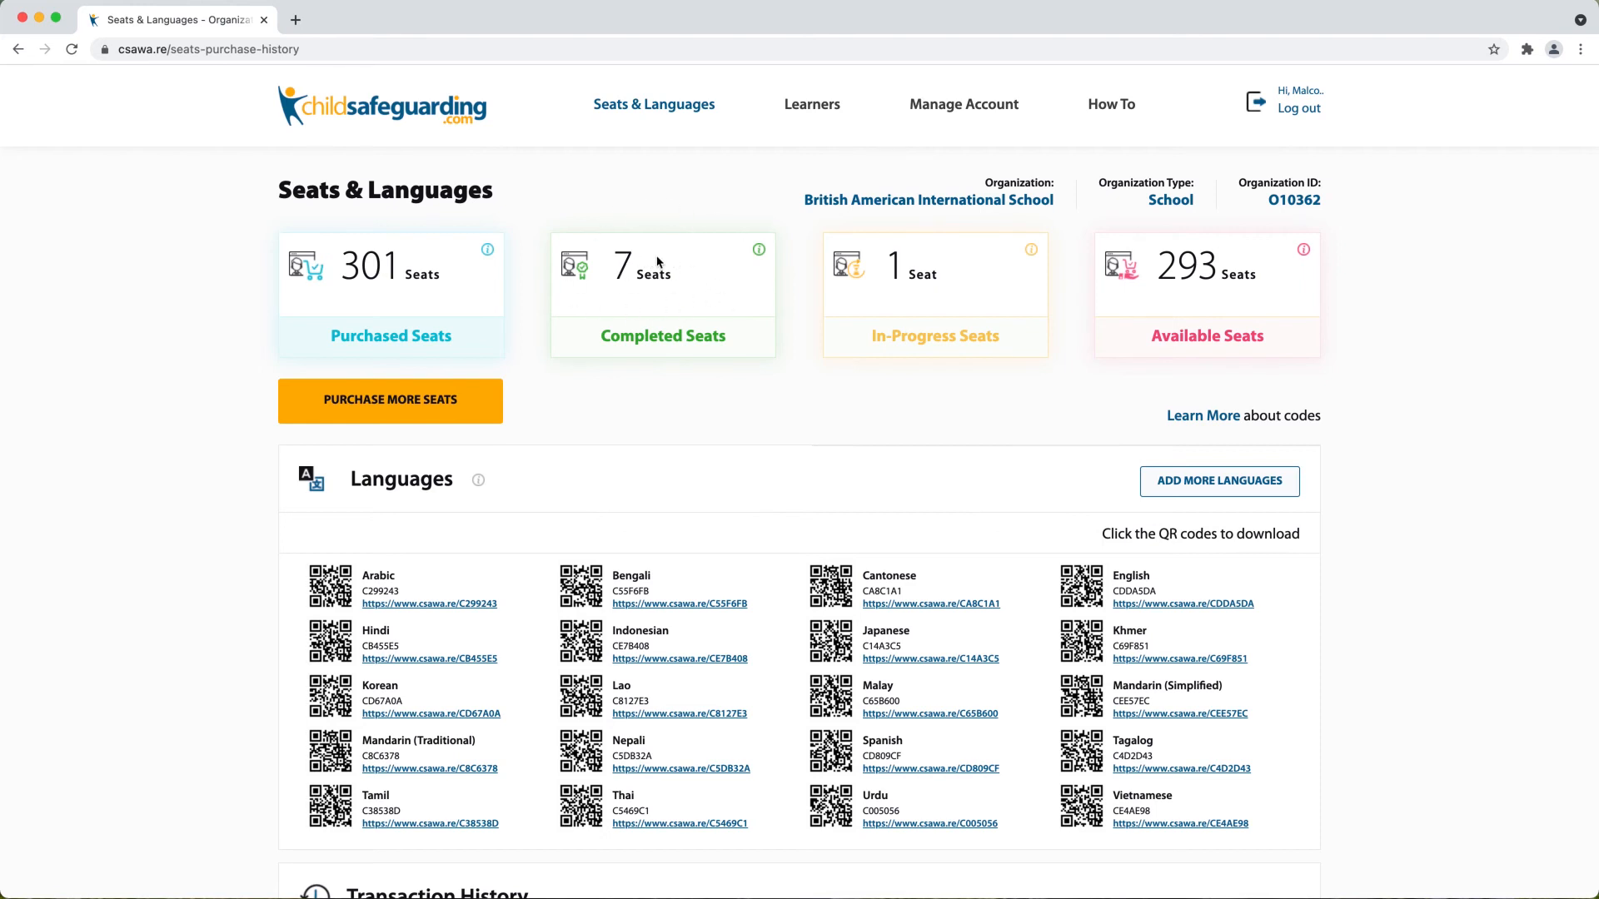
mouse_move(839, 307)
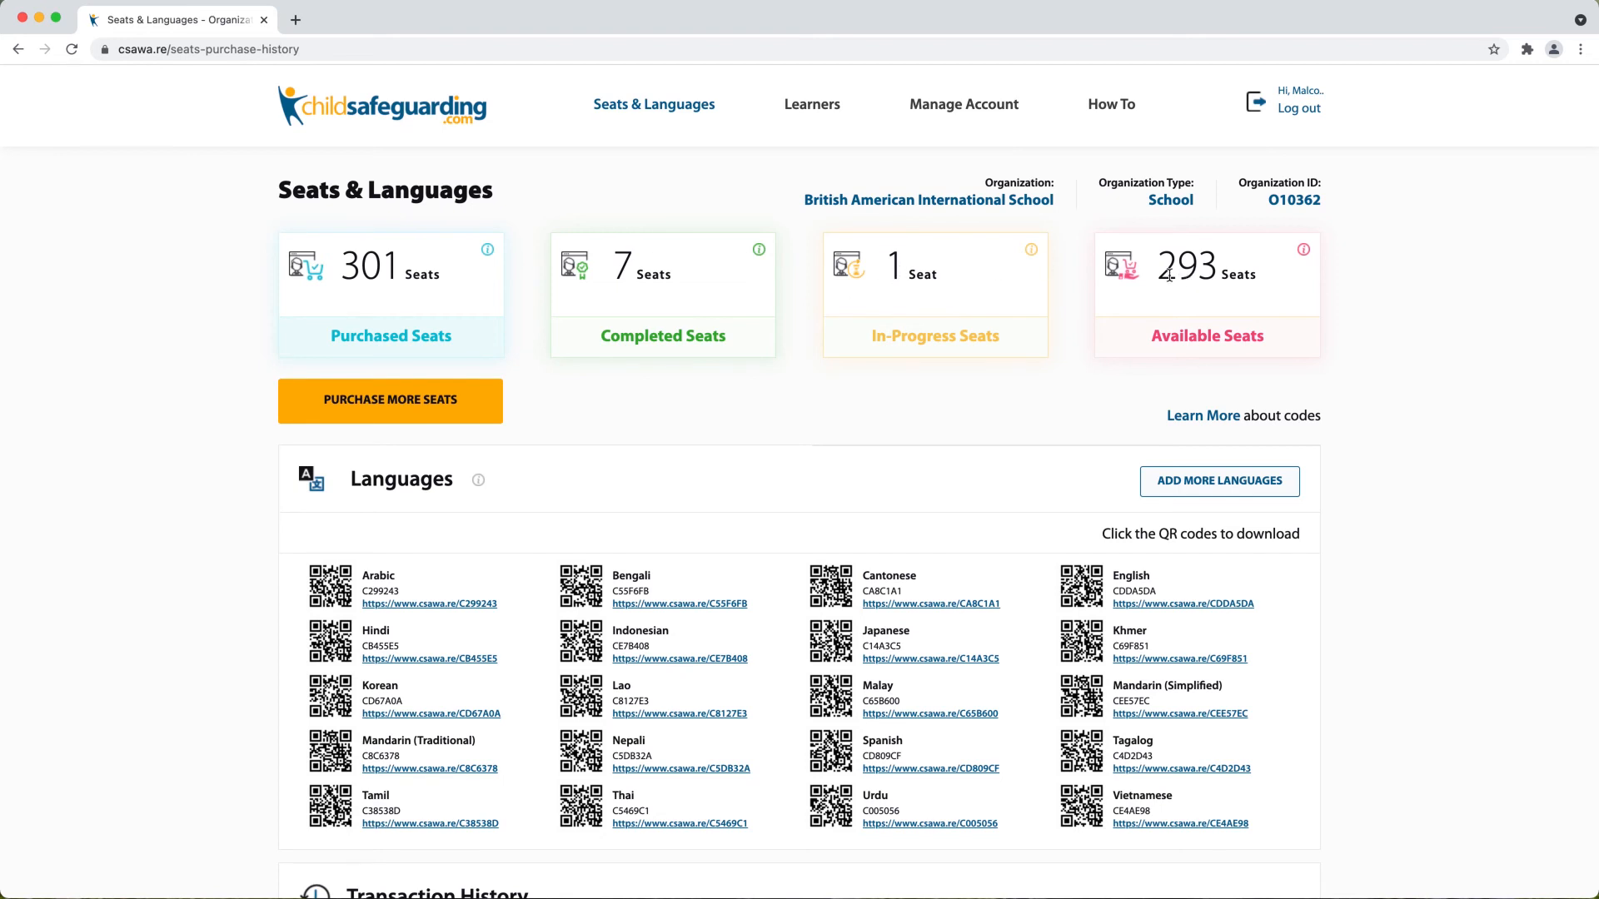
left_click(811, 103)
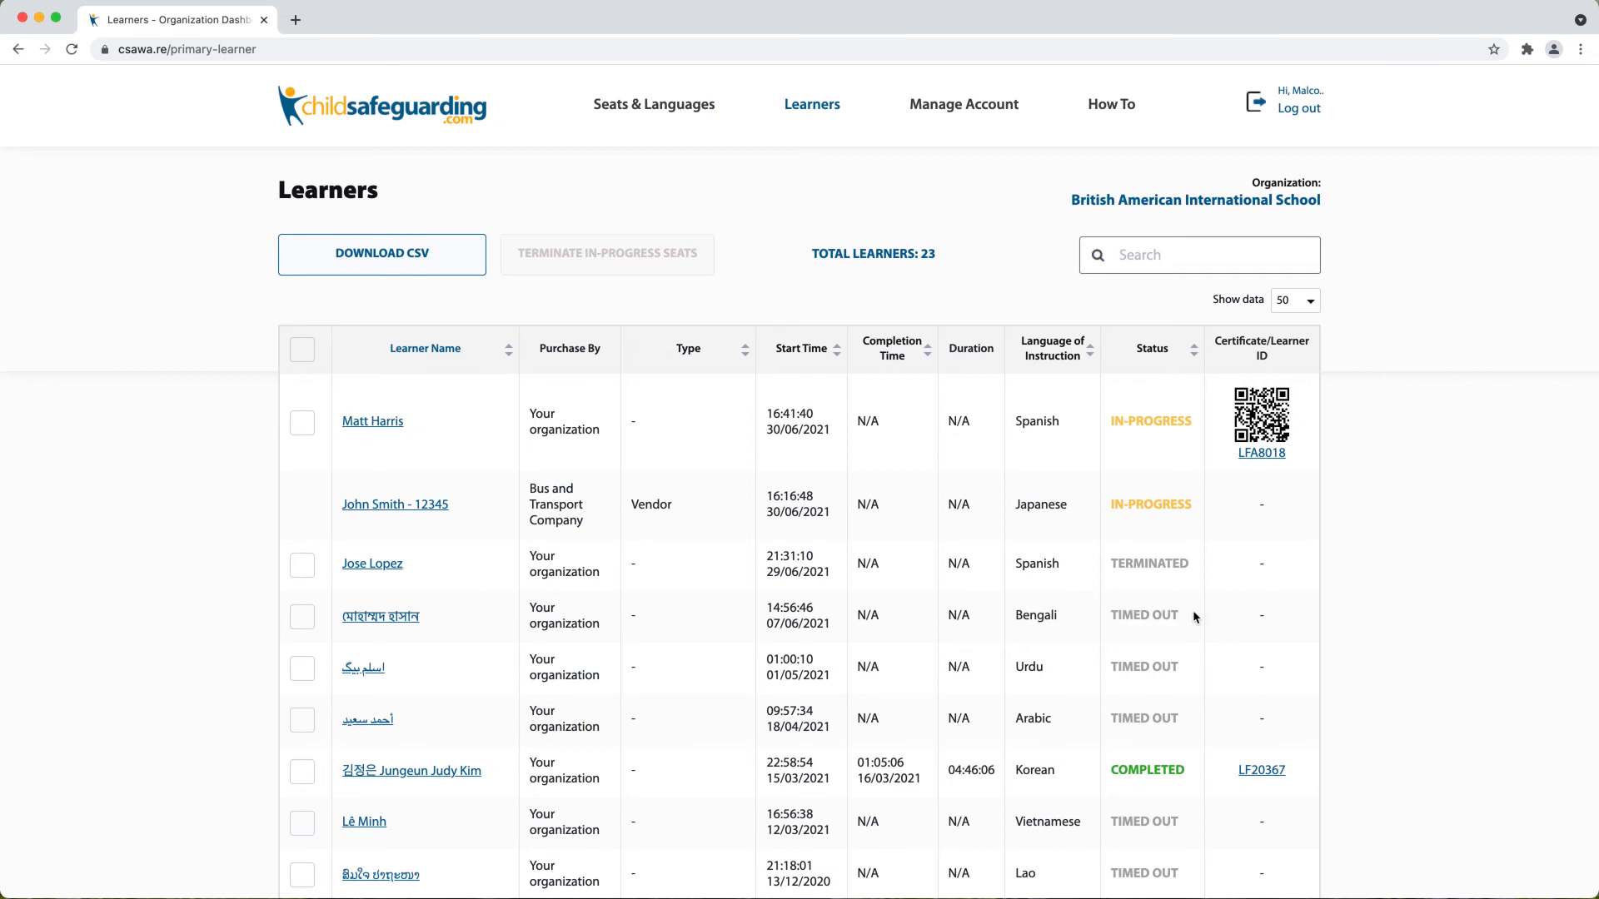
mouse_move(766, 643)
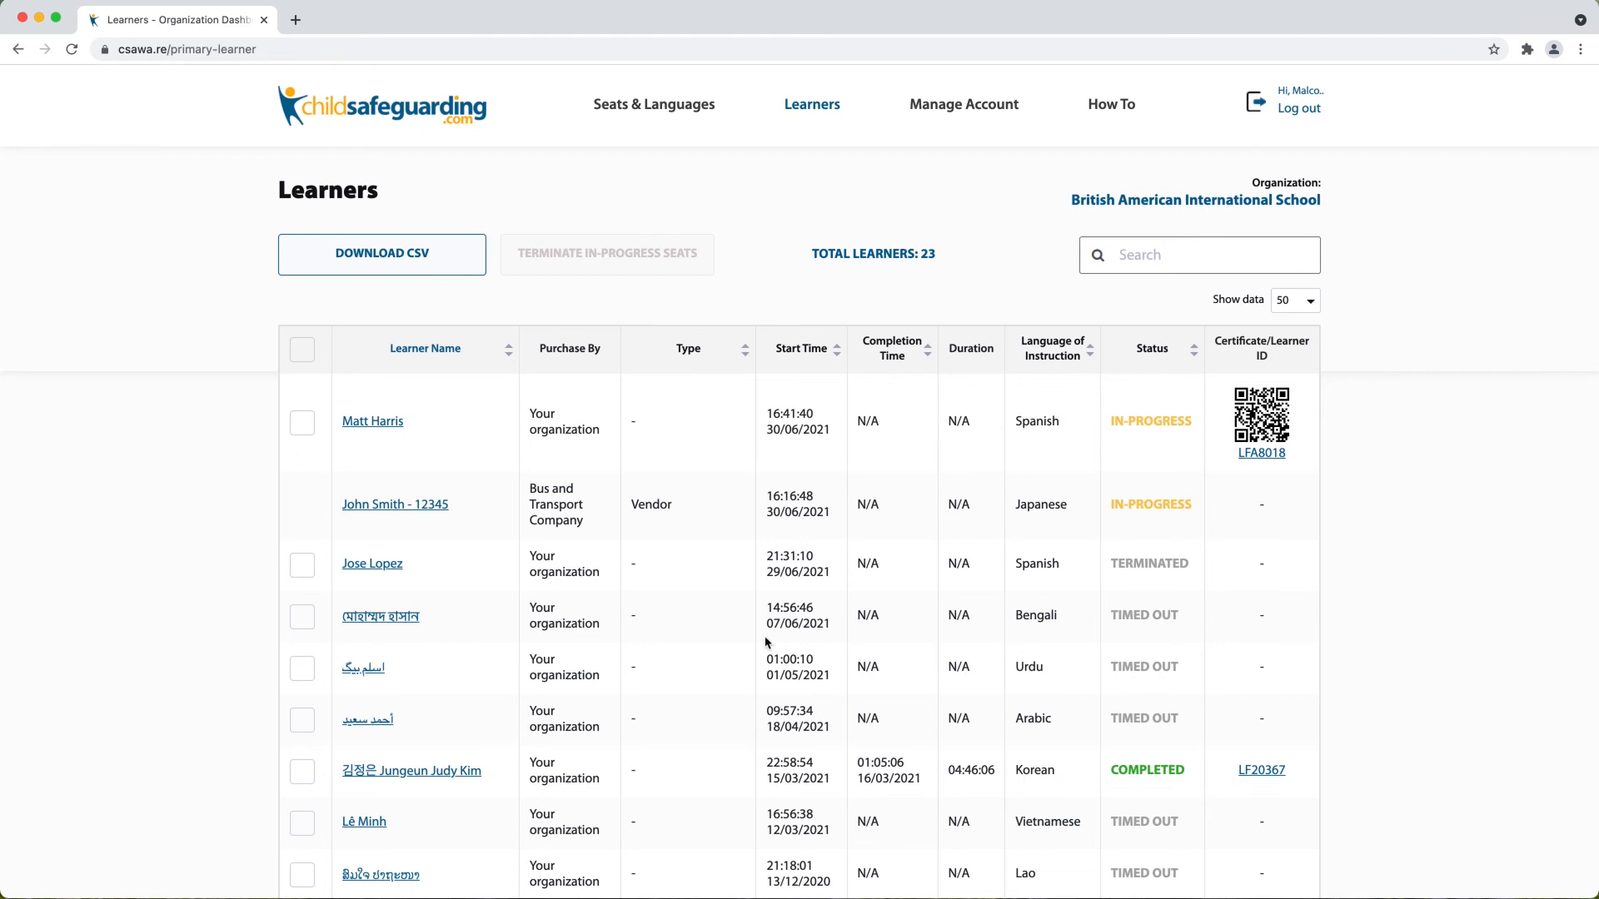
mouse_move(733, 621)
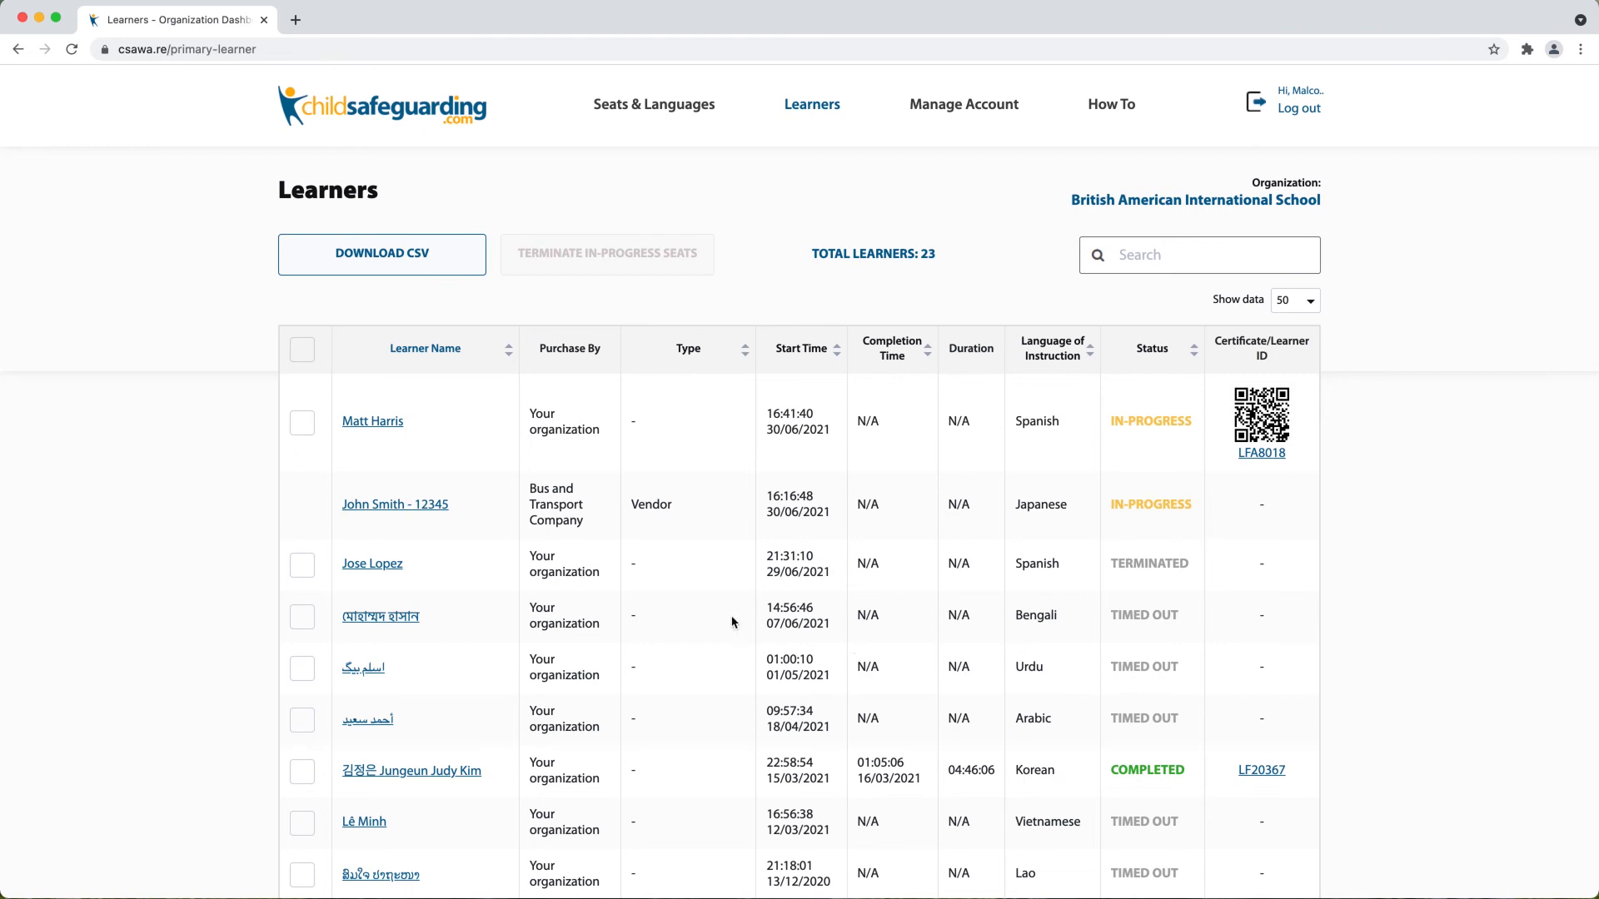
mouse_move(821, 621)
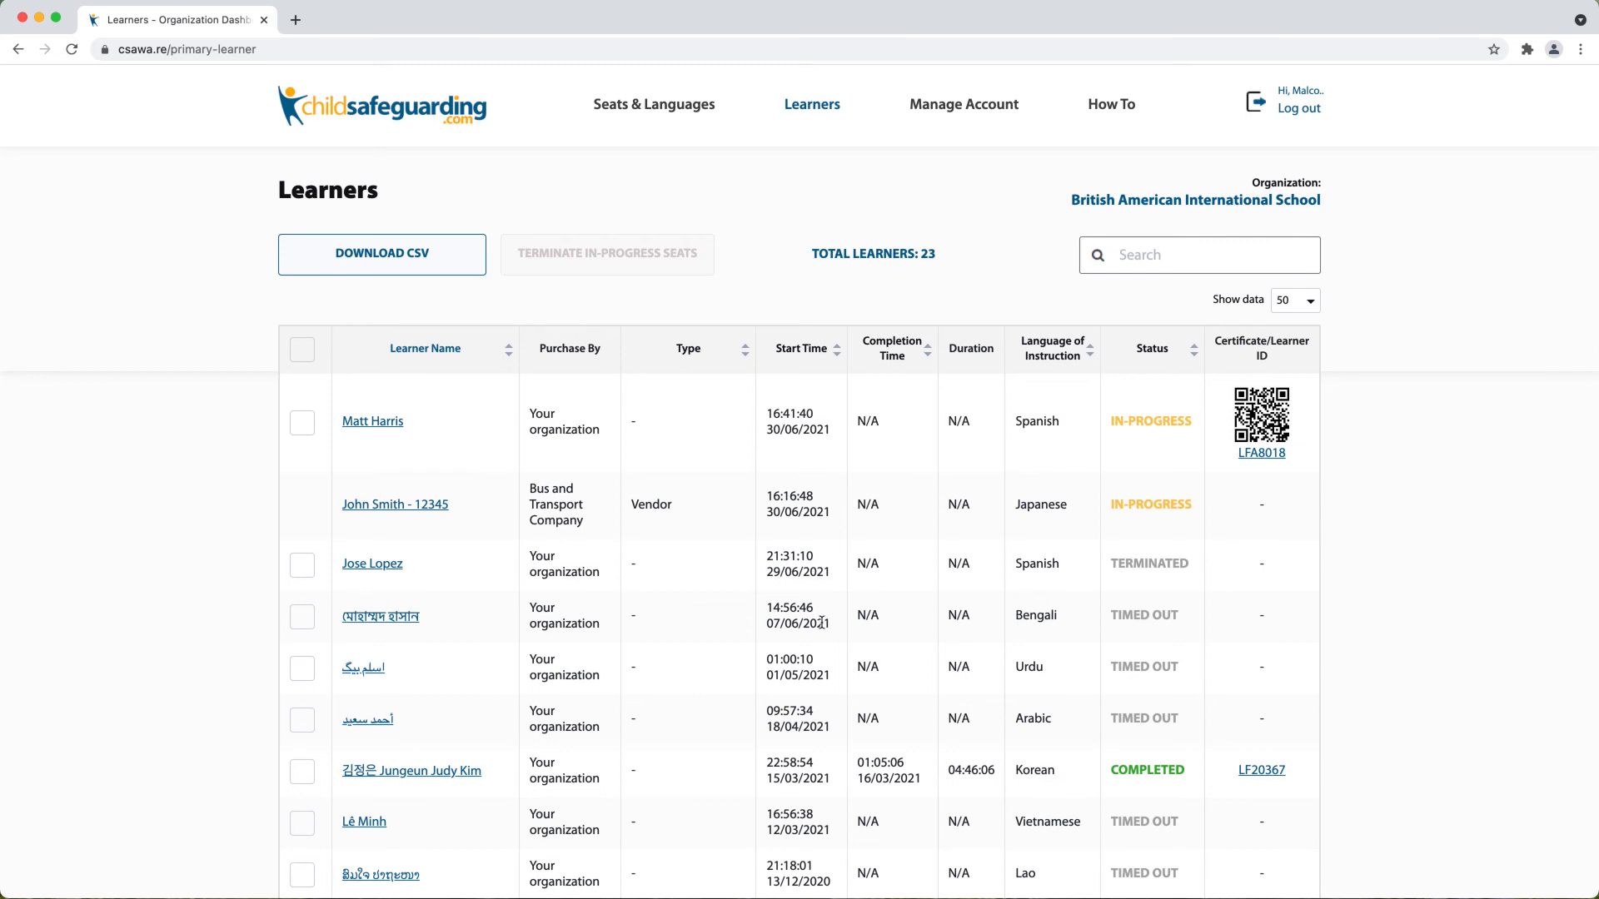
mouse_move(819, 619)
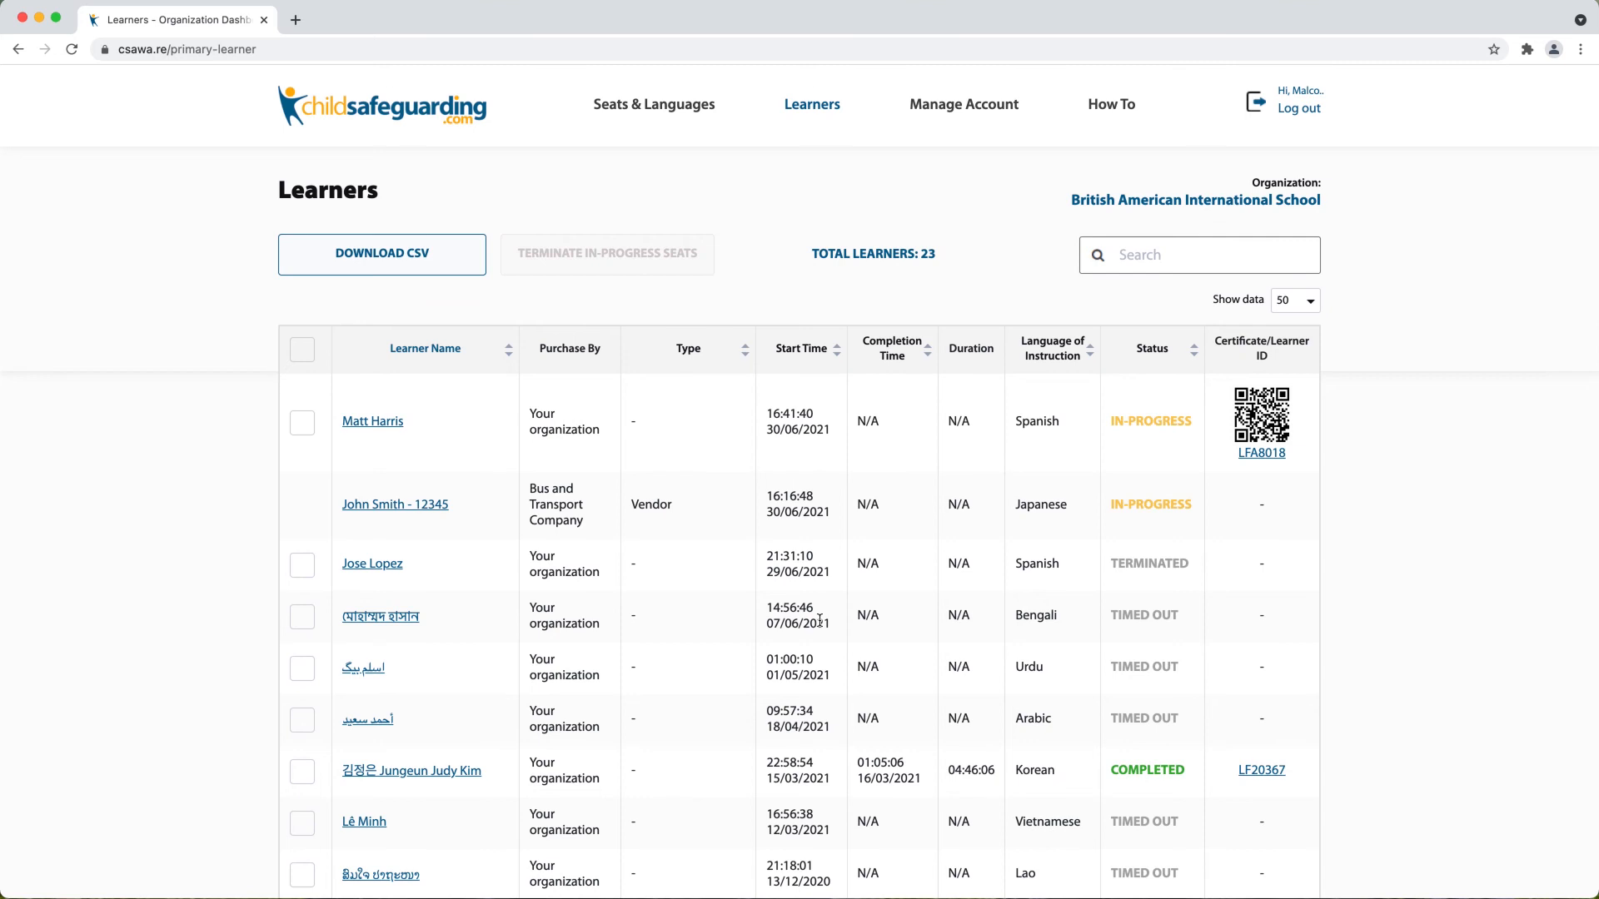
mouse_move(725, 621)
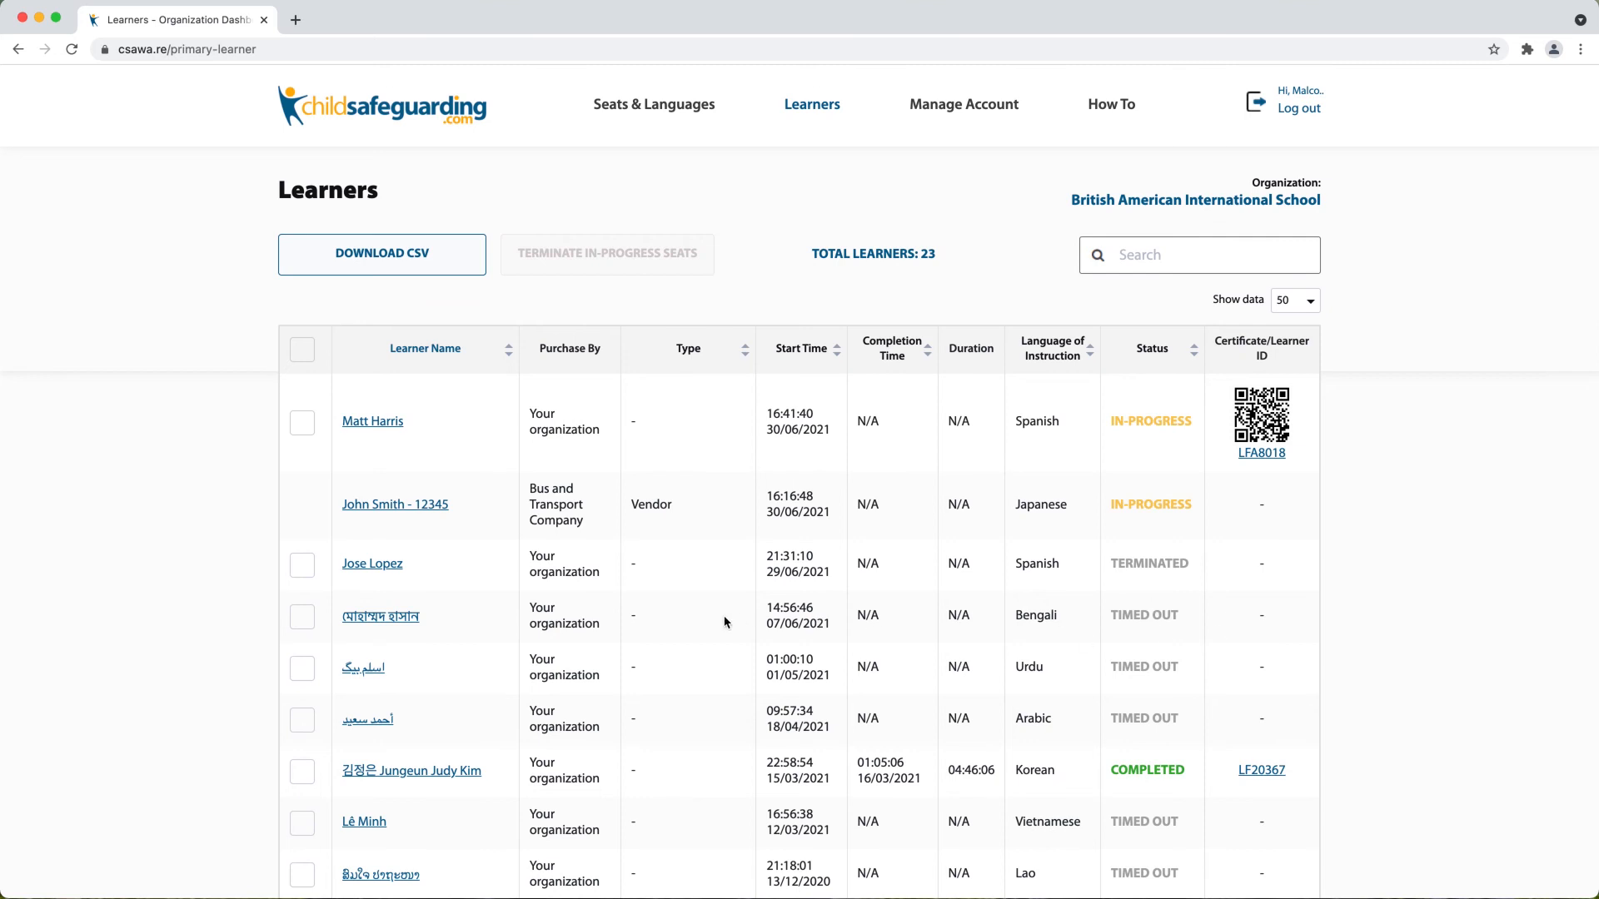
double_click(1142, 614)
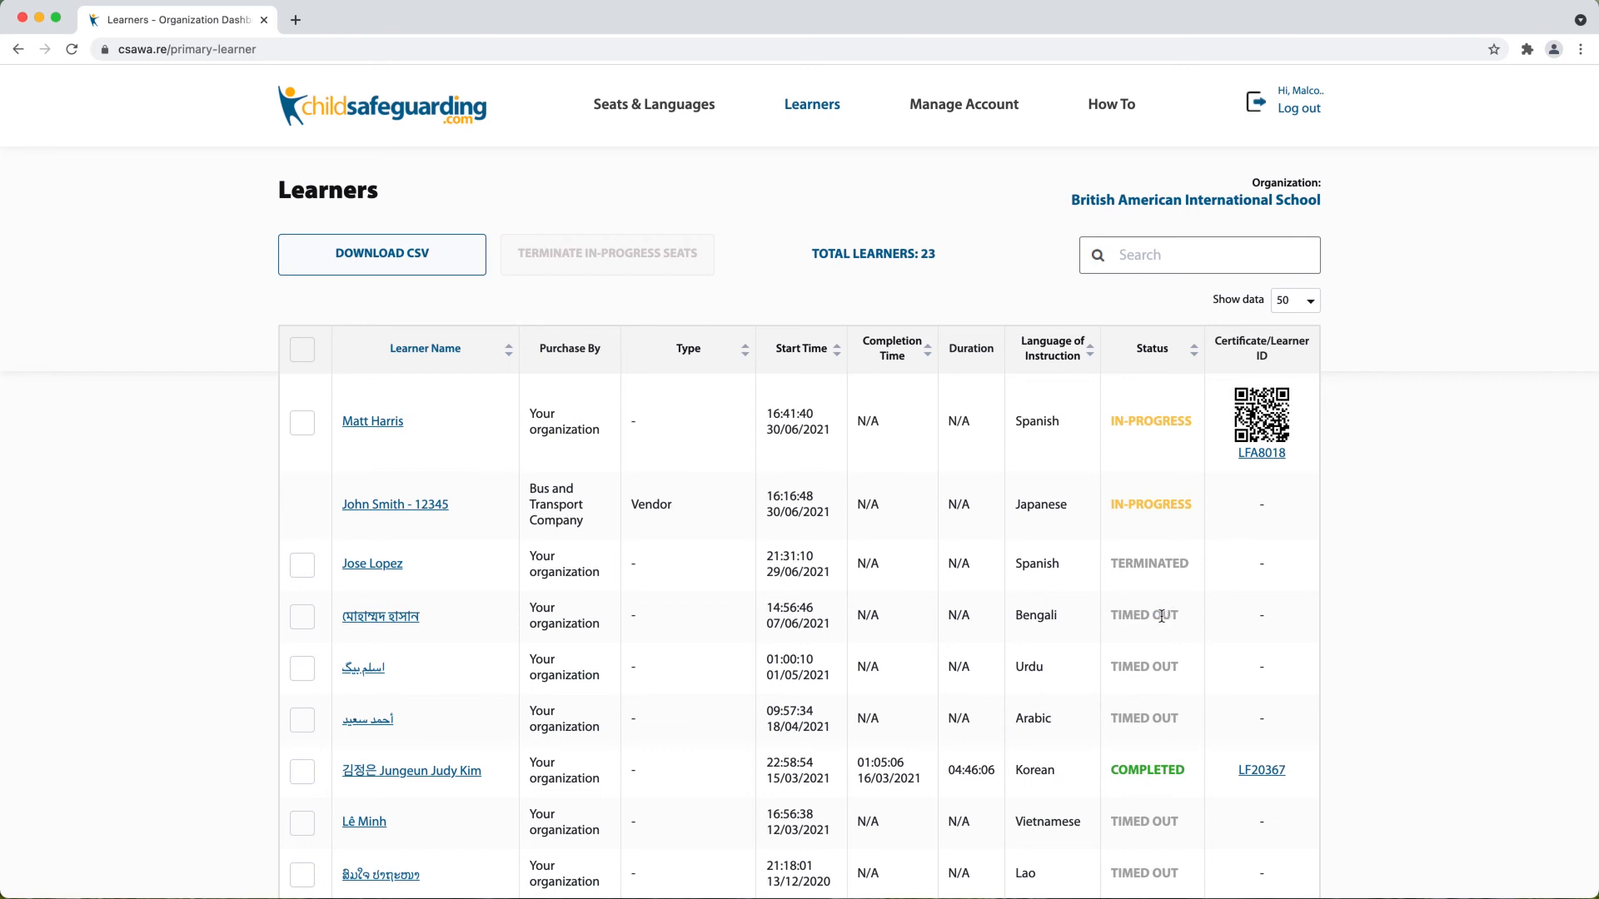
mouse_move(1147, 563)
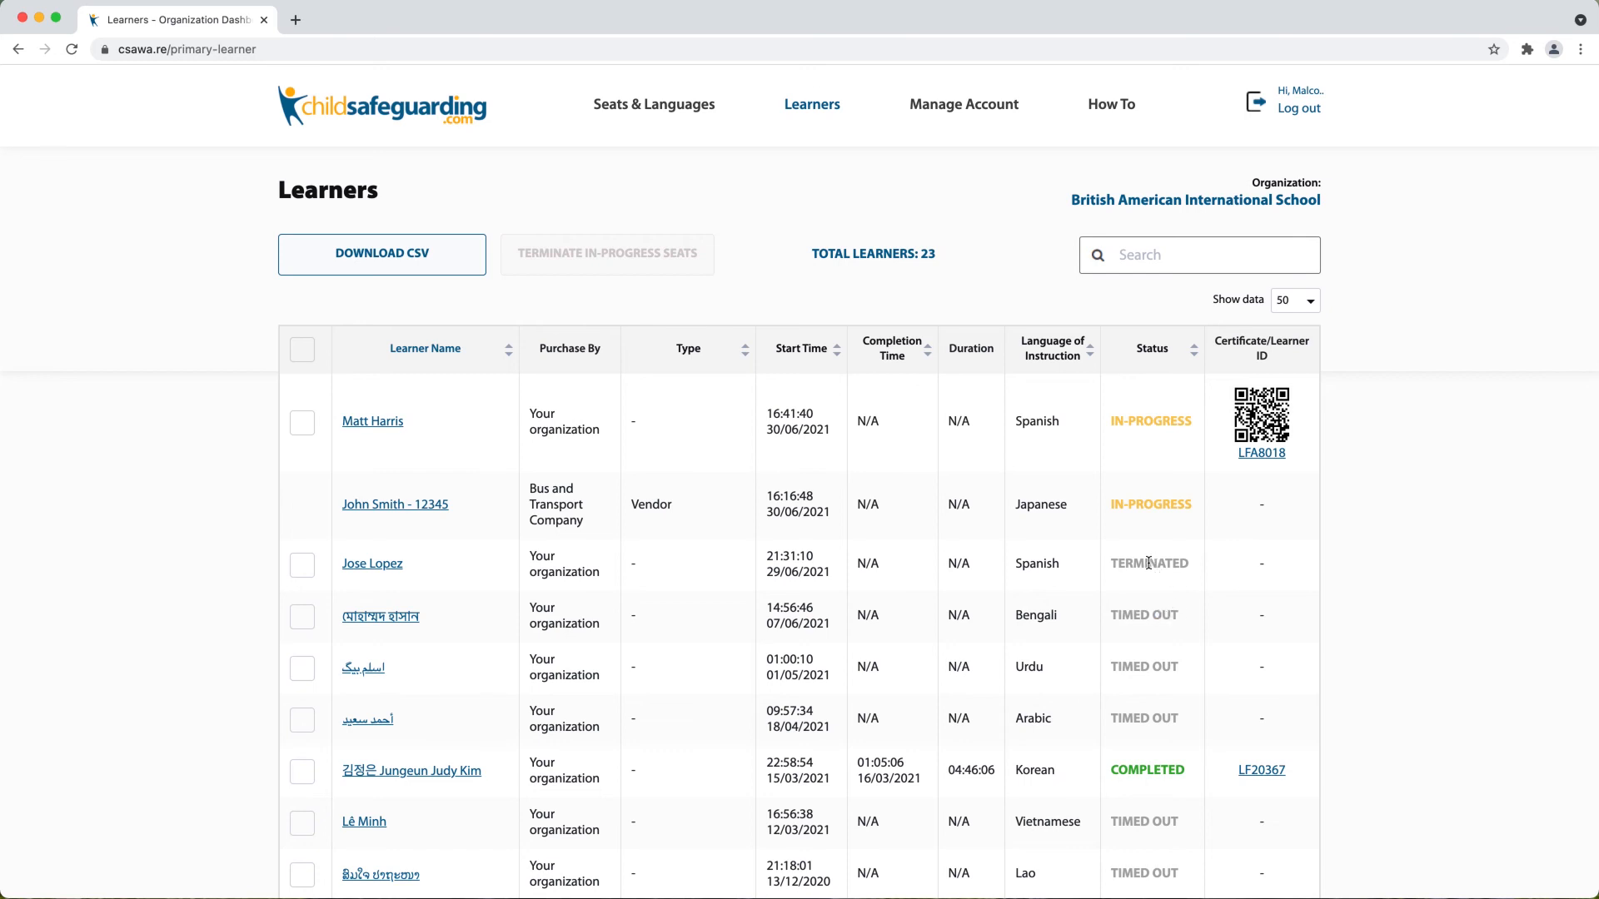
mouse_move(1325, 614)
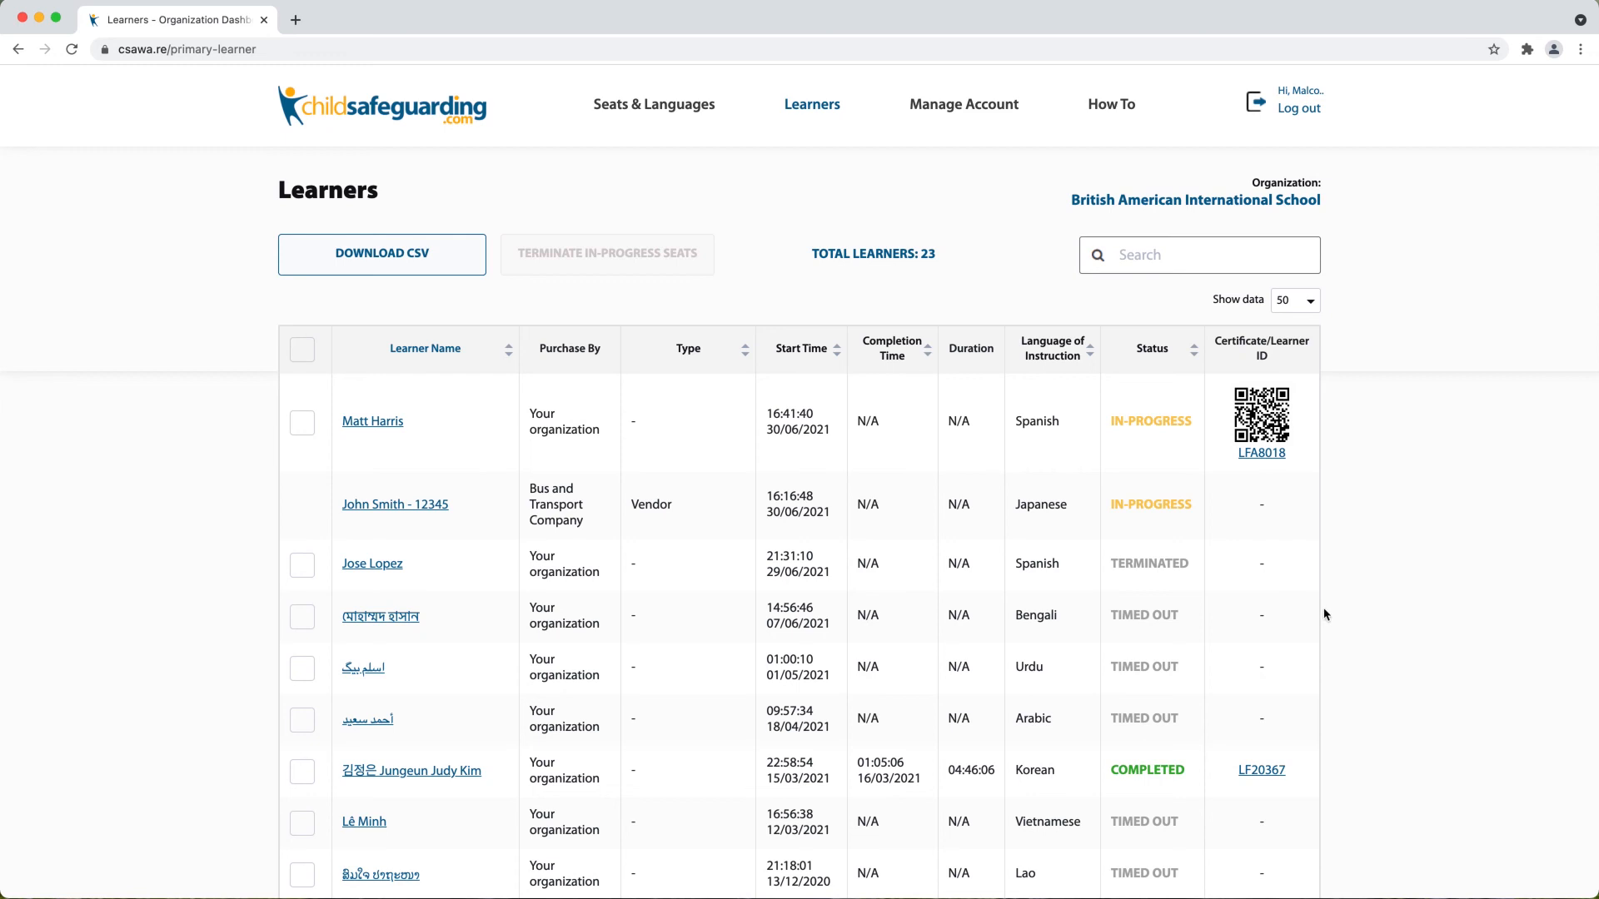
mouse_move(1211, 610)
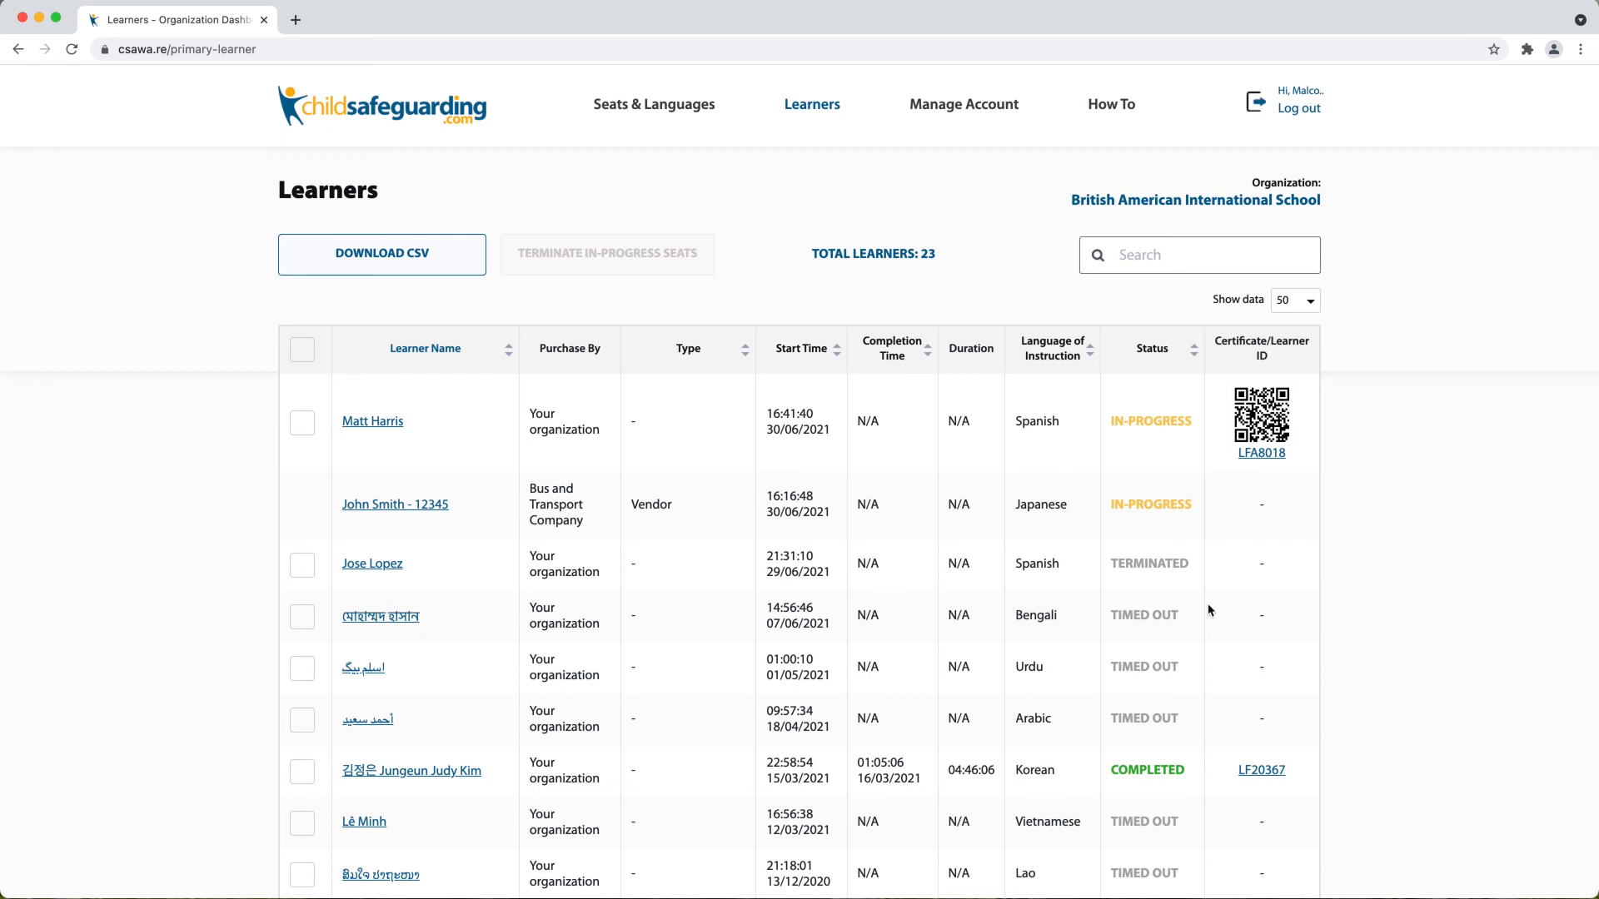
Show the Seats & Languages overview again: 1 in-progress and 293 available seats
left_click(653, 103)
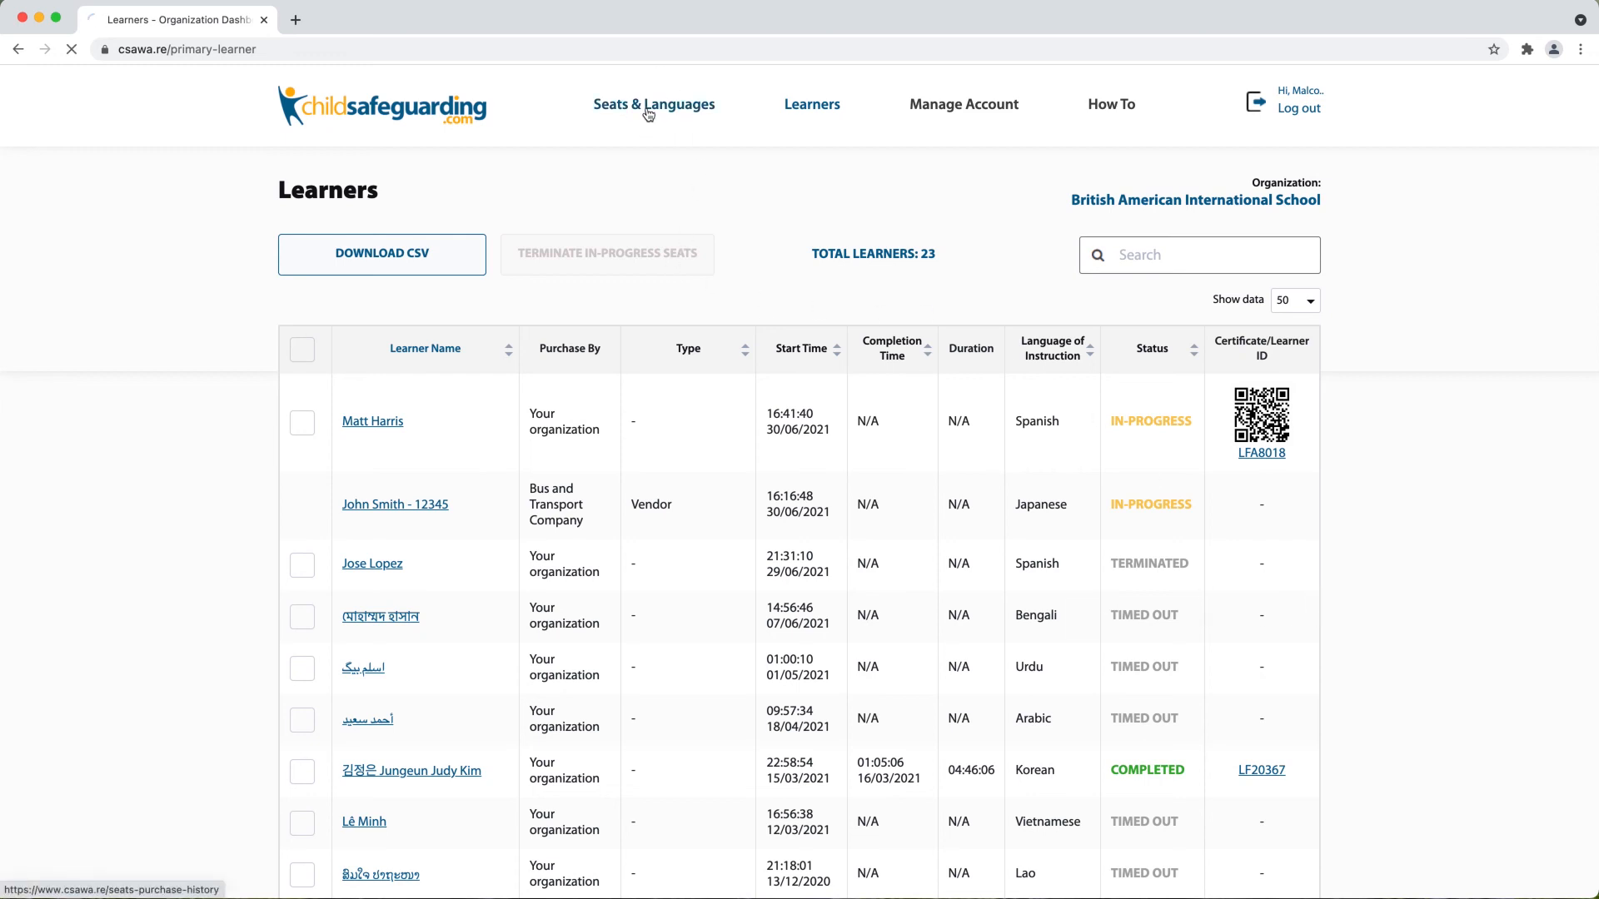
left_click(653, 104)
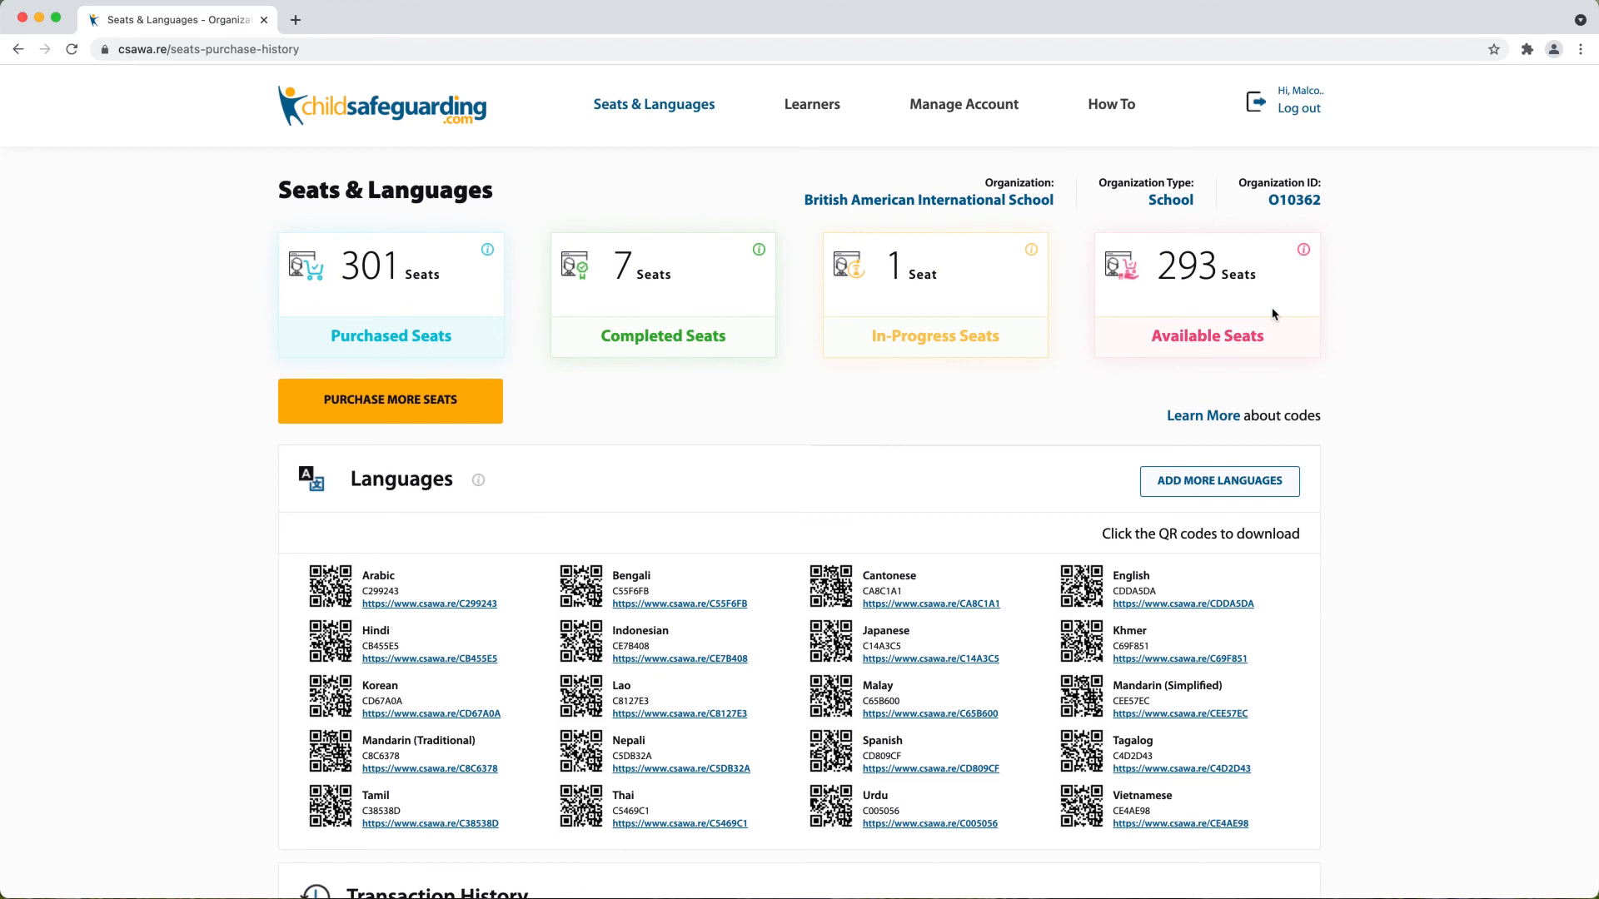
mouse_move(1383, 388)
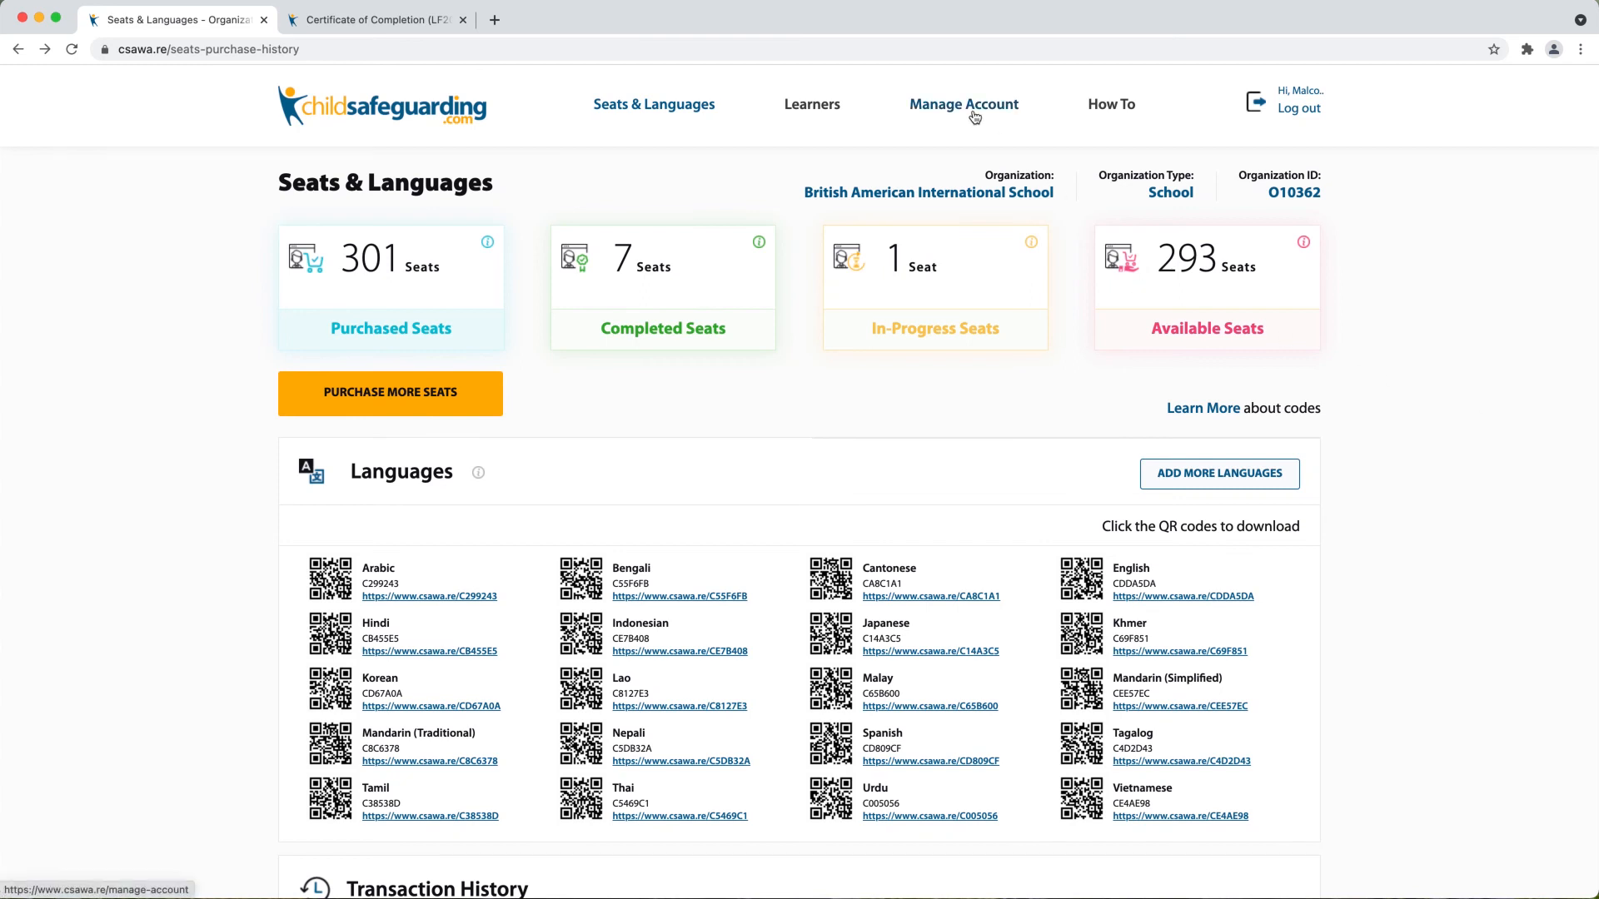
mouse_move(961, 112)
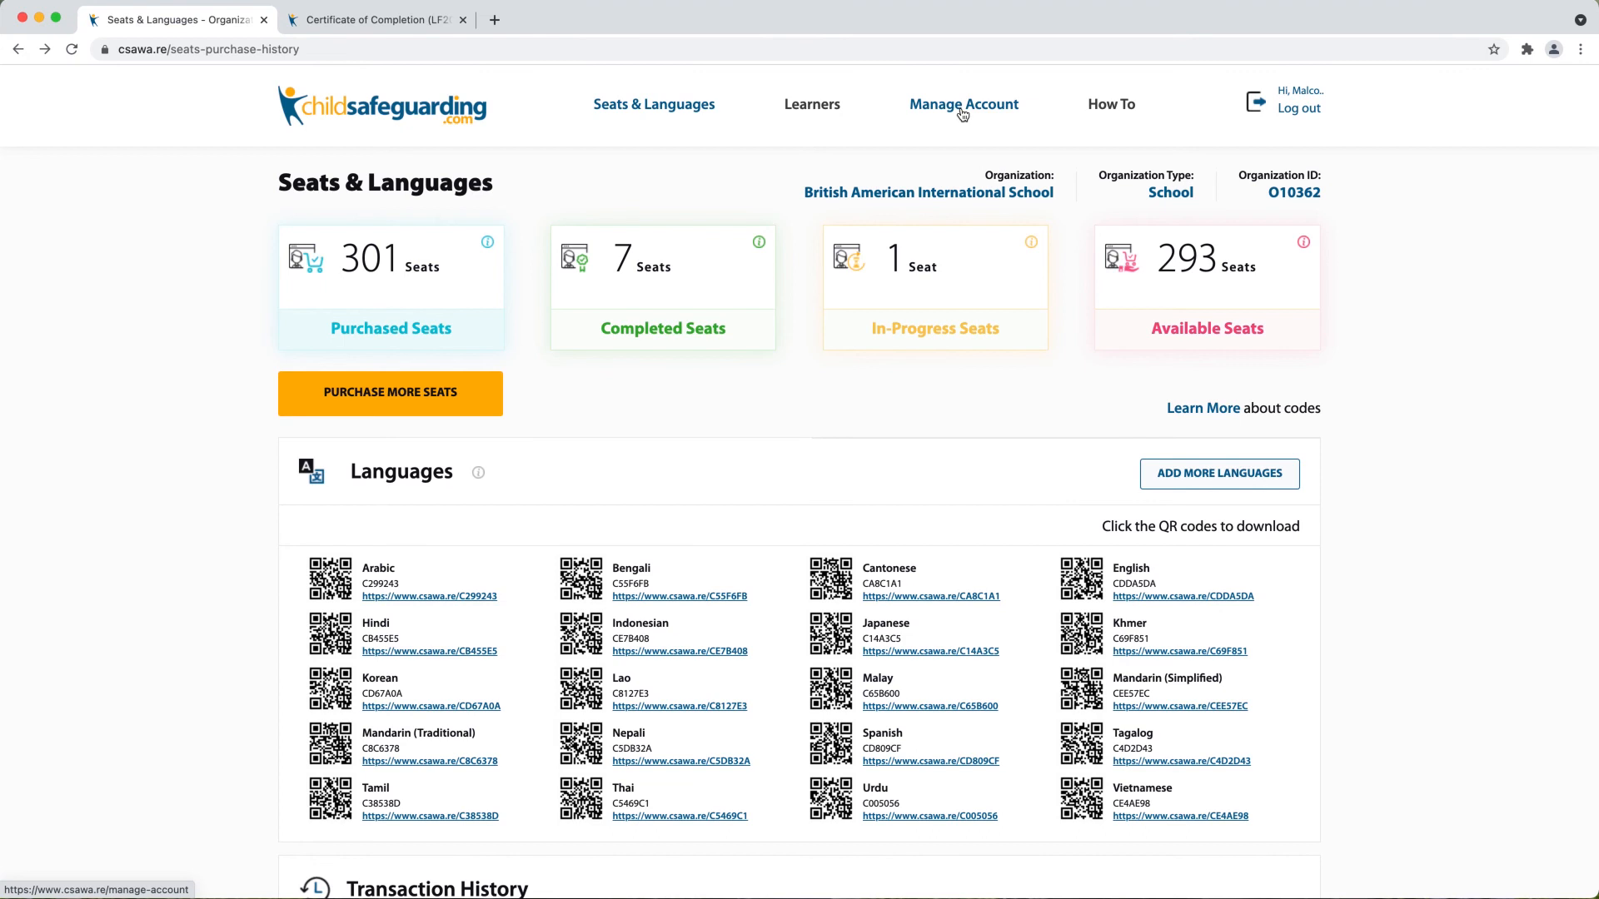
Review Reporting Information under Manage Account, then view certificate LF20367 still listing the old contact
left_click(963, 105)
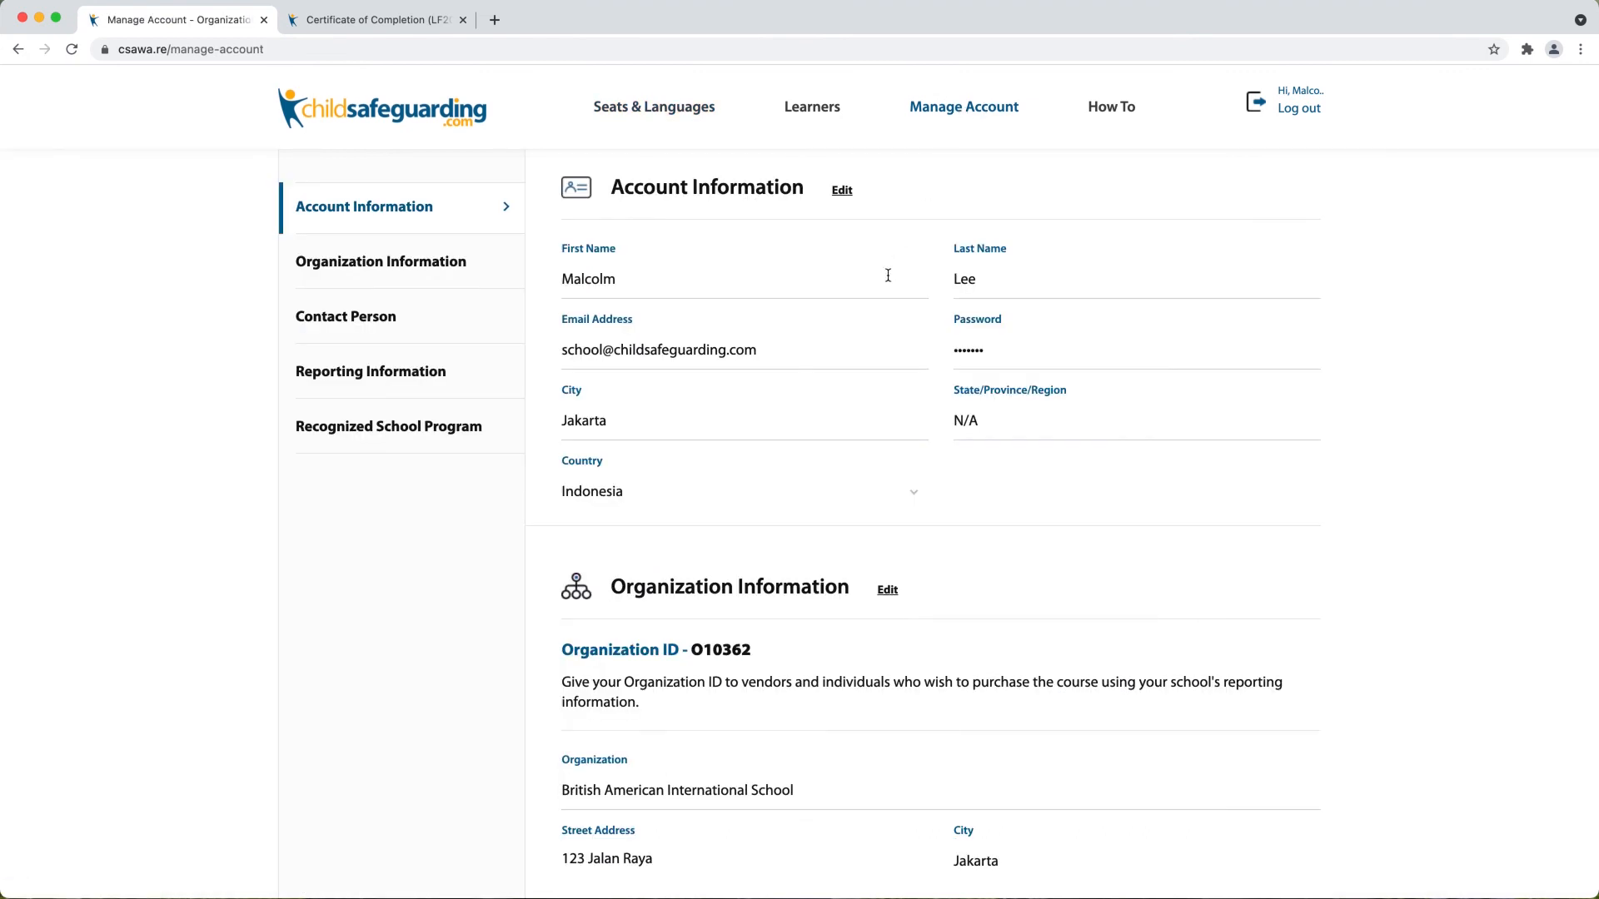
mouse_move(827, 467)
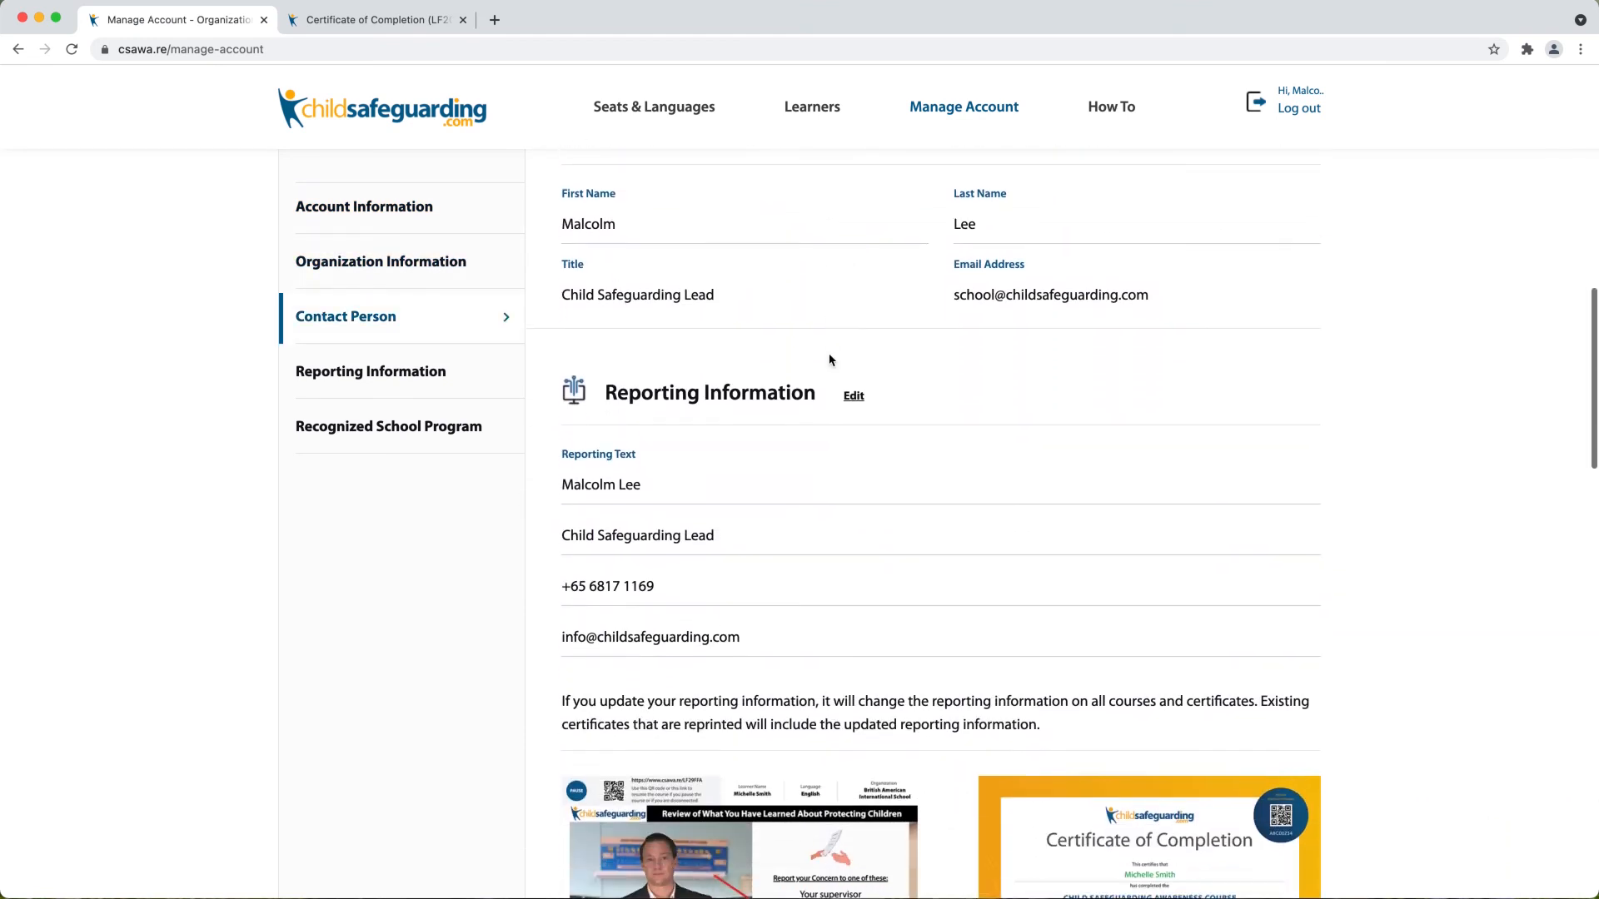
scroll("down", 3)
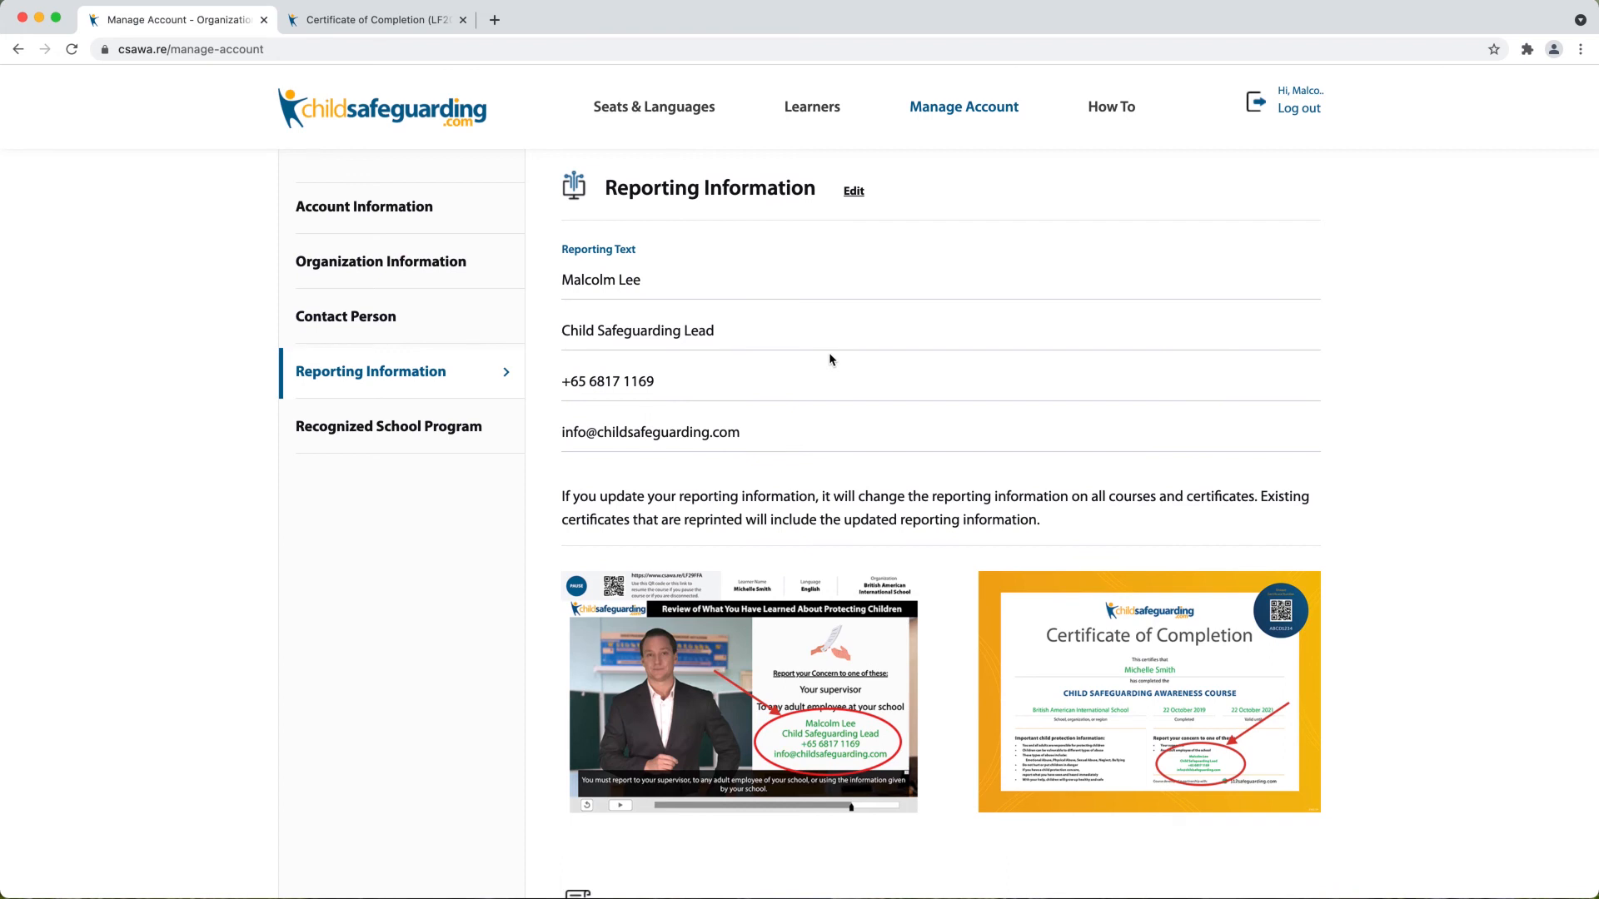
mouse_move(859, 335)
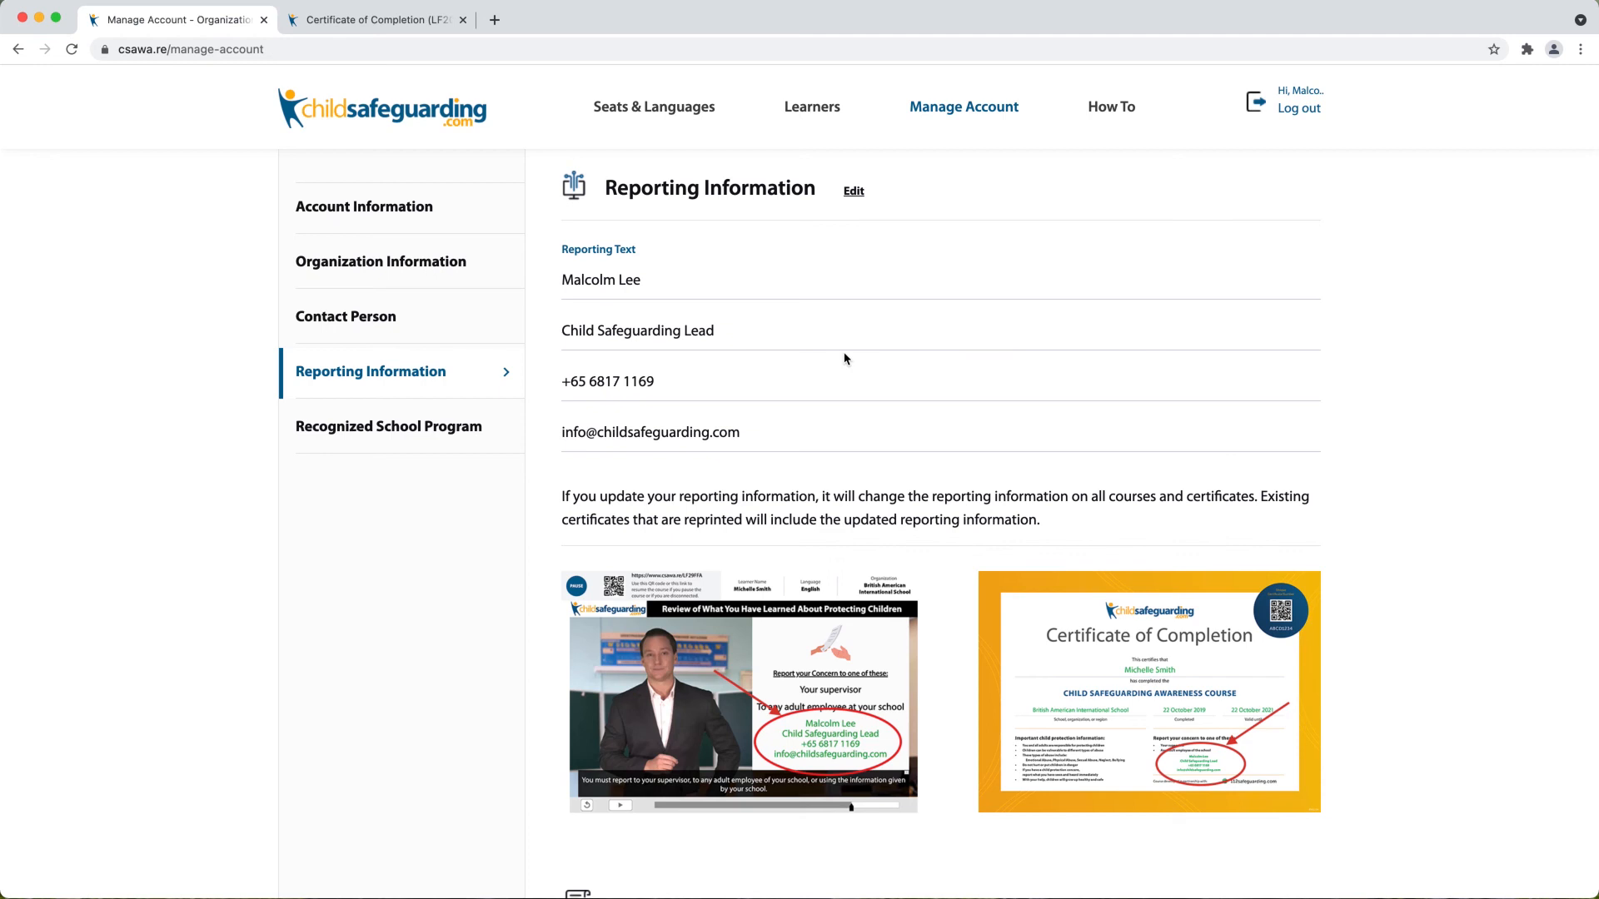
mouse_move(842, 724)
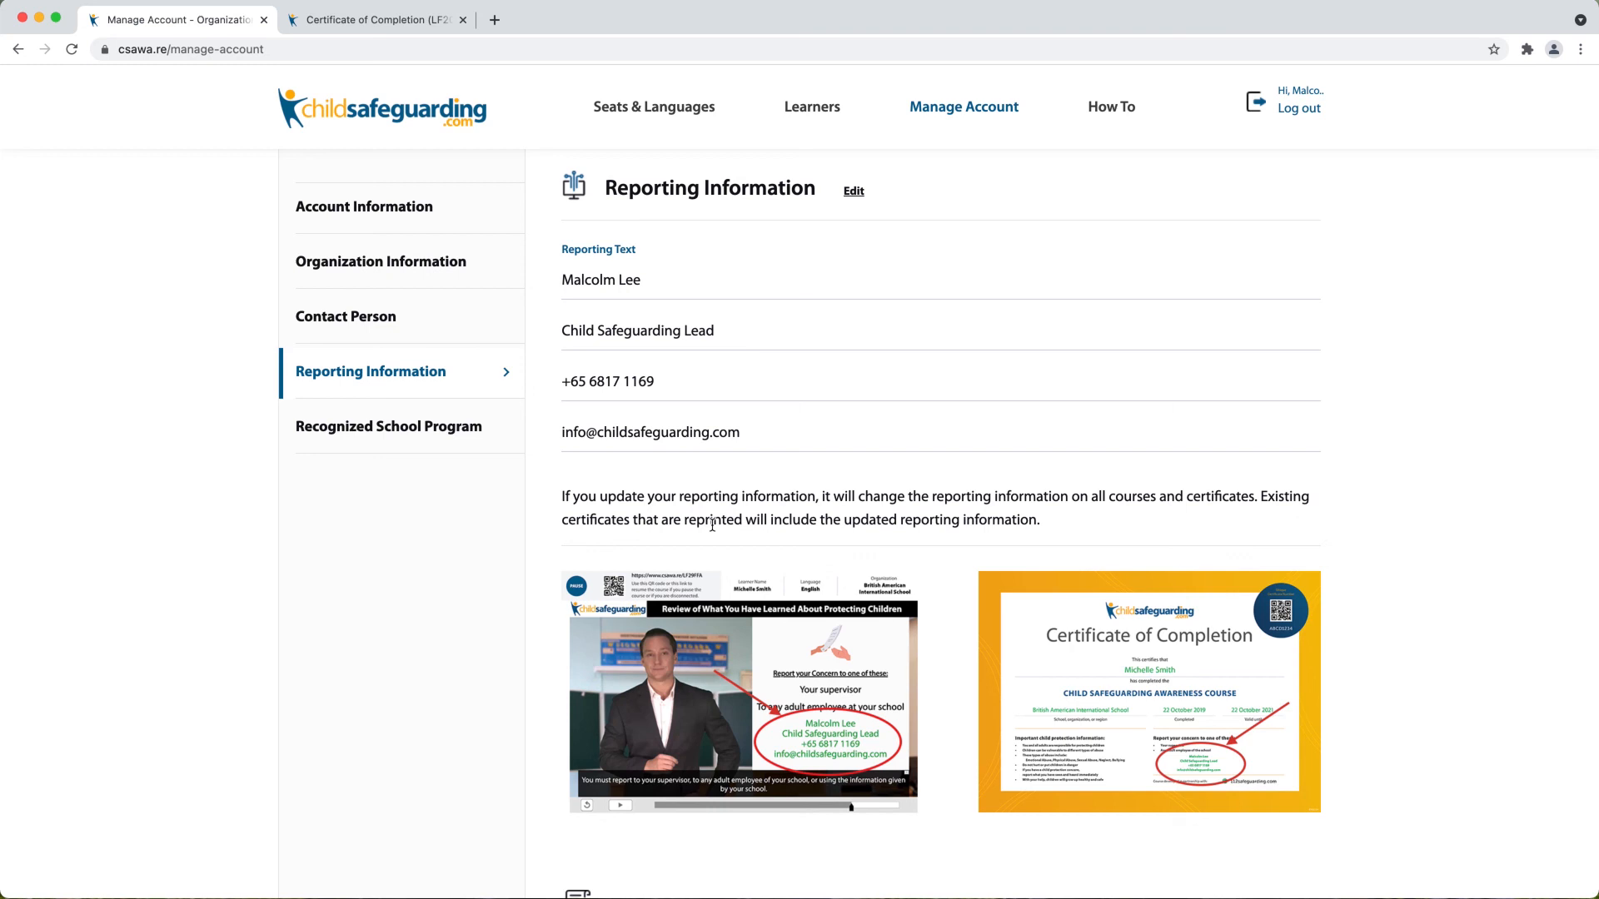
mouse_move(761, 361)
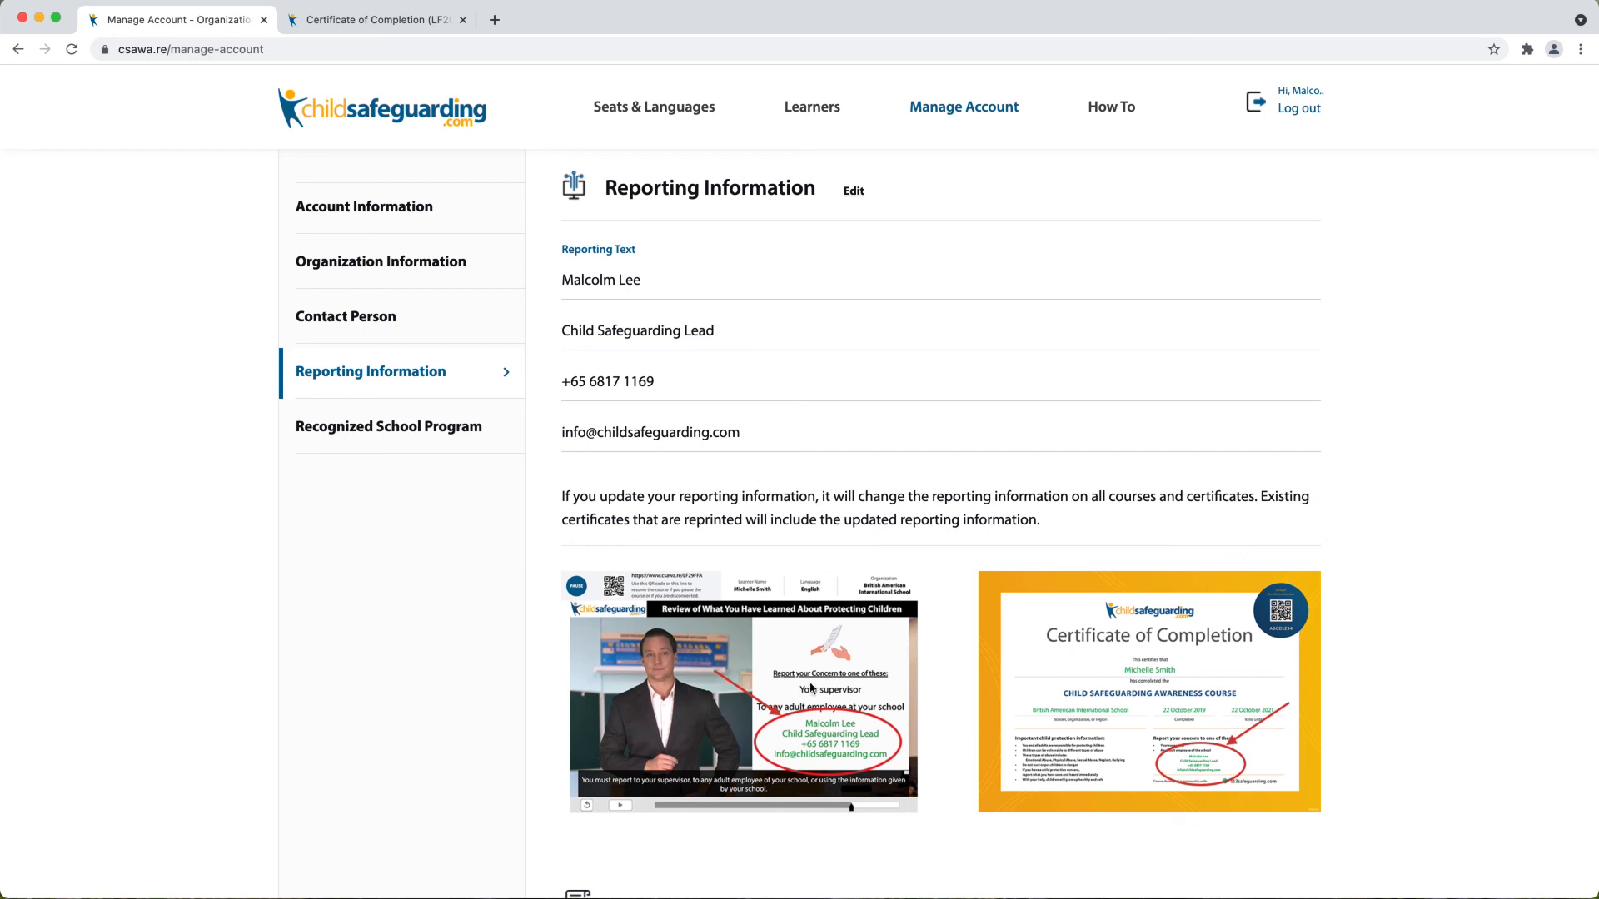
mouse_move(845, 743)
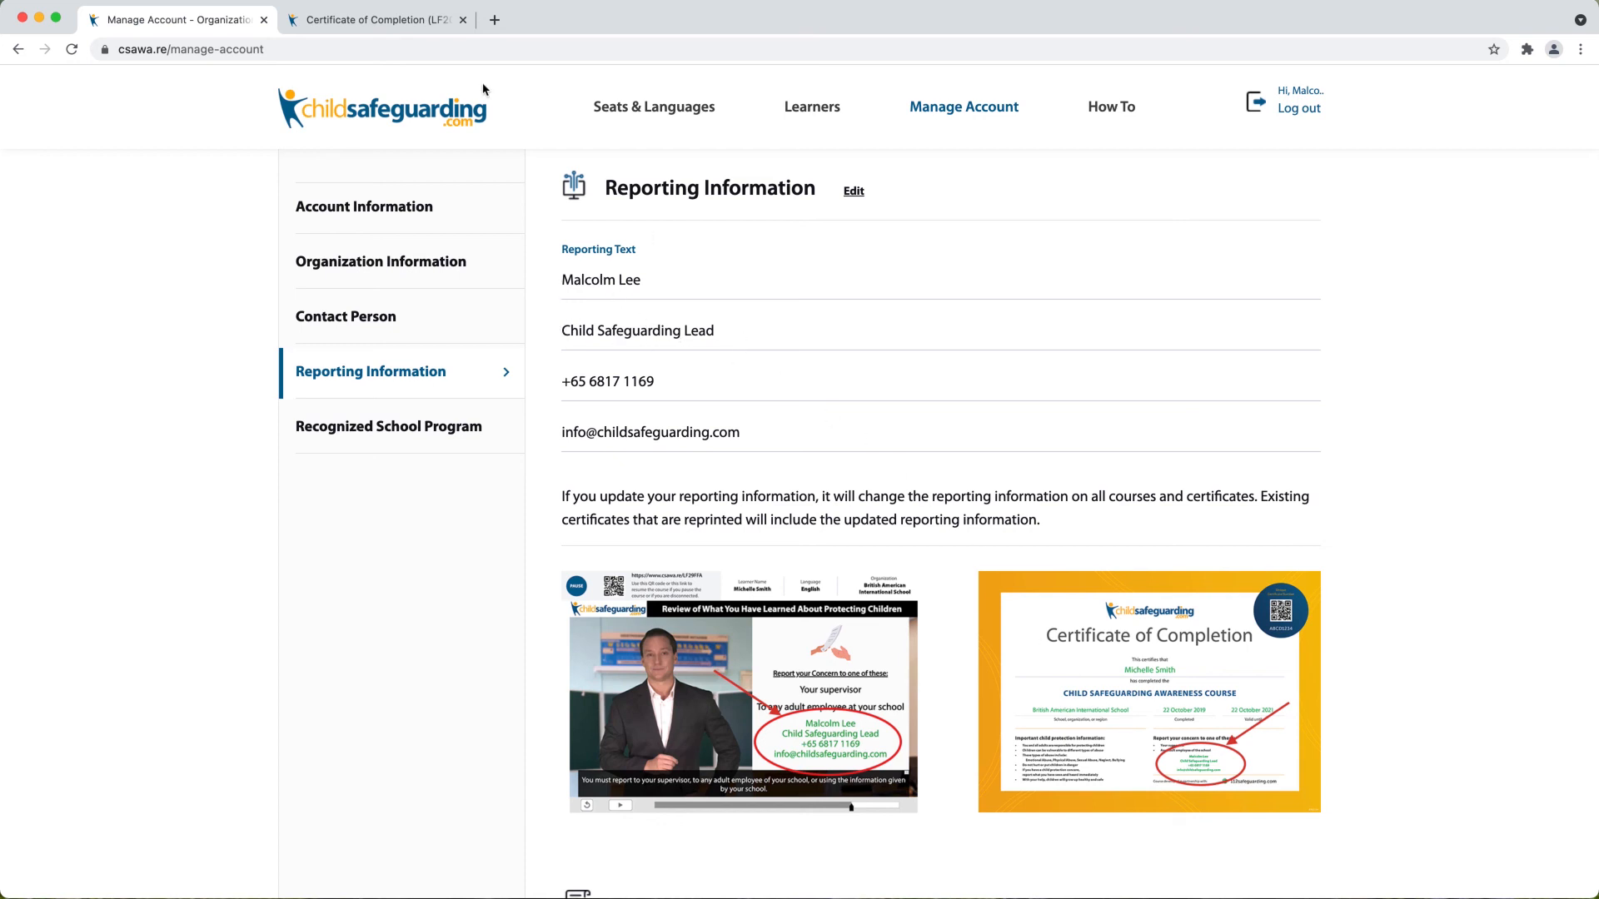
left_click(375, 20)
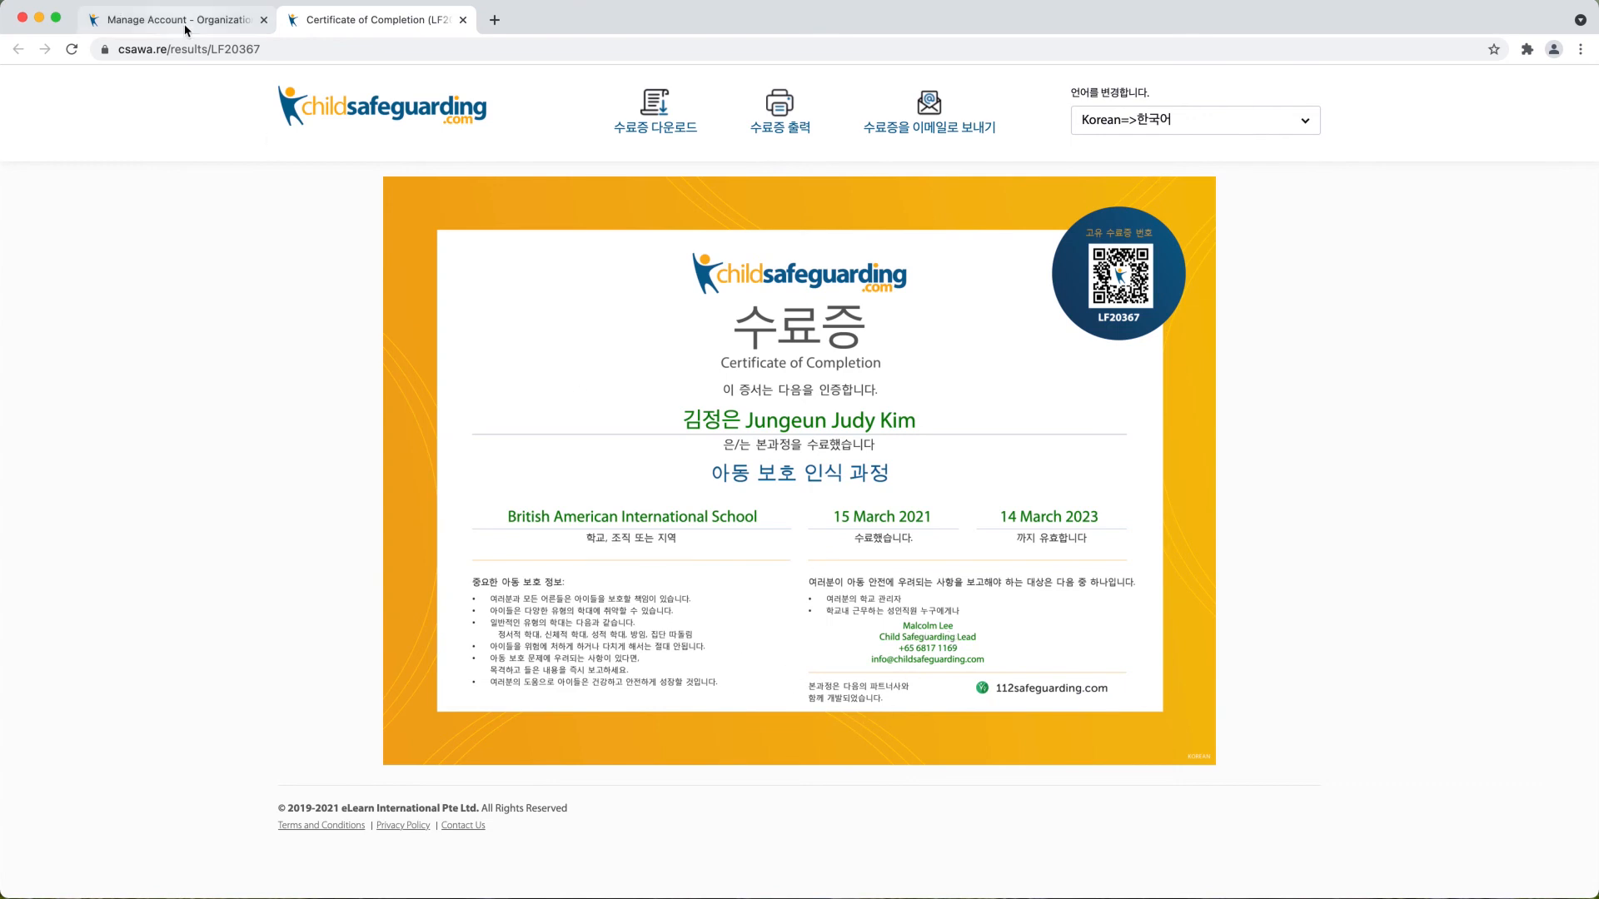
left_click(174, 20)
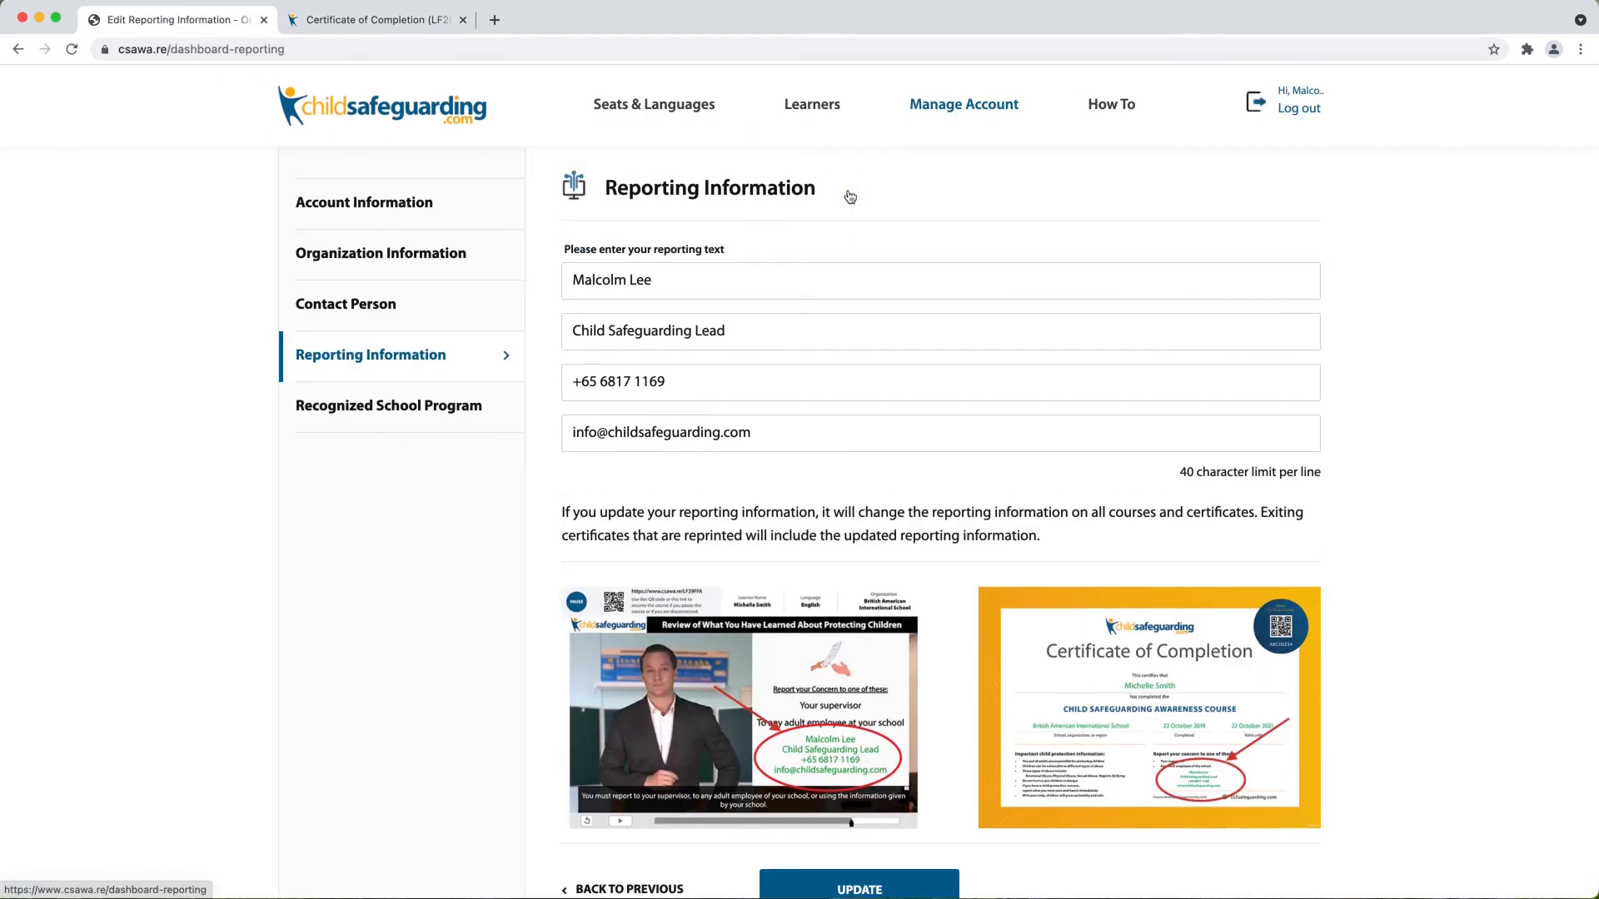
double_click(611, 280)
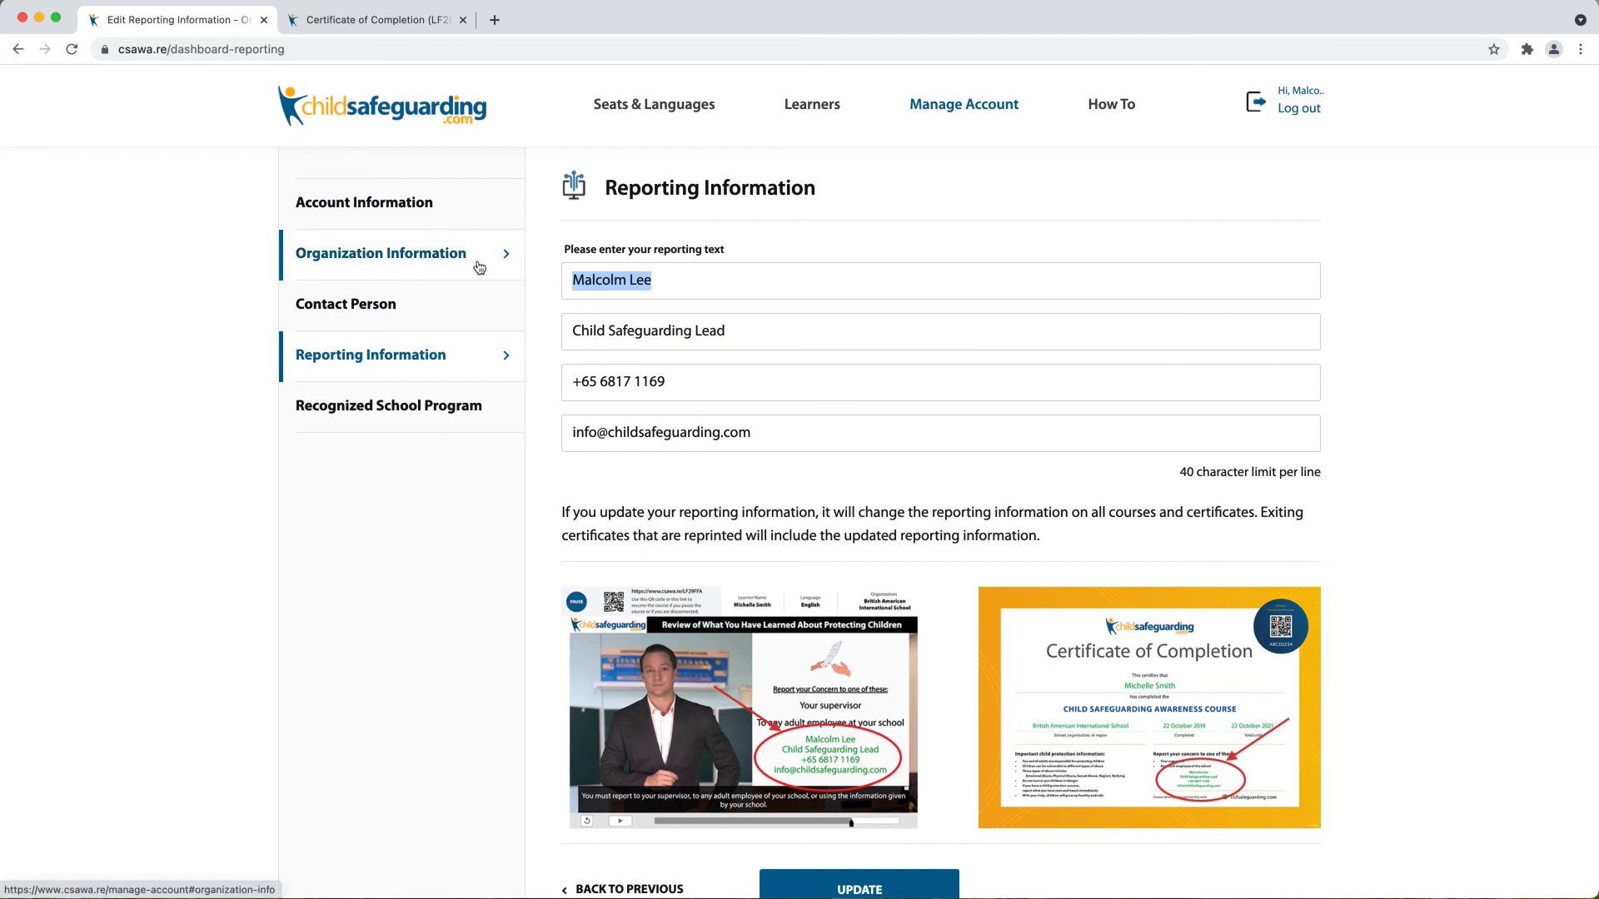
type("Joe B")
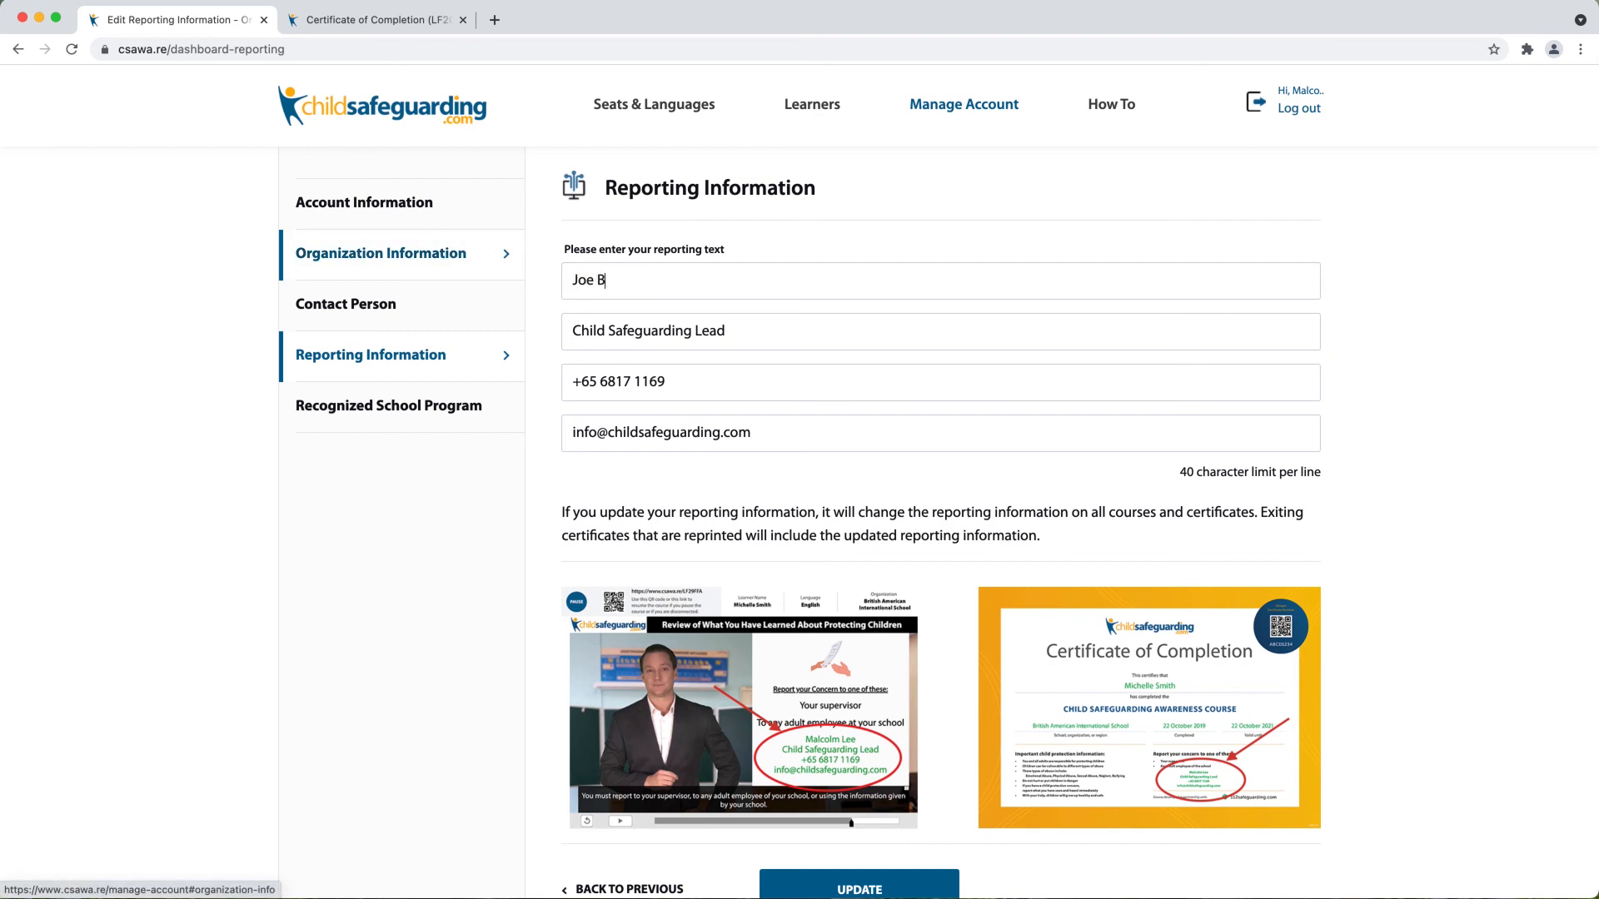
type("iden")
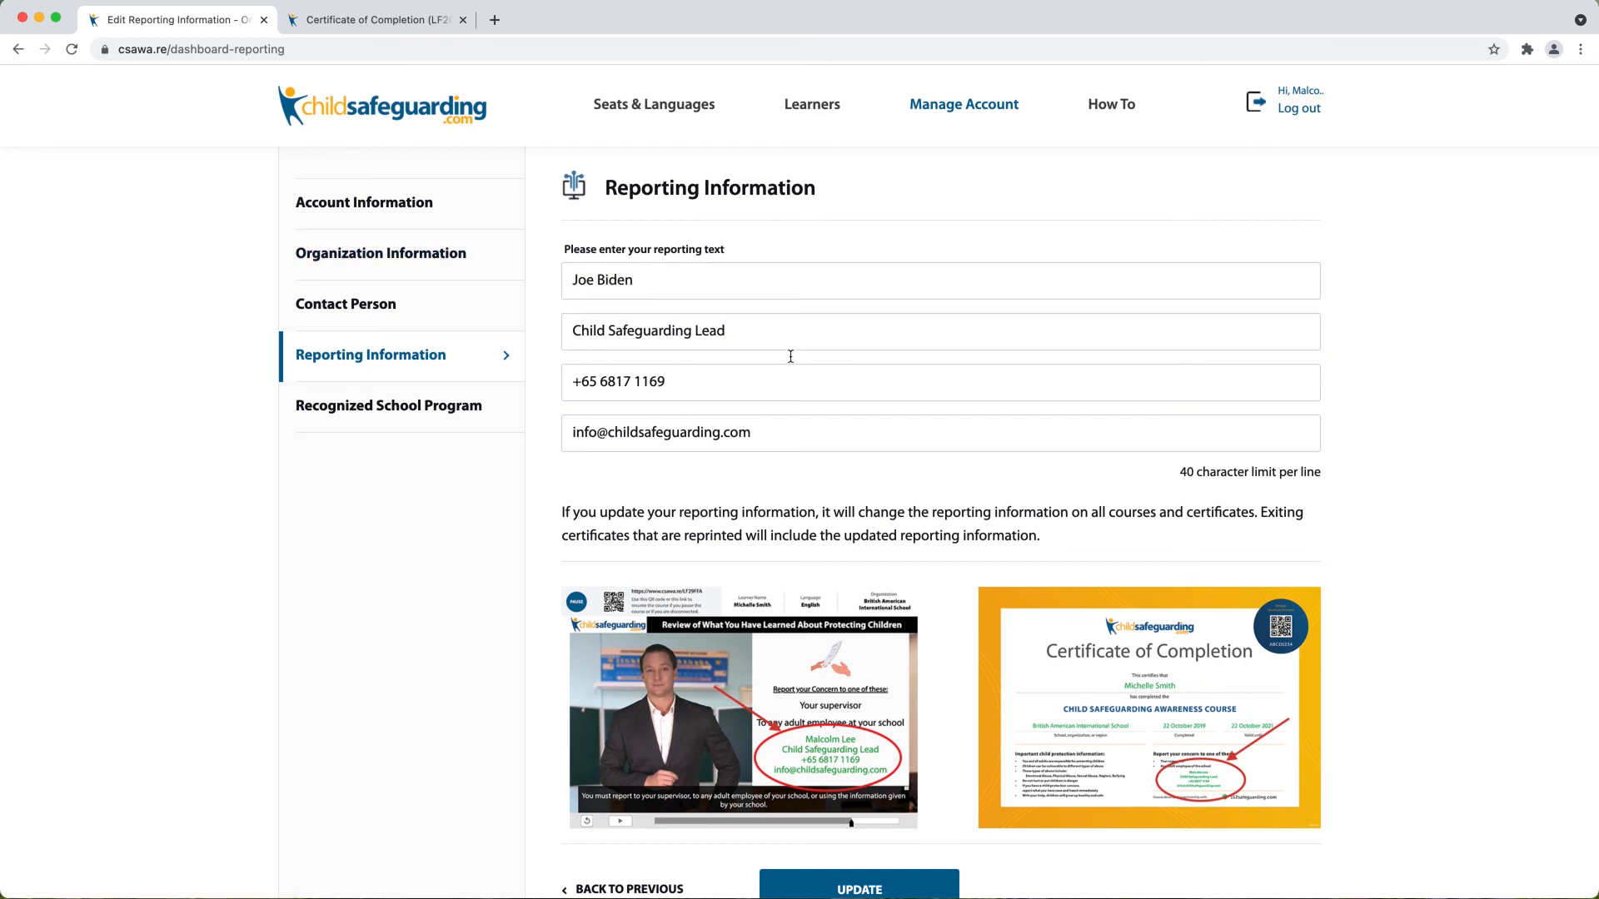
mouse_move(913, 756)
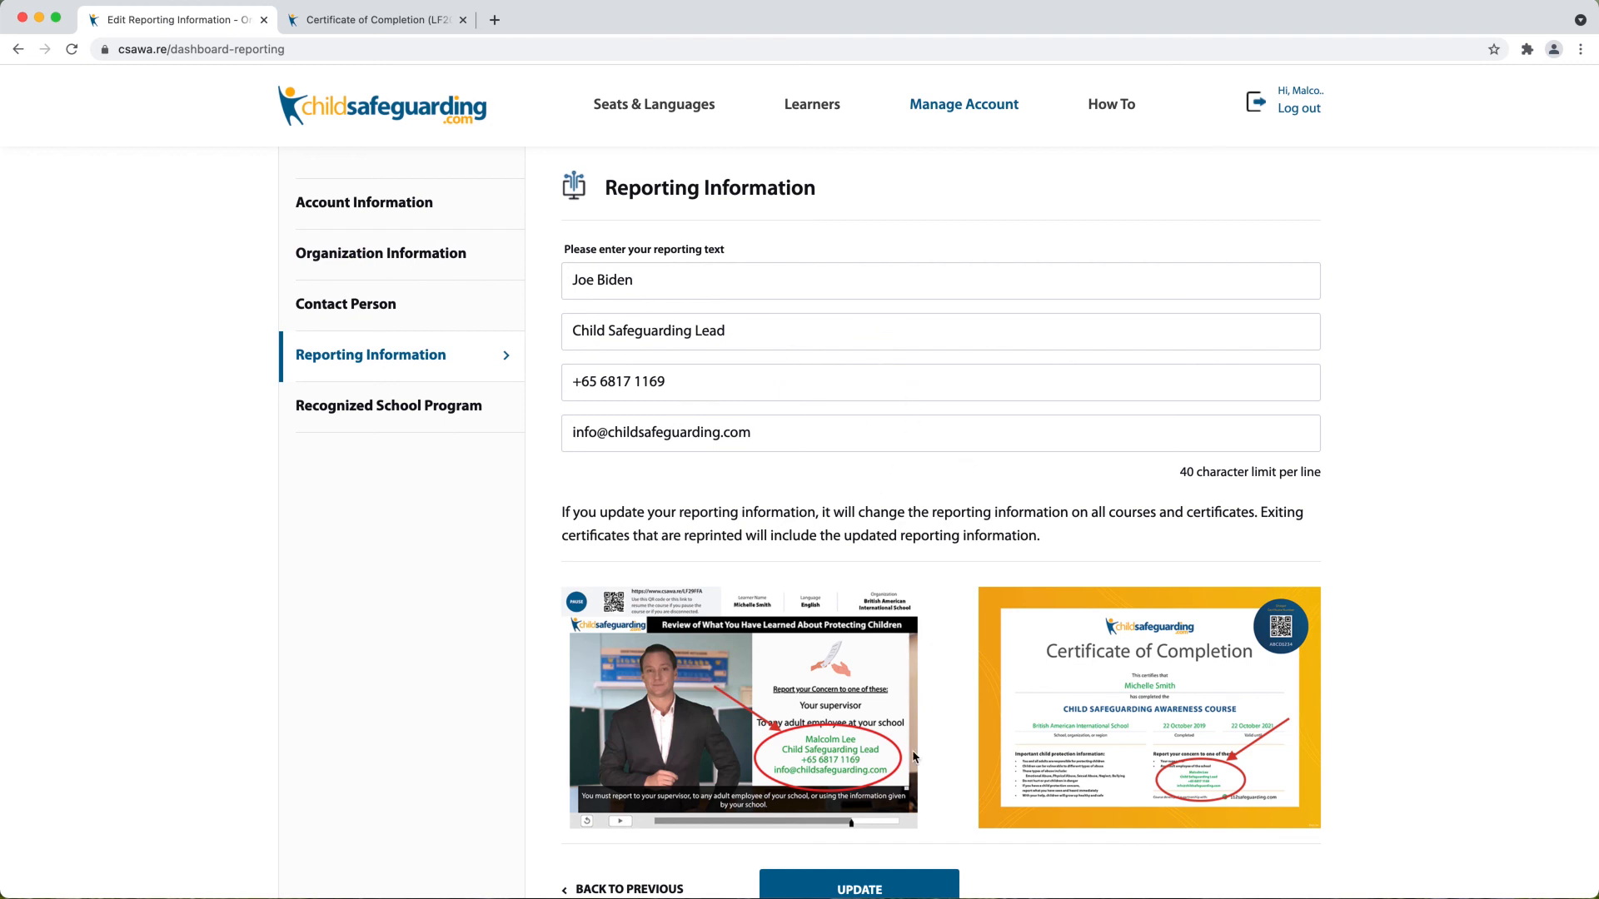
left_click(858, 888)
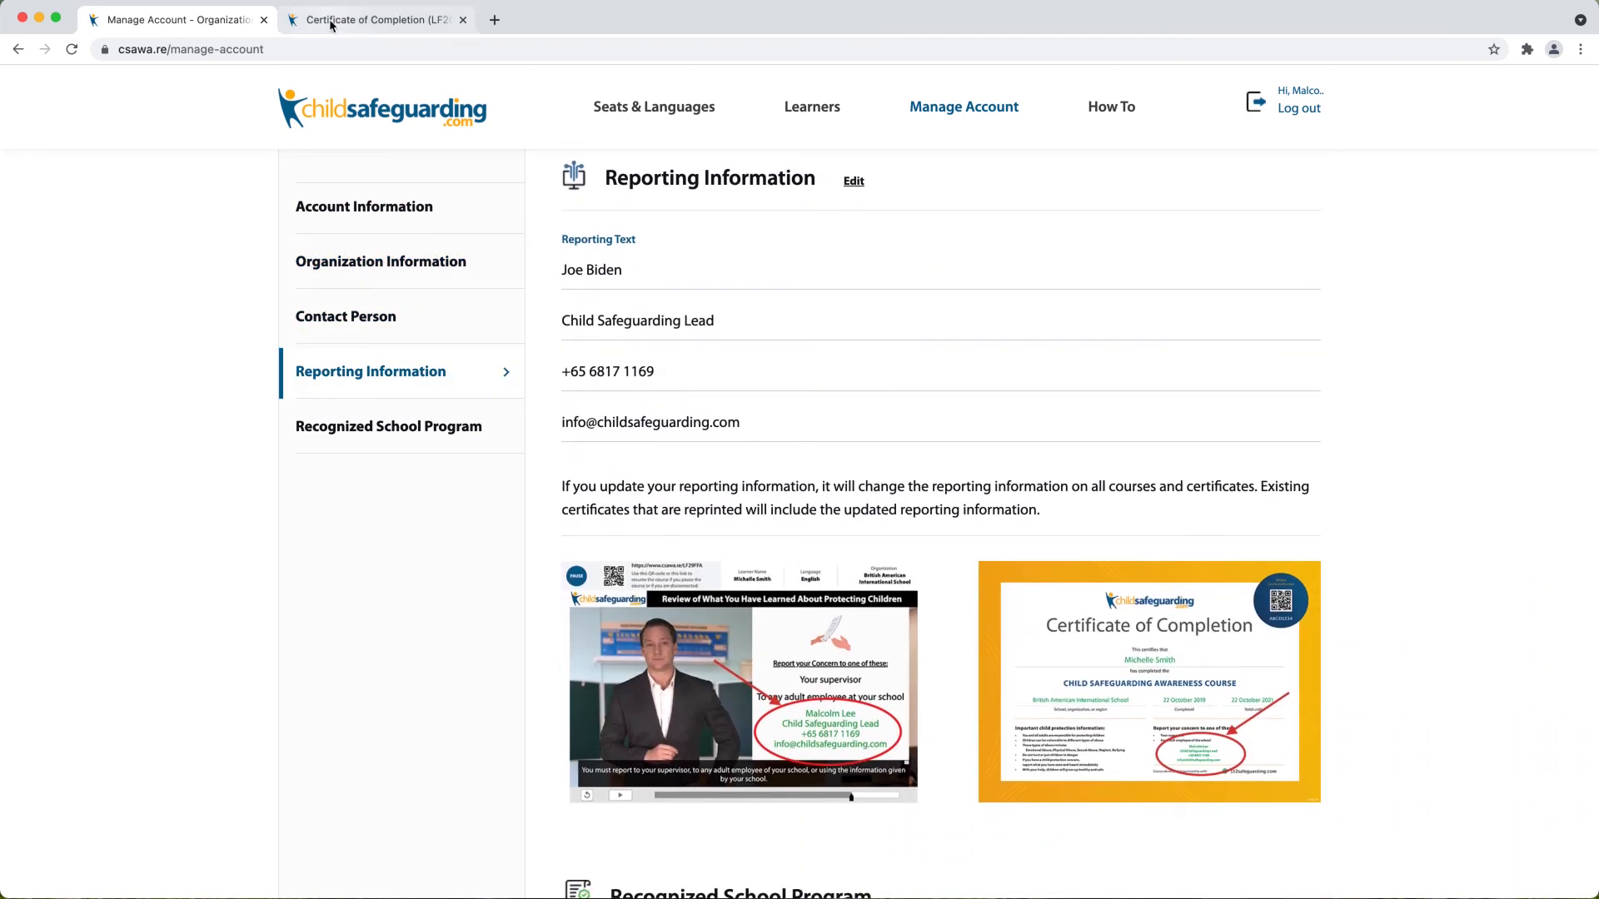
Reload certificate LF20367 to confirm Joe Biden as reporting contact, then return to Manage Account
left_click(374, 20)
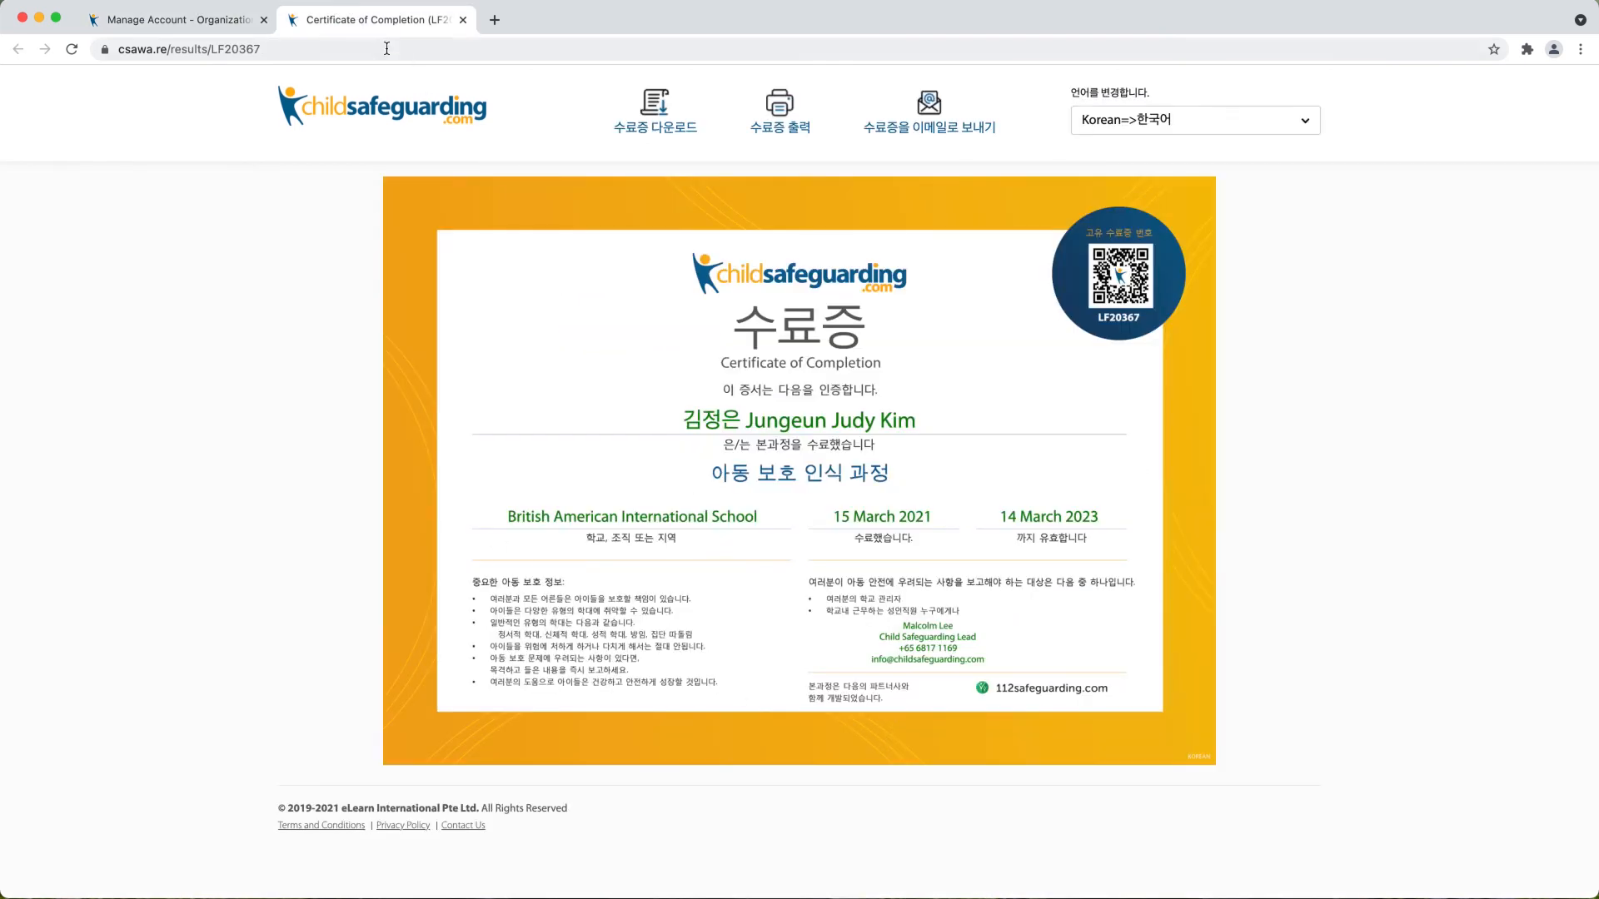
left_click(71, 49)
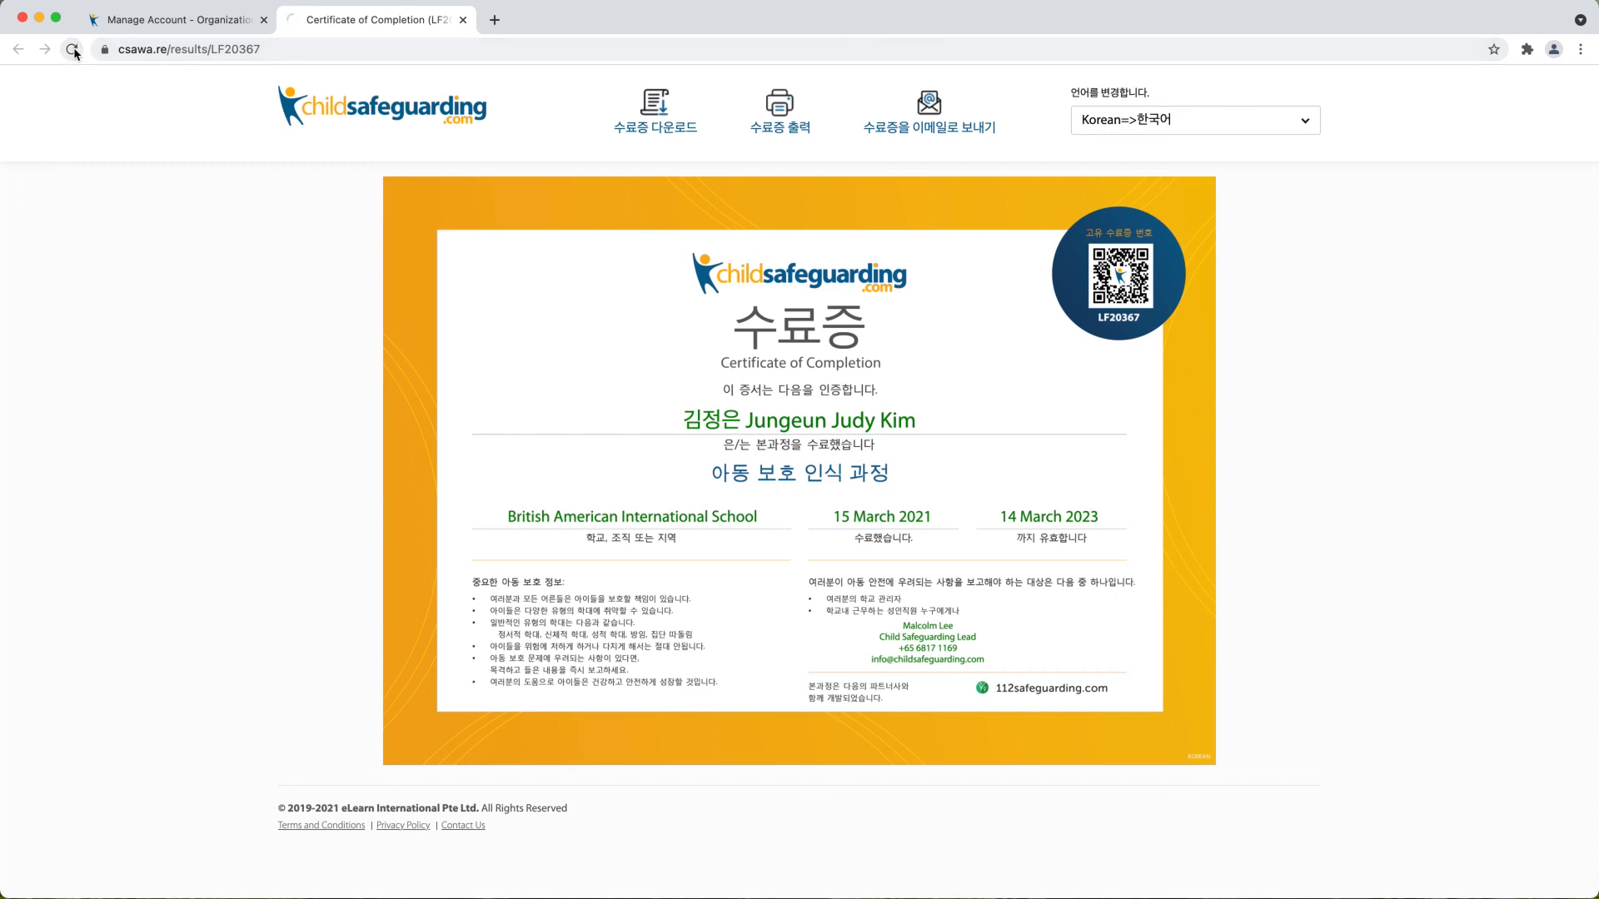
left_click(72, 48)
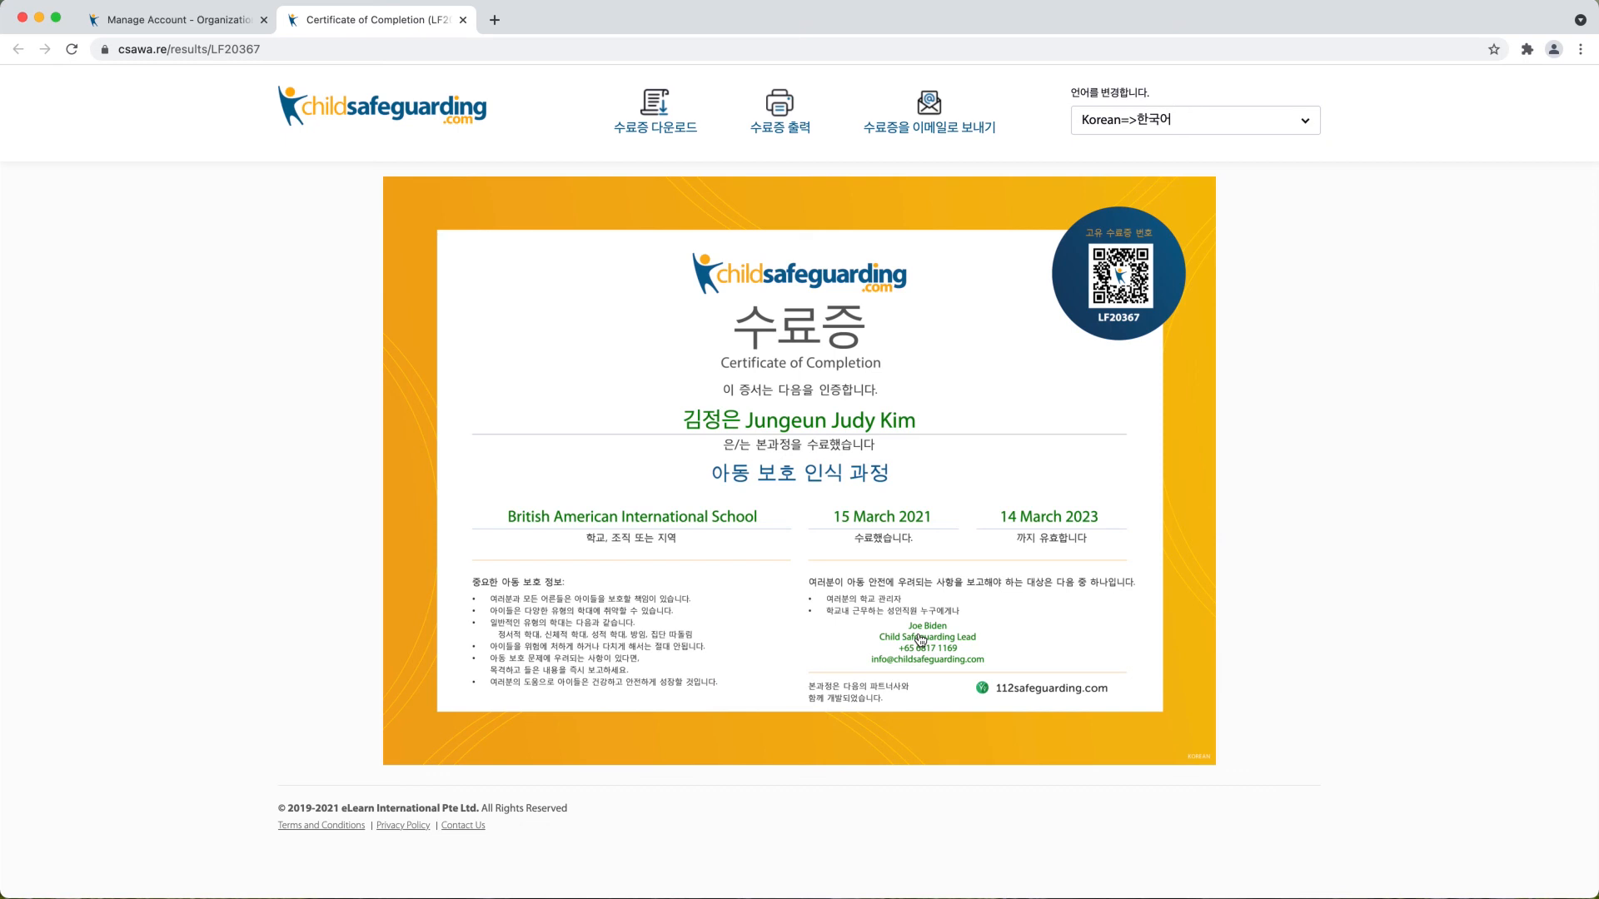
mouse_move(278, 133)
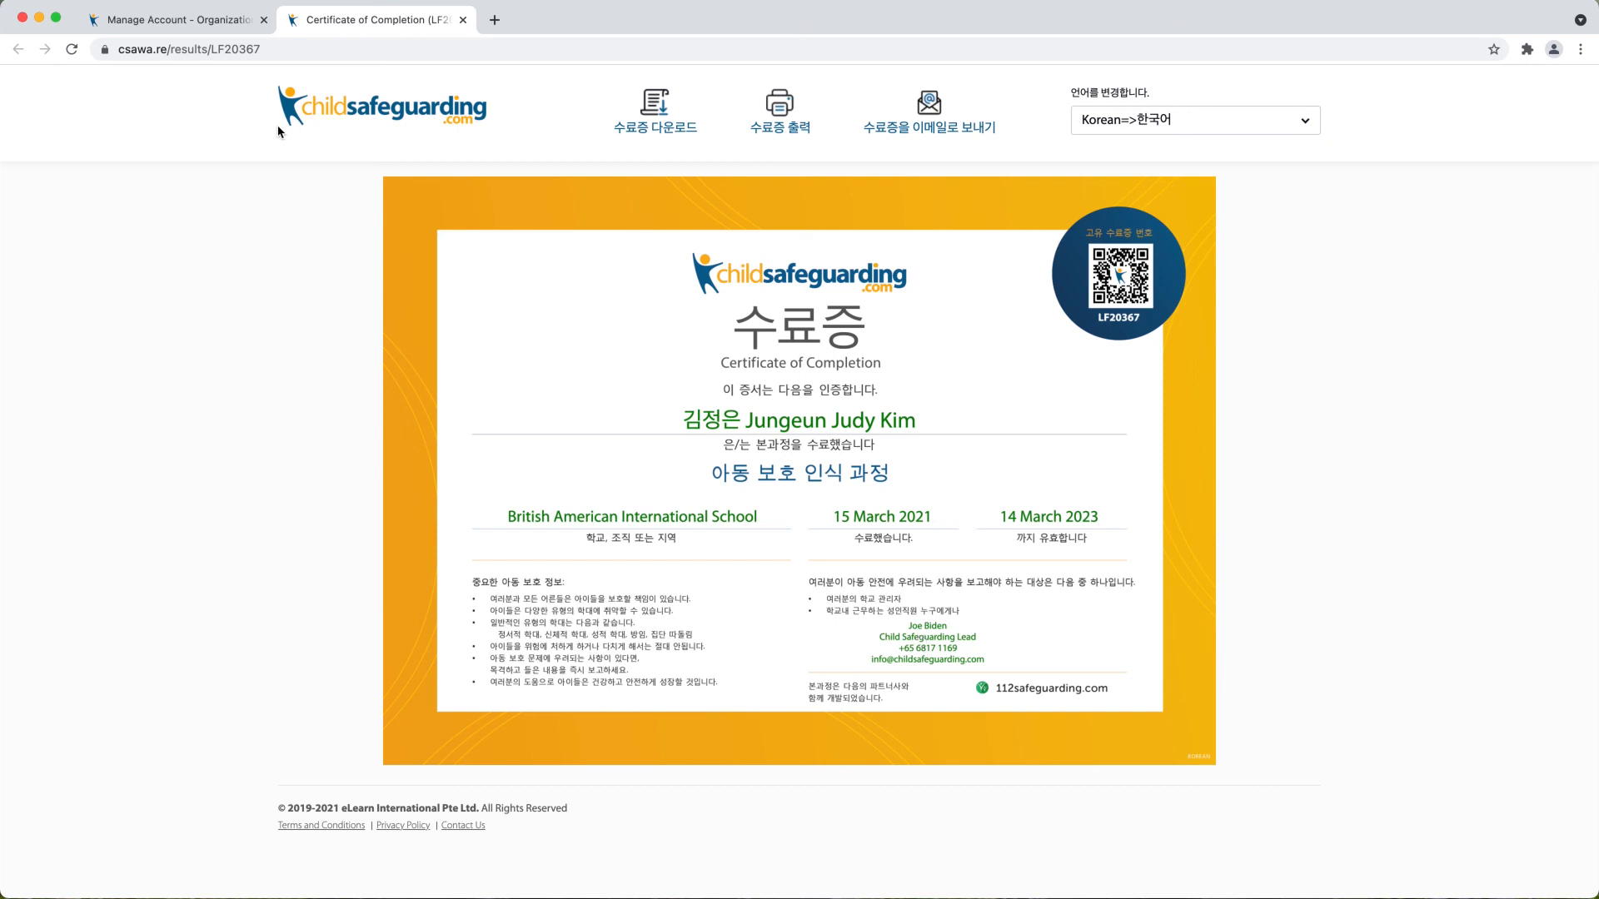
left_click(173, 20)
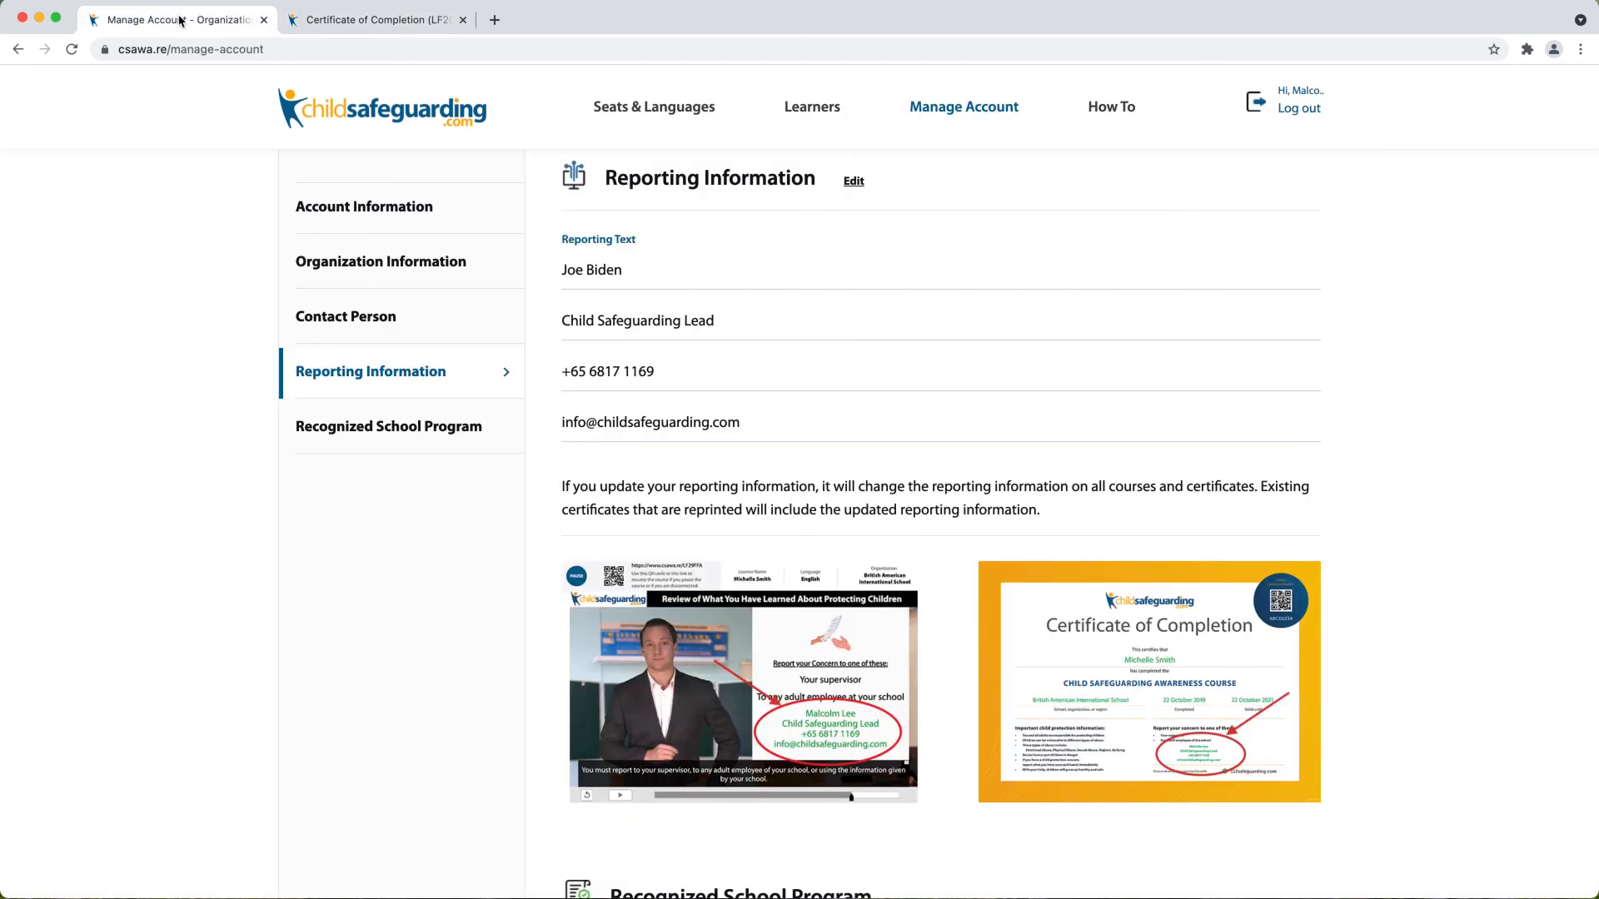
scroll("down", 3)
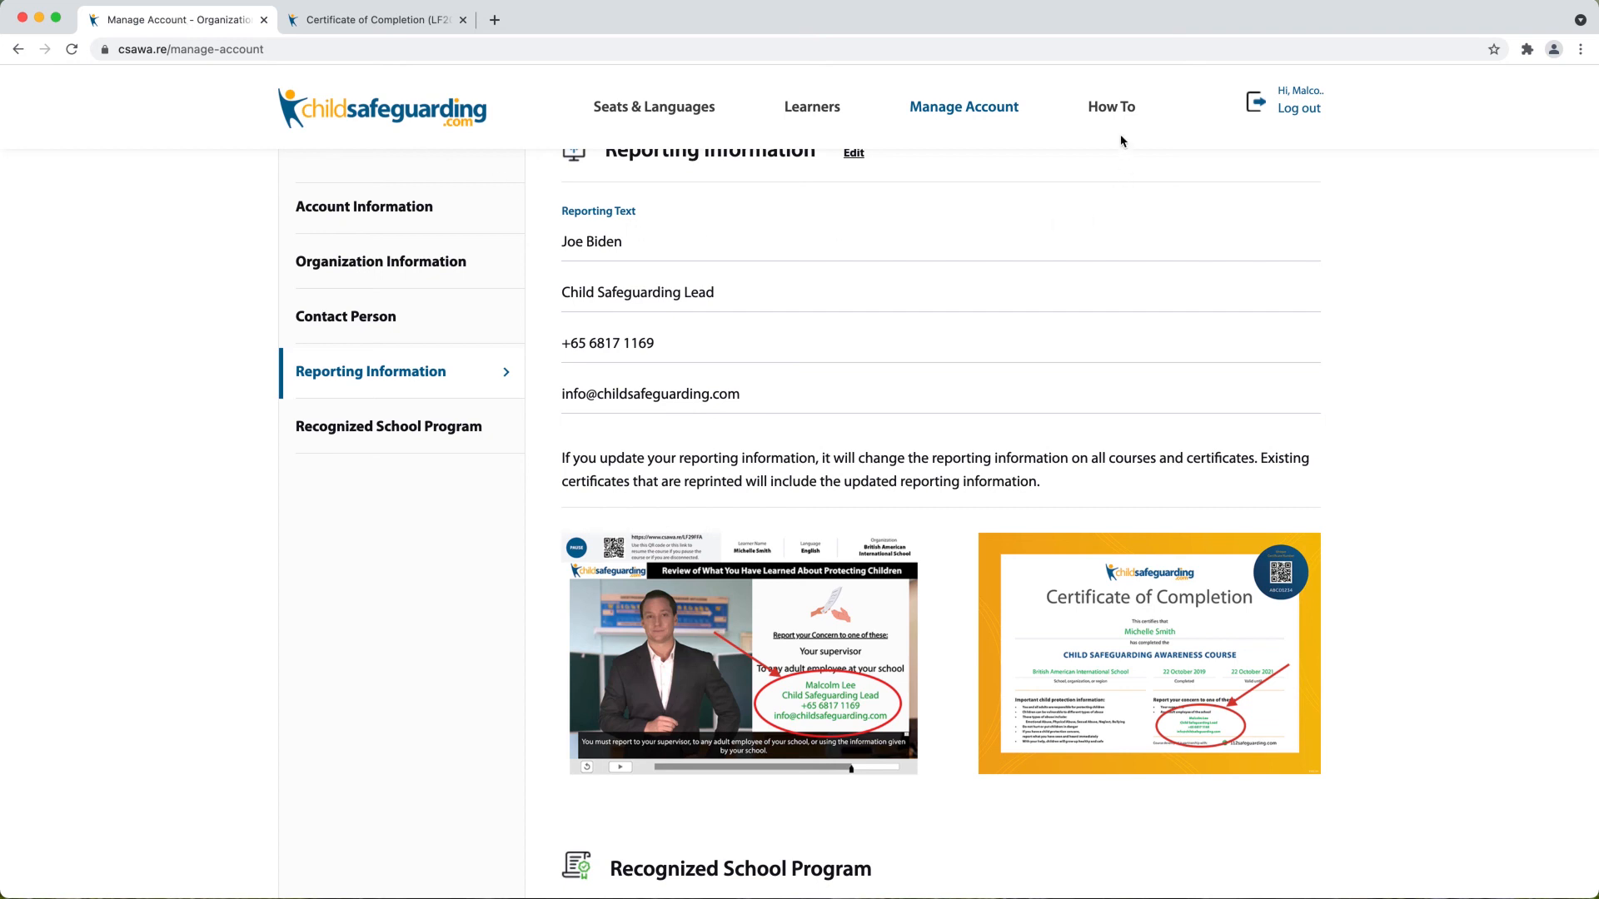
mouse_move(1111, 106)
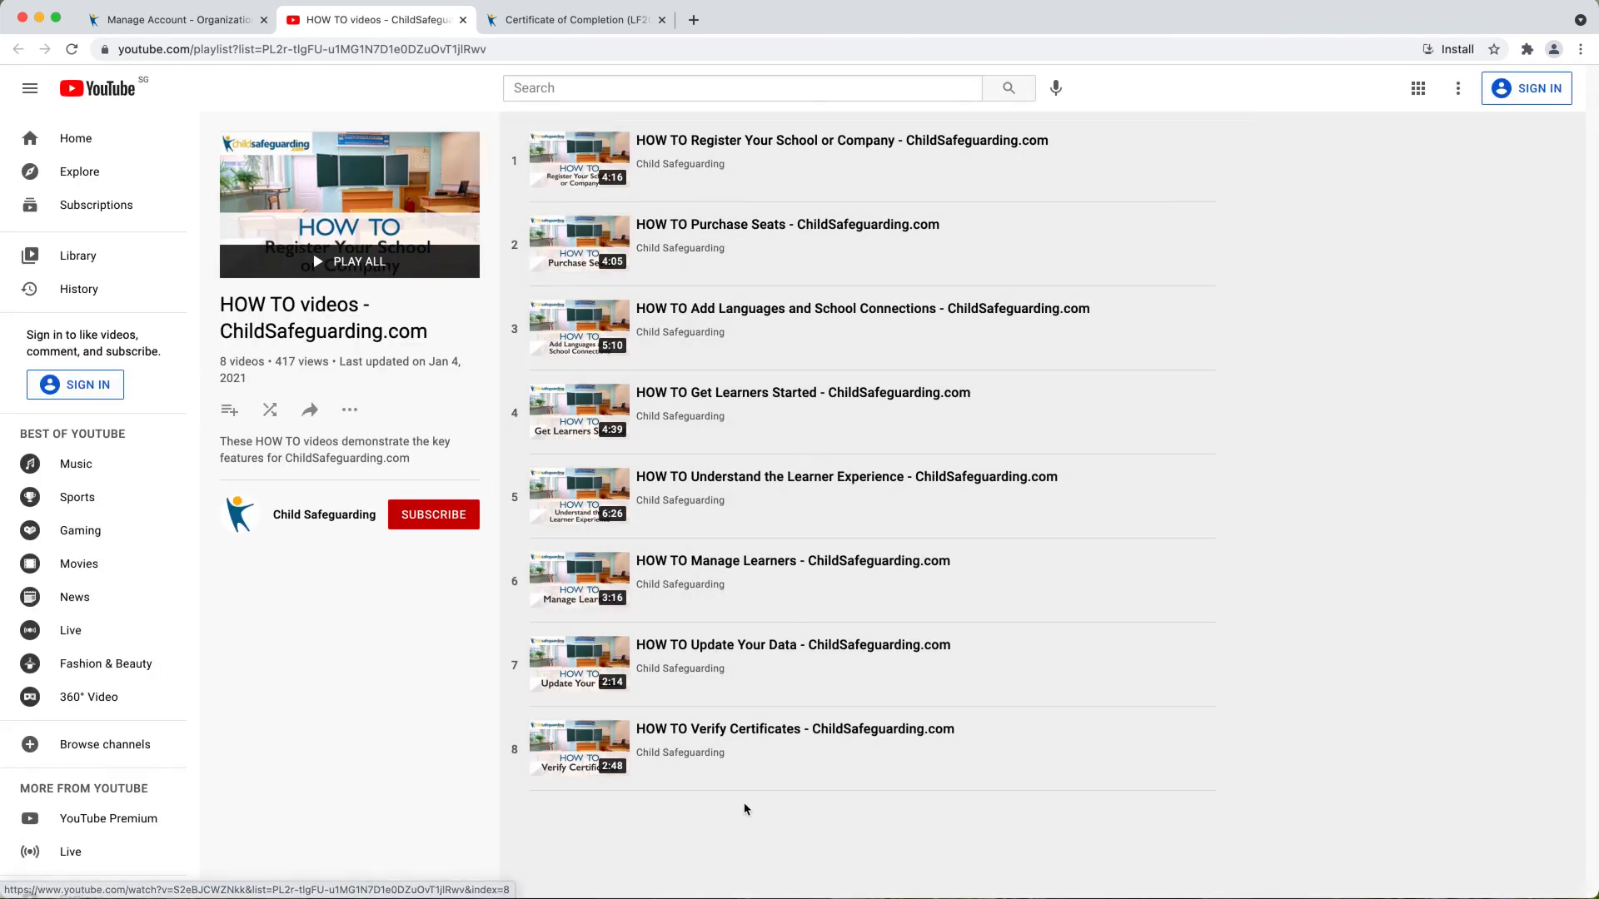
mouse_move(729, 734)
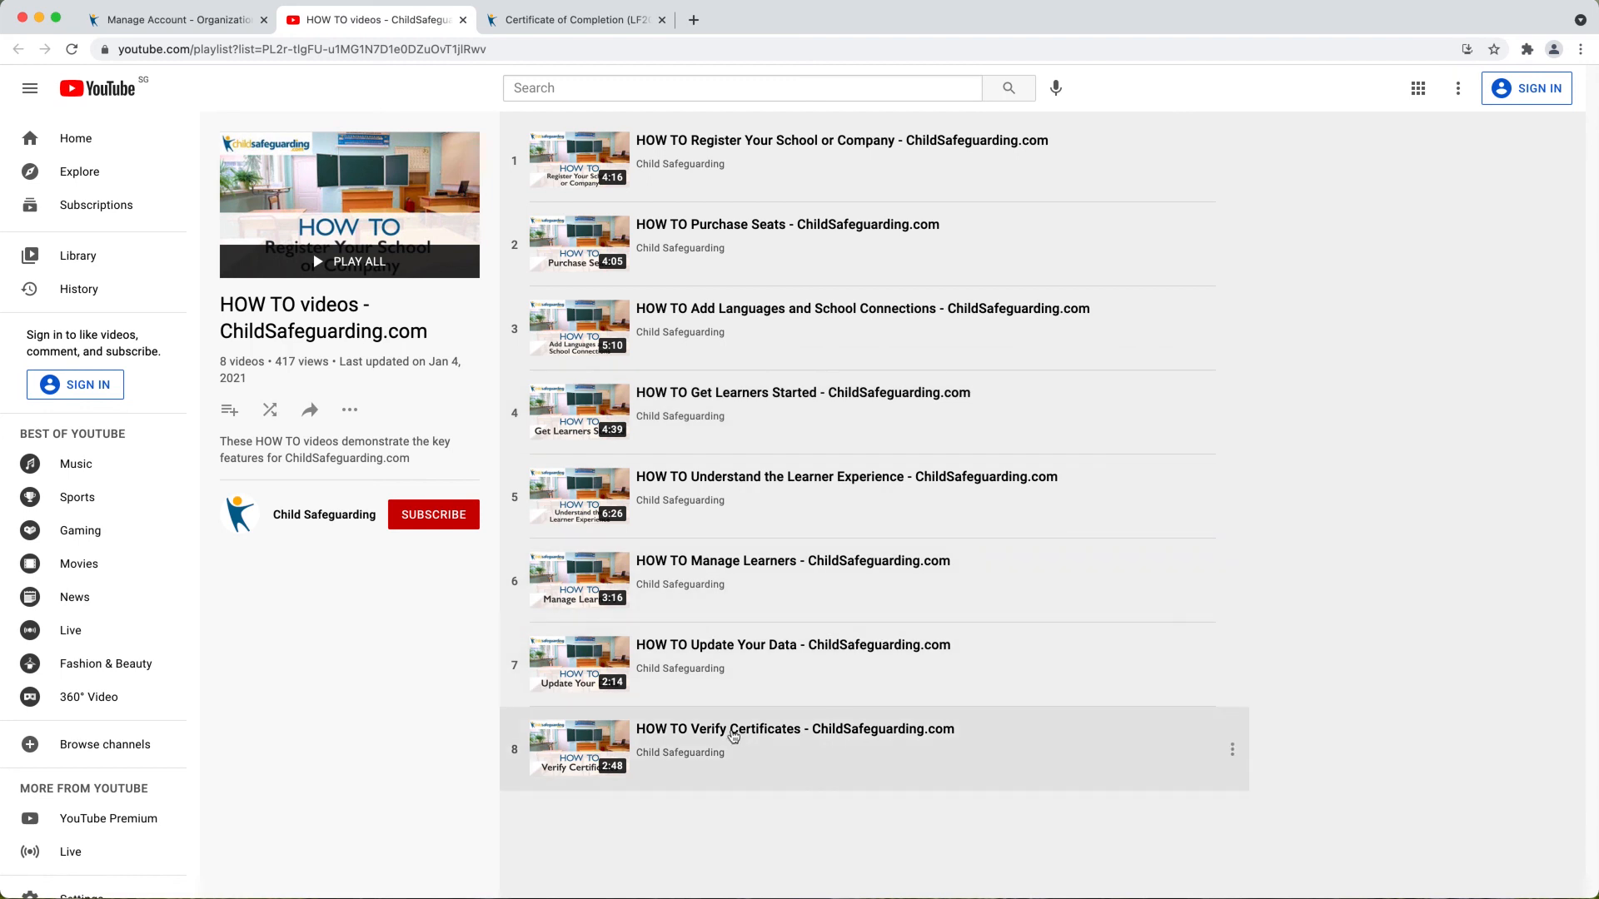
mouse_move(775, 235)
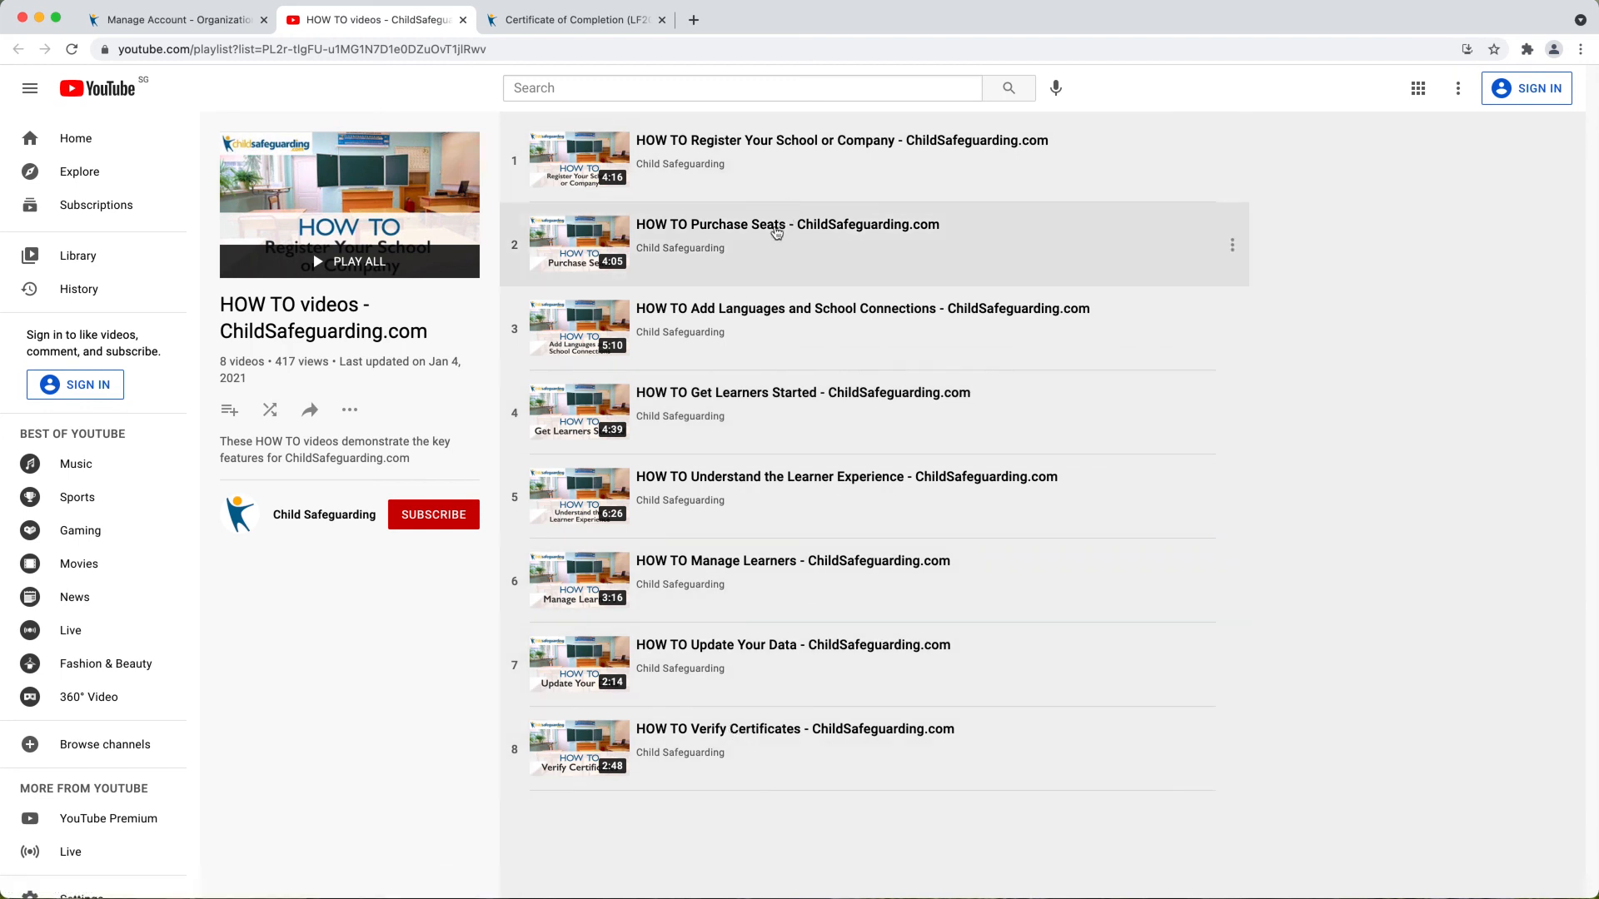
mouse_move(775, 234)
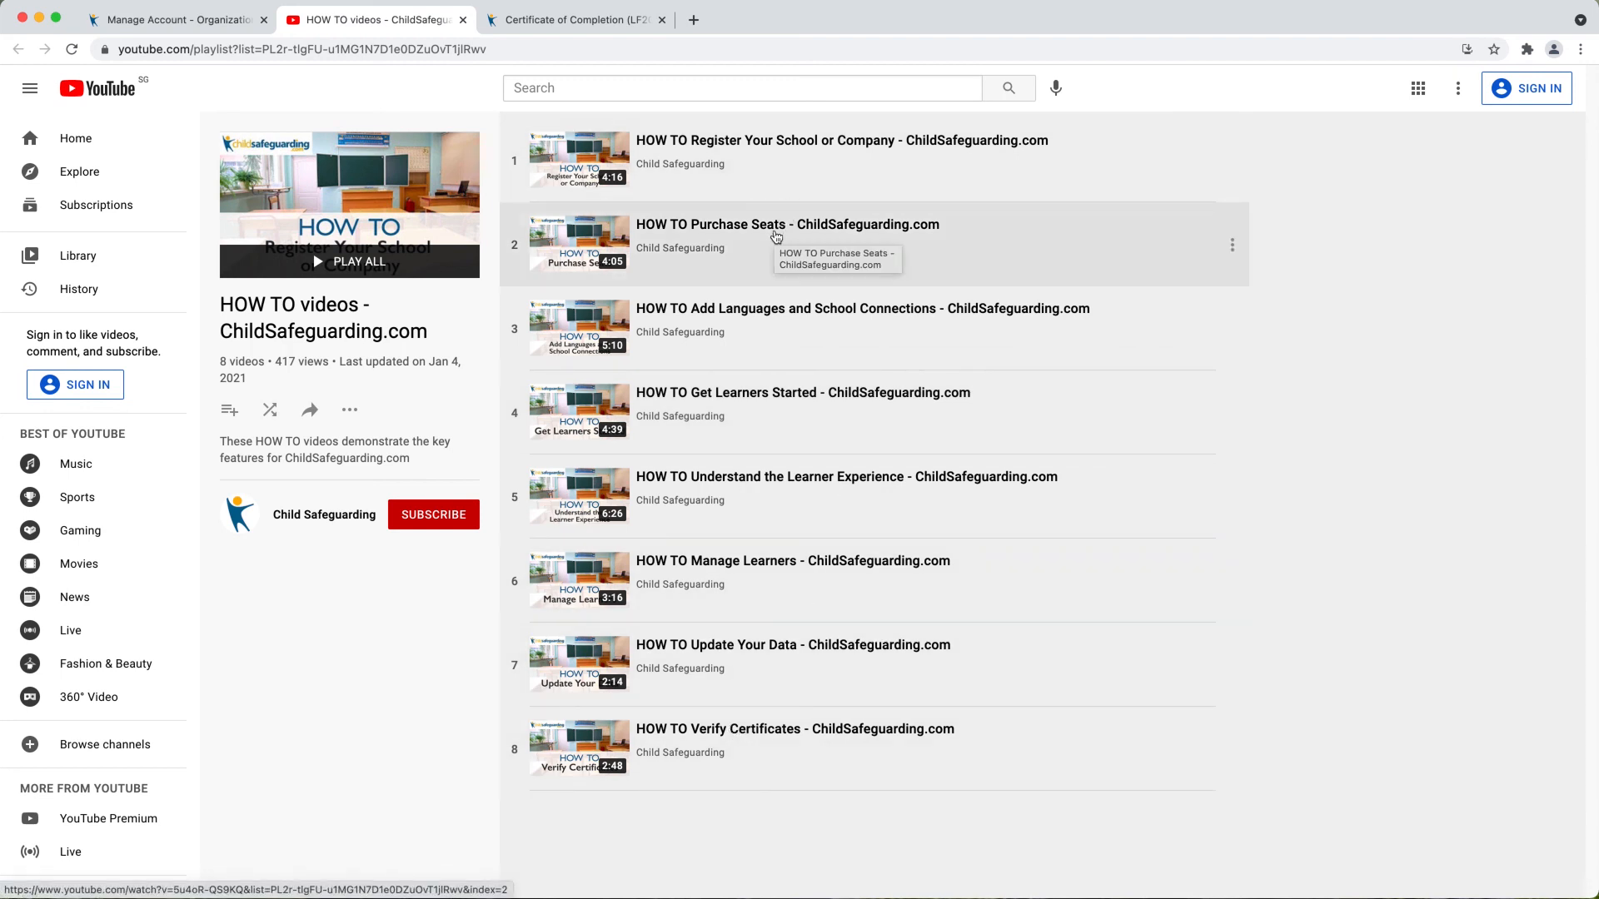
mouse_move(1391, 451)
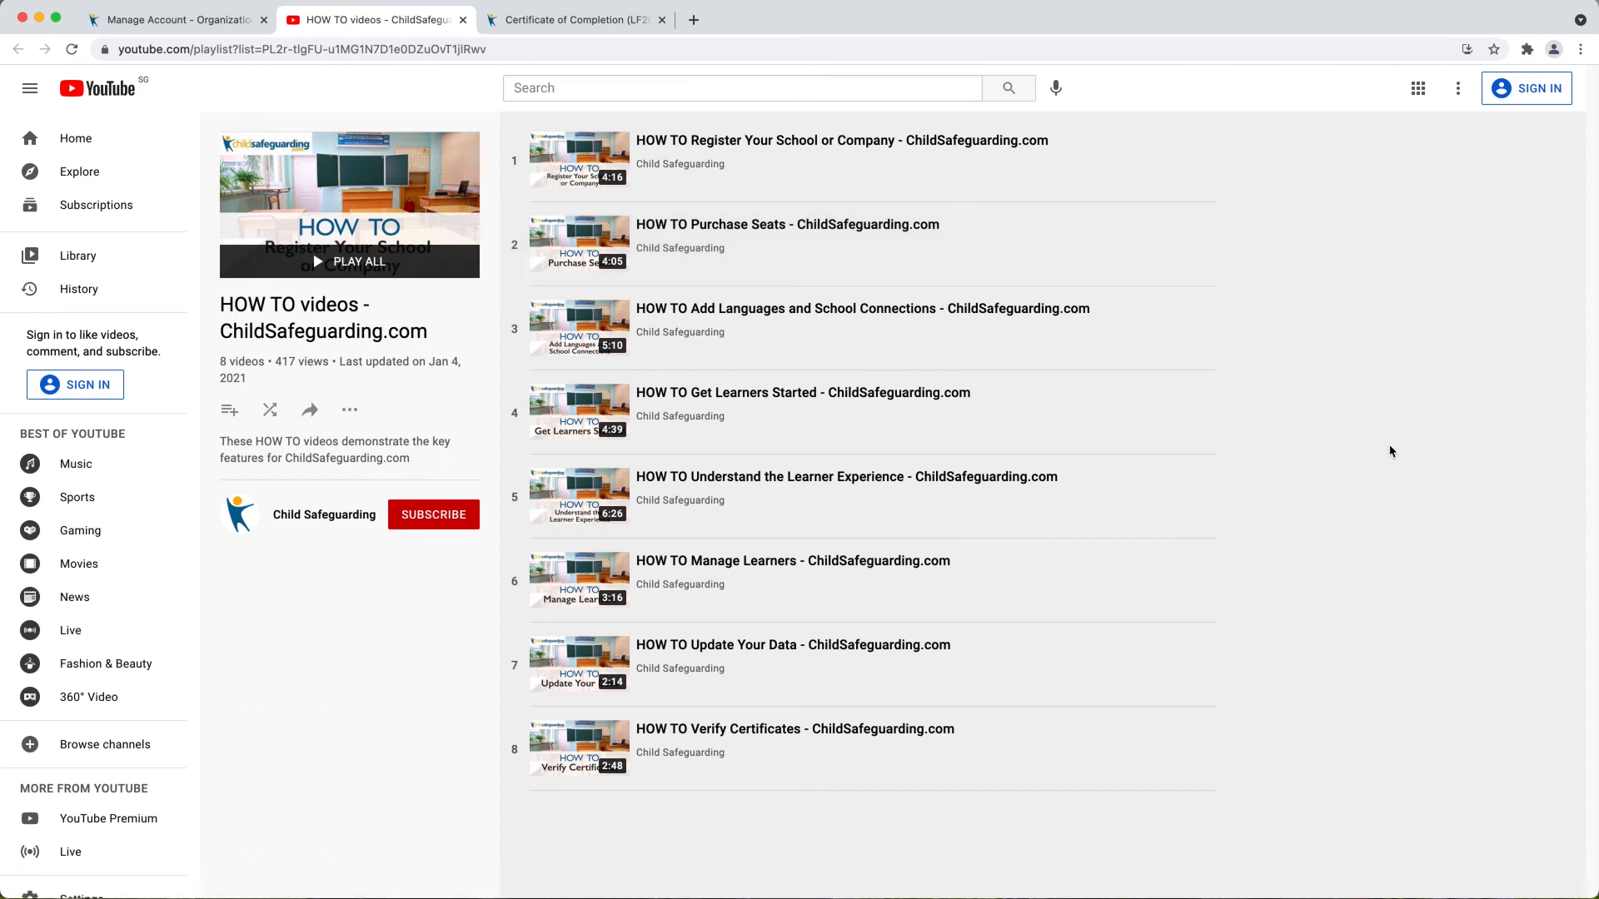